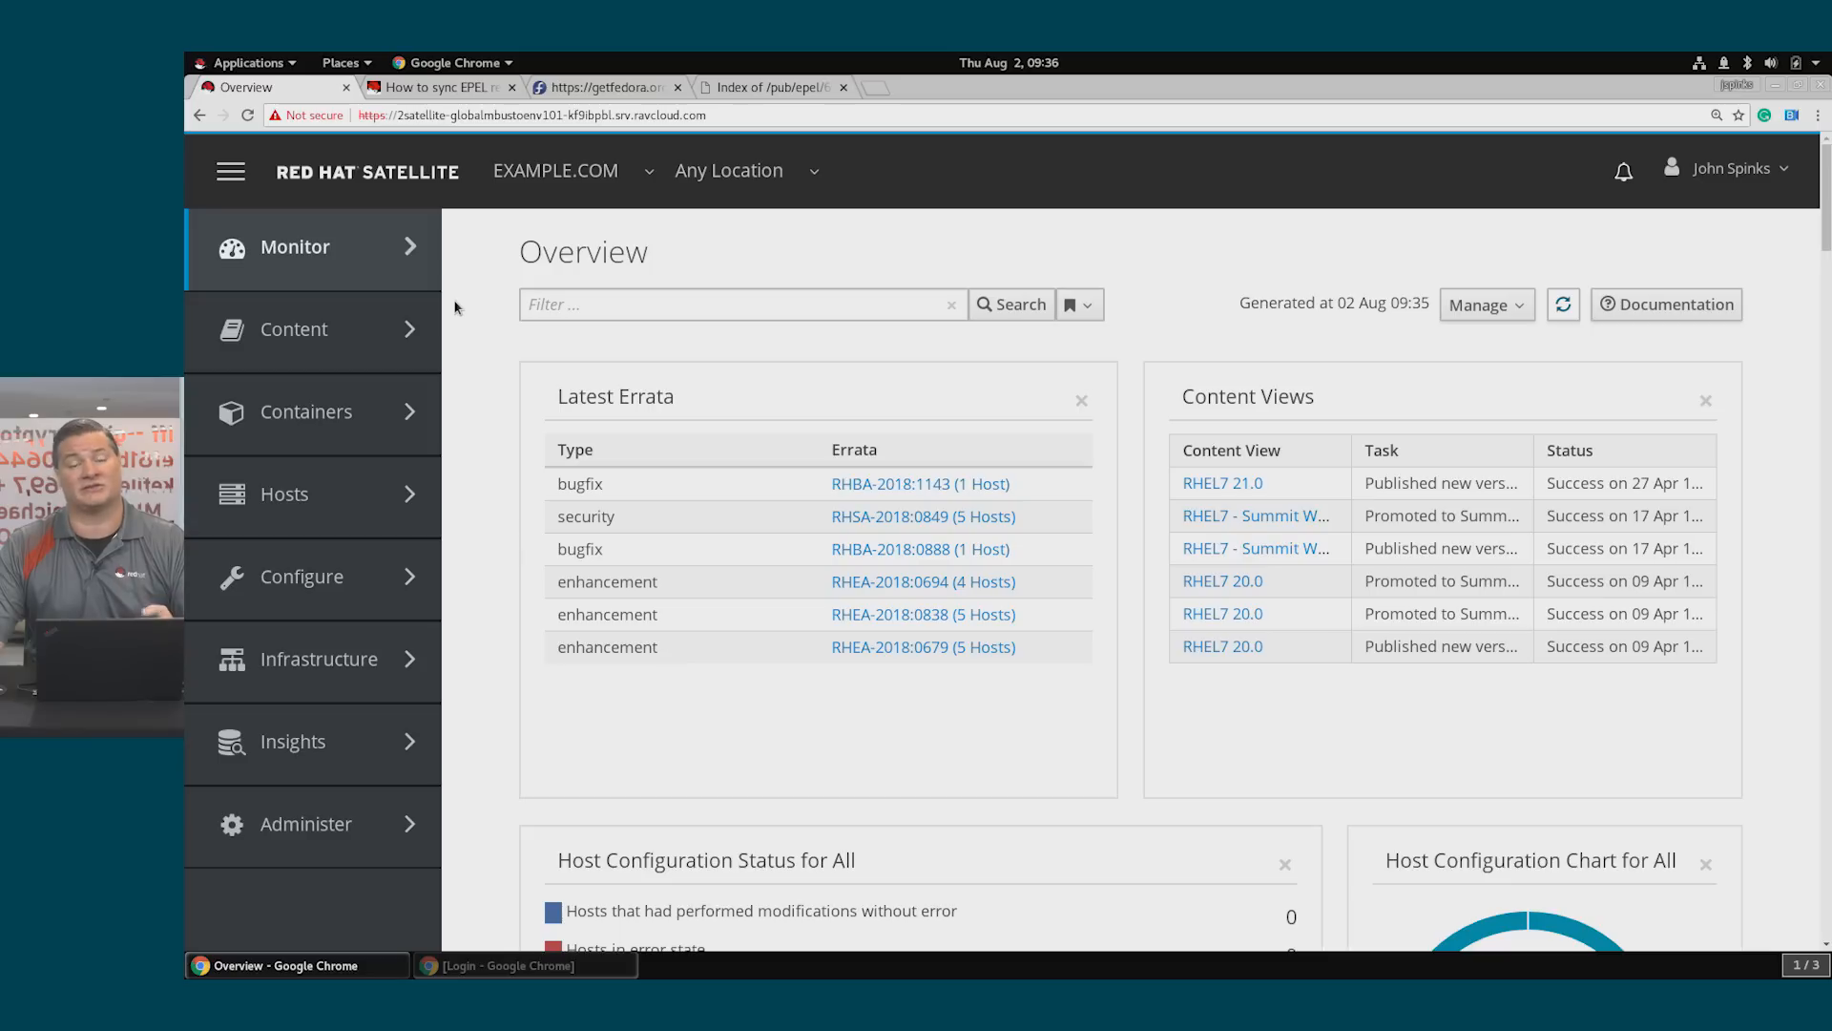
{"action": "mouse_move", "coordinate": [382, 387]}
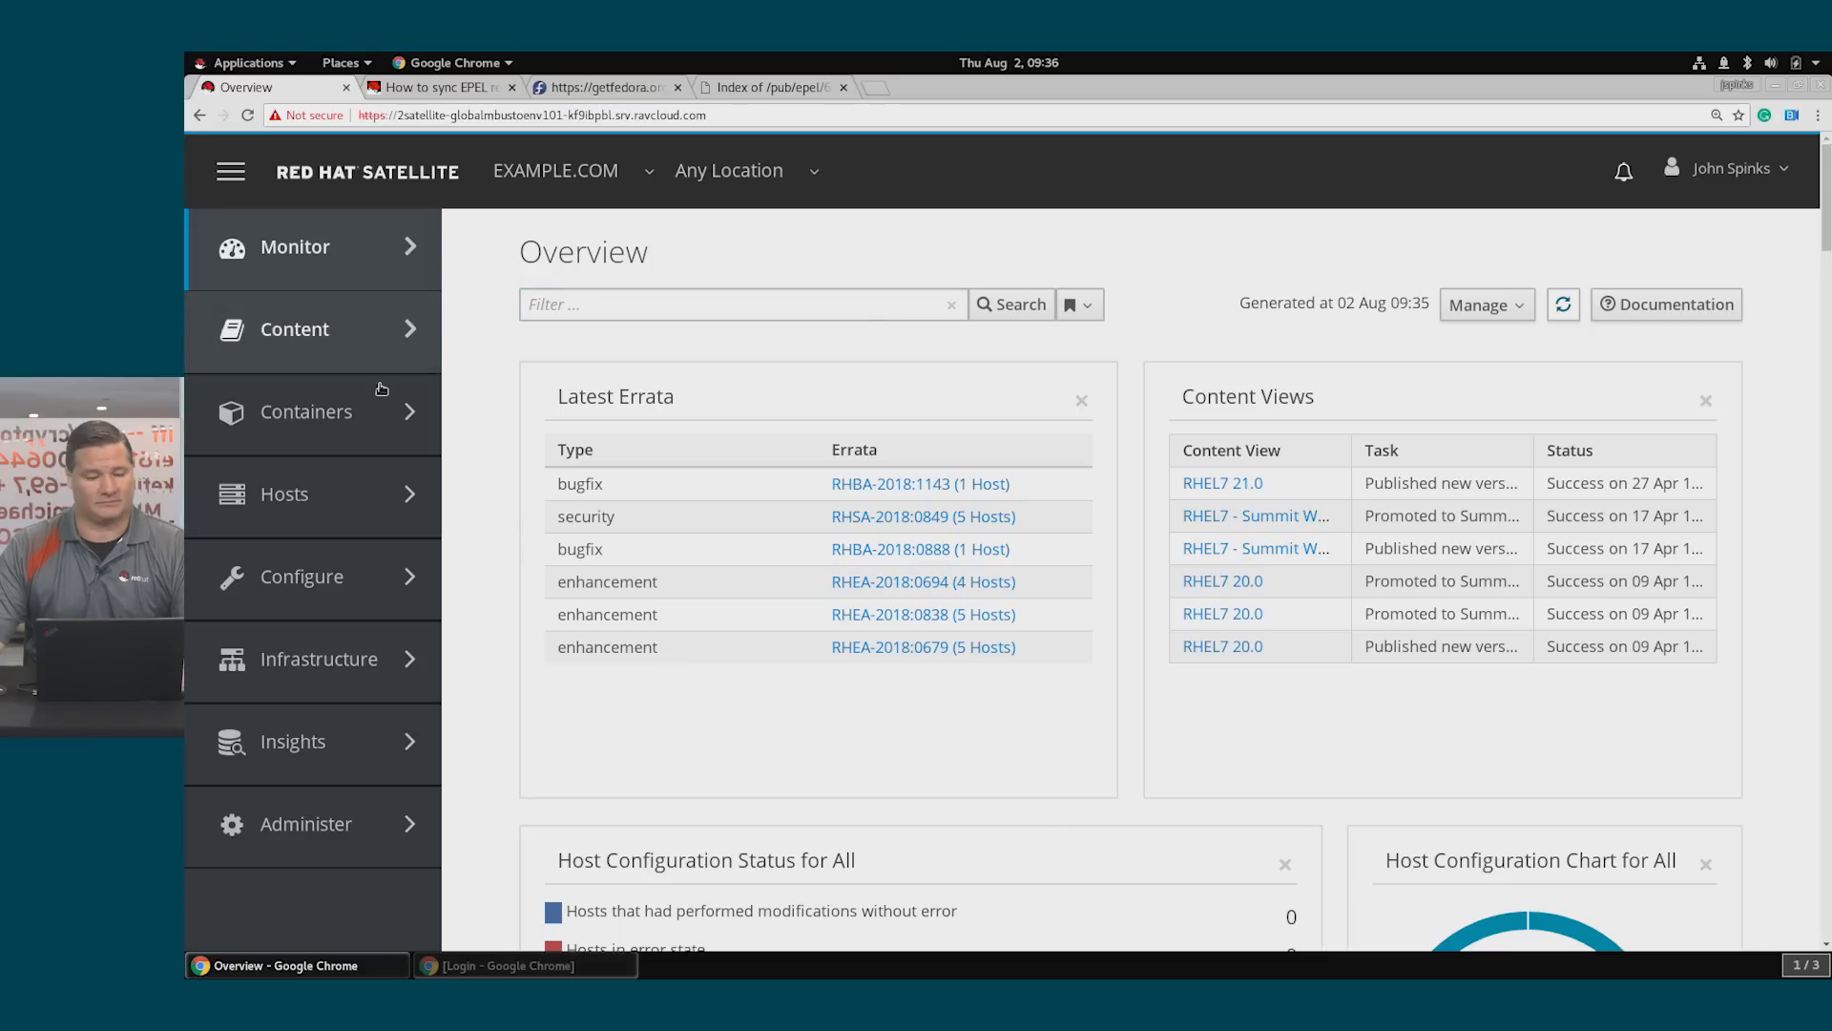
Show the Content Hosts list with hosts ic1 to ic5 and their installable update counts
{"action": "left_click", "coordinate": [284, 492]}
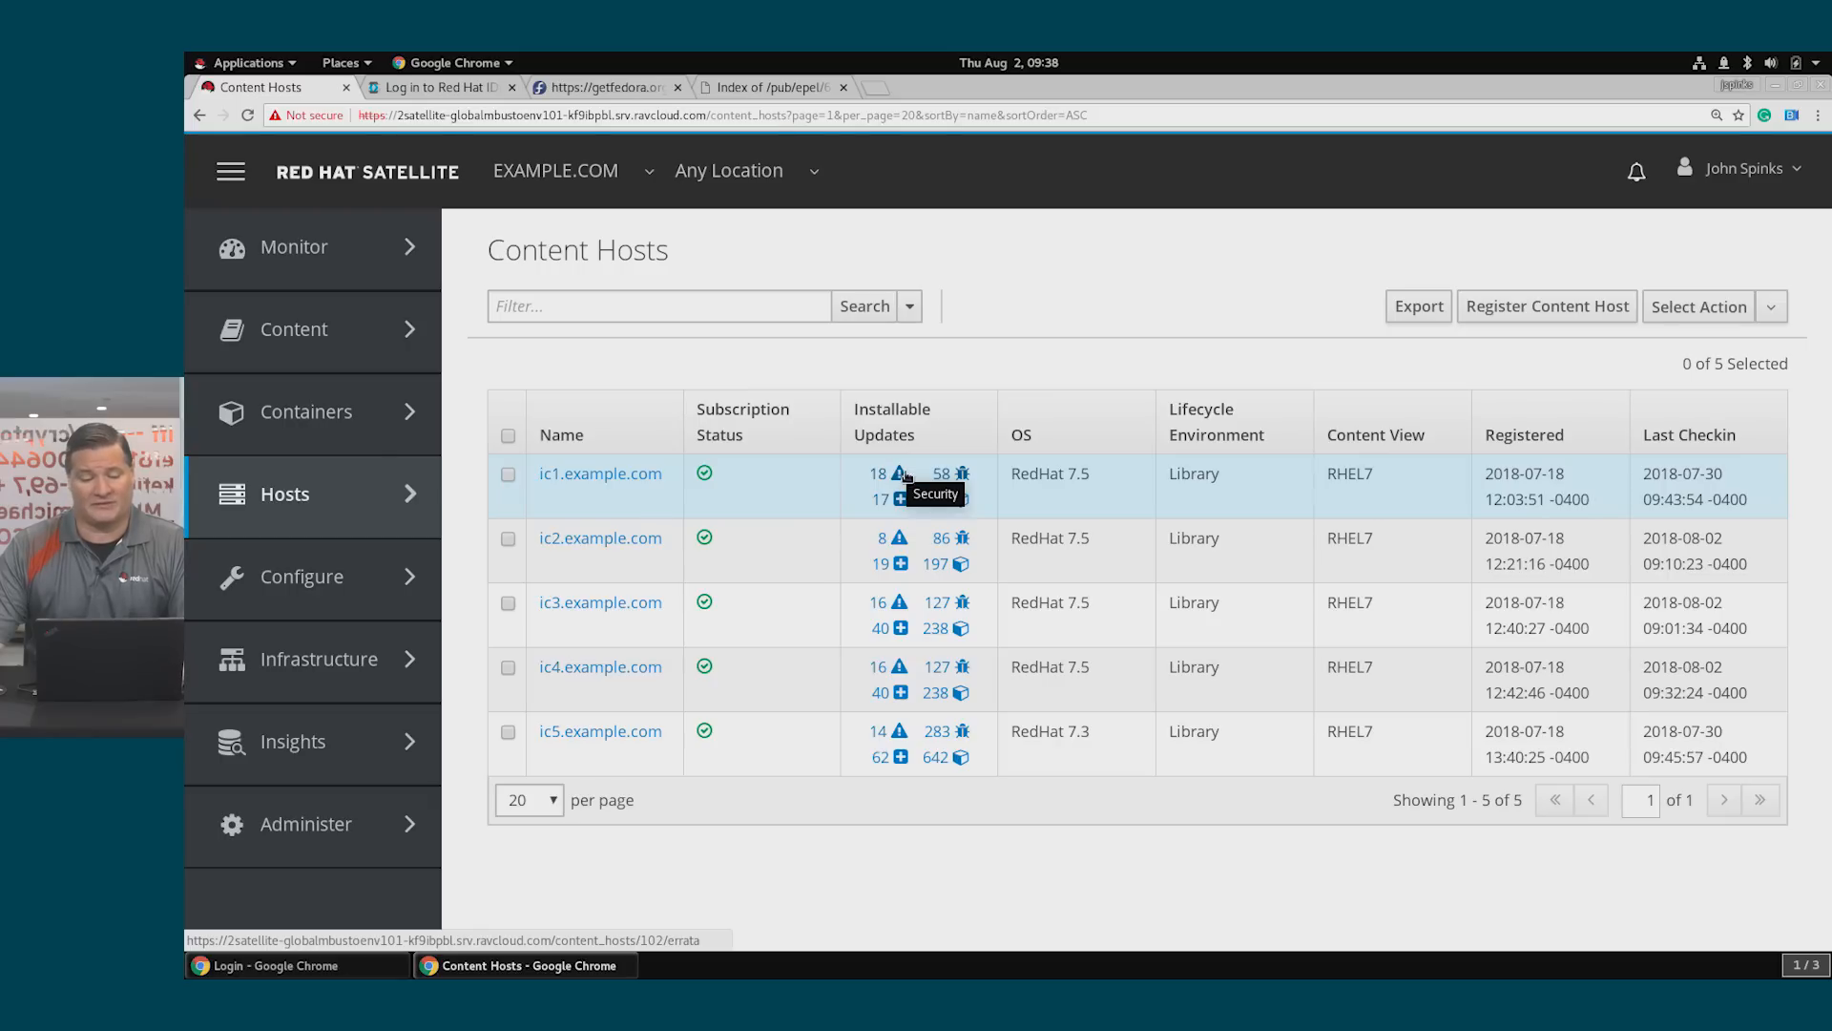
{"action": "mouse_move", "coordinate": [961, 474]}
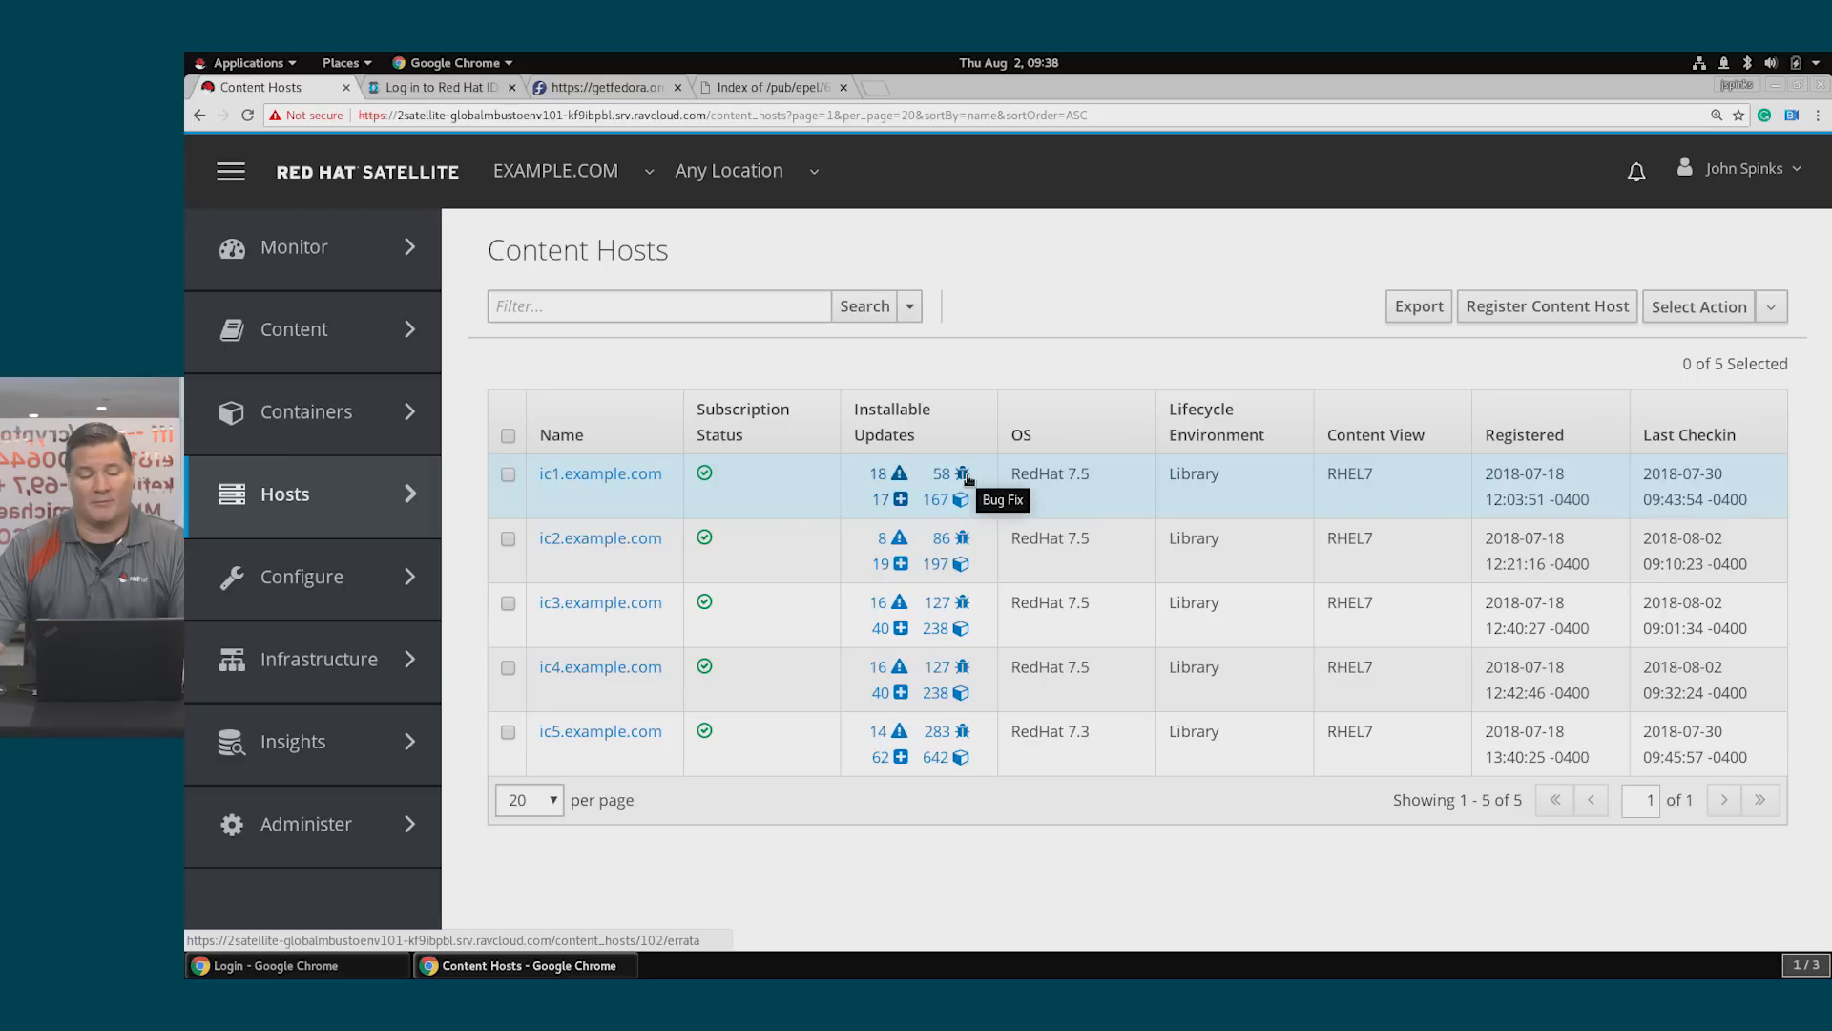
{"action": "mouse_move", "coordinate": [901, 500]}
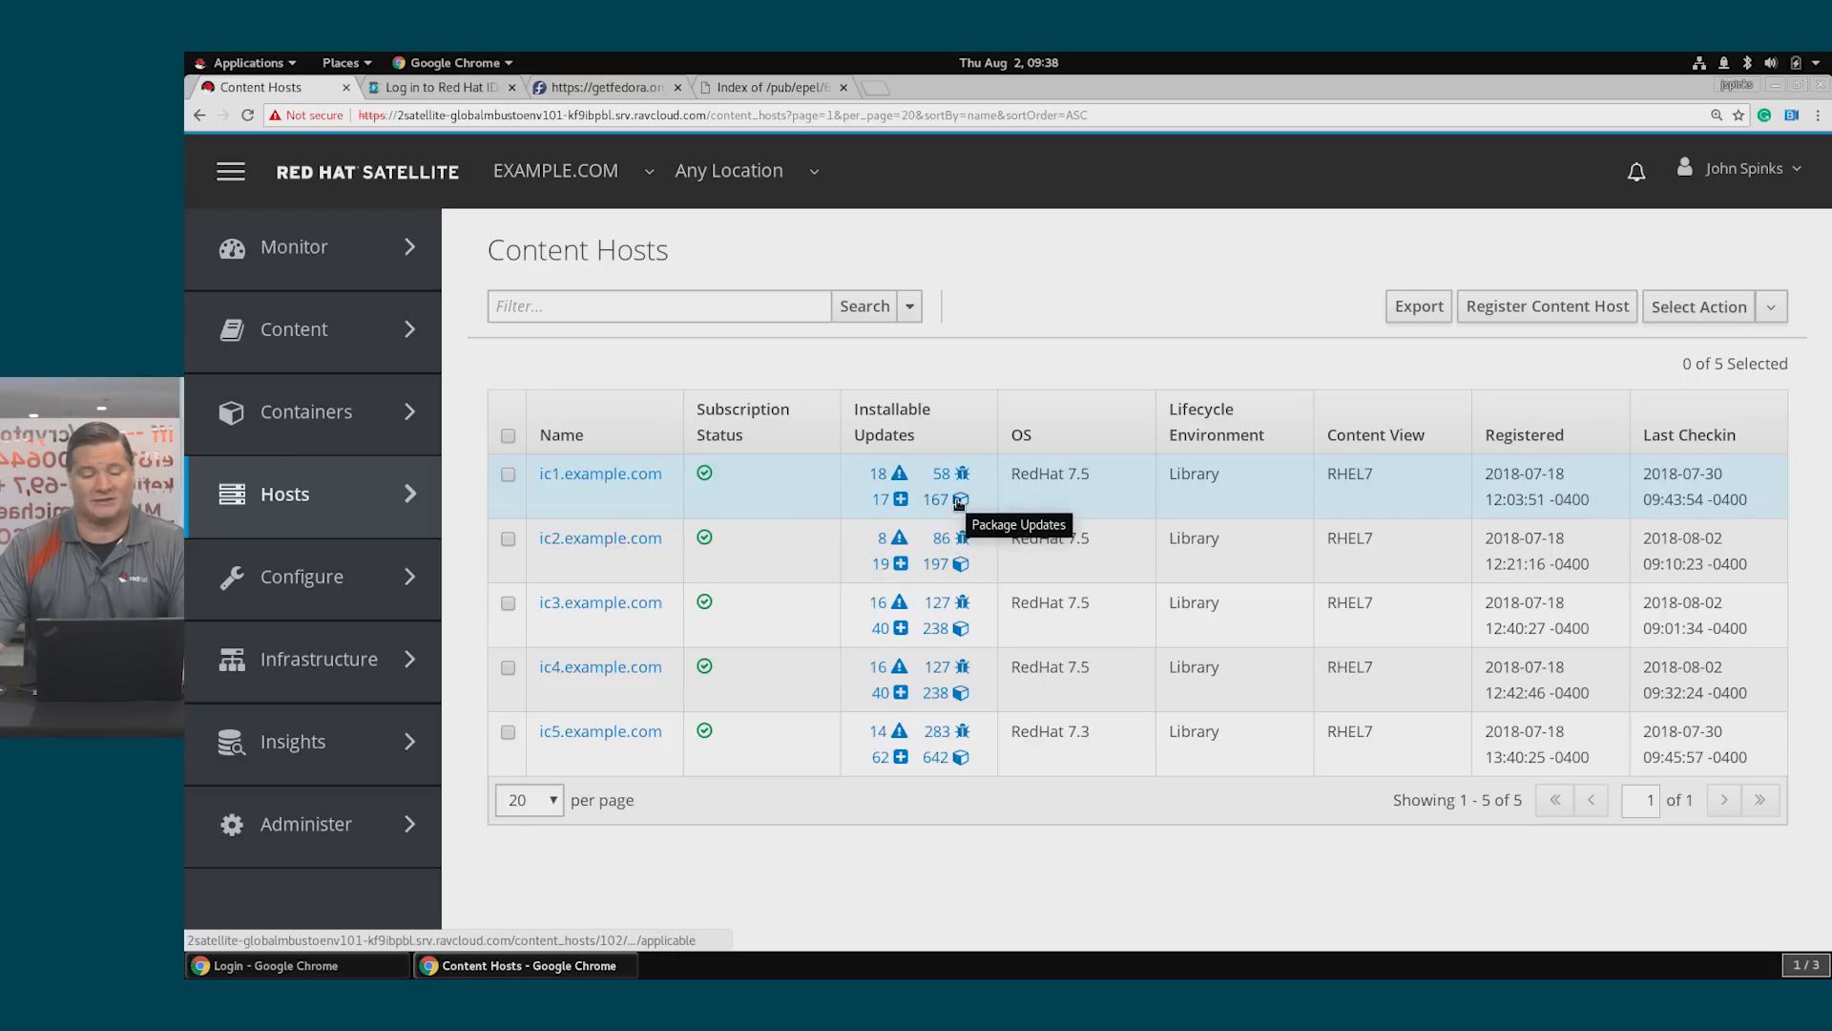
{"action": "mouse_move", "coordinate": [905, 483]}
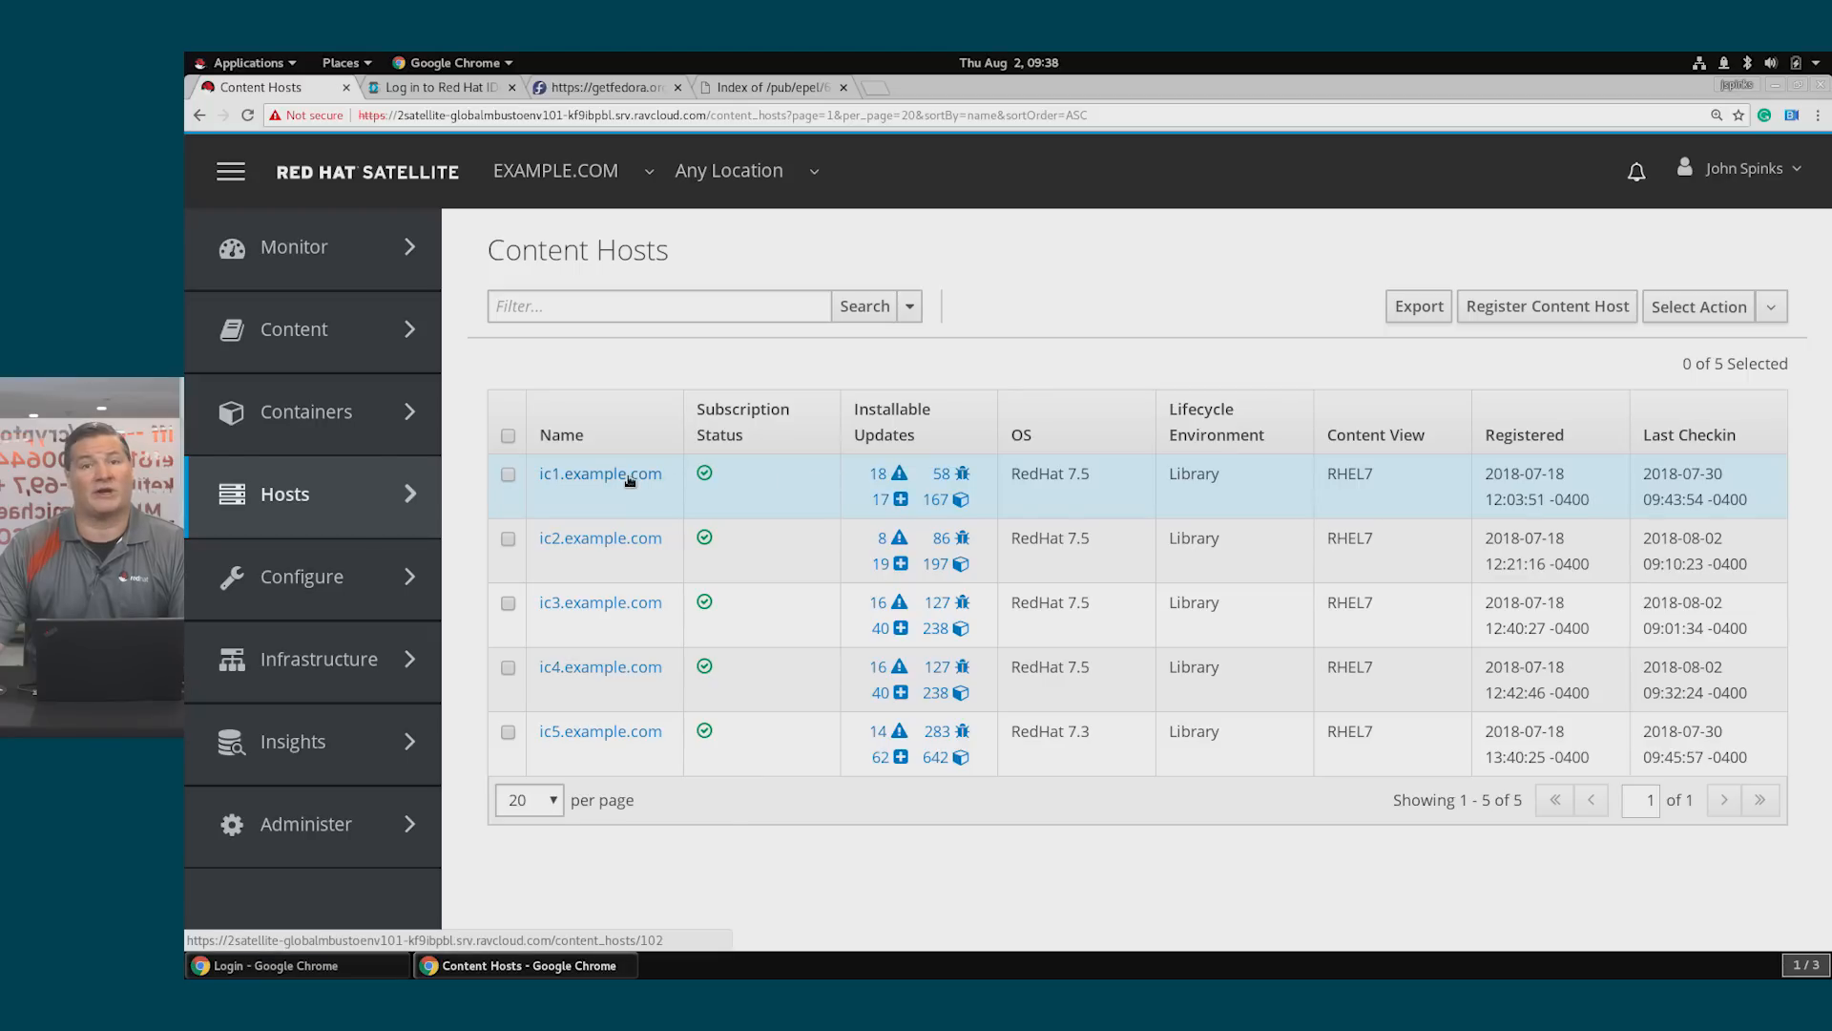
From host ic1.example.com's installable security errata, view the ntp advisory RHSA-2018:0855 details
{"action": "left_click", "coordinate": [599, 473]}
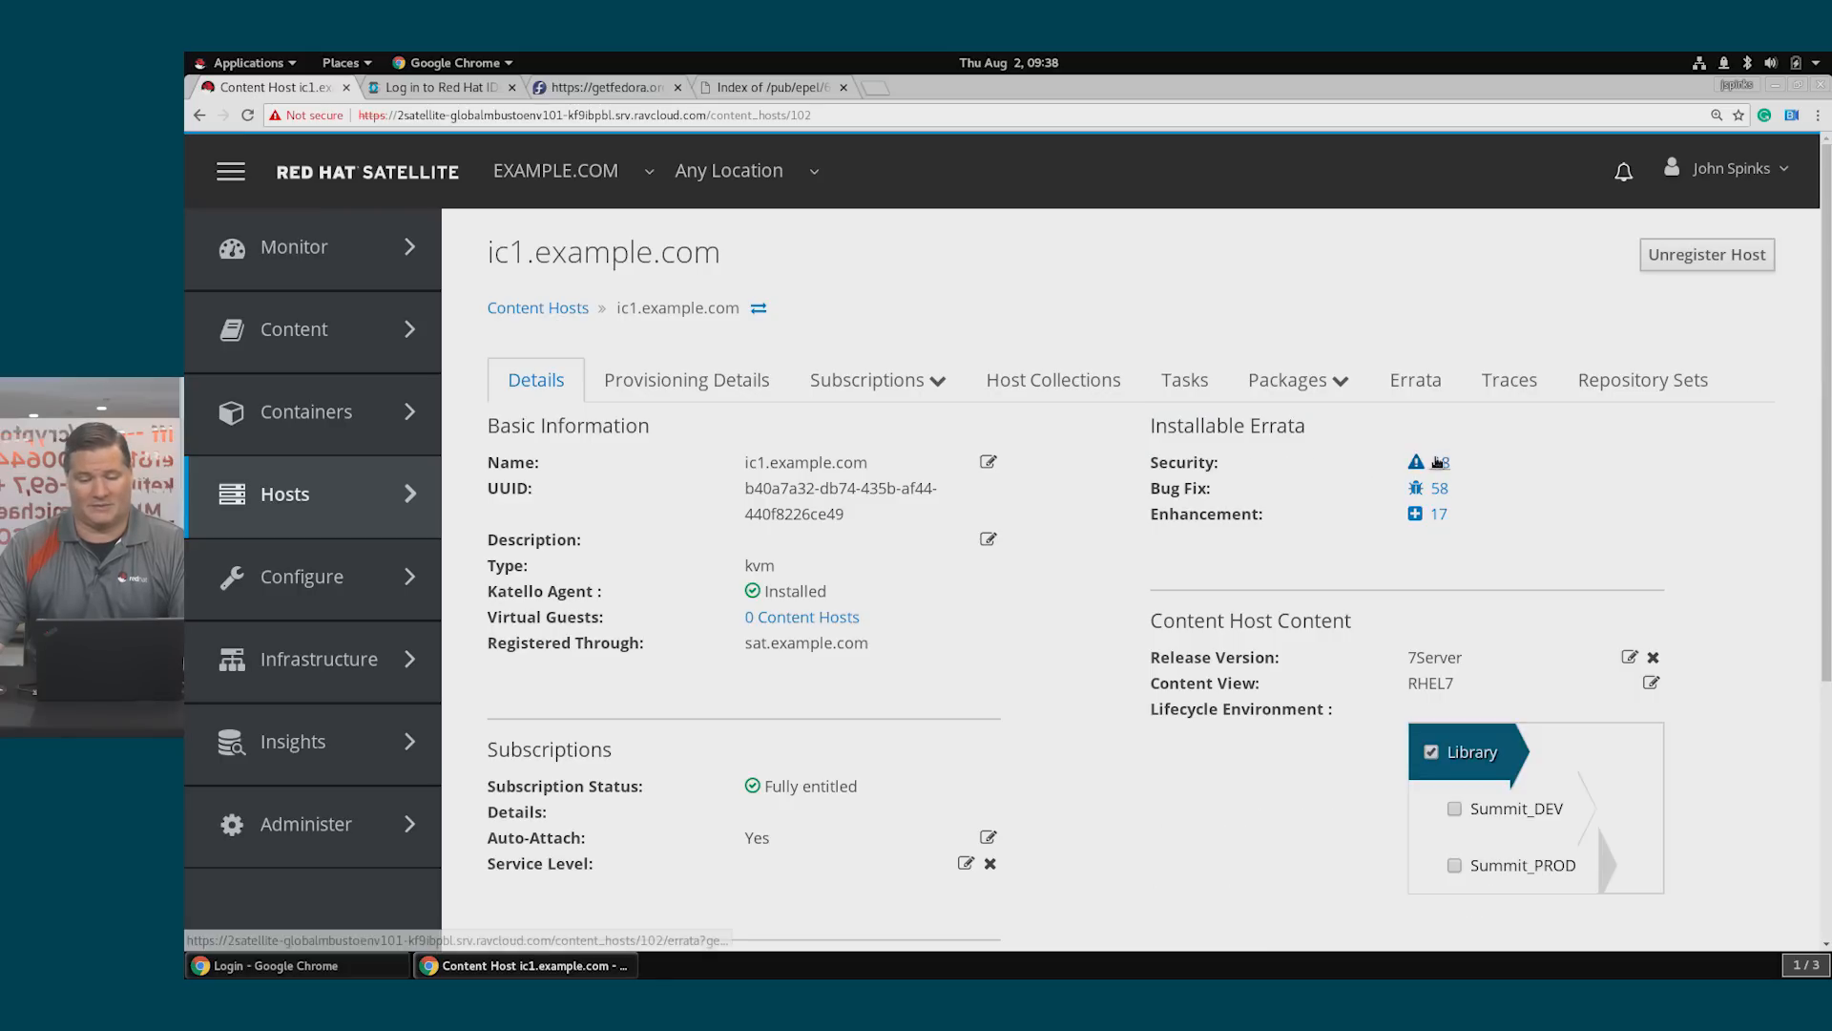
{"action": "left_click", "coordinate": [1439, 462]}
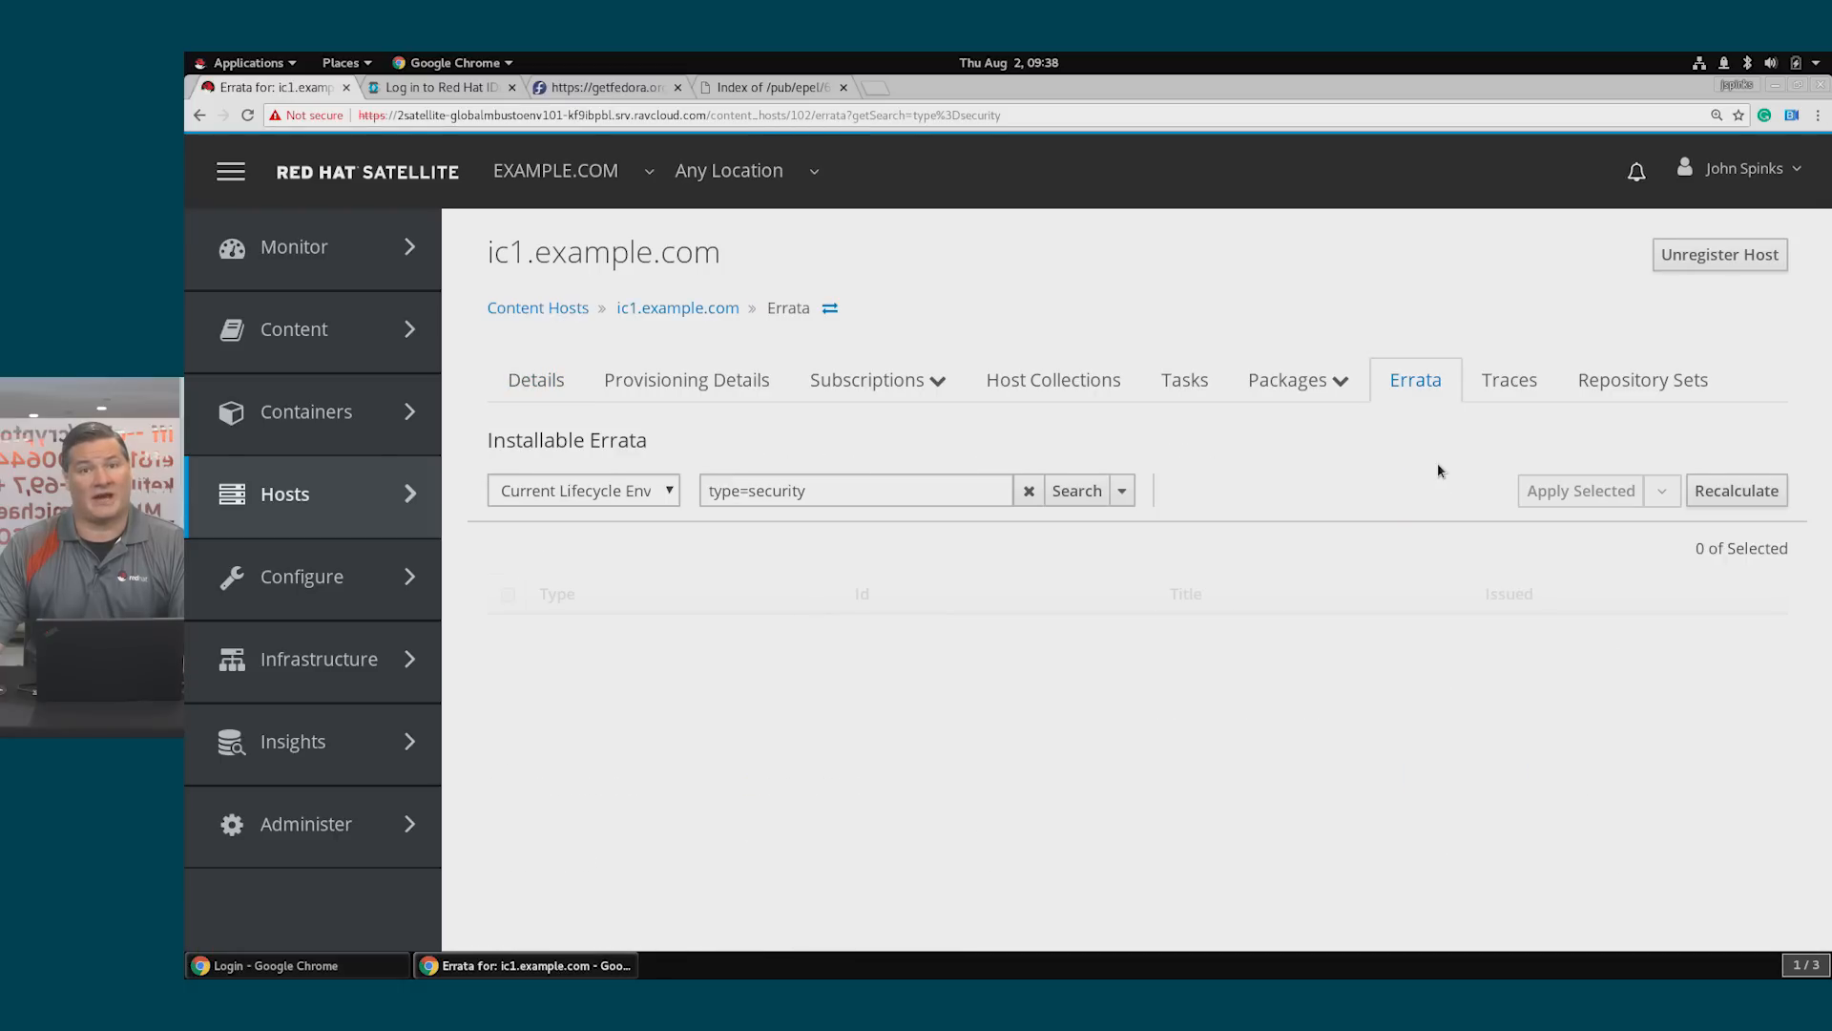
{"action": "mouse_move", "coordinate": [1285, 523]}
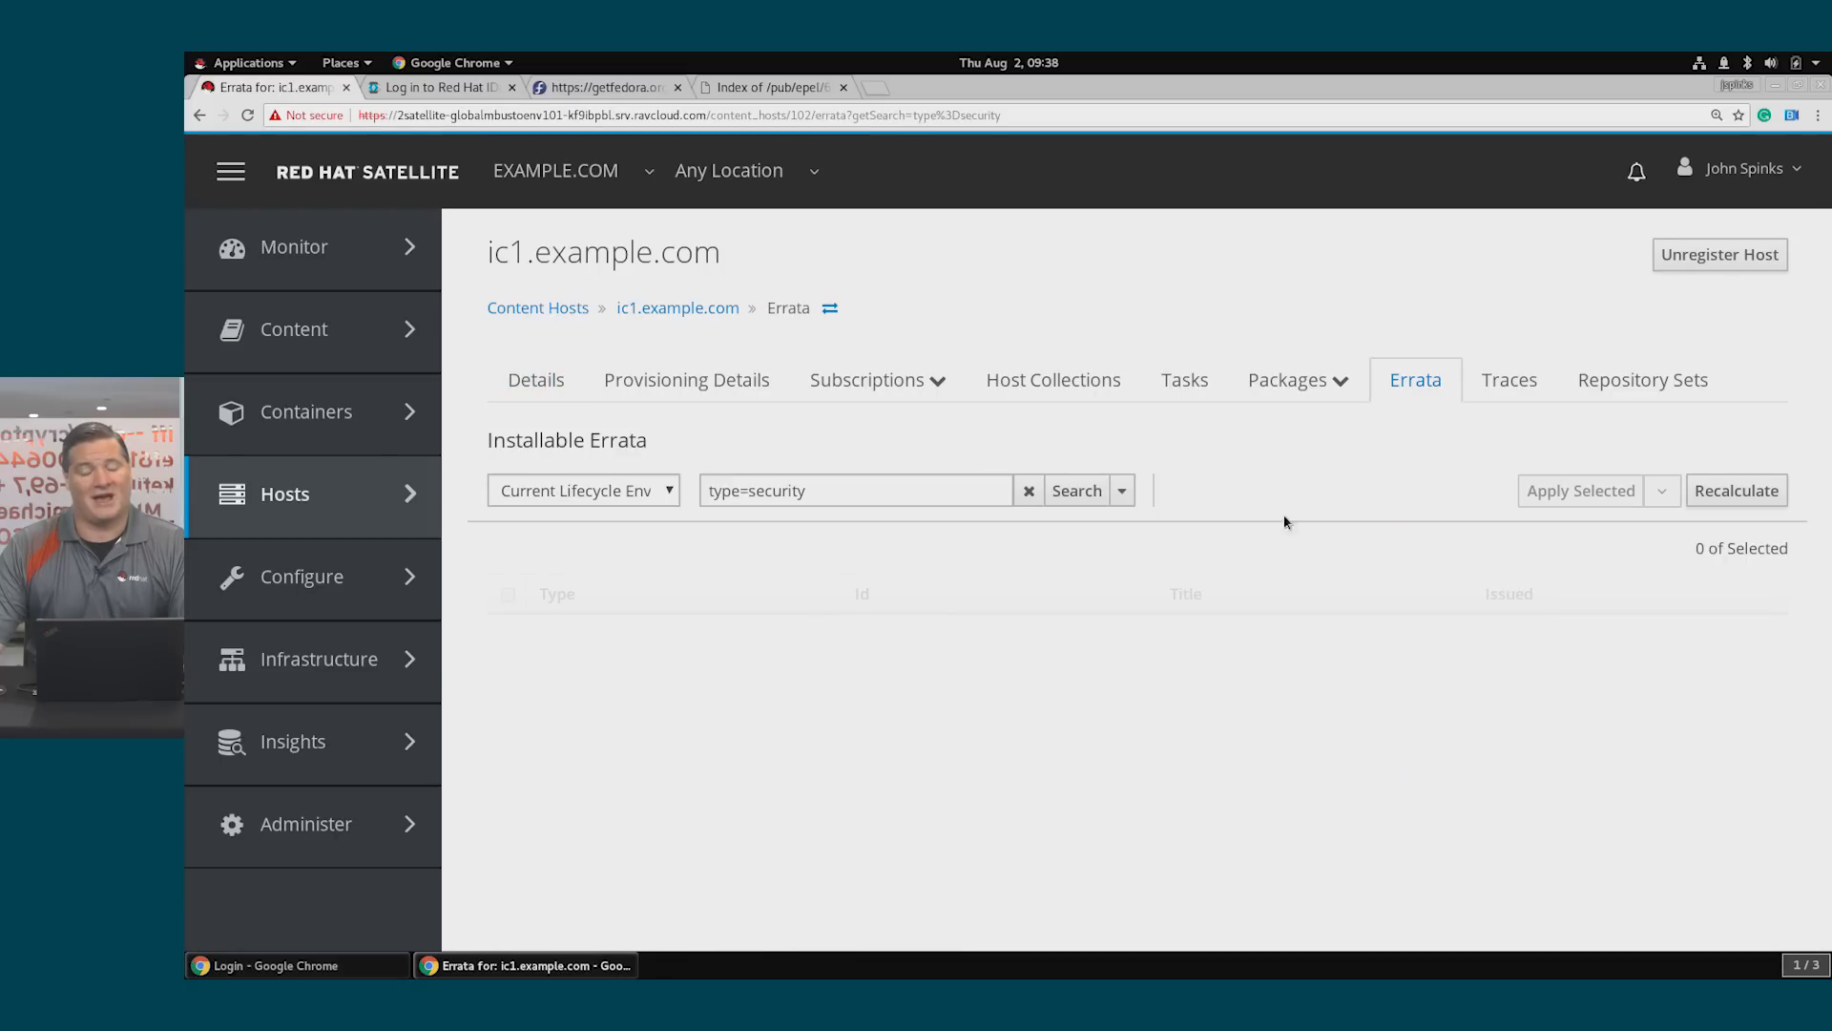
{"action": "left_click", "coordinate": [1074, 490]}
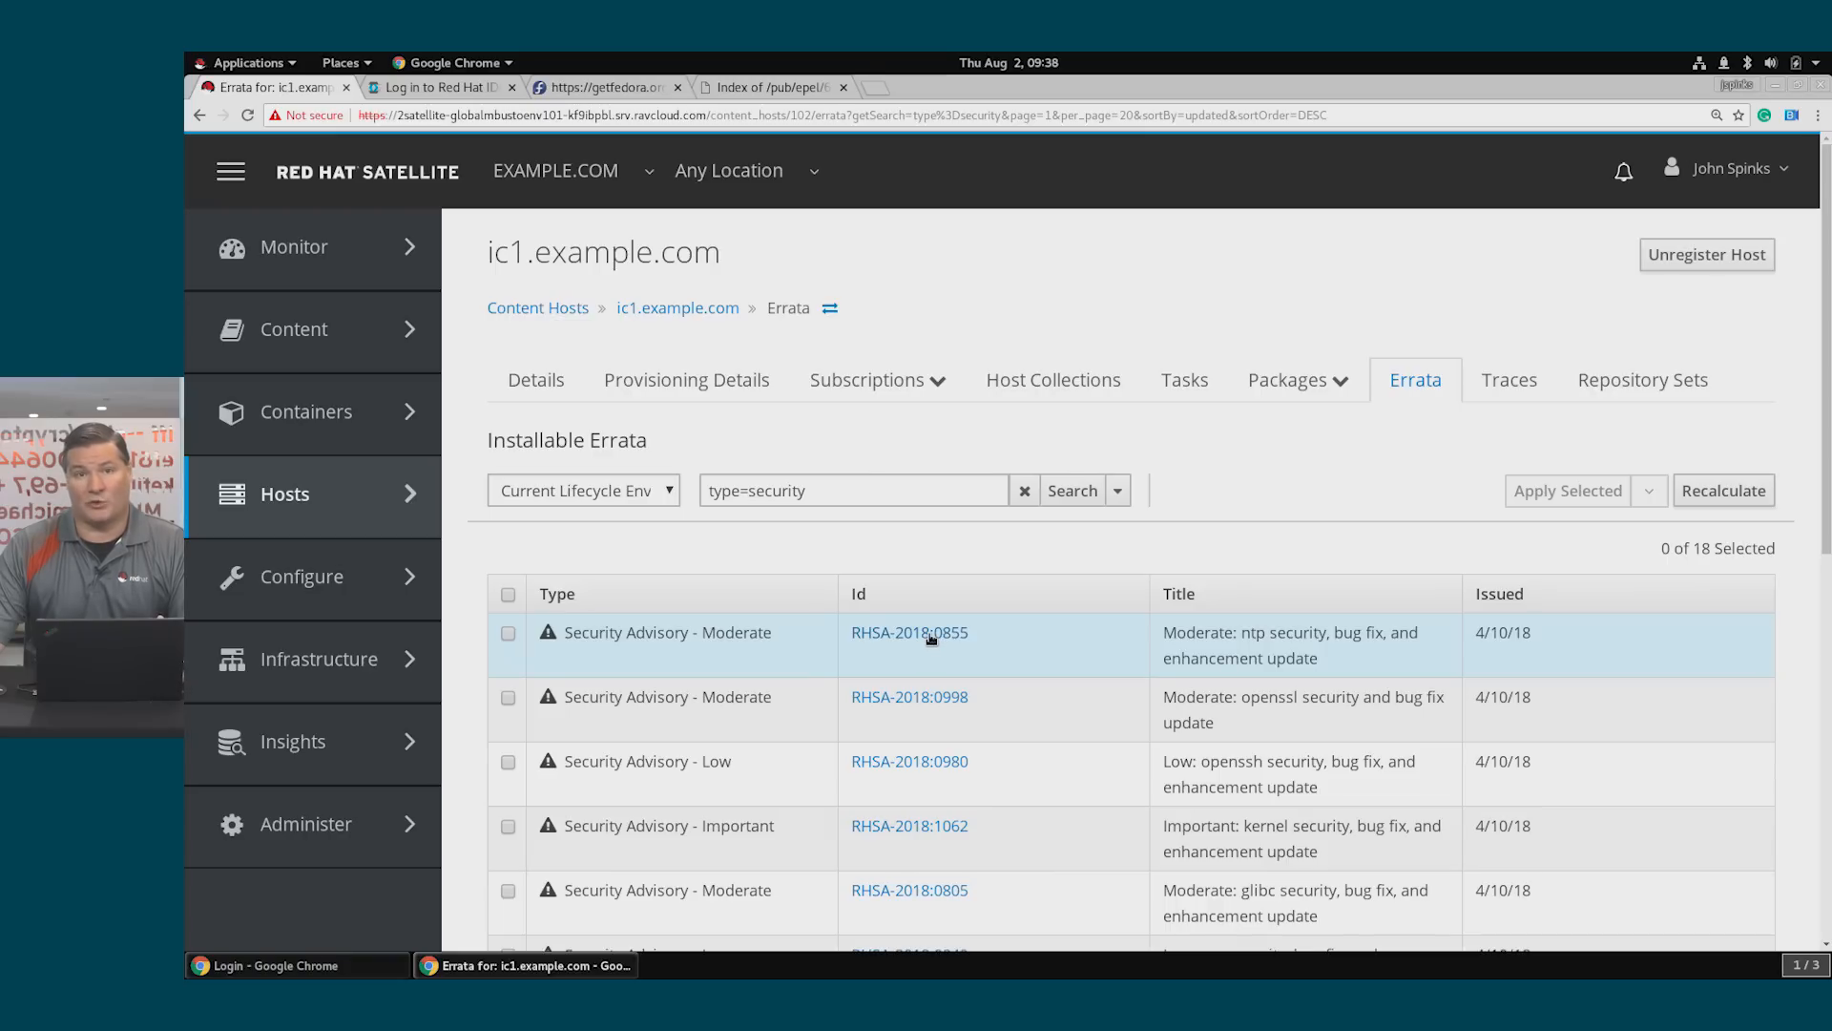
{"action": "left_click", "coordinate": [908, 632]}
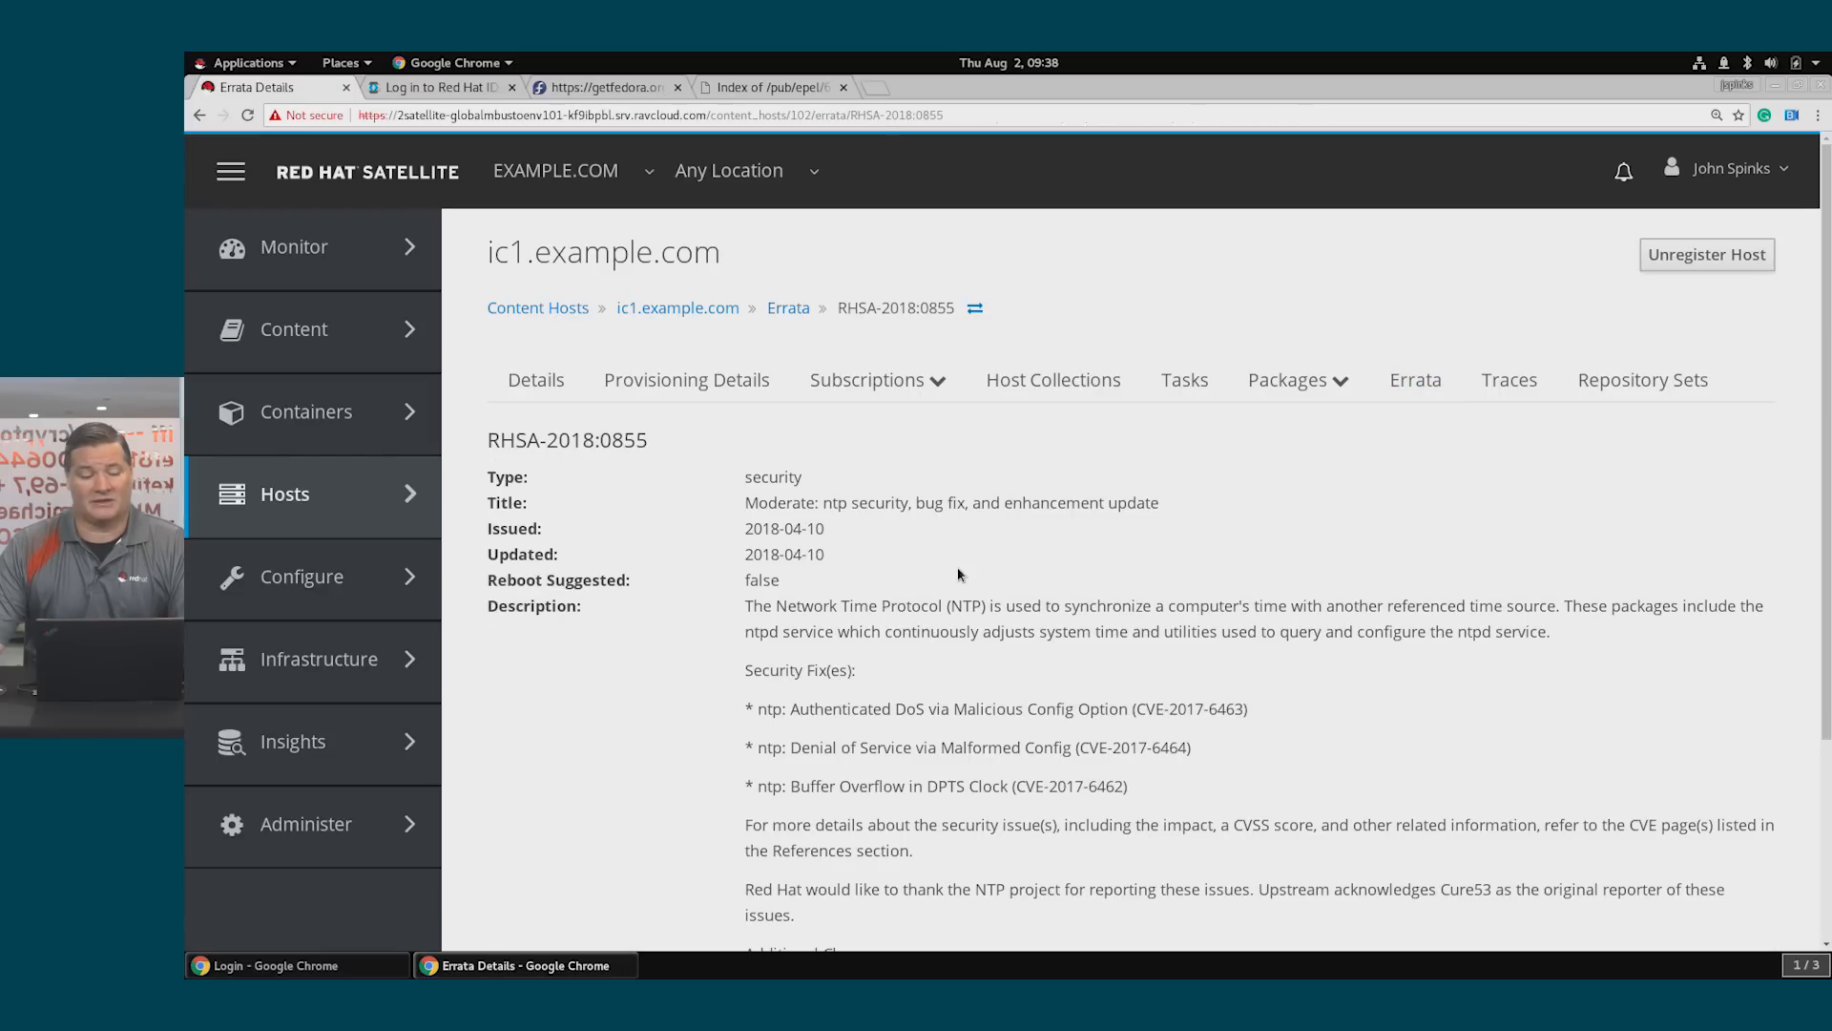
{"action": "mouse_move", "coordinate": [905, 626]}
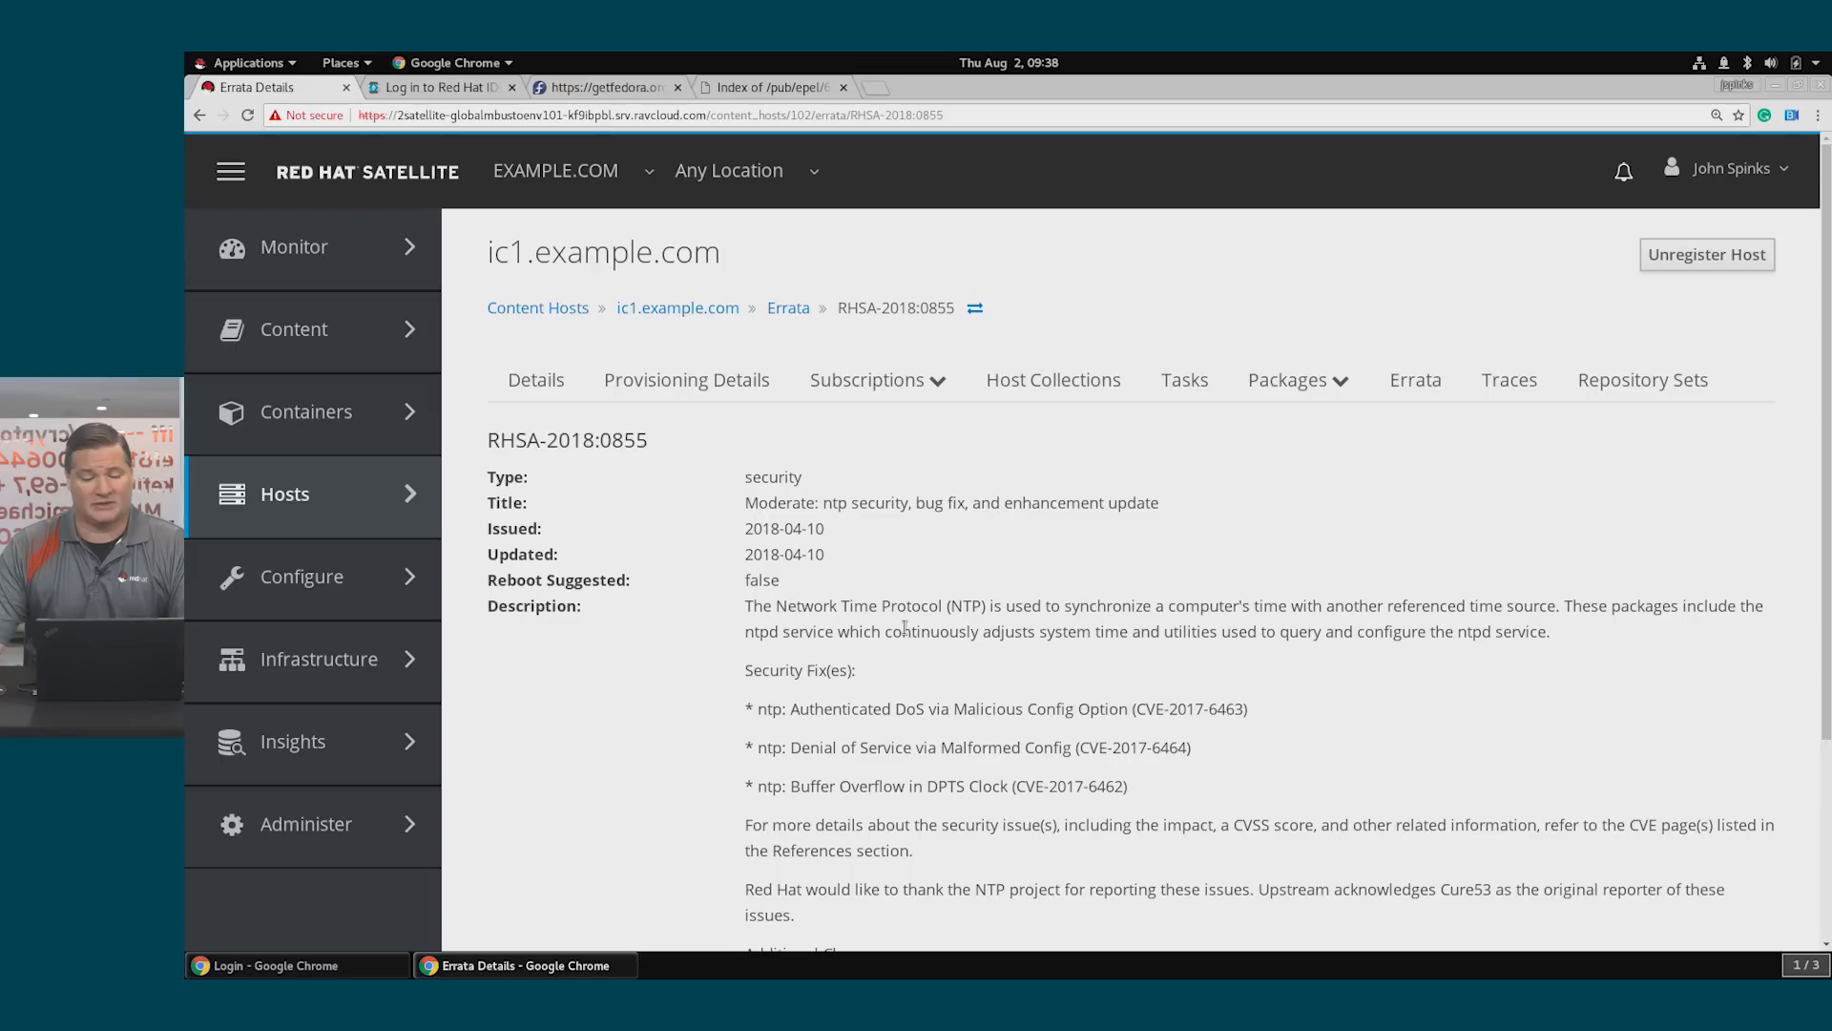
{"action": "scroll", "scroll_direction": "down", "scroll_amount": 3}
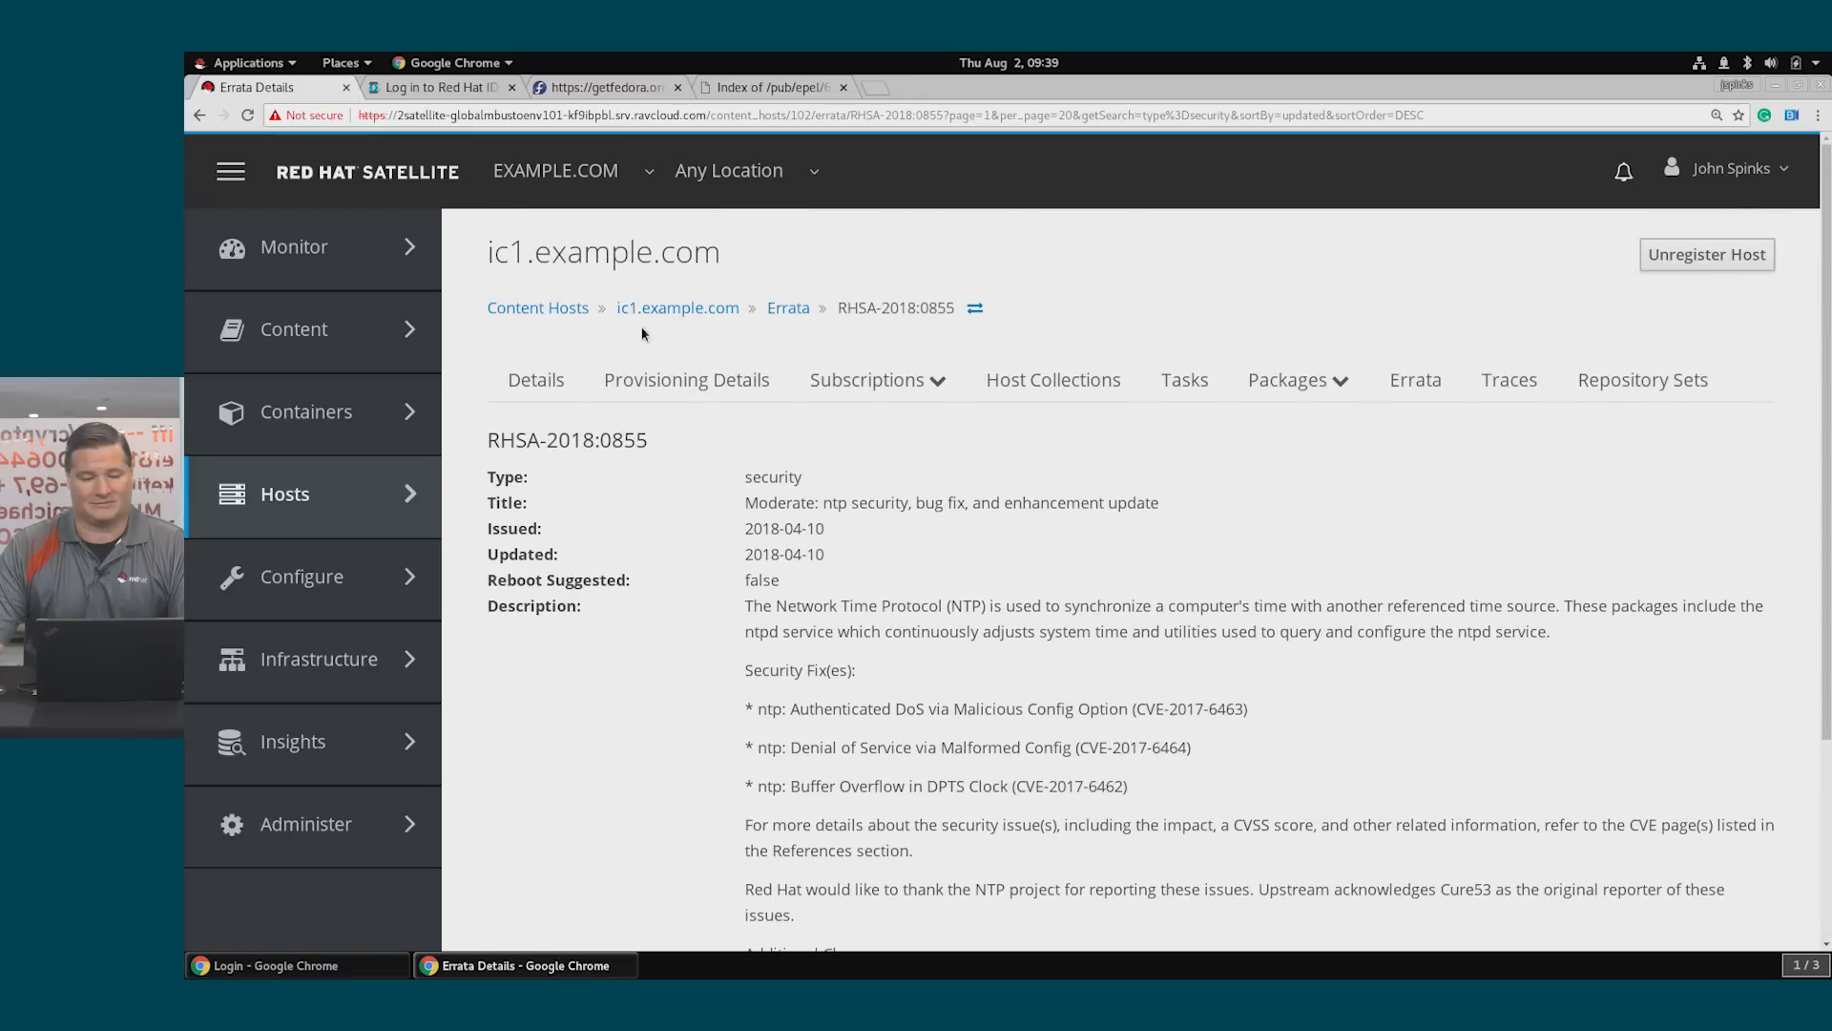
Apply security erratum RHSA-2018:0855 to ic1.example.com and confirm the installation
{"action": "left_click", "coordinate": [788, 308]}
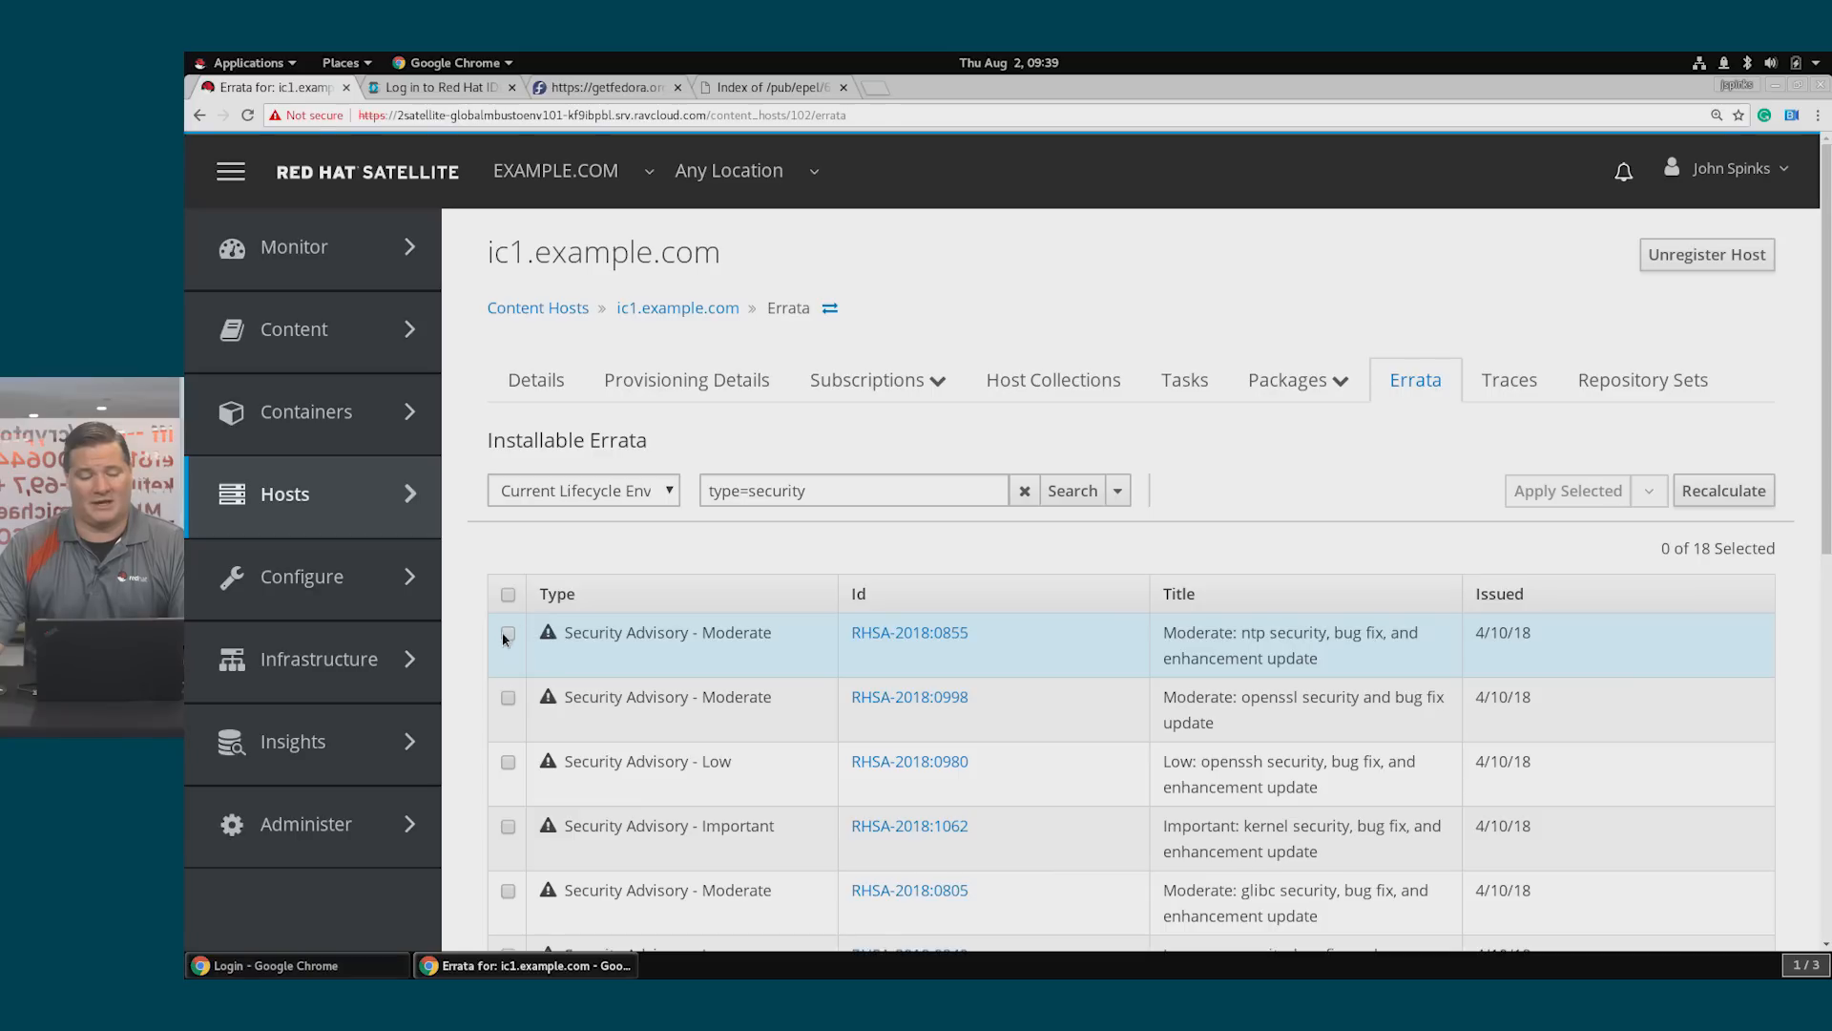
{"action": "left_click", "coordinate": [508, 632]}
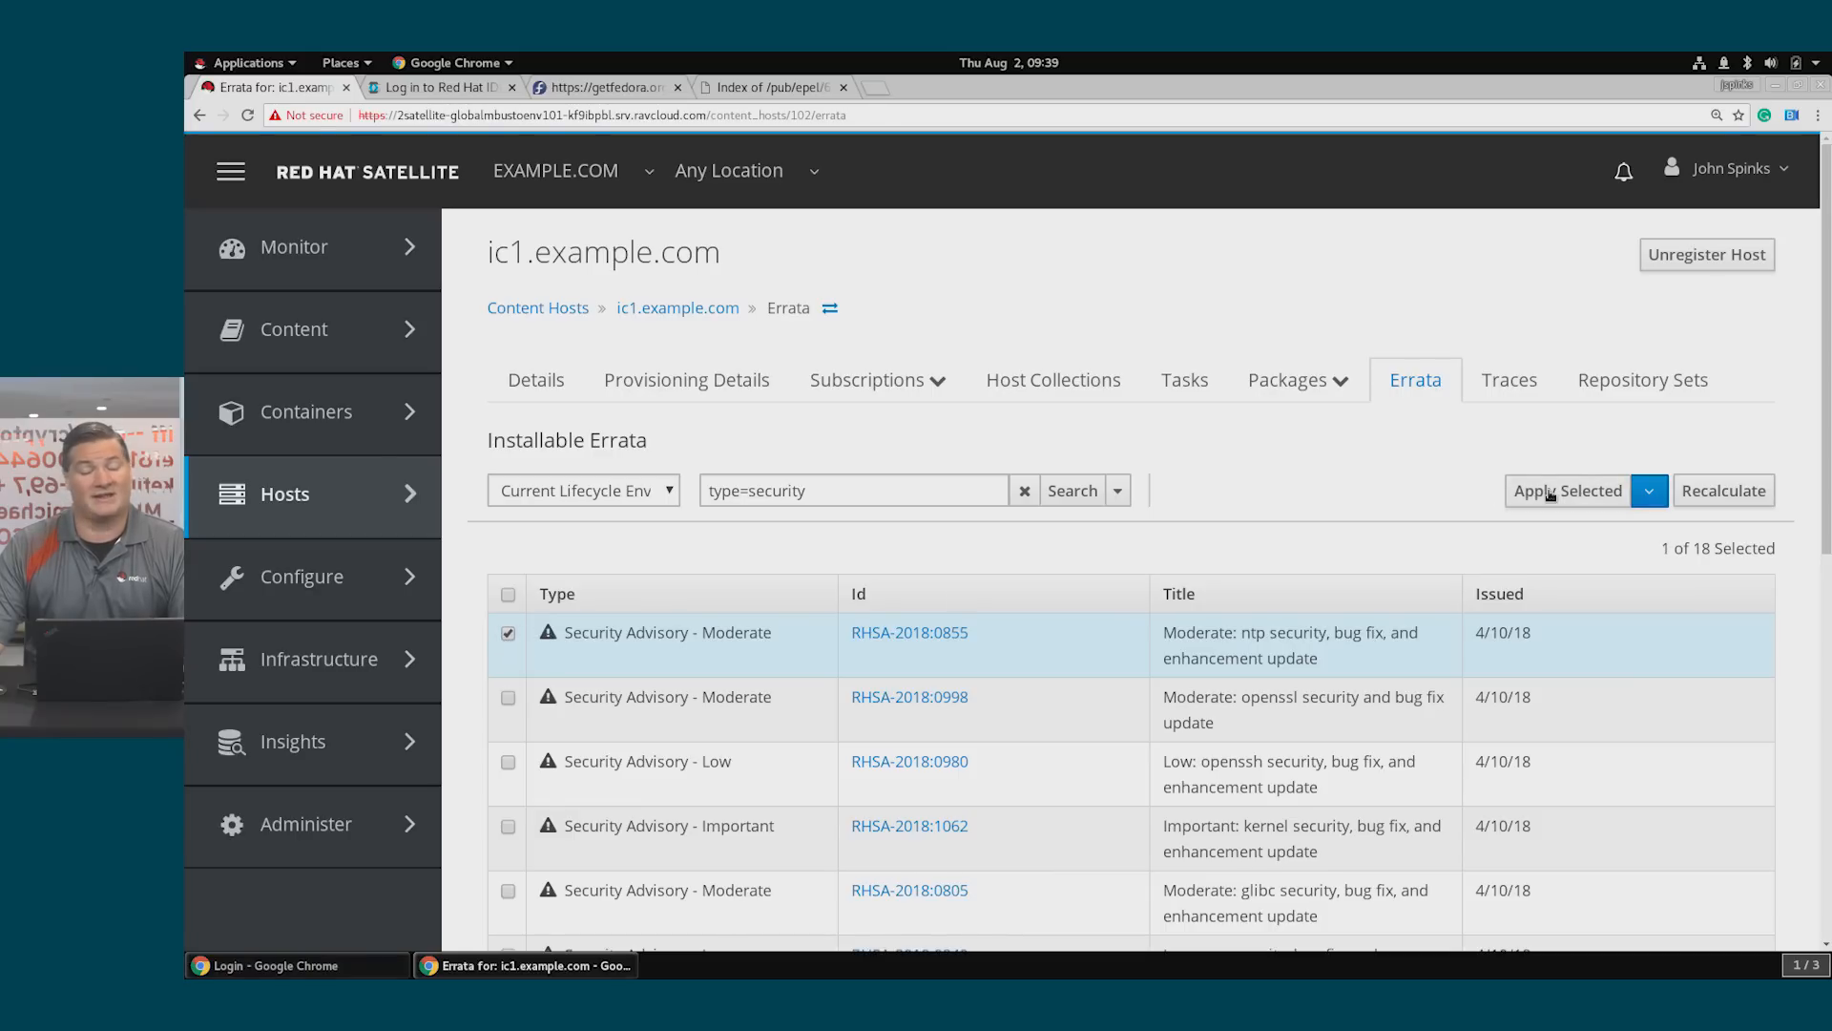
{"action": "left_click", "coordinate": [1565, 490]}
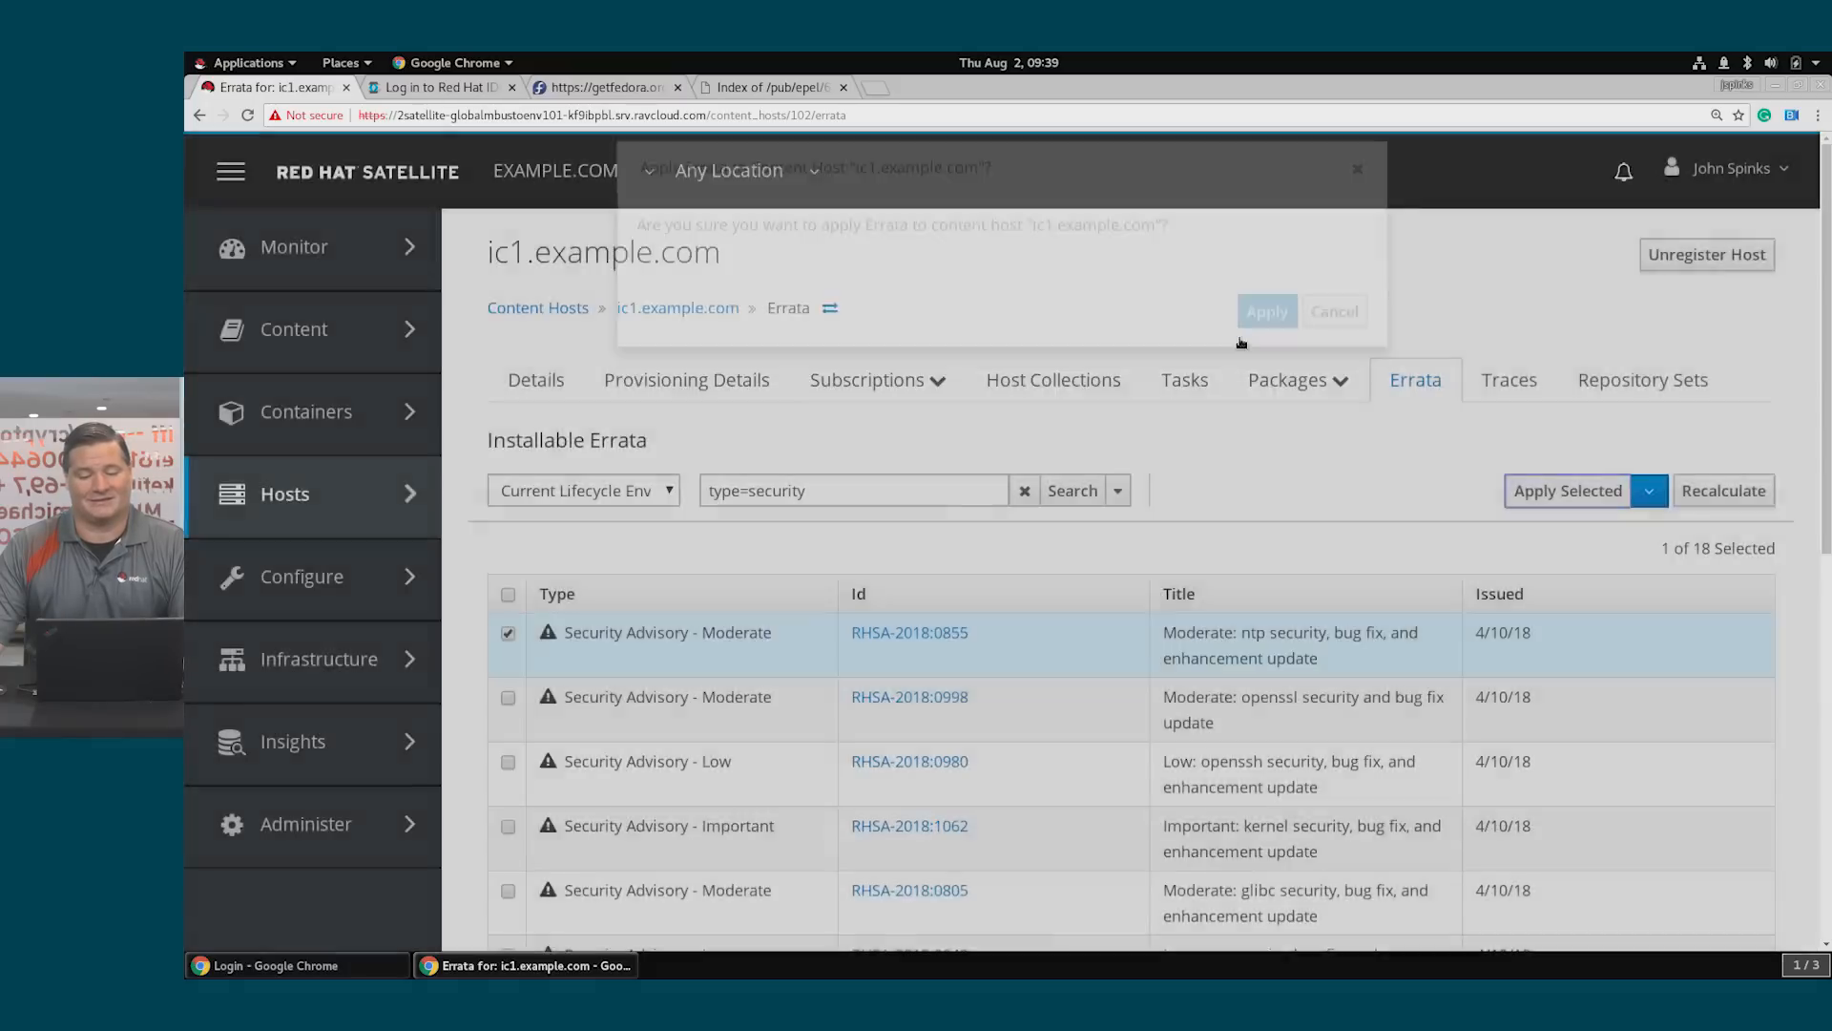
{"action": "left_click", "coordinate": [1266, 311]}
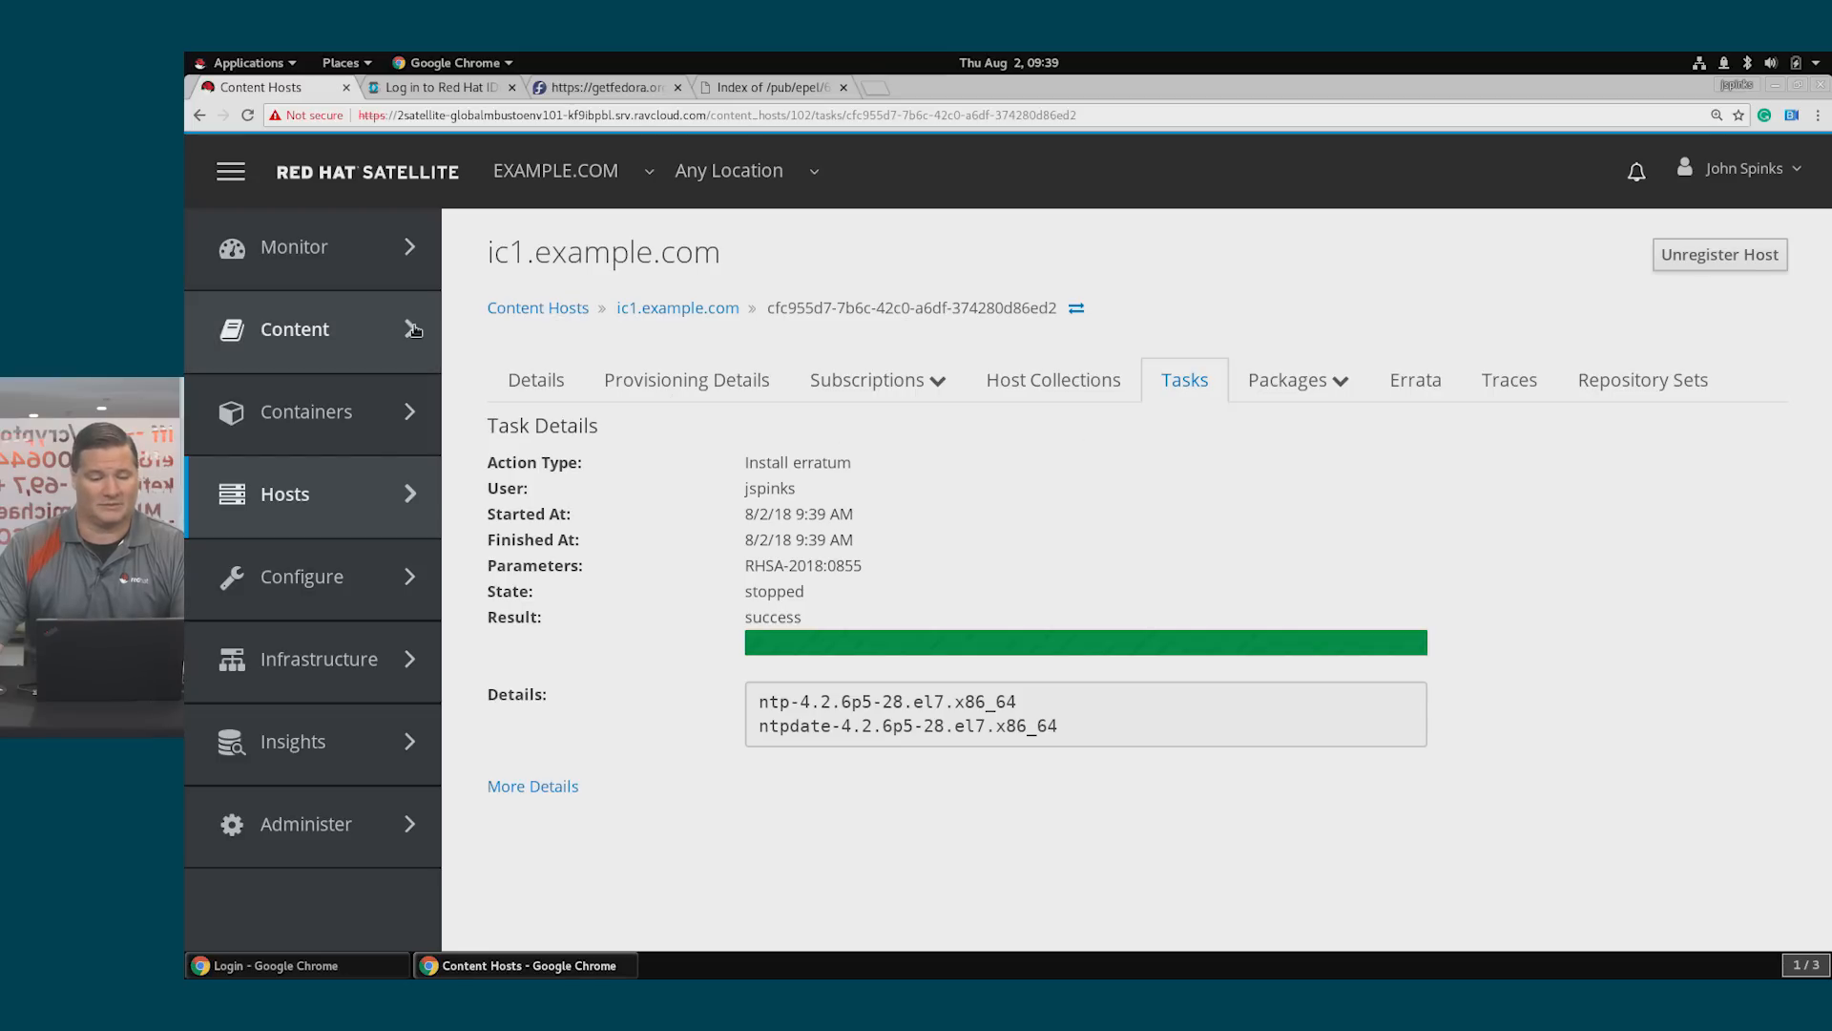
From the overall errata list, show the content hosts that util-linux erratum RHBA-2018:0936 applies to
{"action": "left_click", "coordinate": [294, 328]}
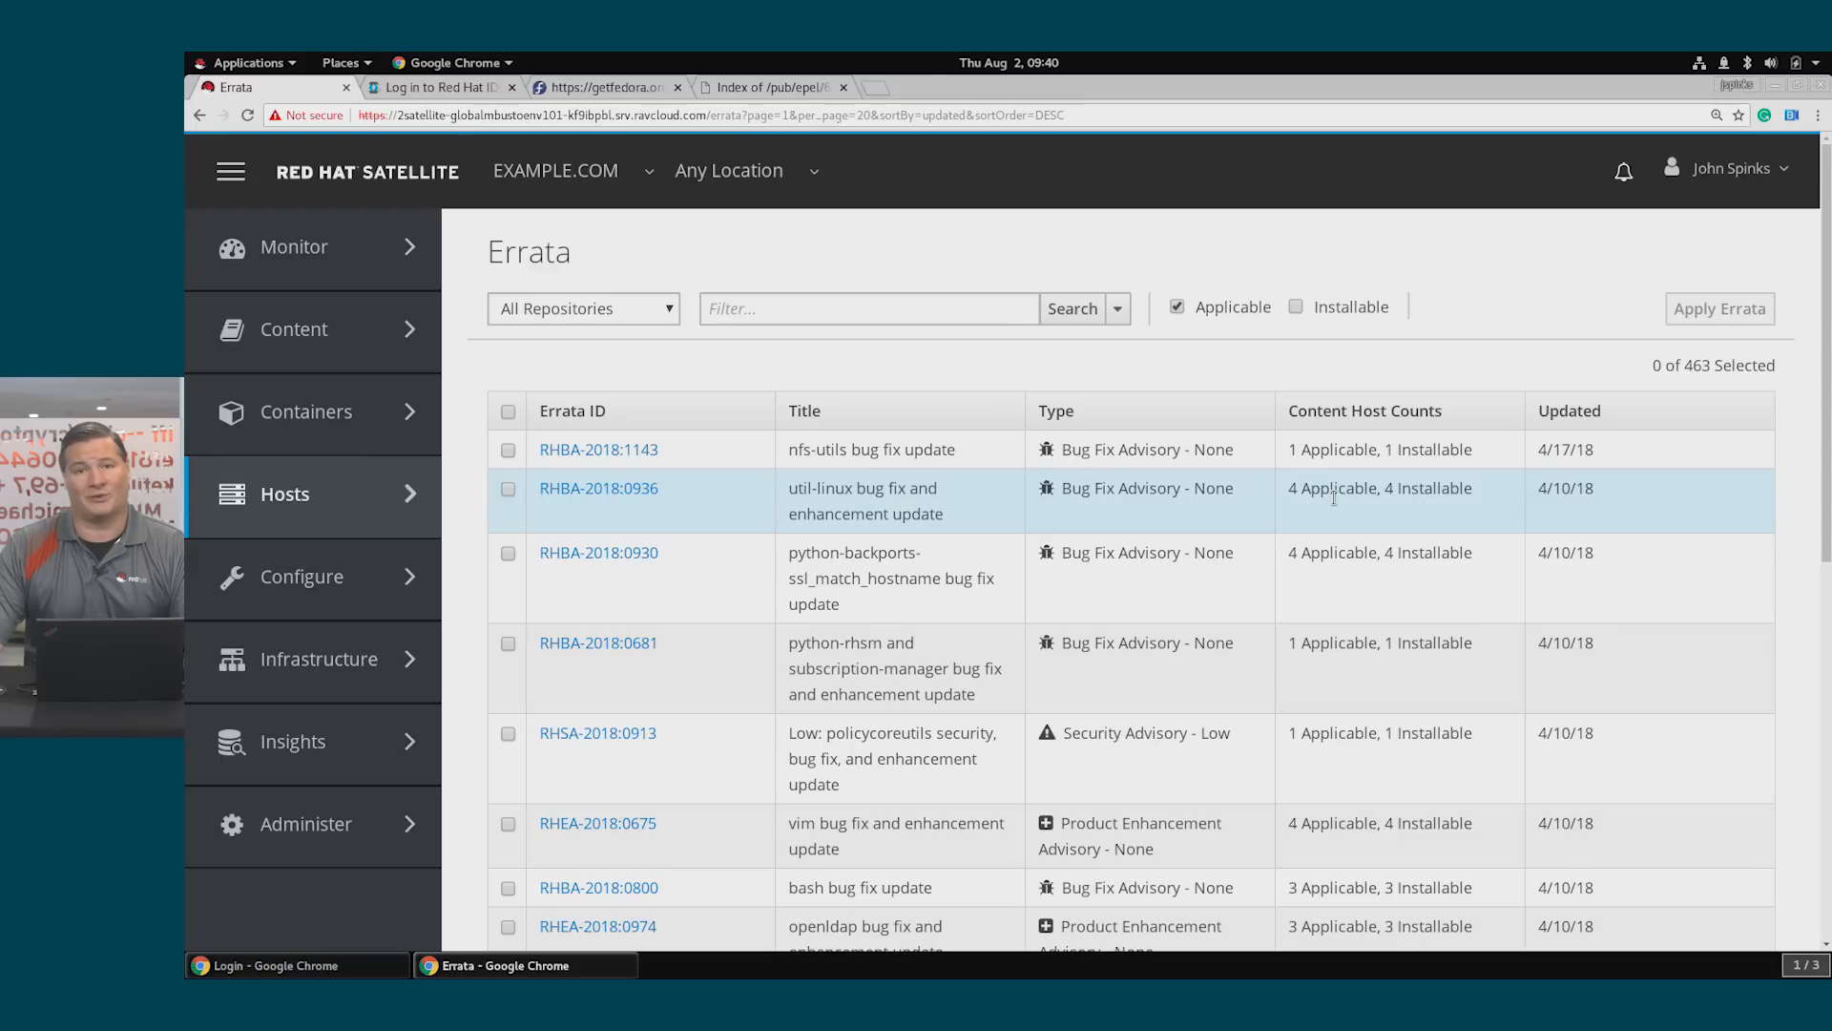
{"action": "mouse_move", "coordinate": [1013, 537]}
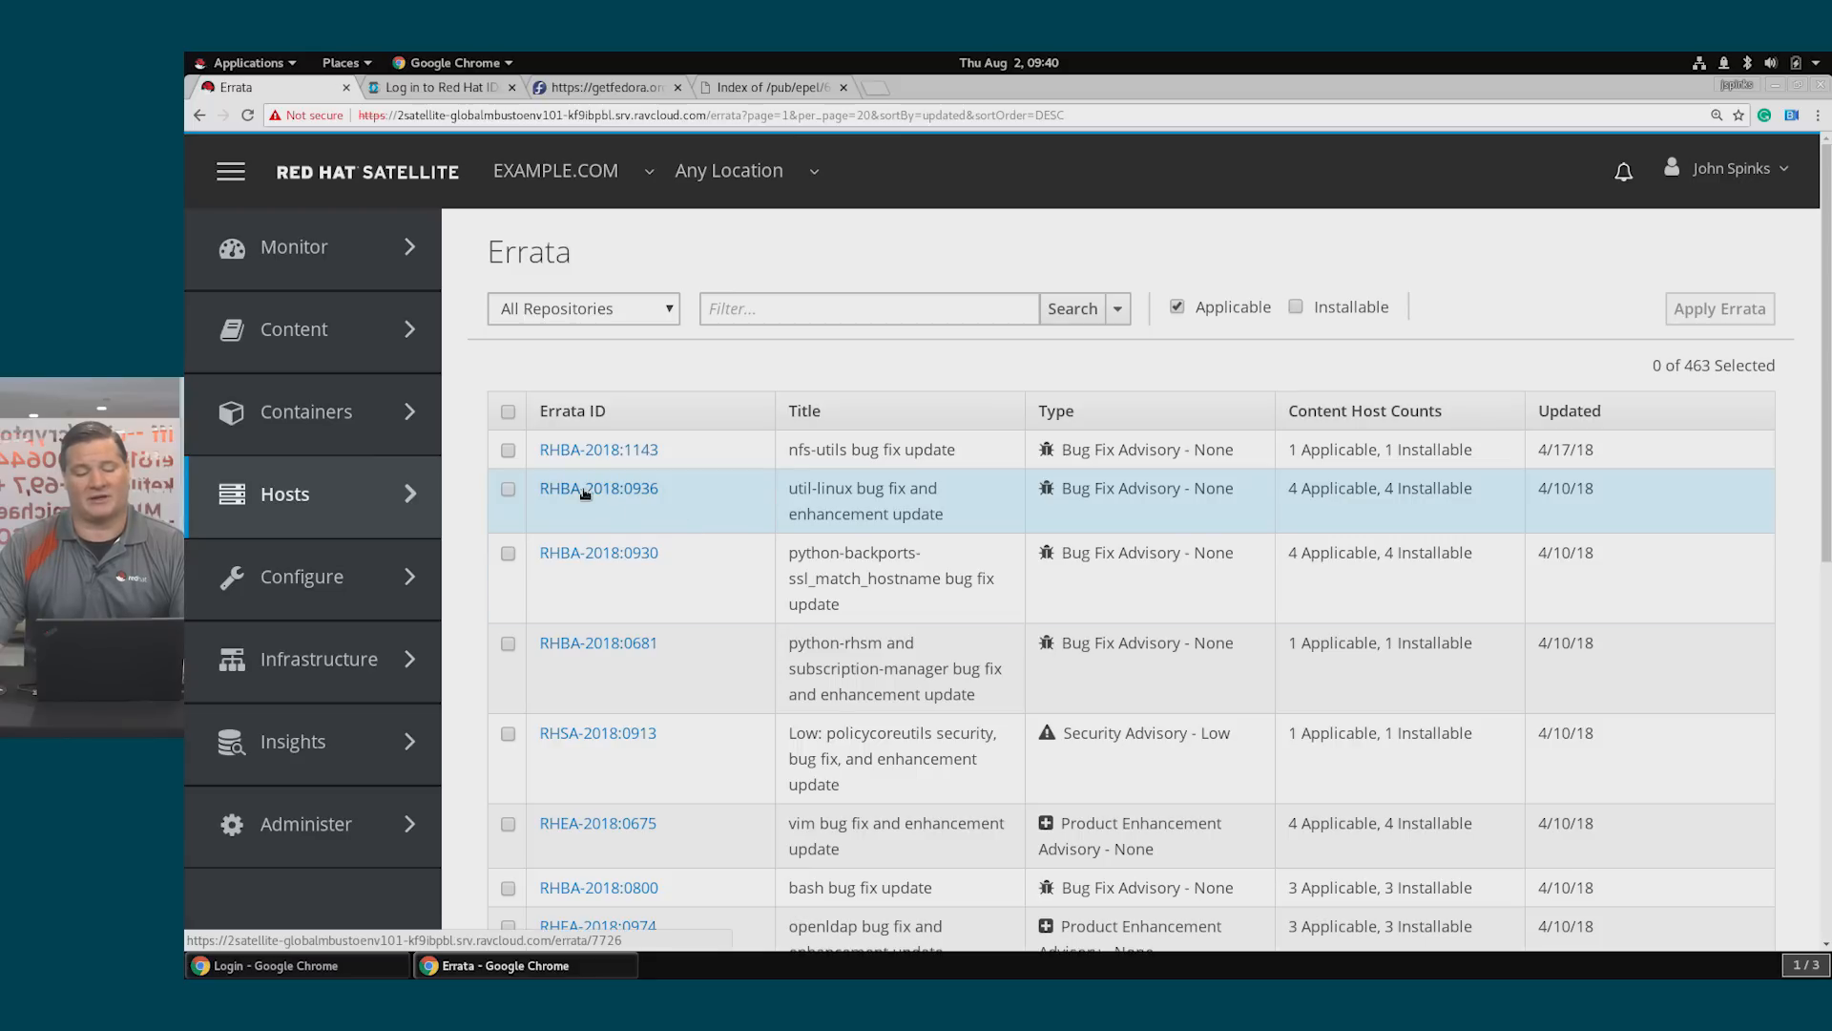
{"action": "left_click", "coordinate": [597, 487]}
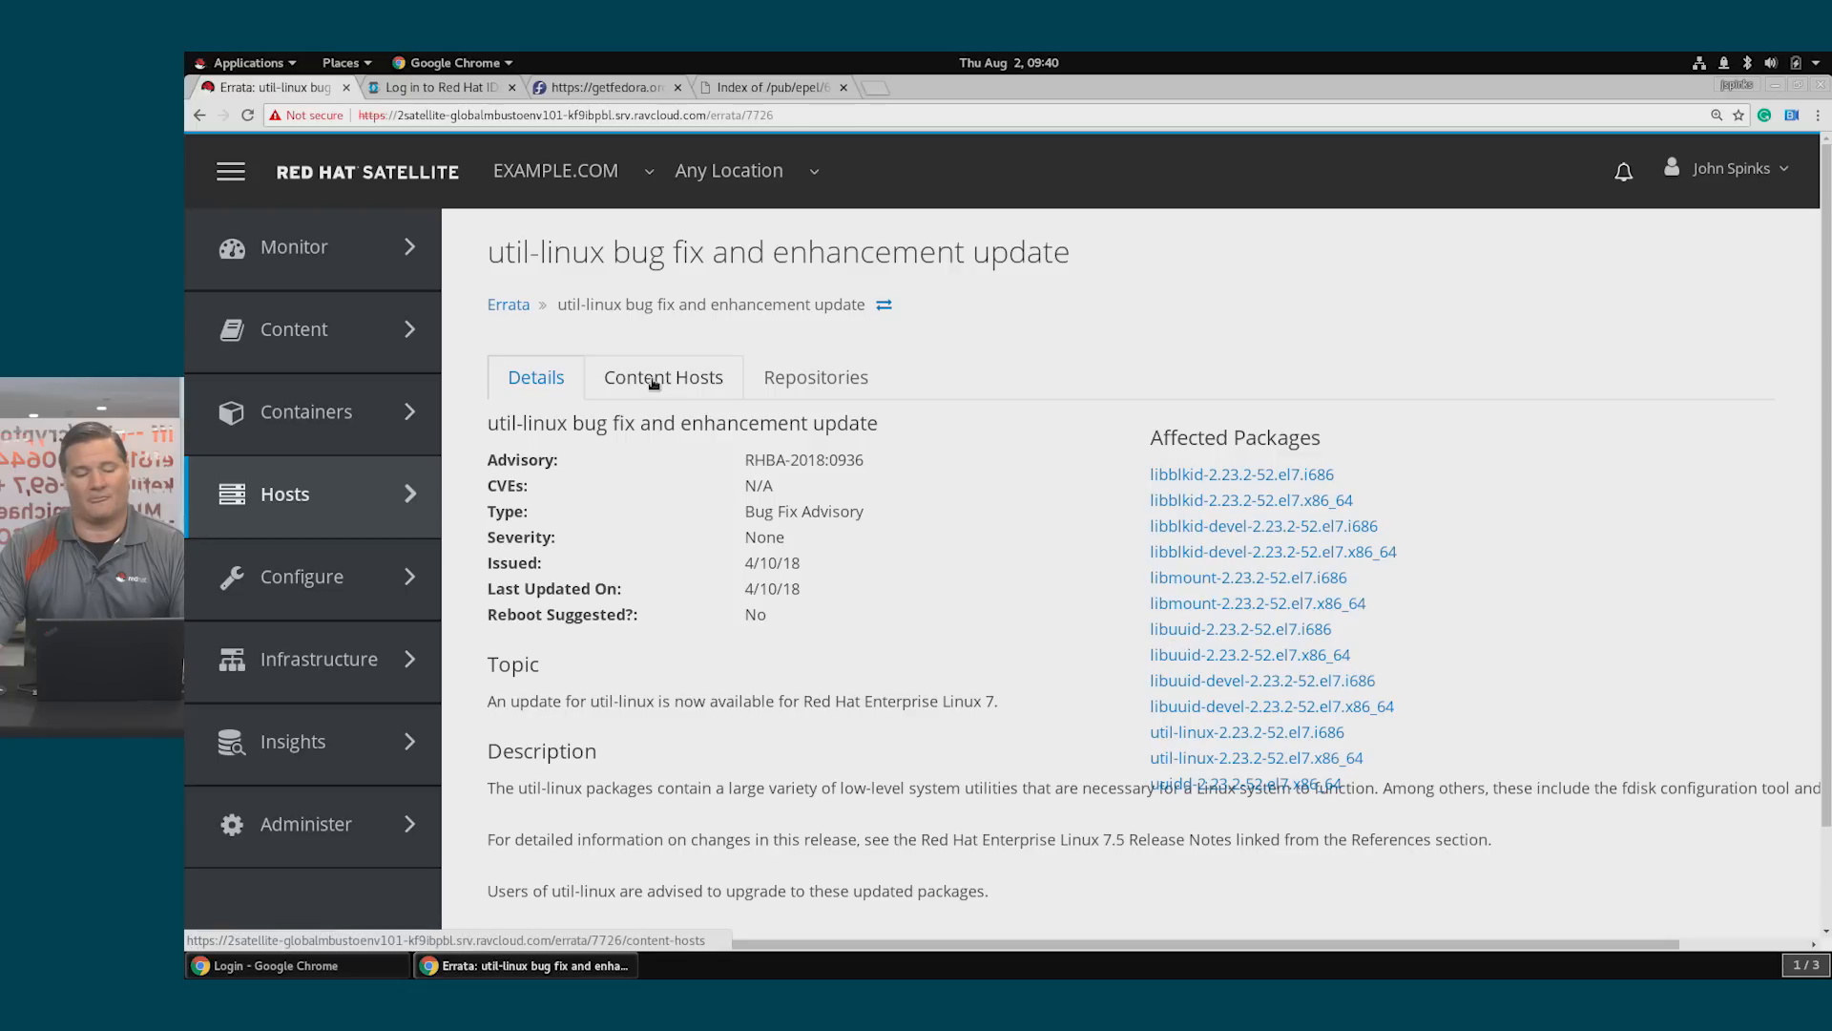
{"action": "left_click", "coordinate": [663, 376]}
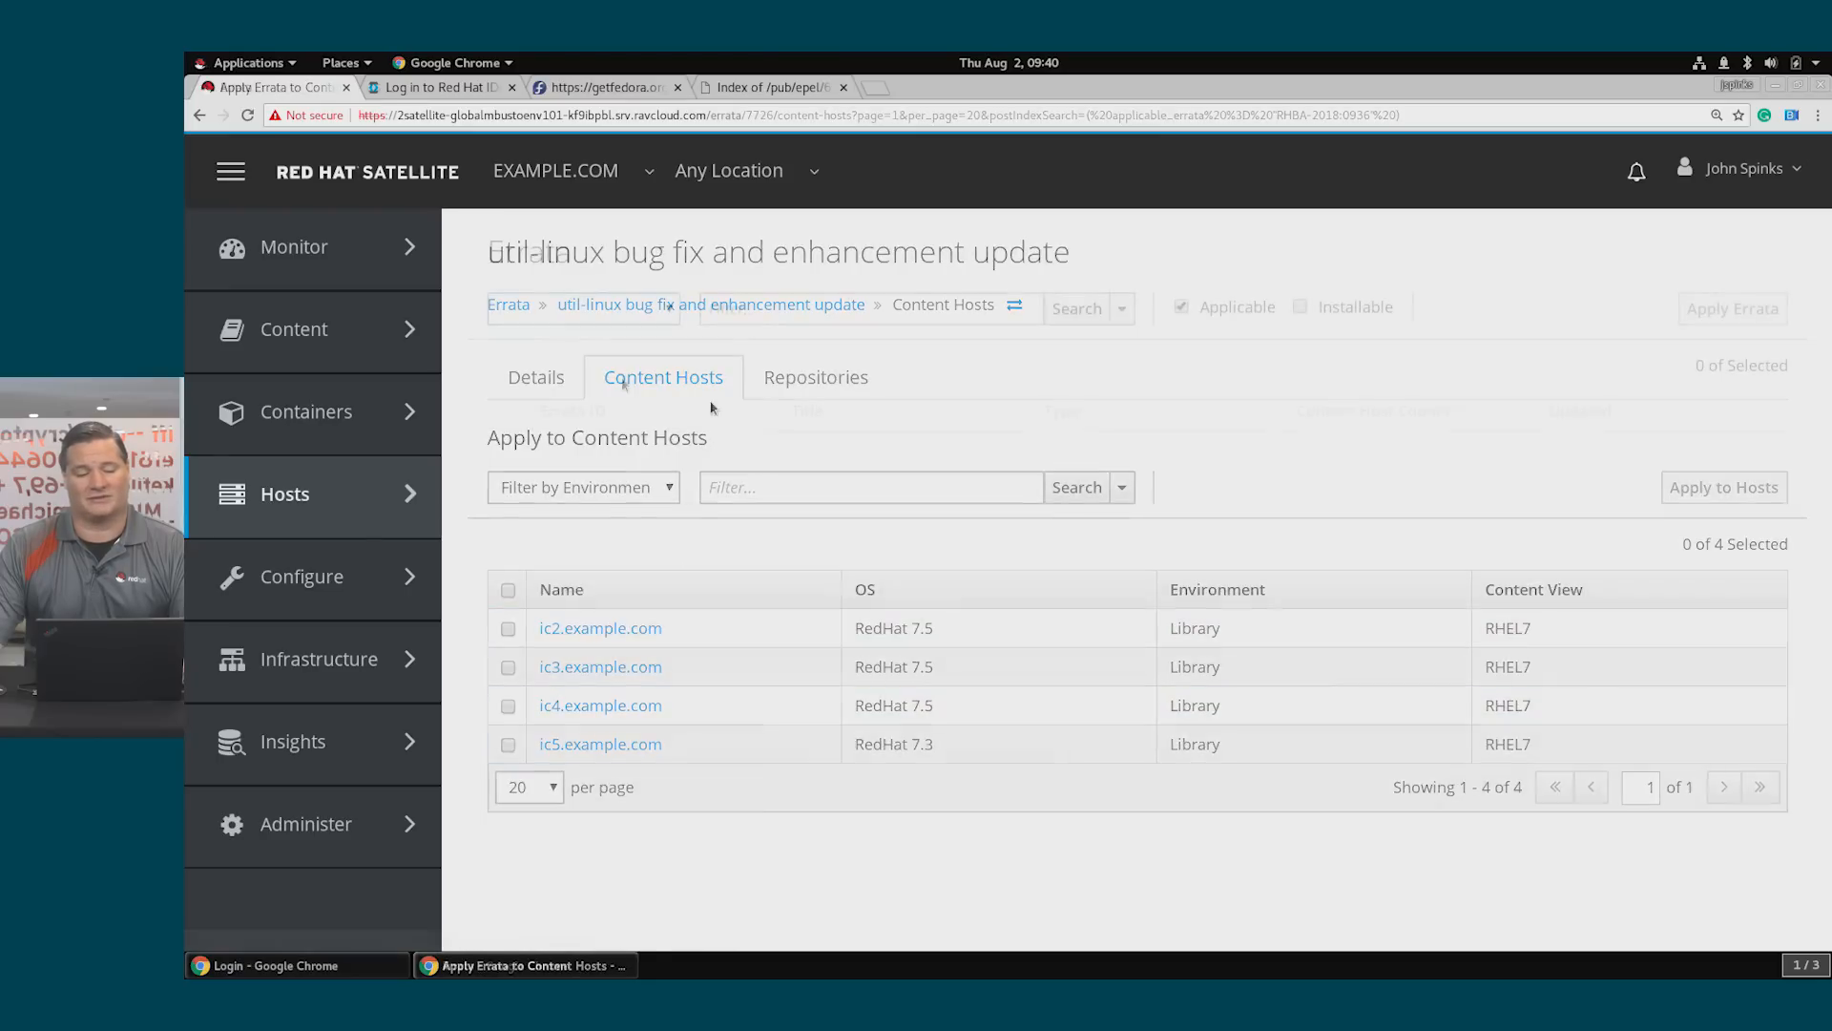
Apply erratum RHBA-2018:0936 to all four applicable hosts ic2 to ic5 and confirm
{"action": "left_click", "coordinate": [507, 304]}
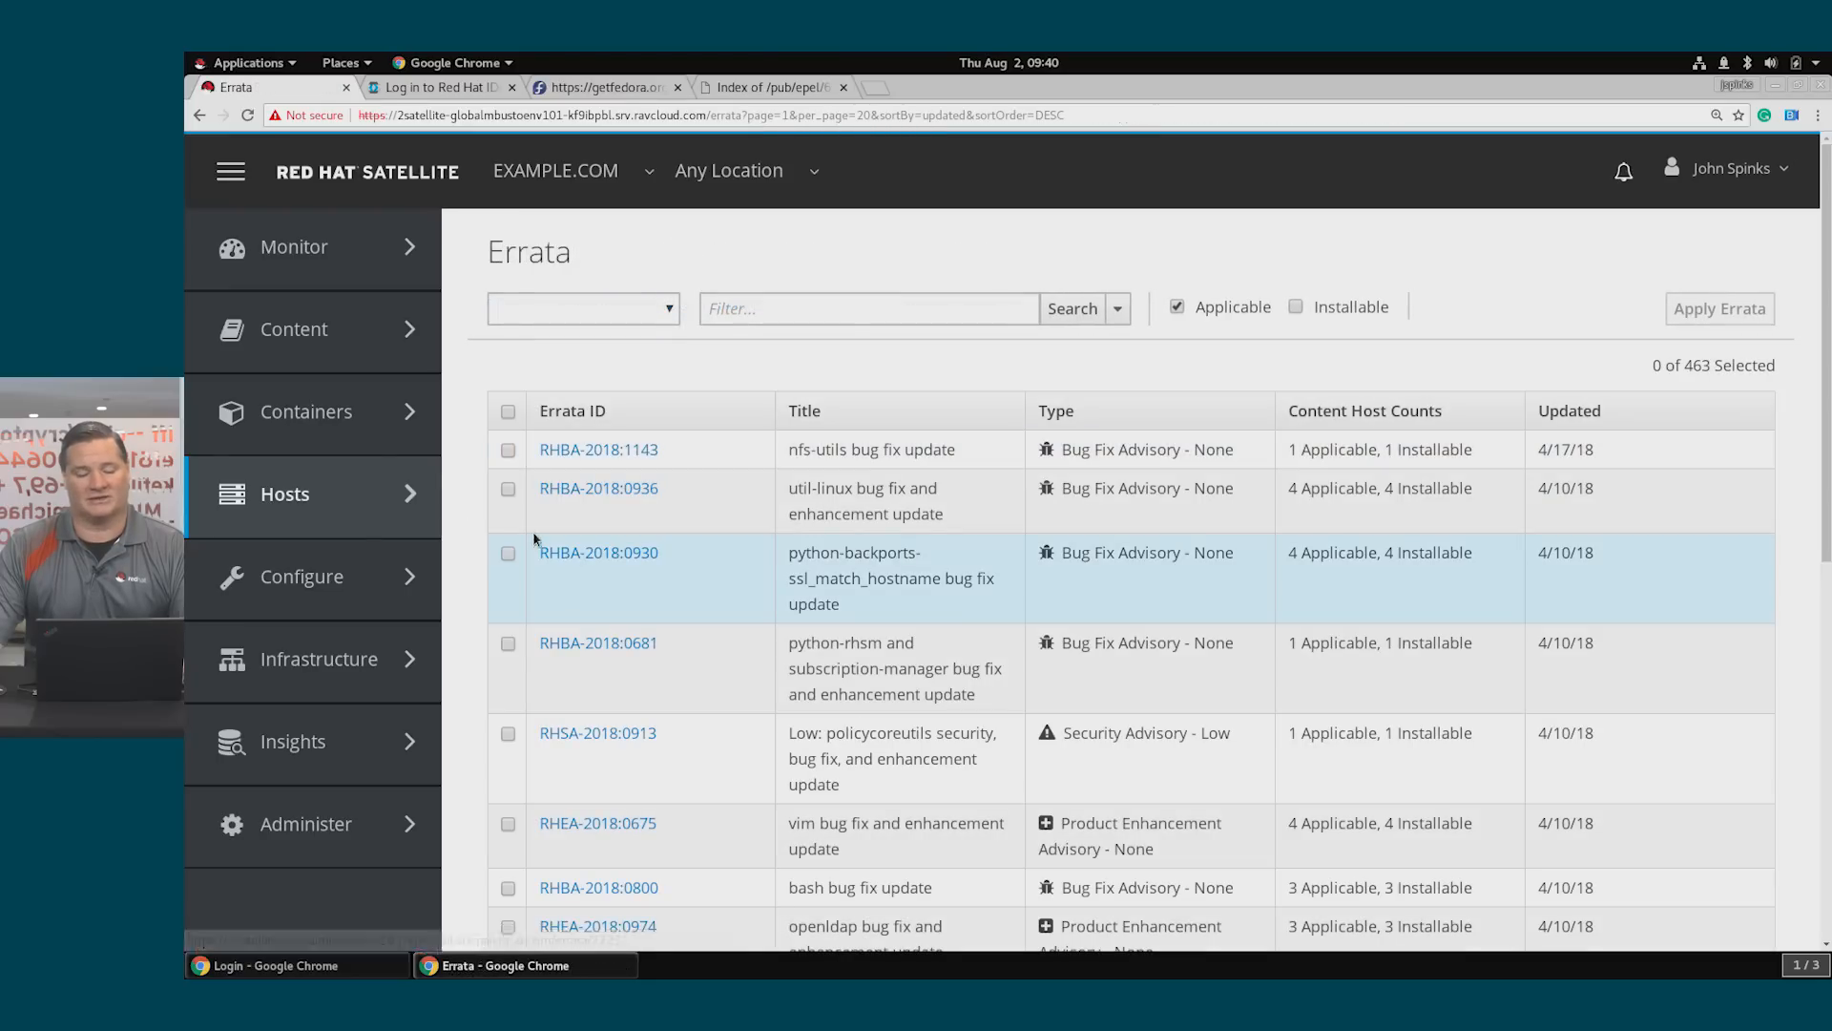
{"action": "left_click", "coordinate": [507, 488]}
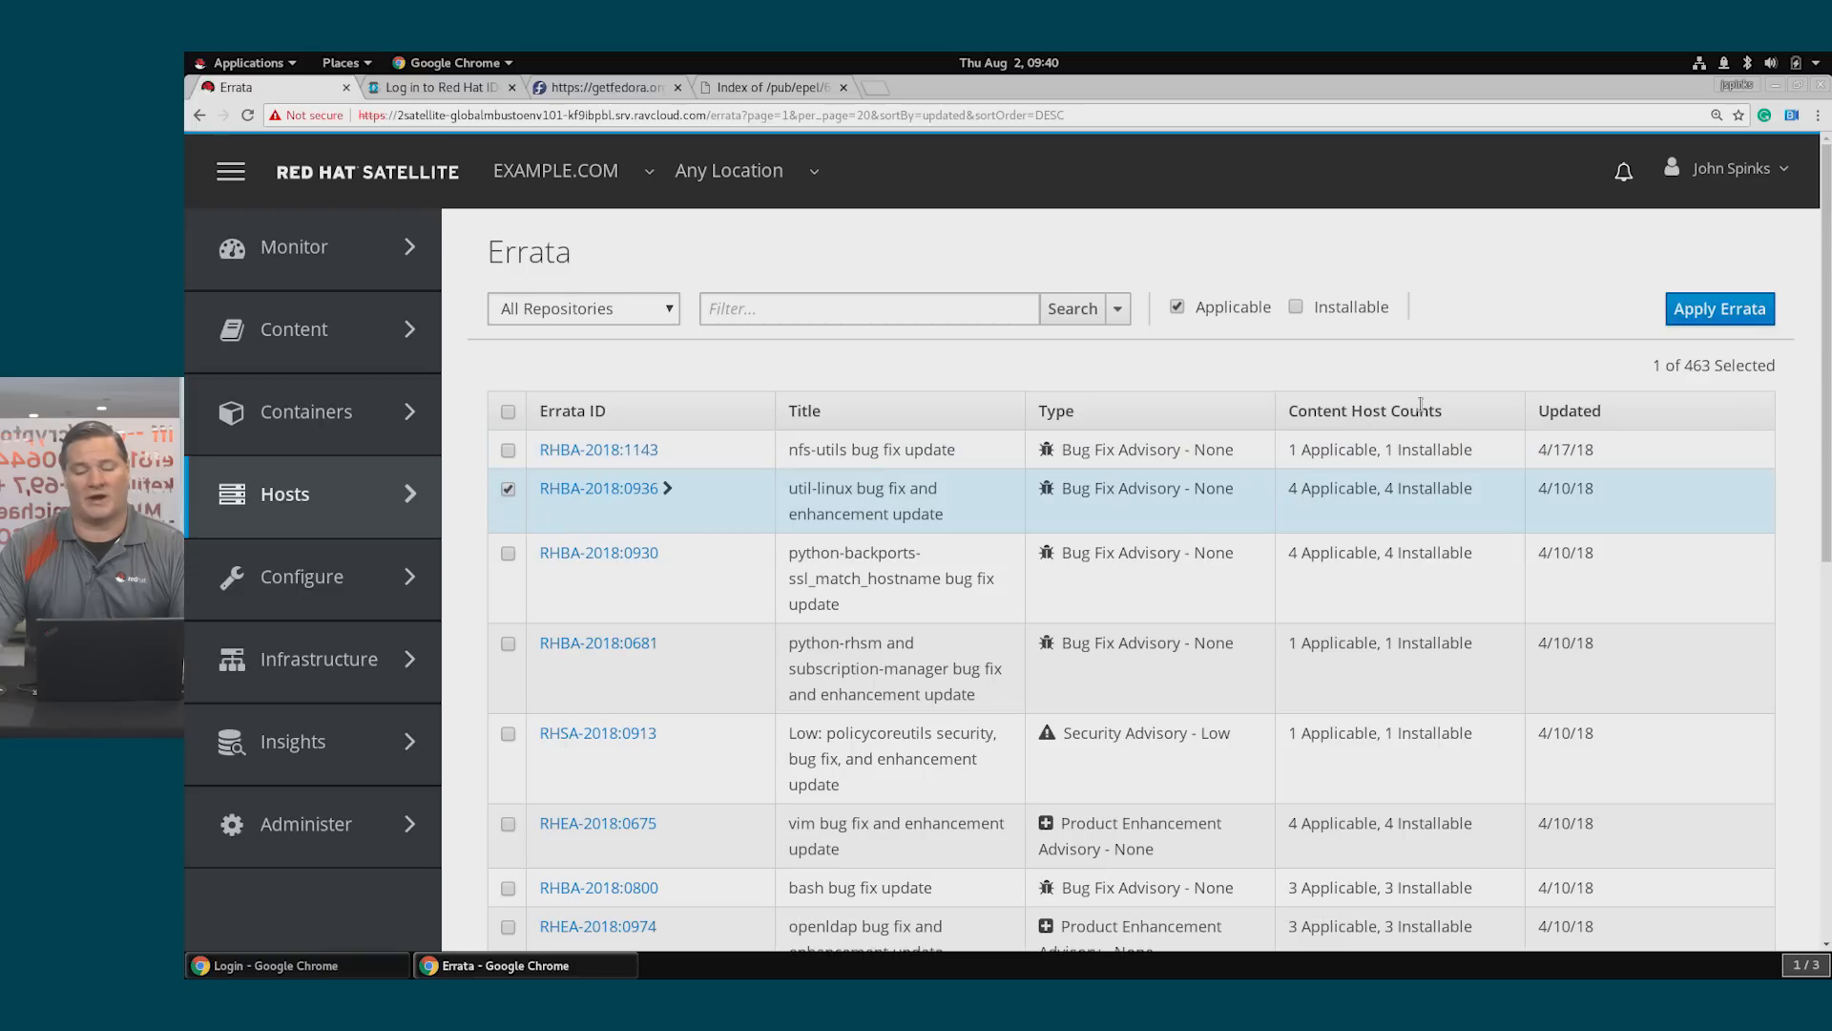
{"action": "left_click", "coordinate": [1720, 310]}
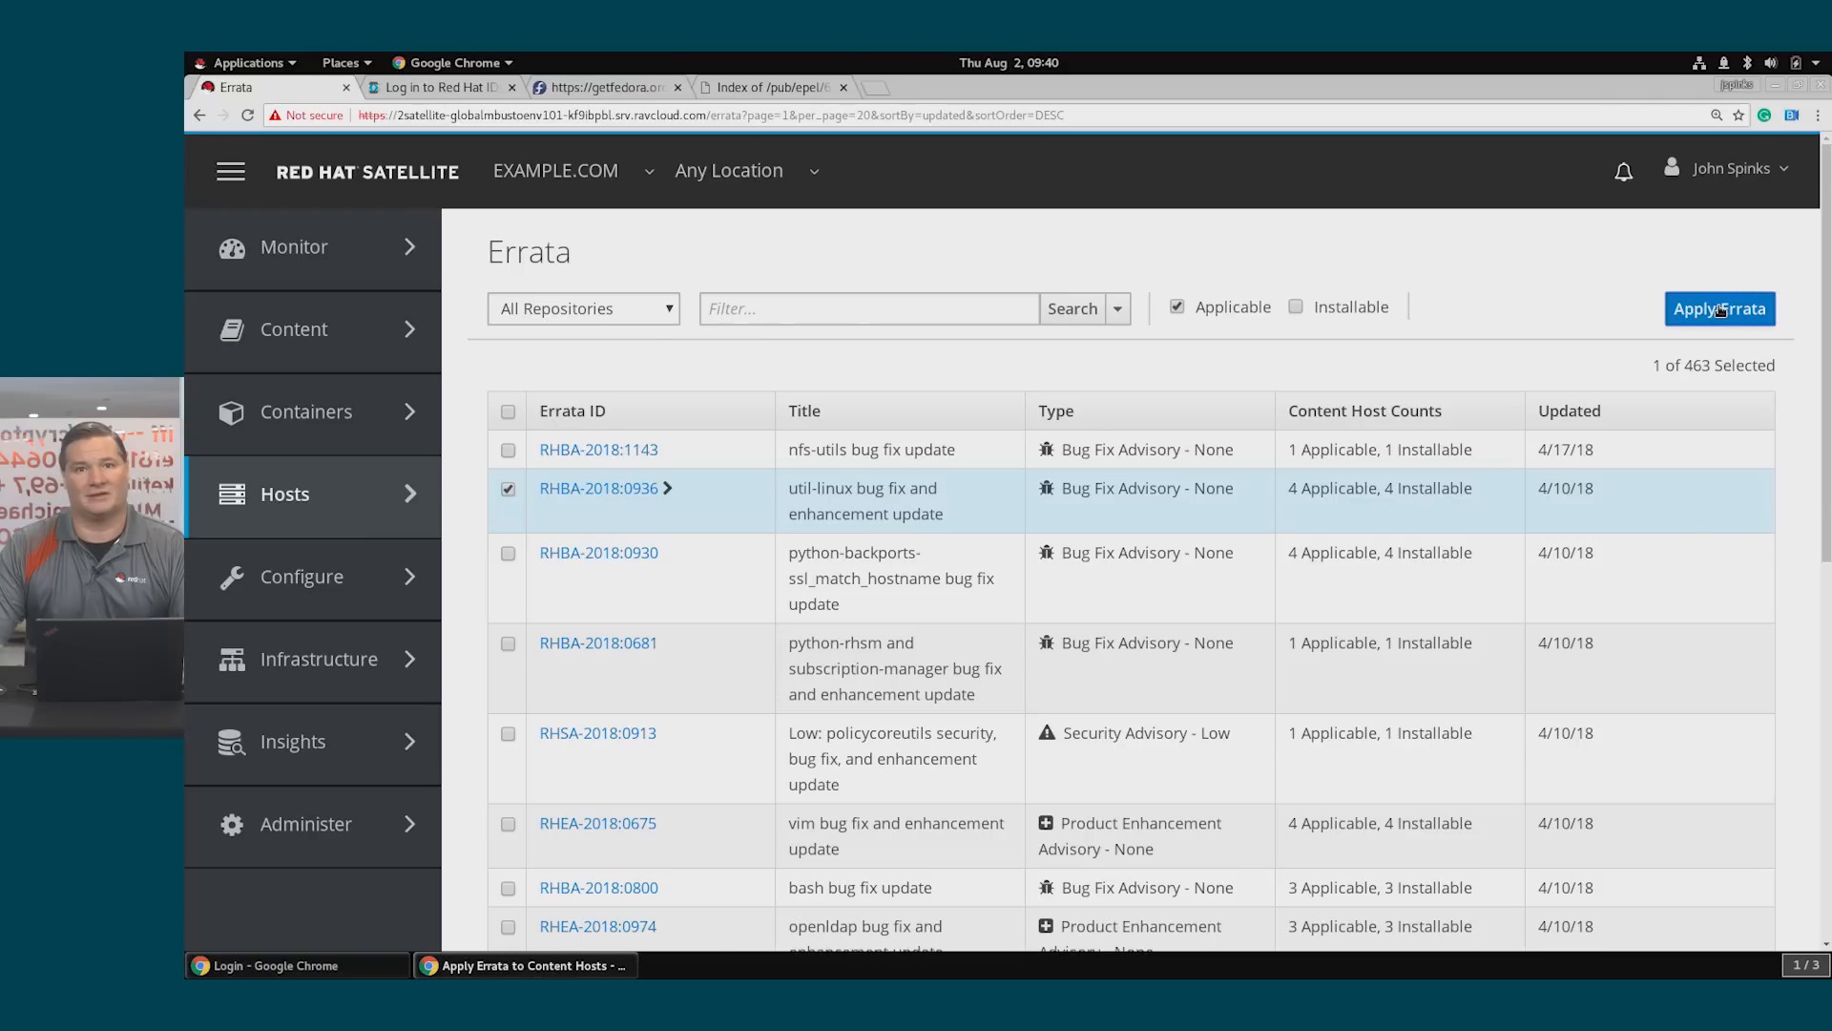
{"action": "left_click", "coordinate": [1720, 307]}
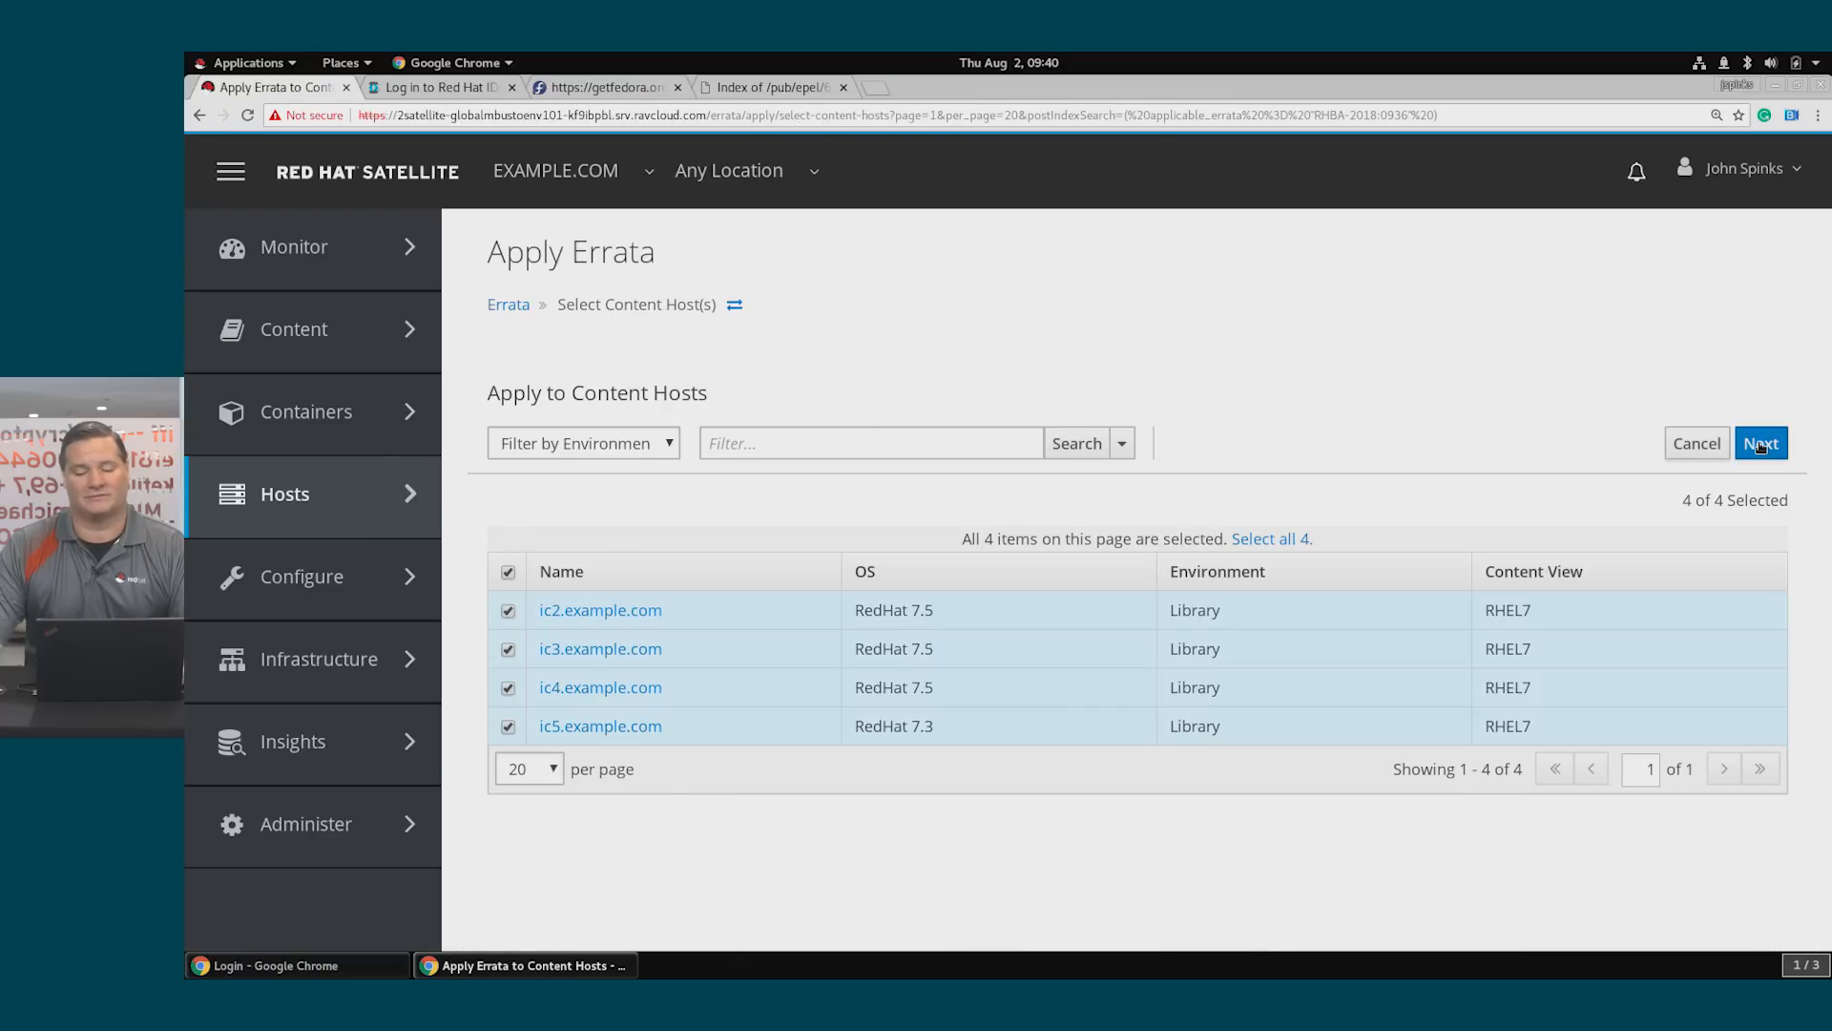
{"action": "left_click", "coordinate": [1760, 443]}
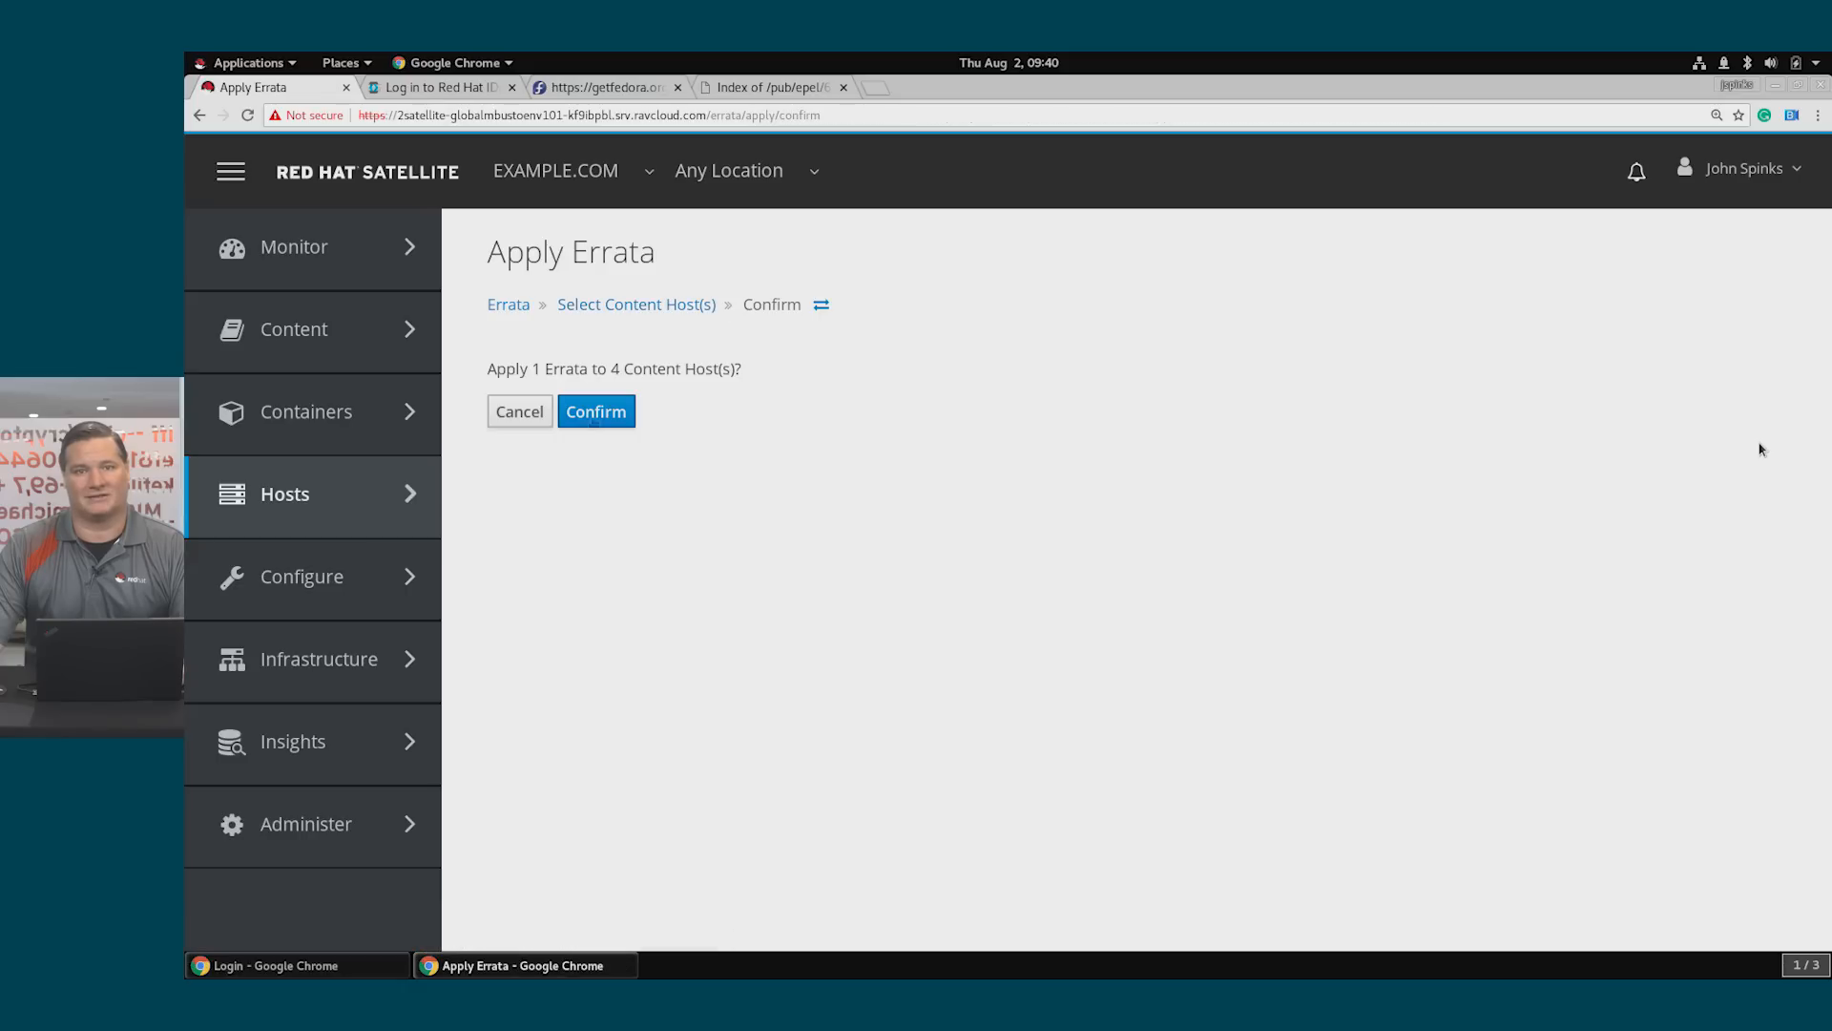
{"action": "left_click", "coordinate": [595, 411]}
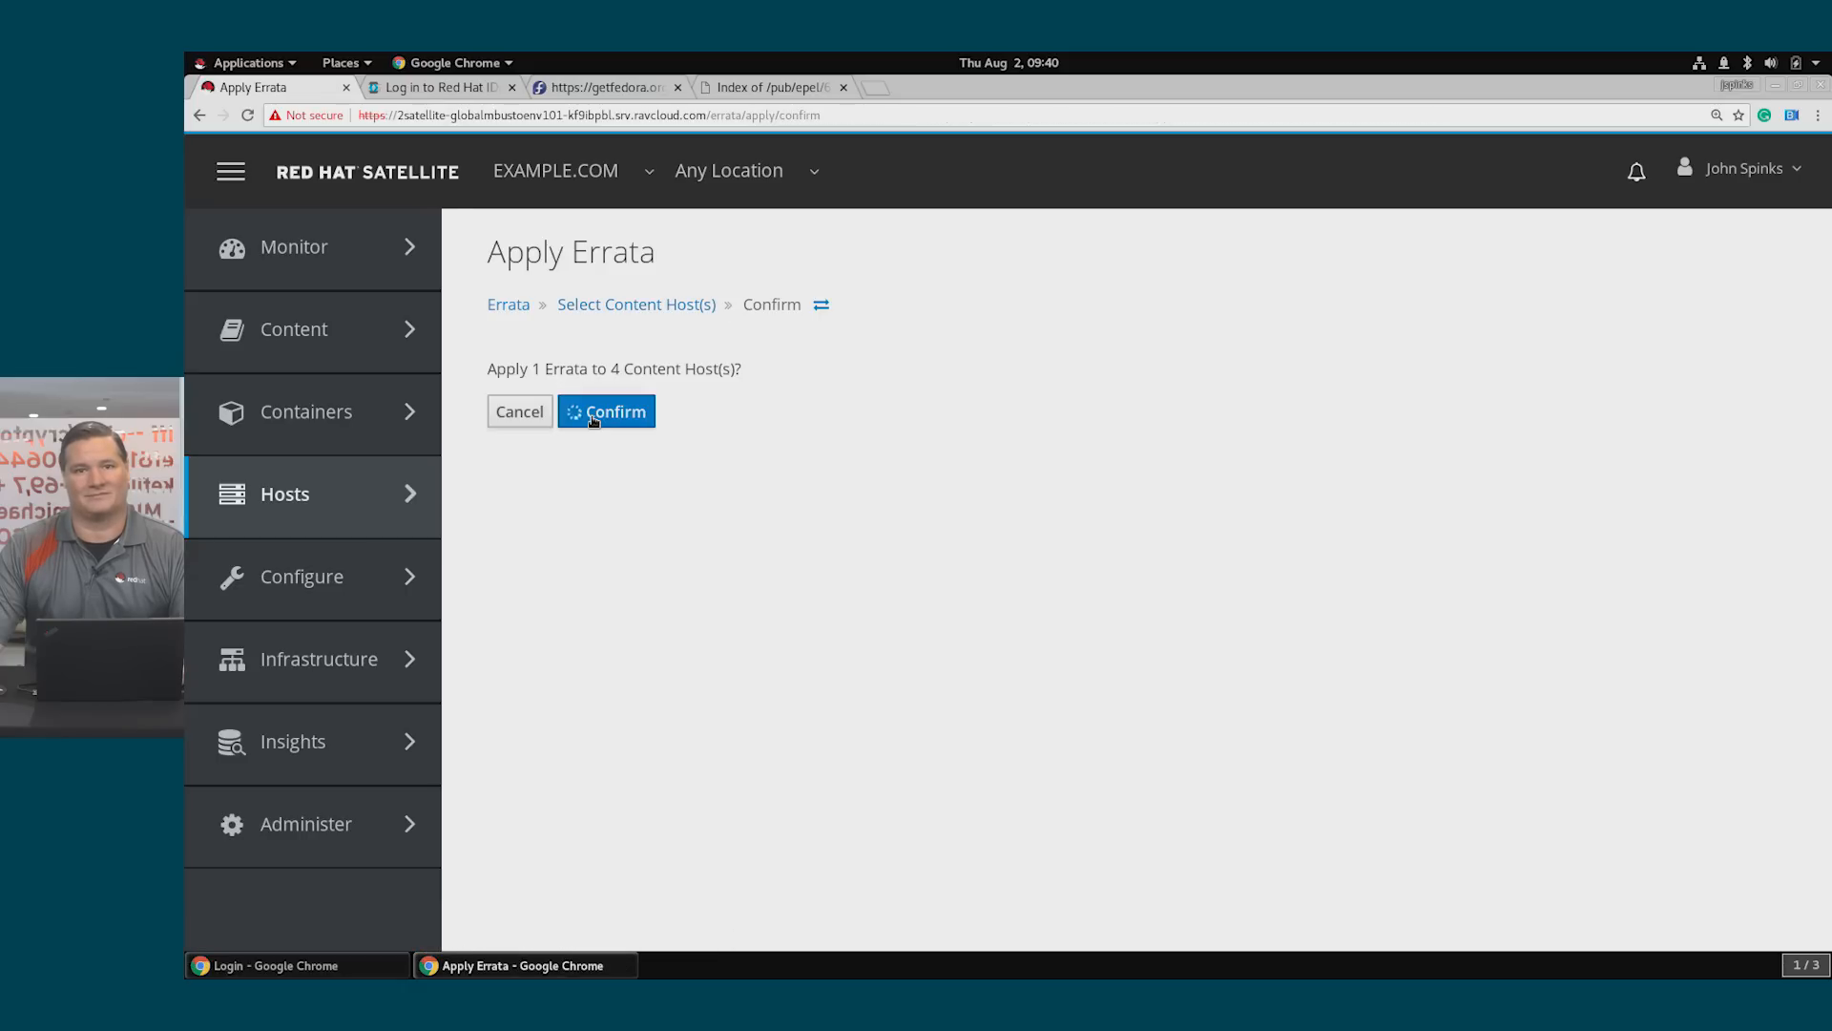
{"action": "left_click", "coordinate": [607, 412]}
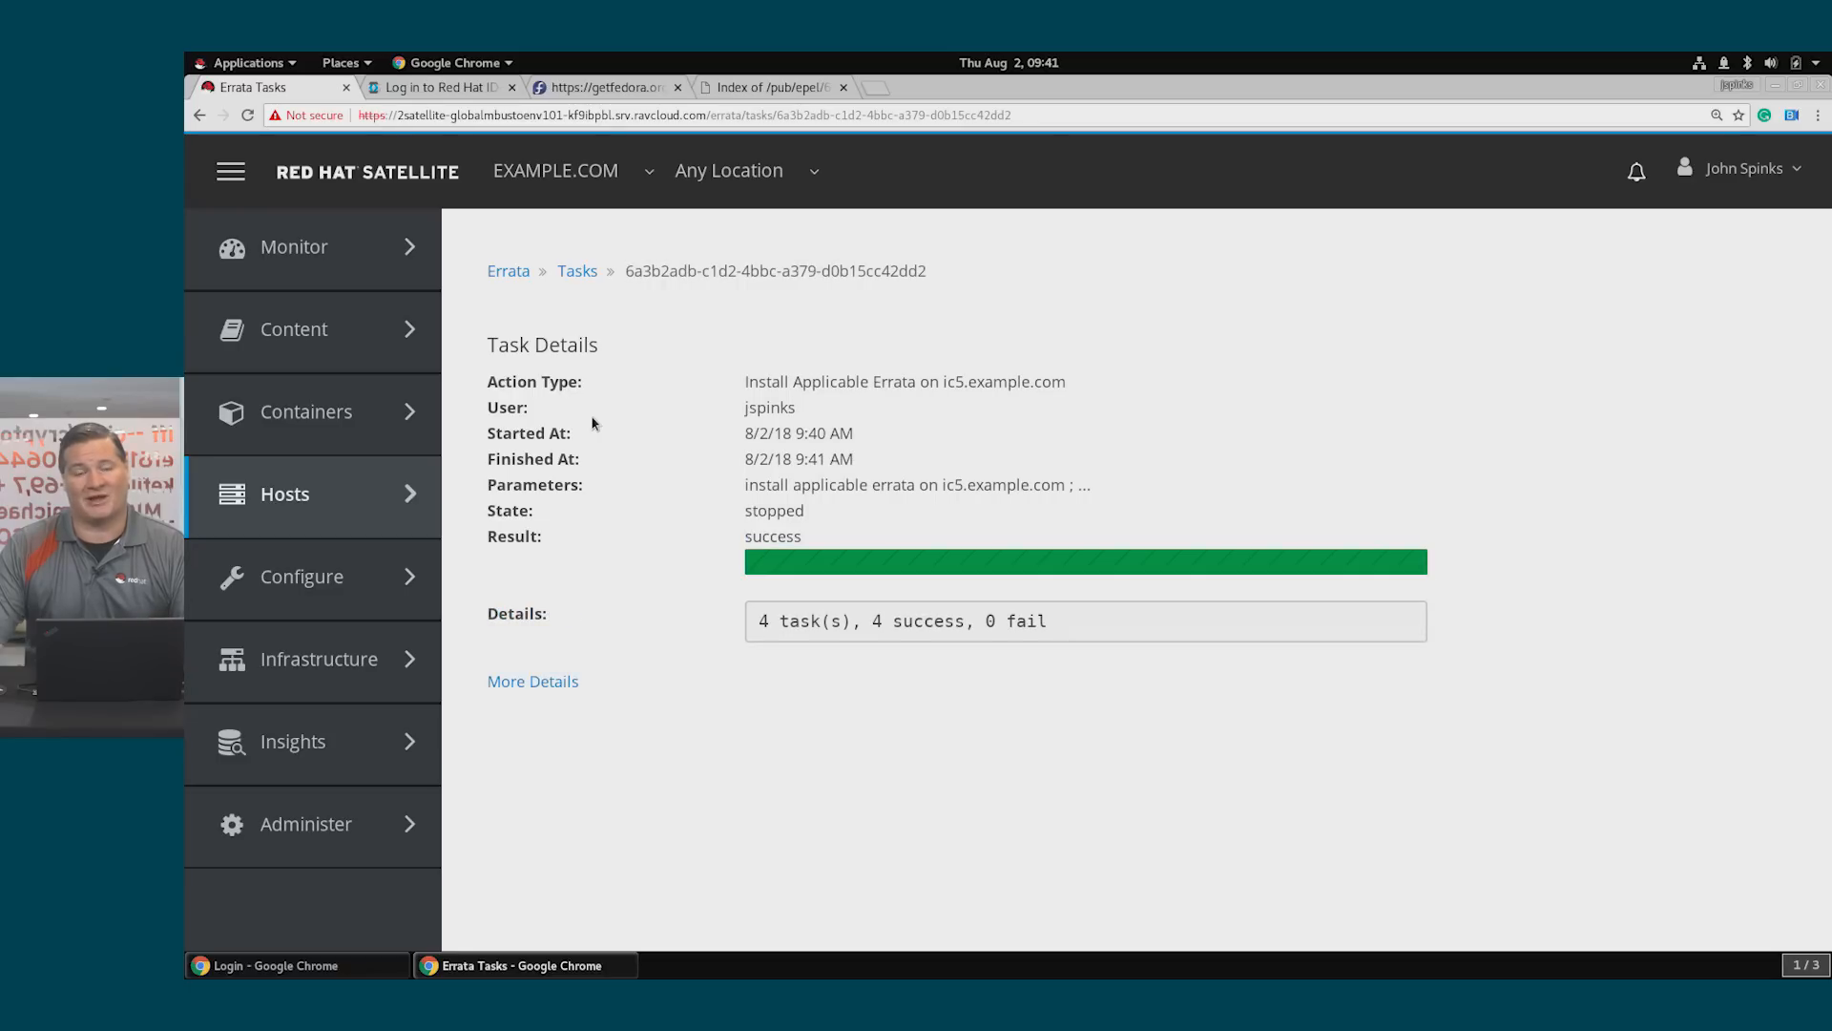
{"action": "mouse_move", "coordinate": [465, 285]}
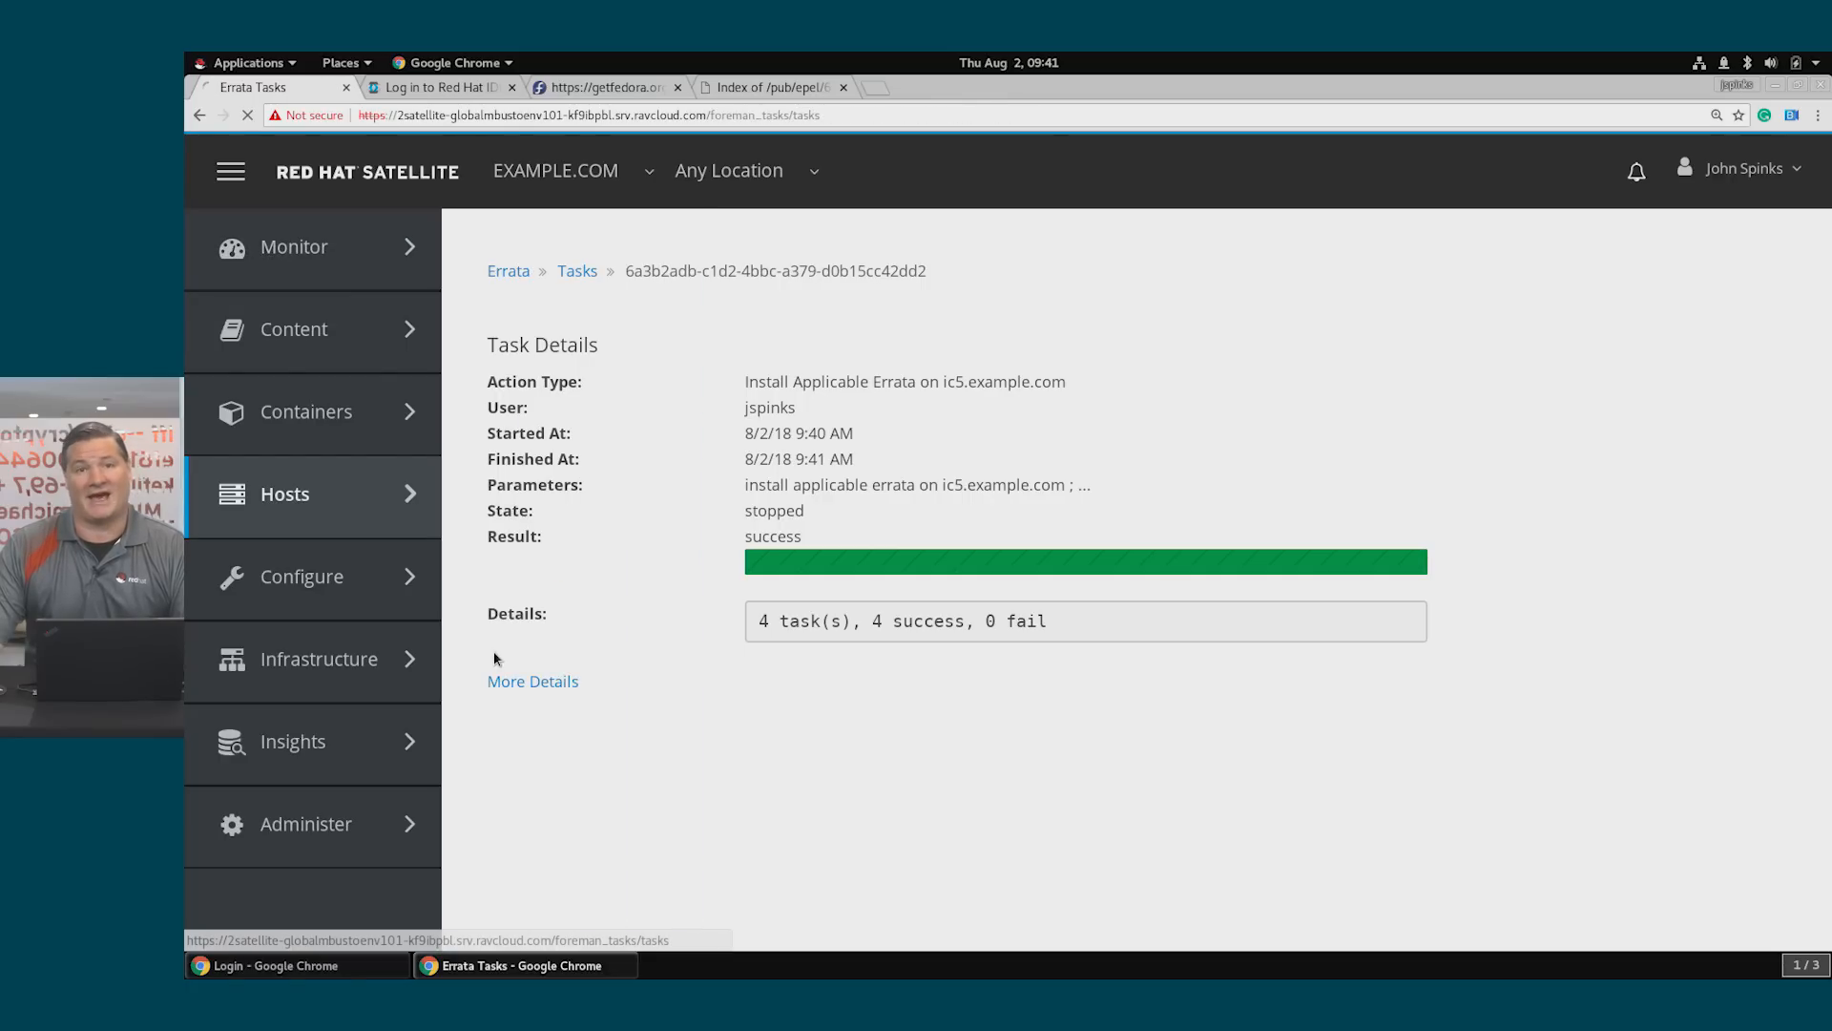
From the recent tasks list, view the Package Profile Update task for ic5.example.com showing success
{"action": "left_click", "coordinate": [577, 270]}
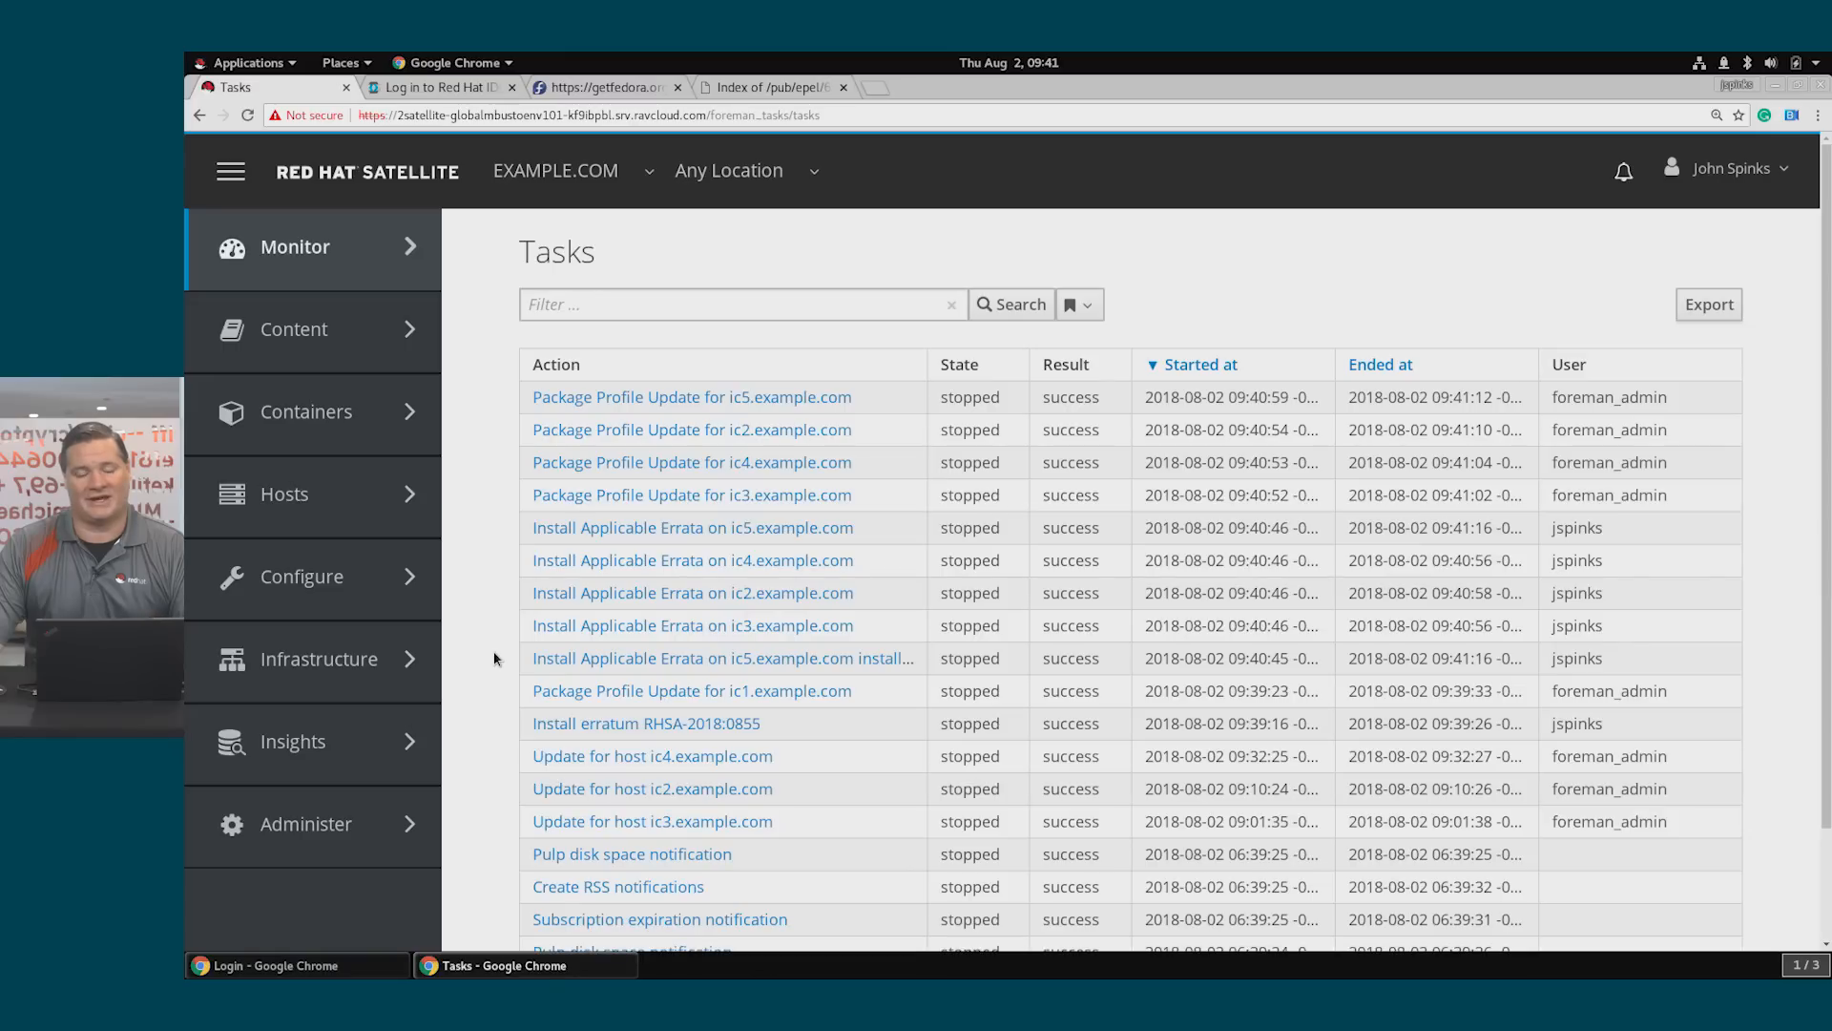
{"action": "mouse_move", "coordinate": [691, 397]}
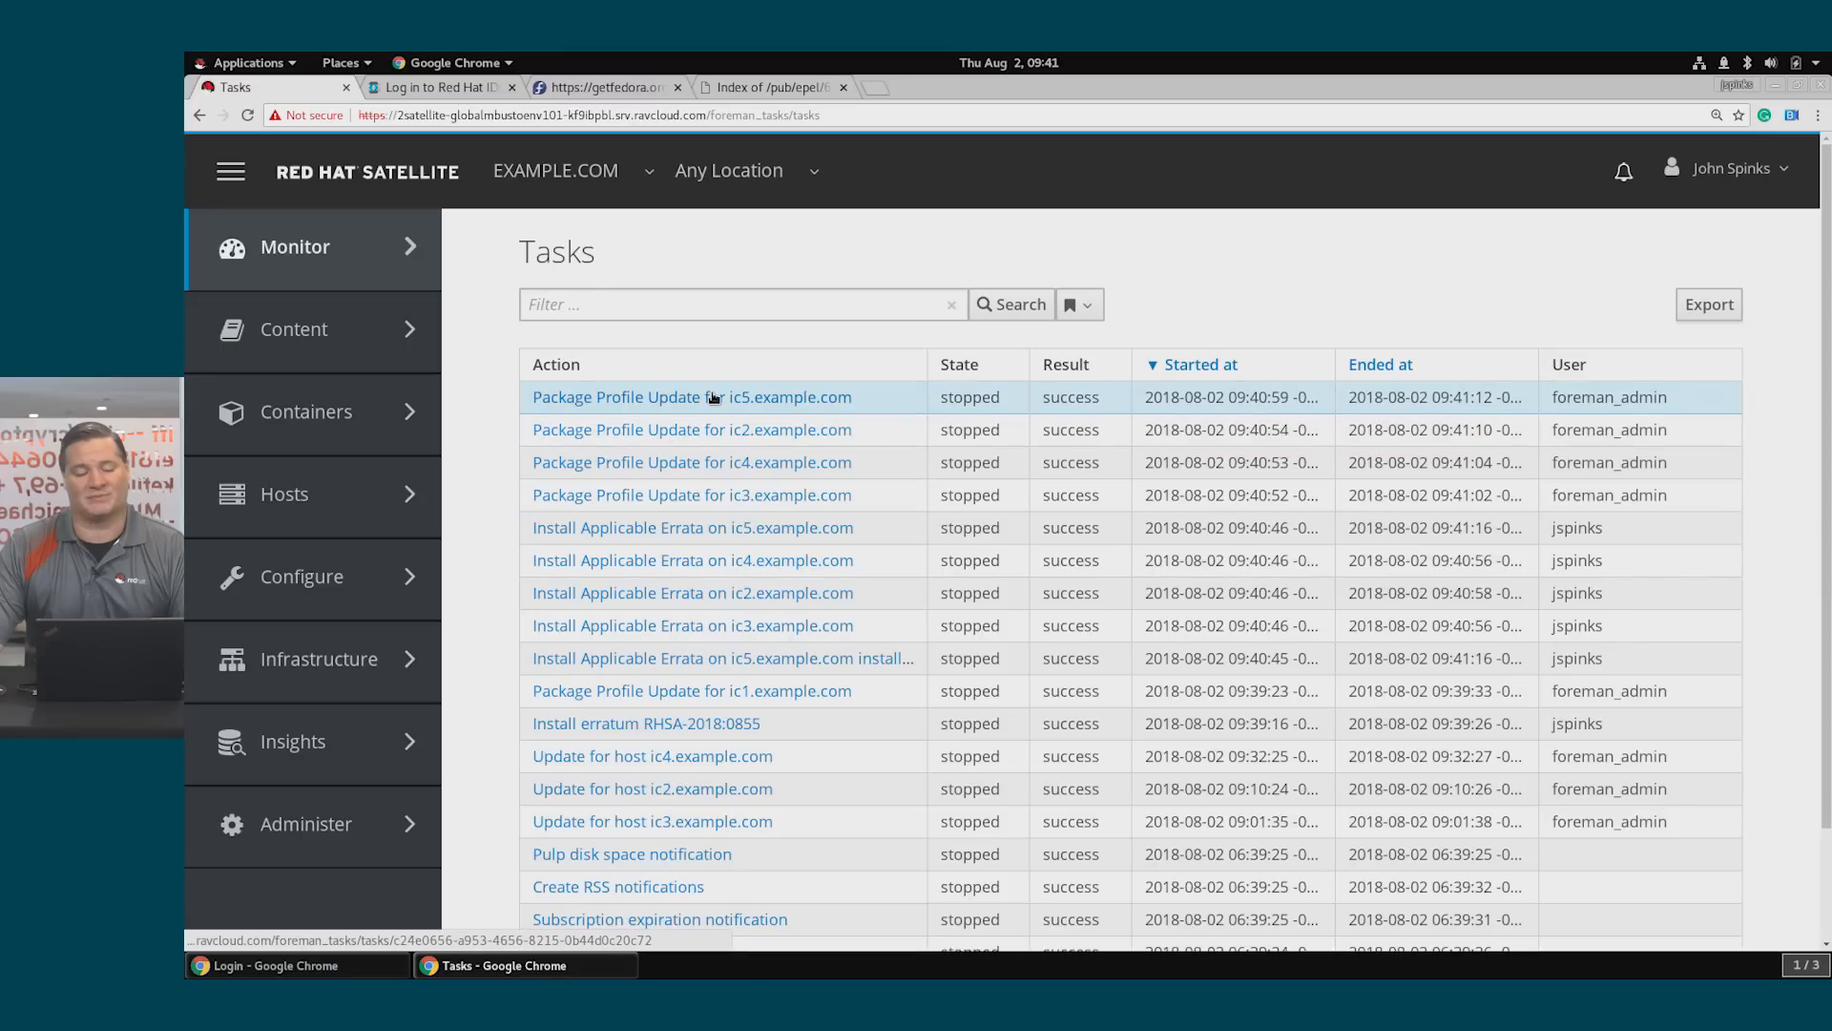
{"action": "left_click", "coordinate": [691, 397]}
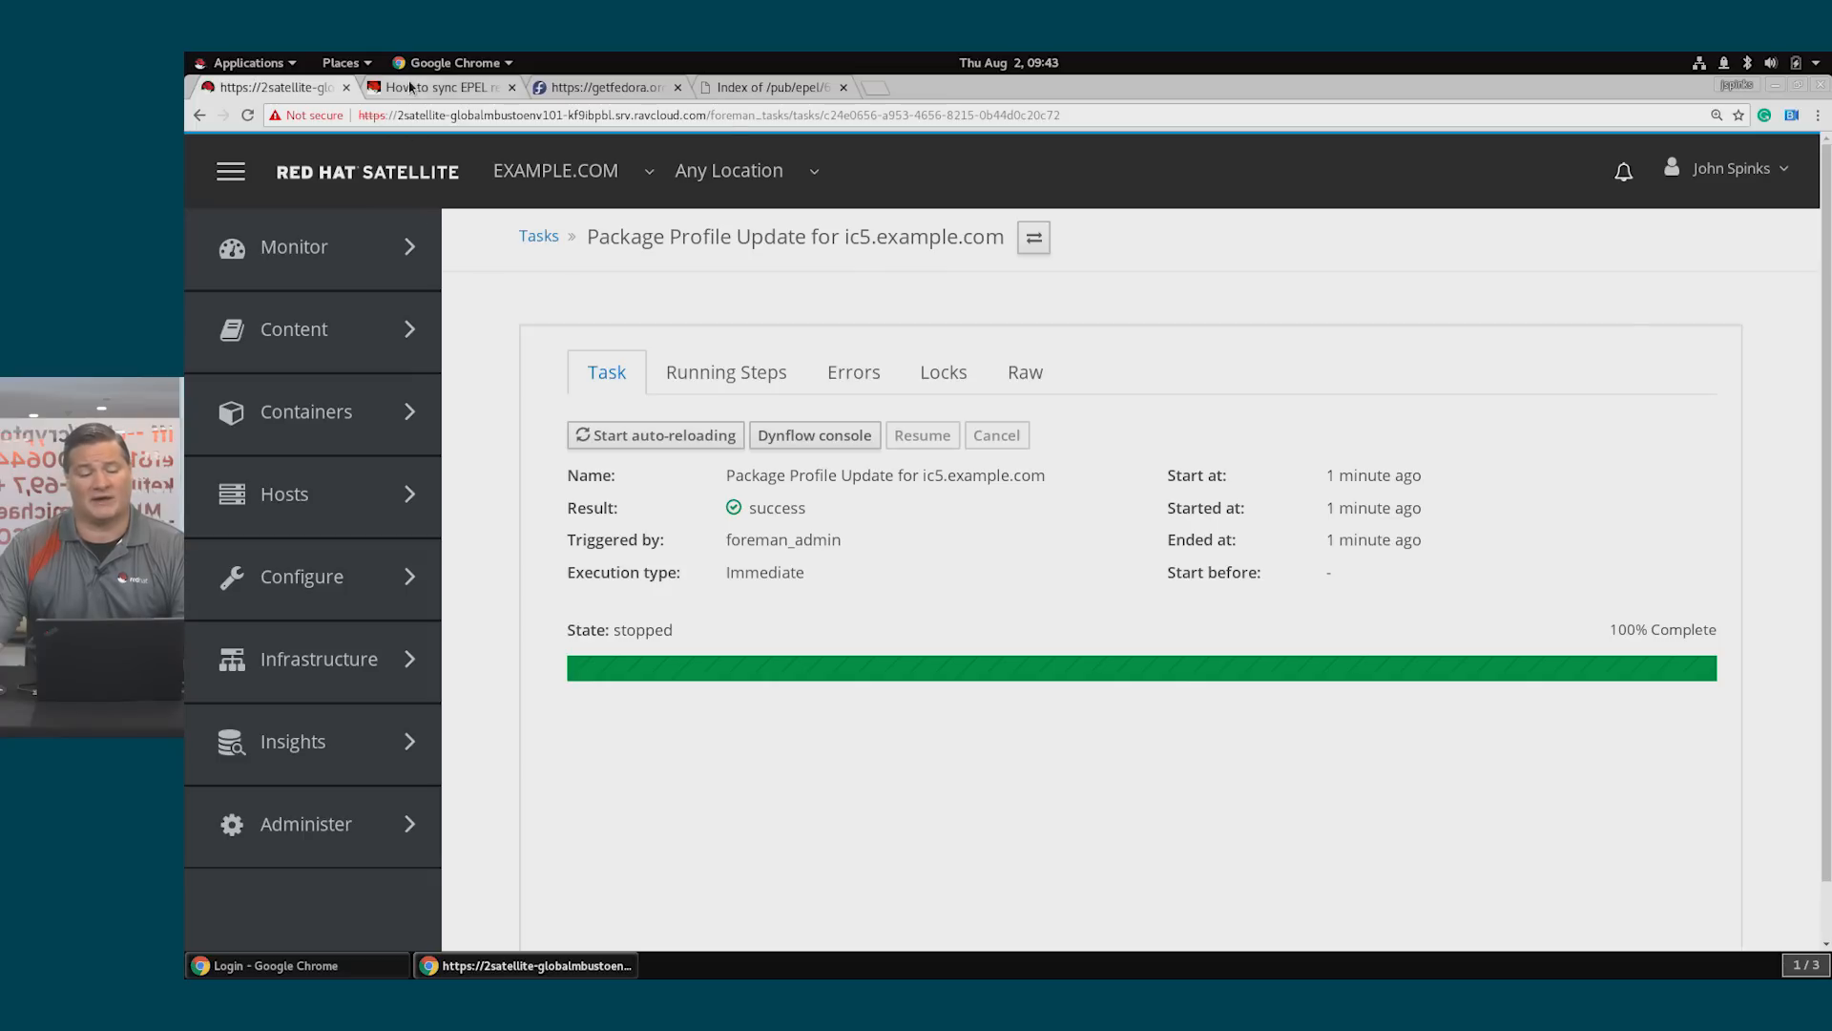
{"action": "left_click", "coordinate": [439, 86]}
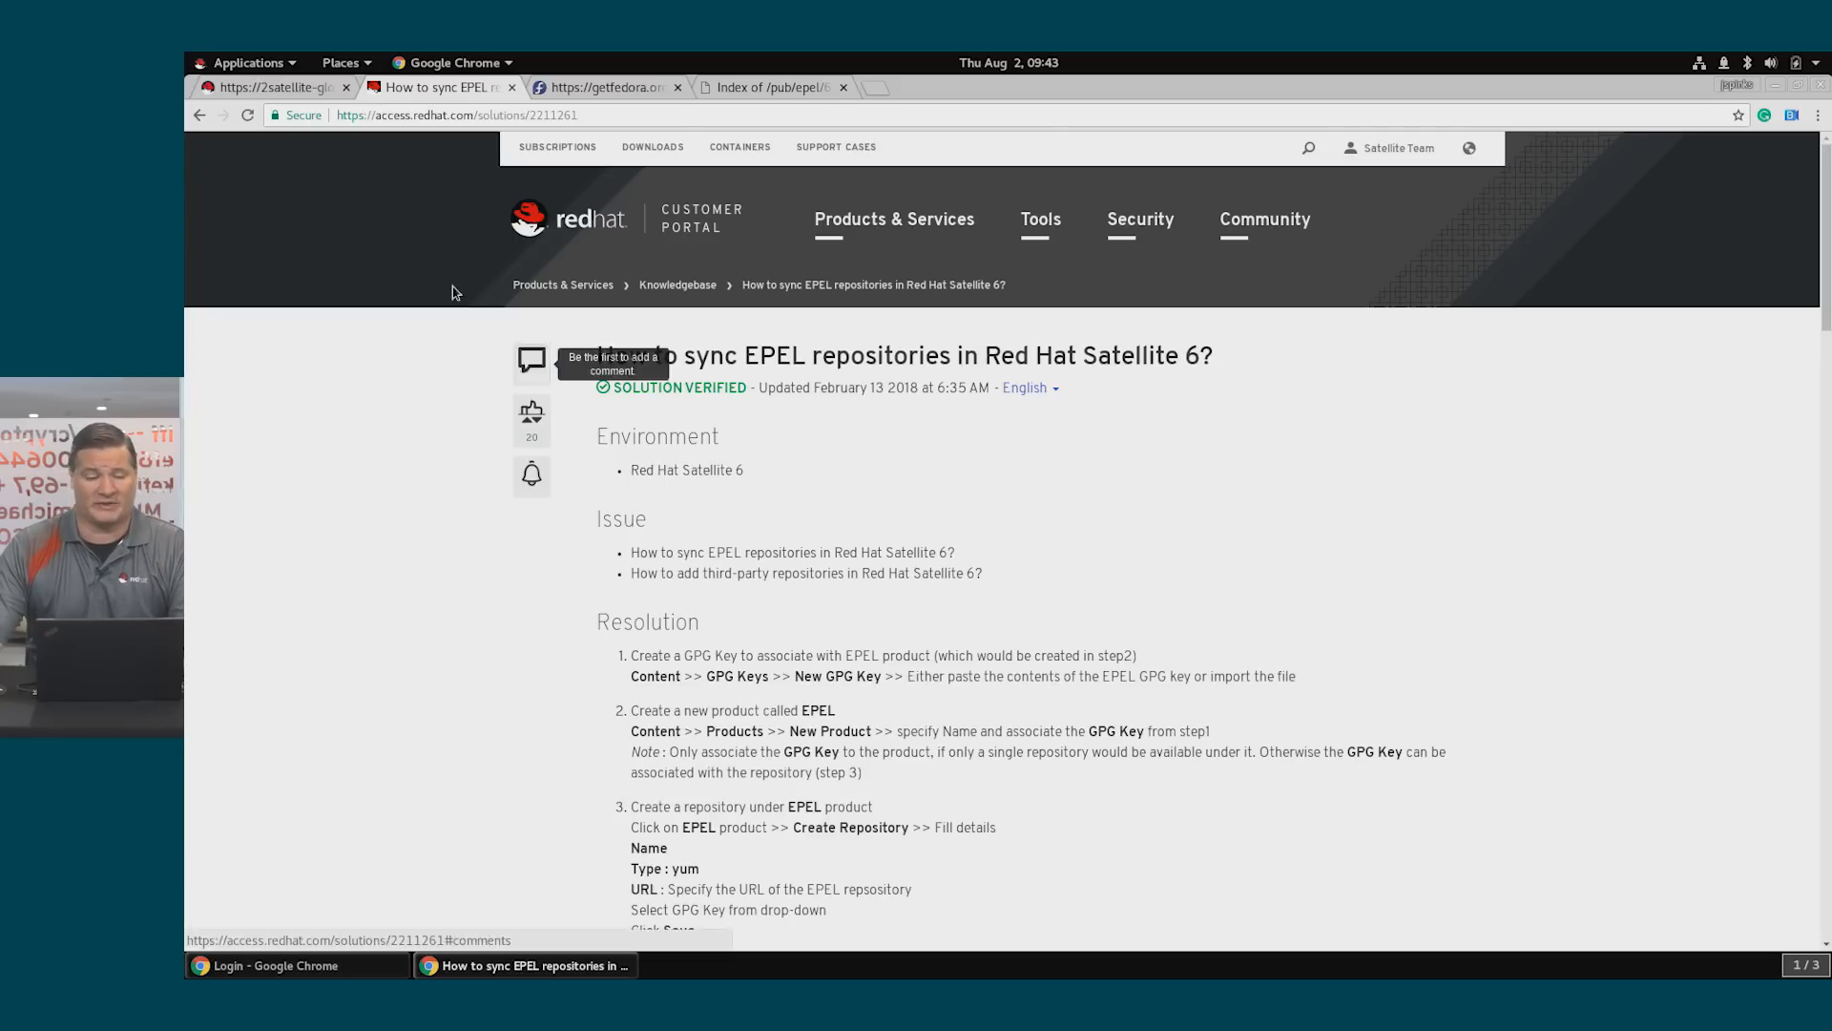
{"action": "mouse_move", "coordinate": [721, 448]}
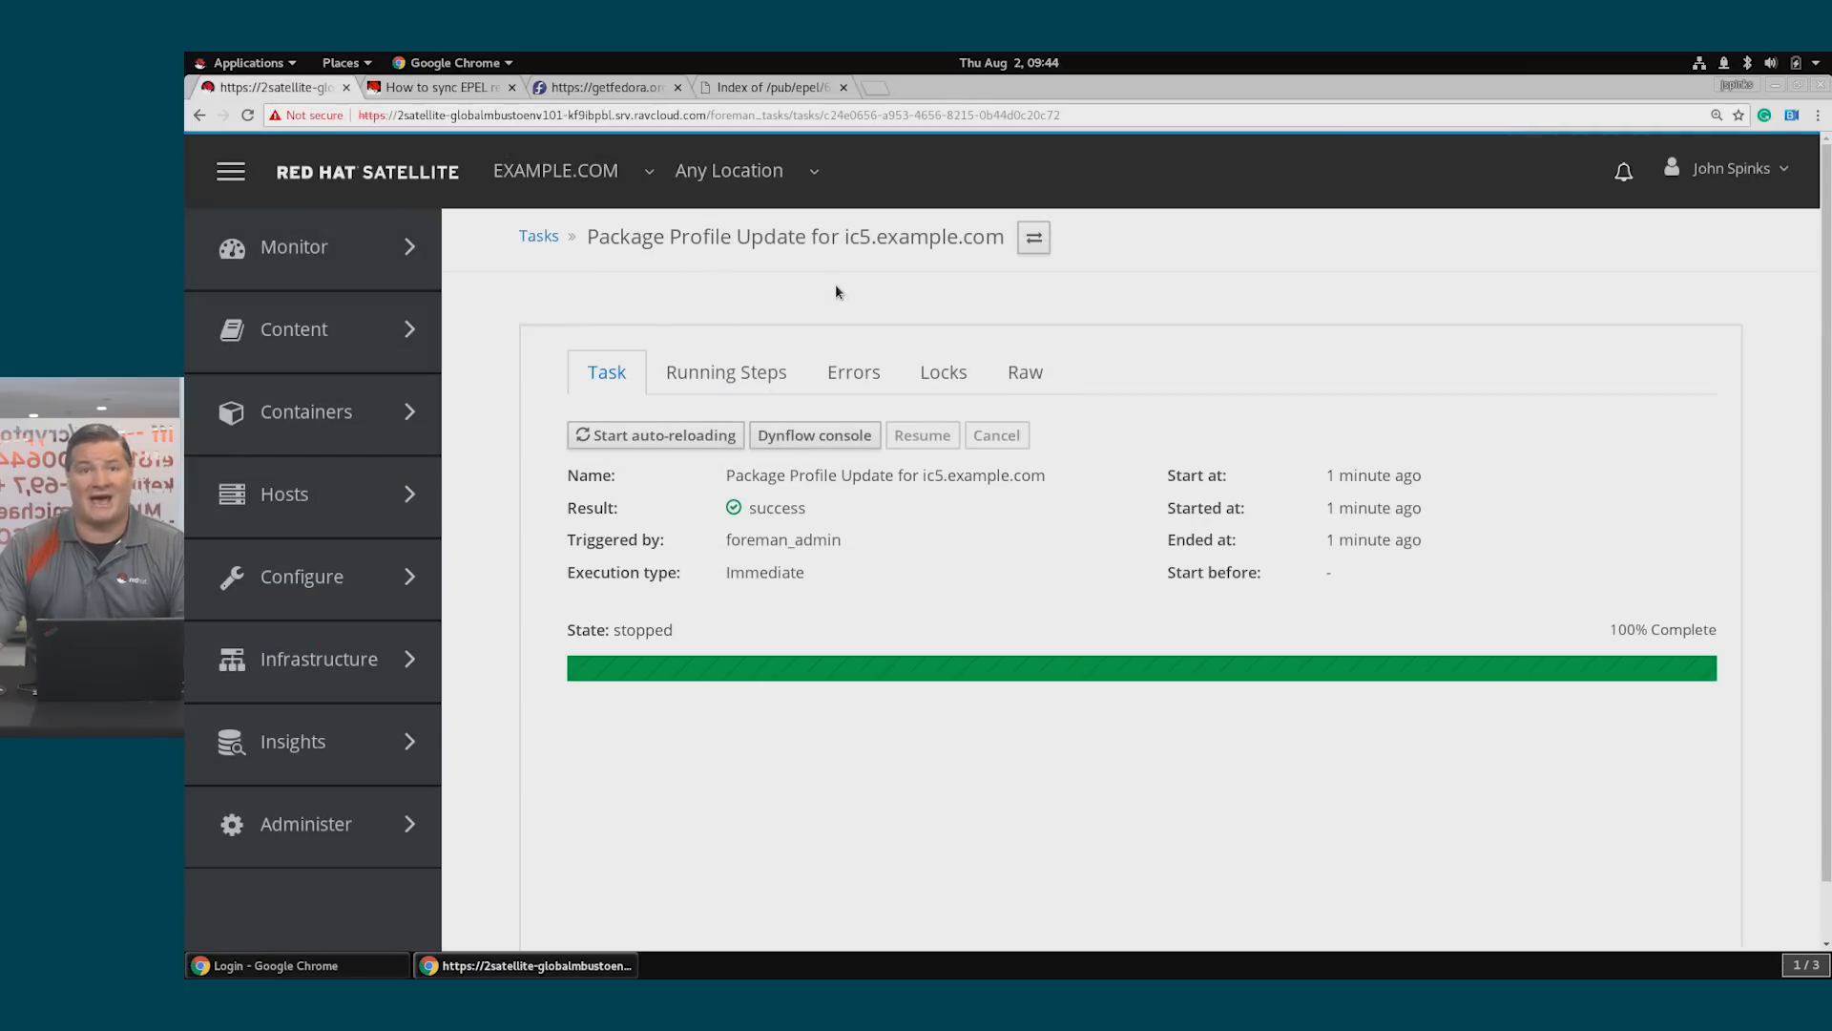
Start a new content credential named EPEL and paste in the Fedora EPEL public key block
{"action": "left_click", "coordinate": [294, 329]}
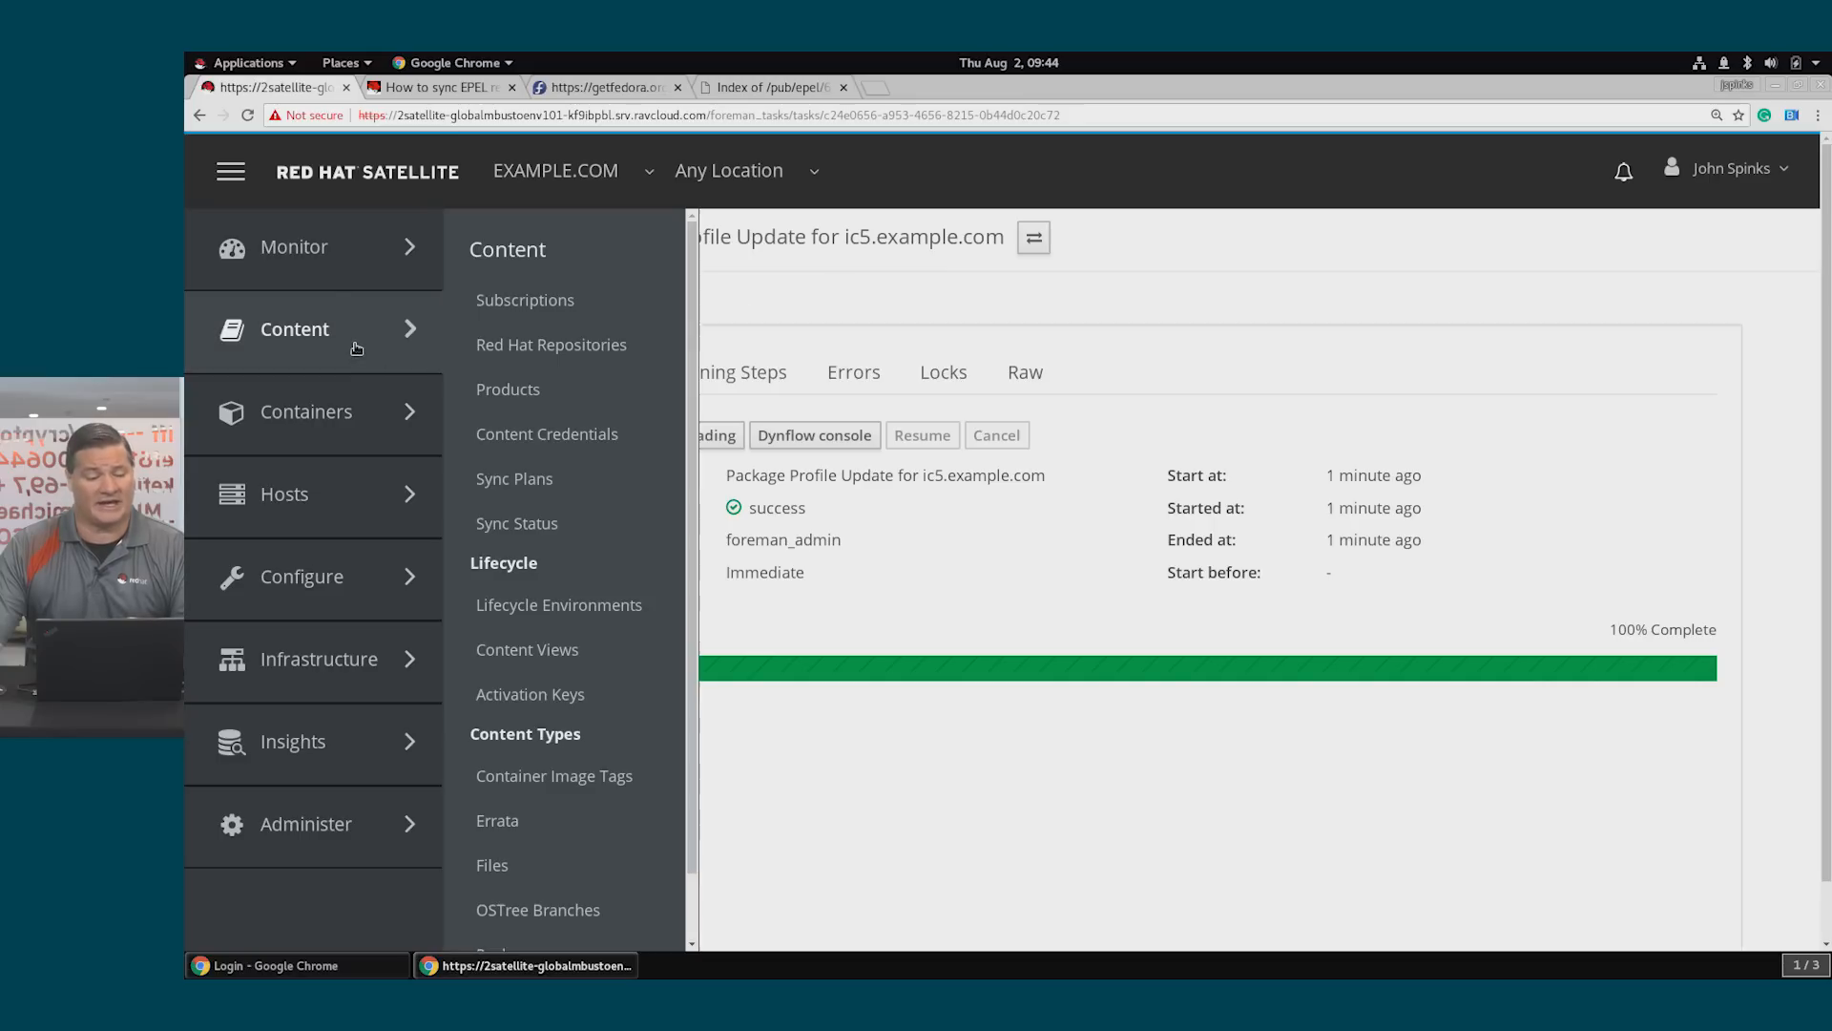
{"action": "mouse_move", "coordinate": [547, 433]}
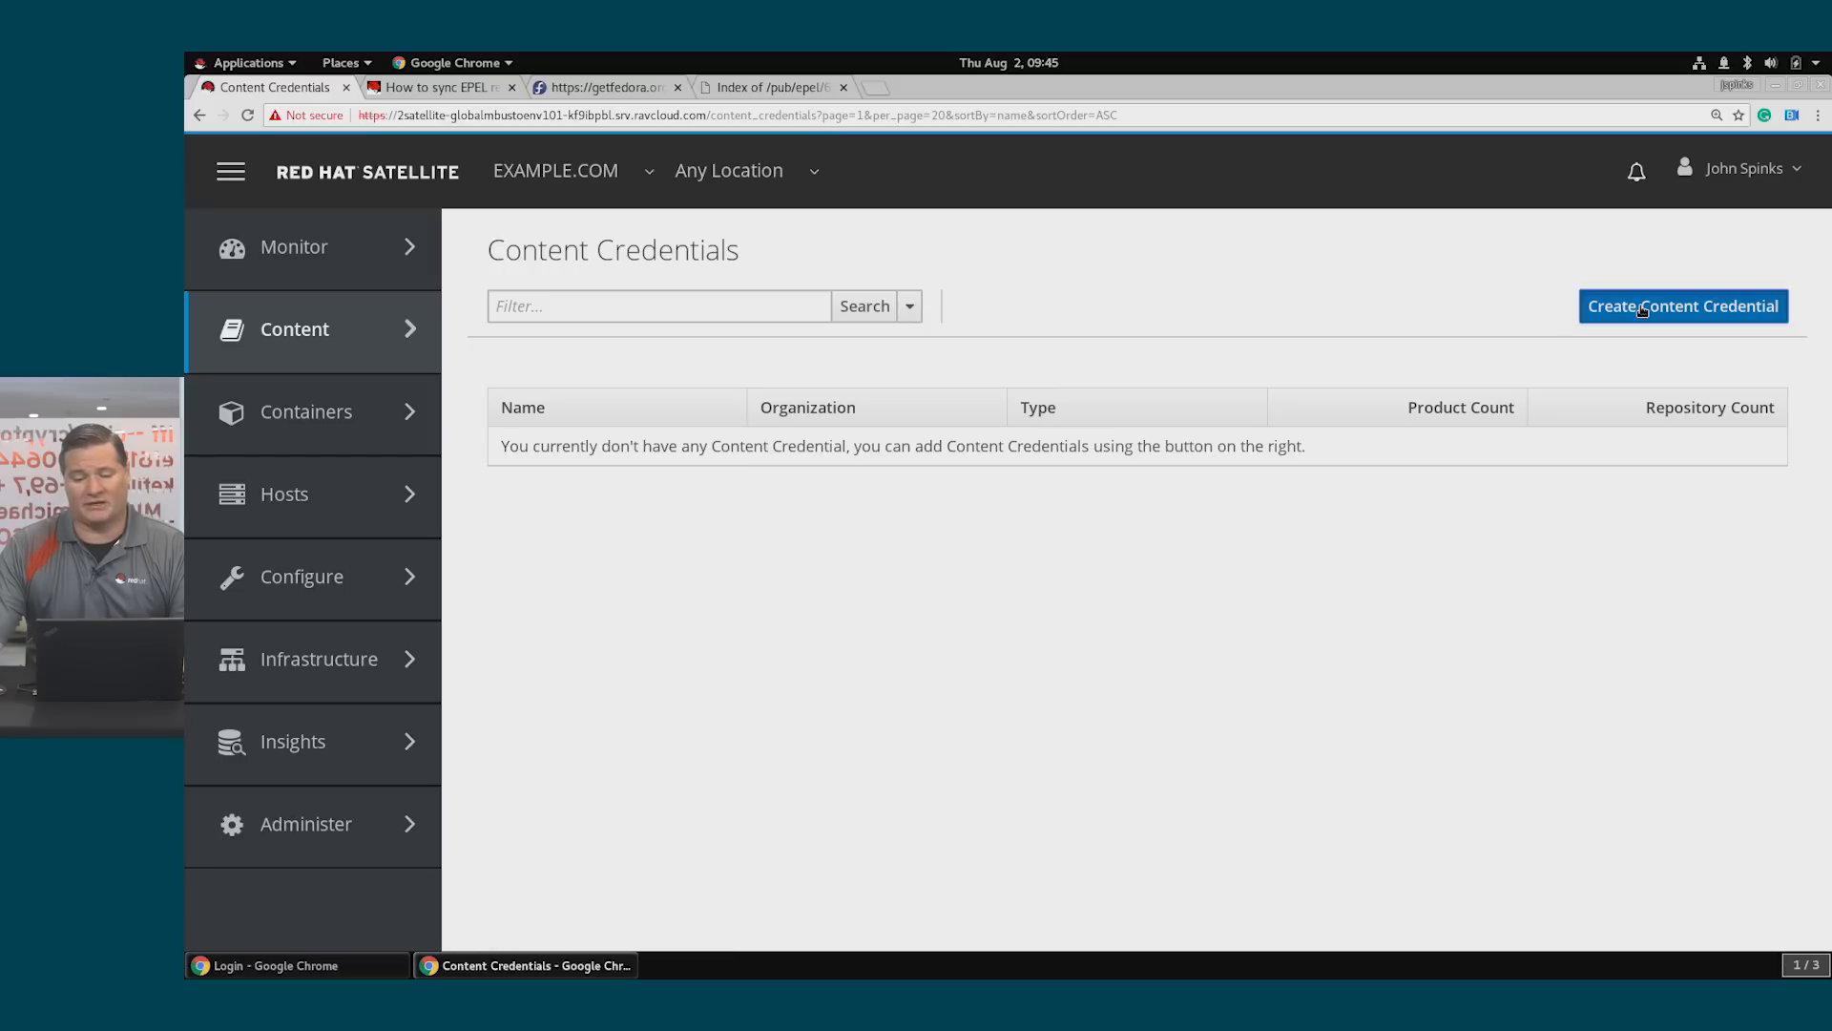
{"action": "left_click", "coordinate": [1684, 305]}
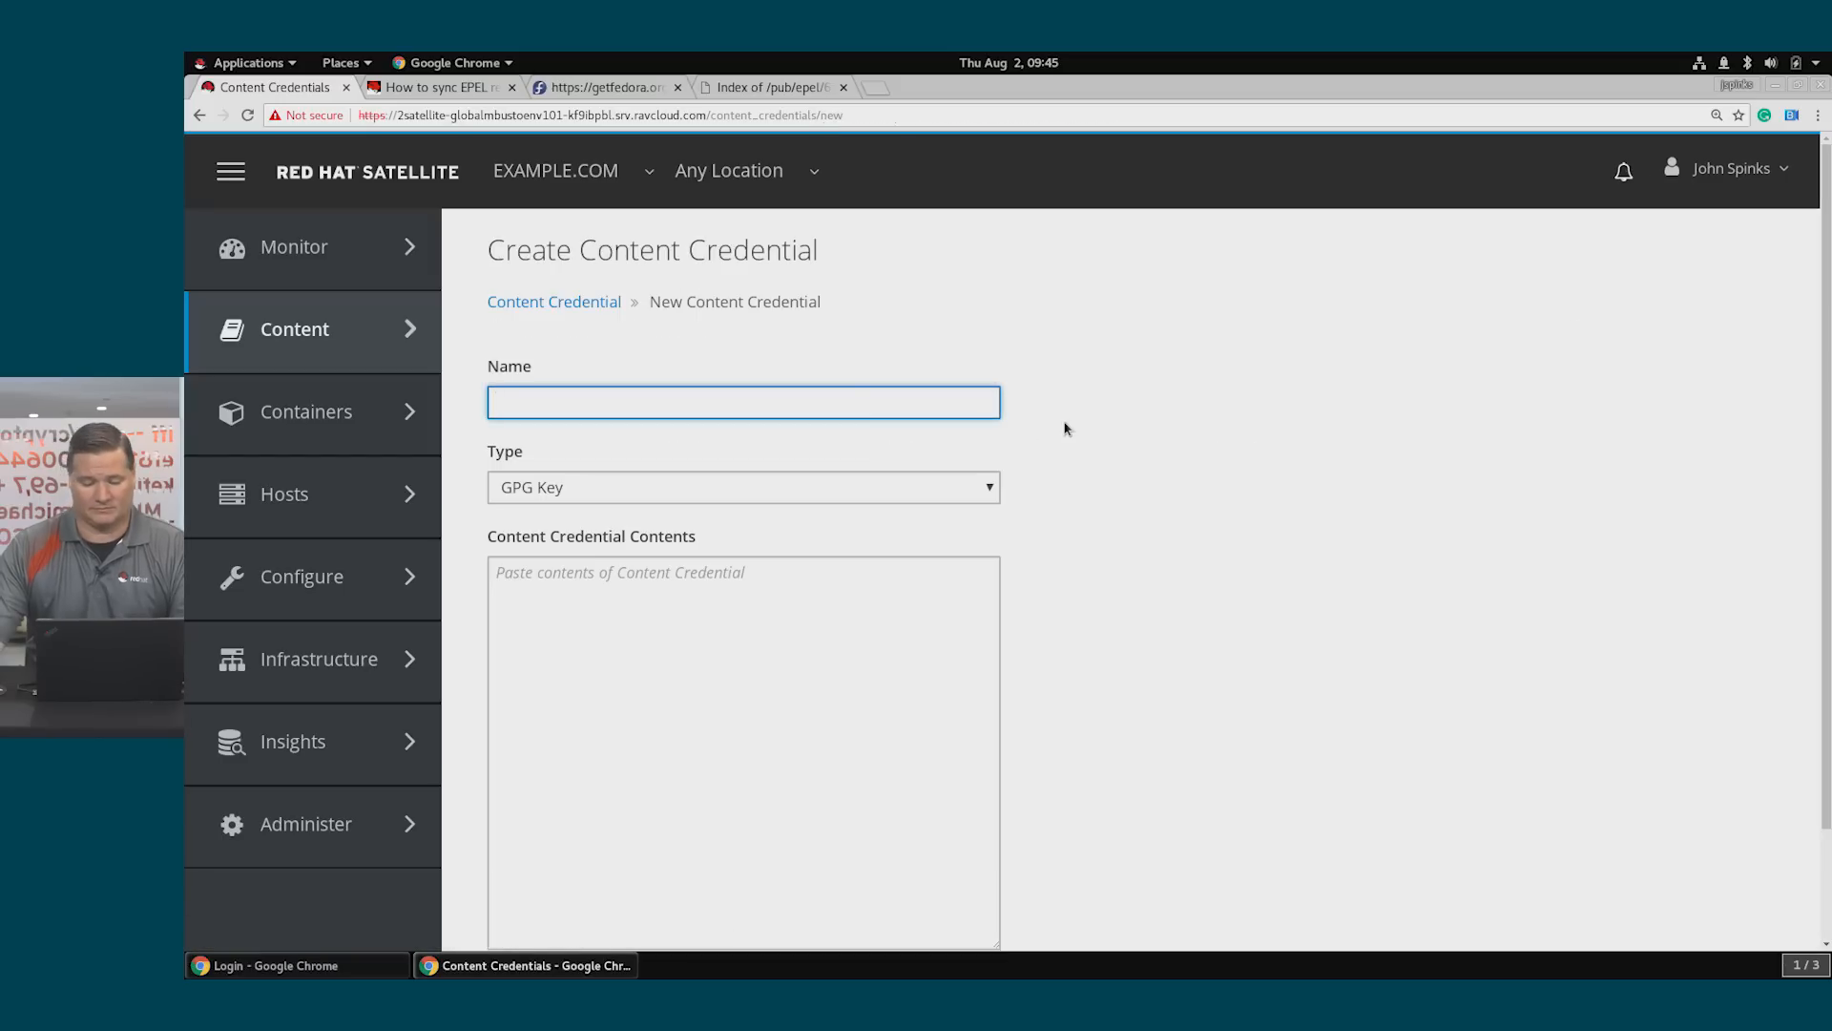
{"action": "type", "text": "EPEL"}
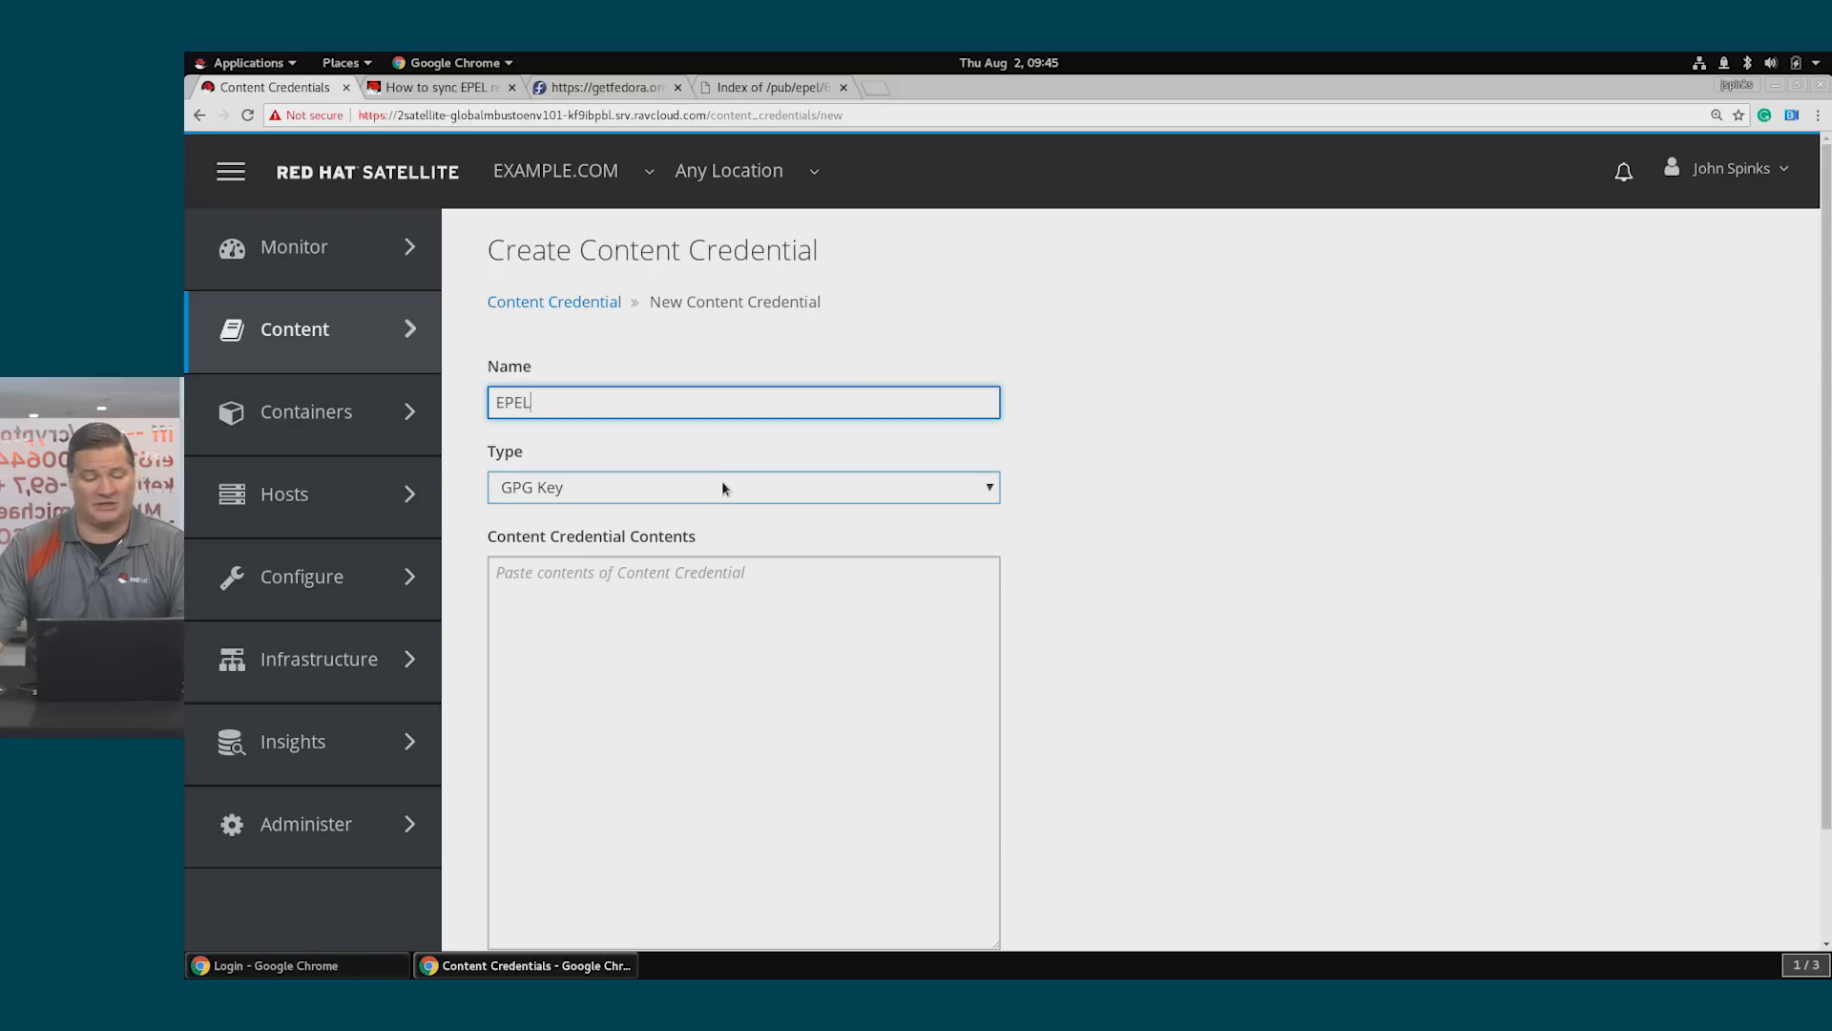
{"action": "left_click", "coordinate": [601, 86]}
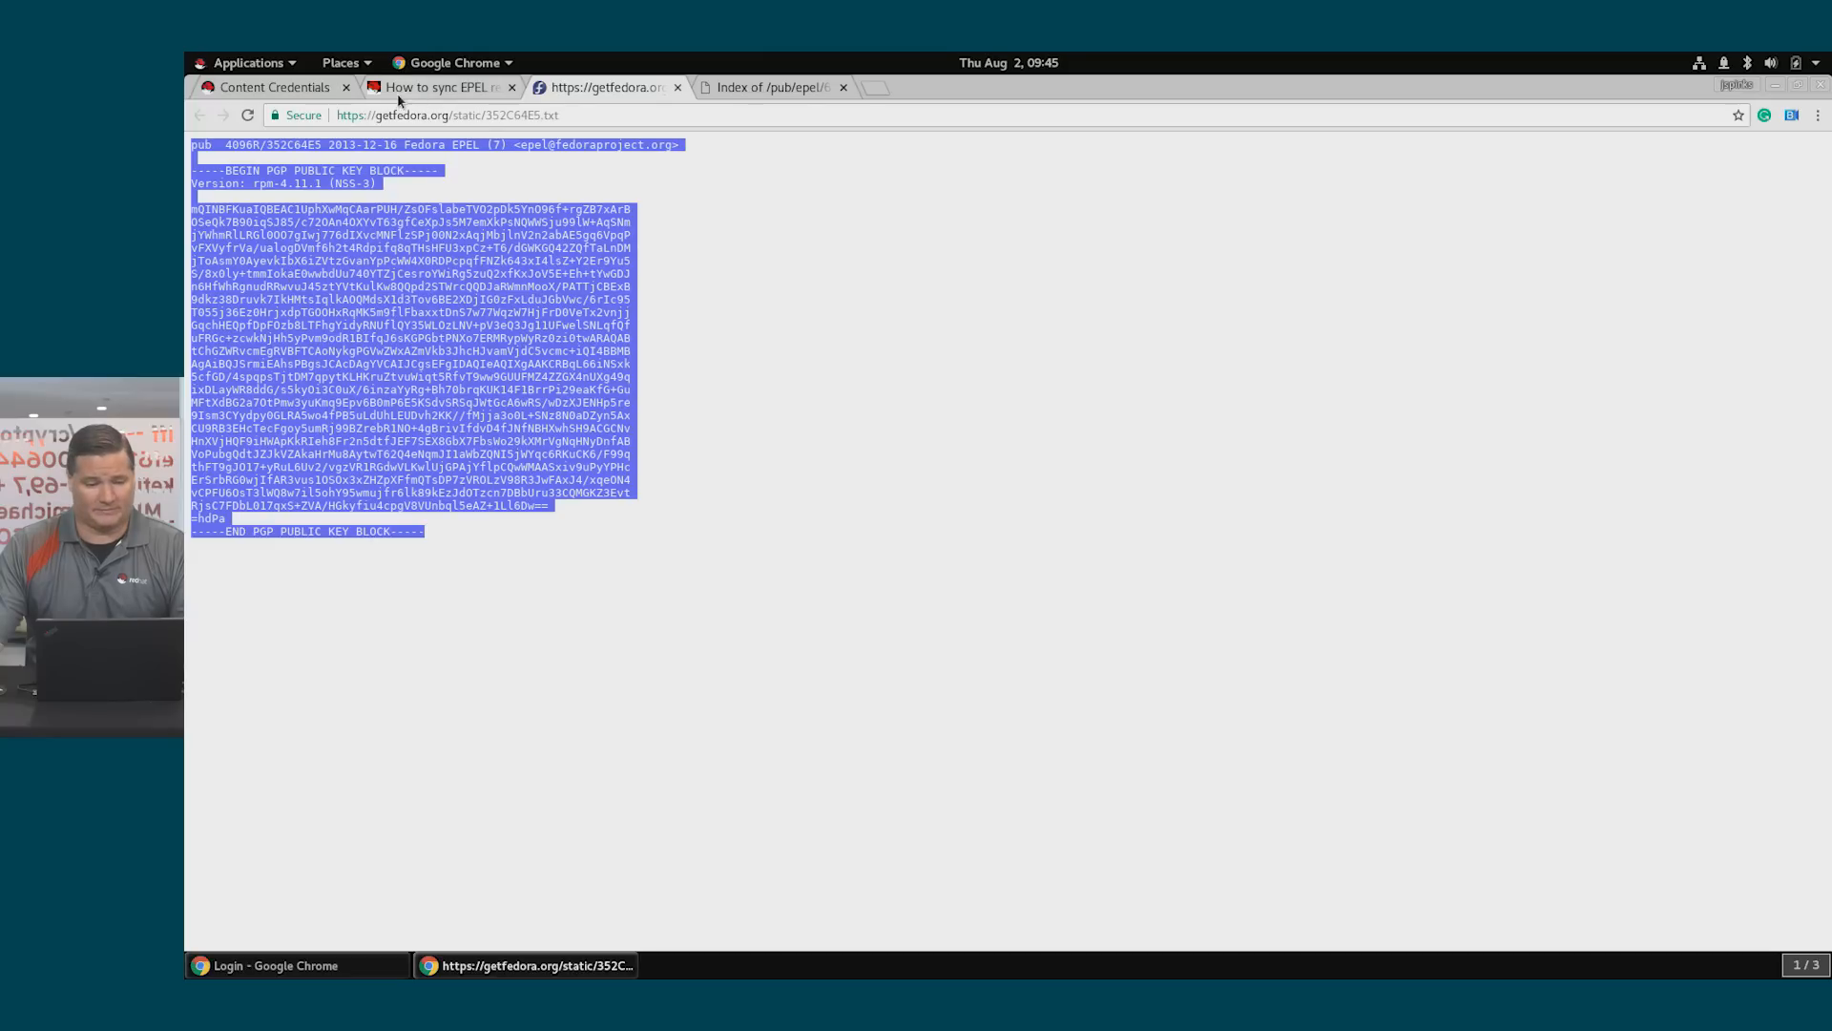
{"action": "left_click", "coordinate": [272, 86]}
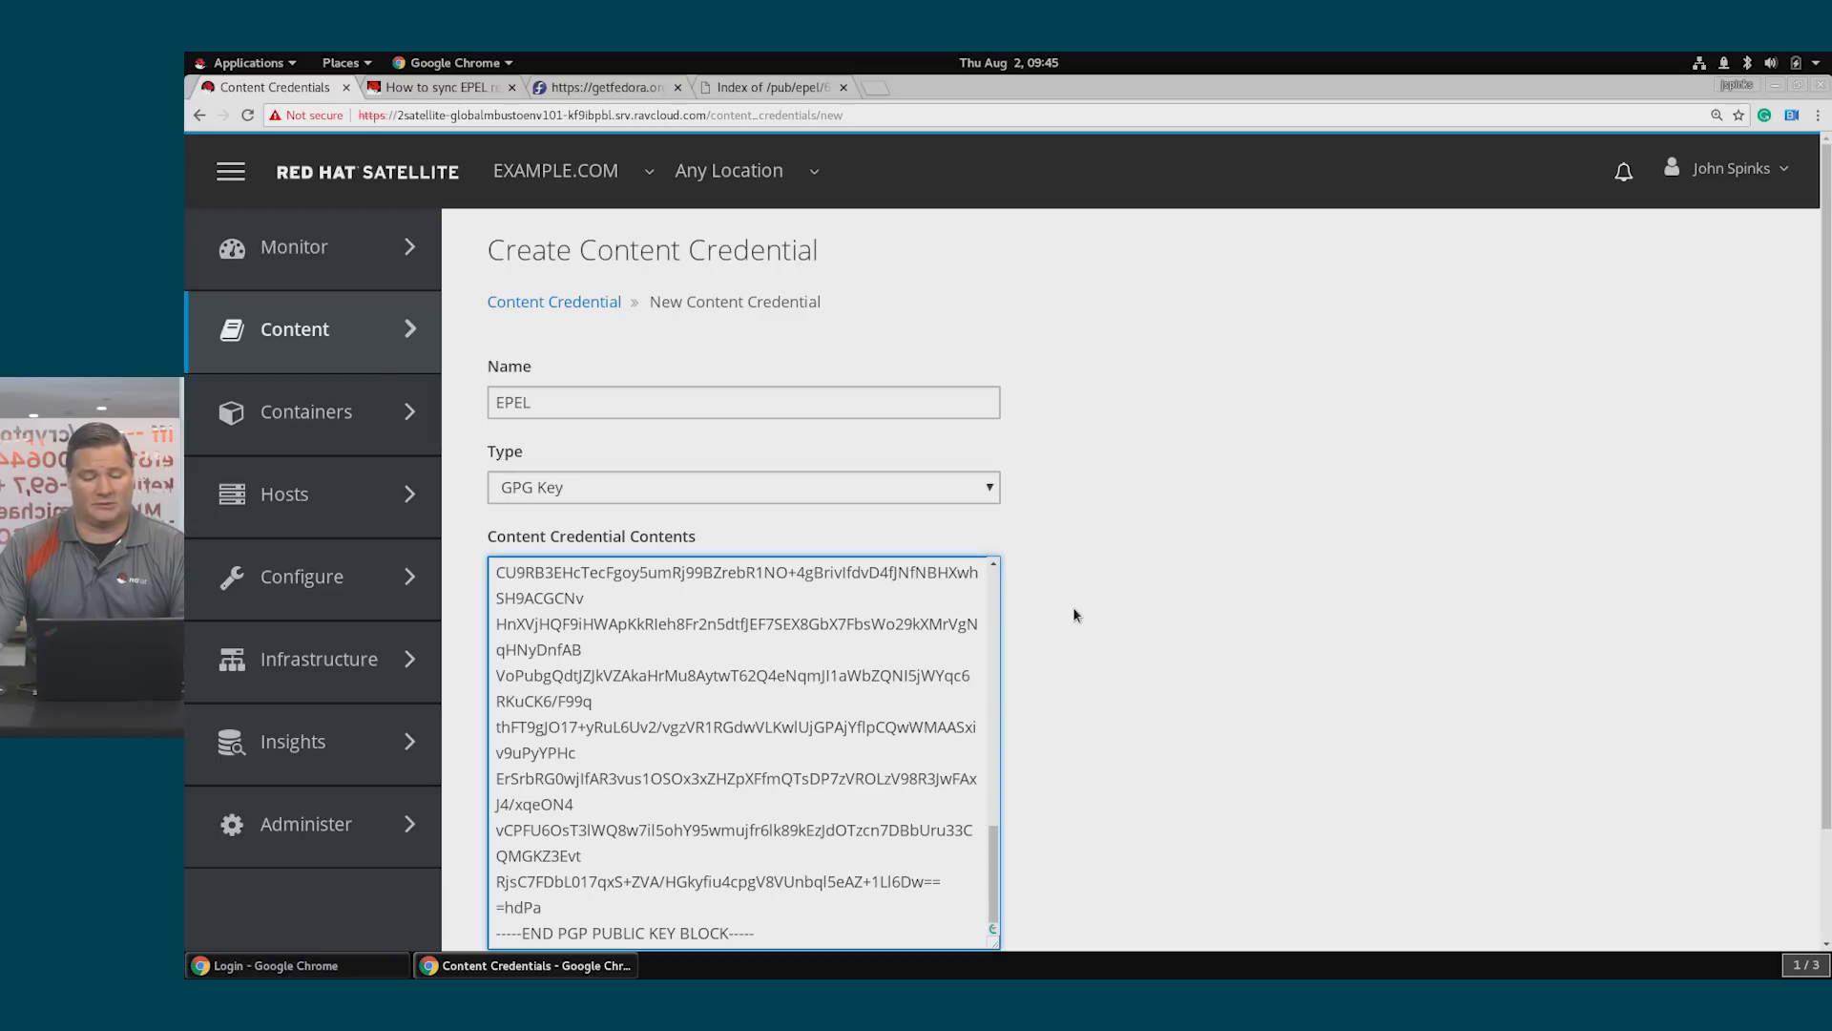
{"action": "scroll", "scroll_direction": "down", "scroll_amount": 3}
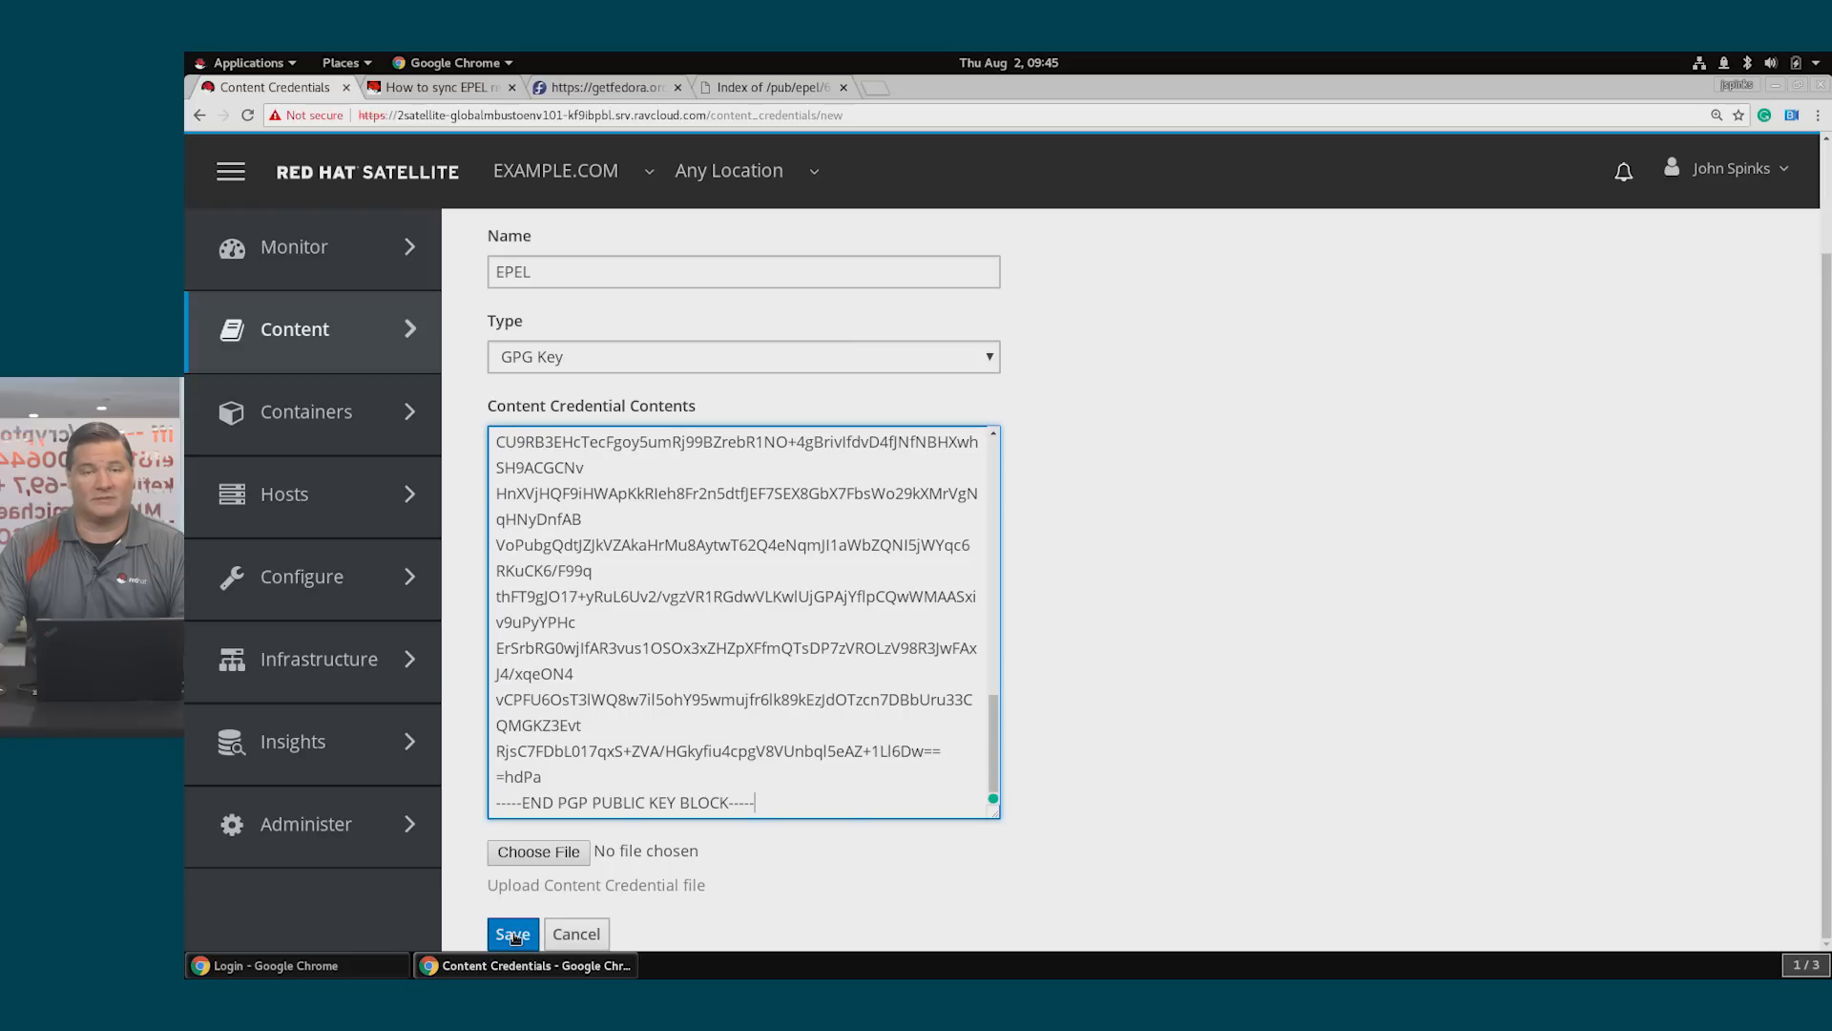
Save the EPEL GPG key credential and go to the Products list
{"action": "left_click", "coordinate": [512, 934]}
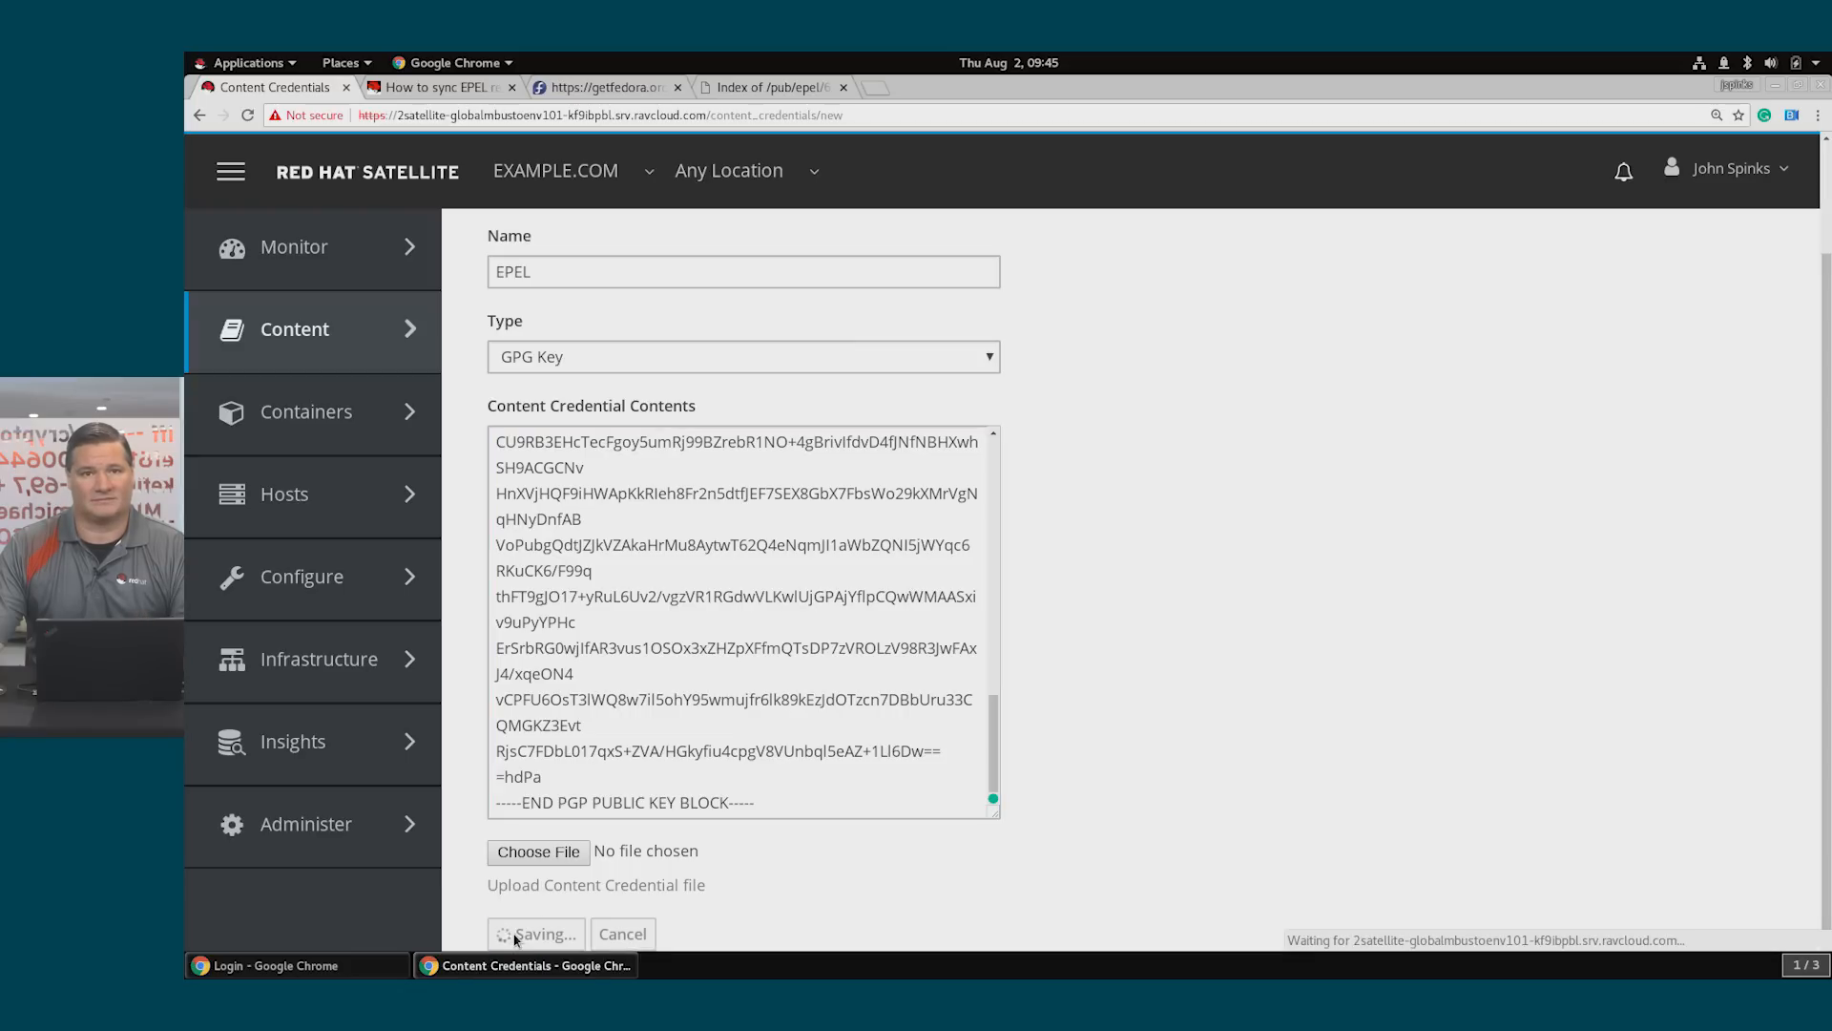
{"action": "left_click", "coordinate": [538, 933]}
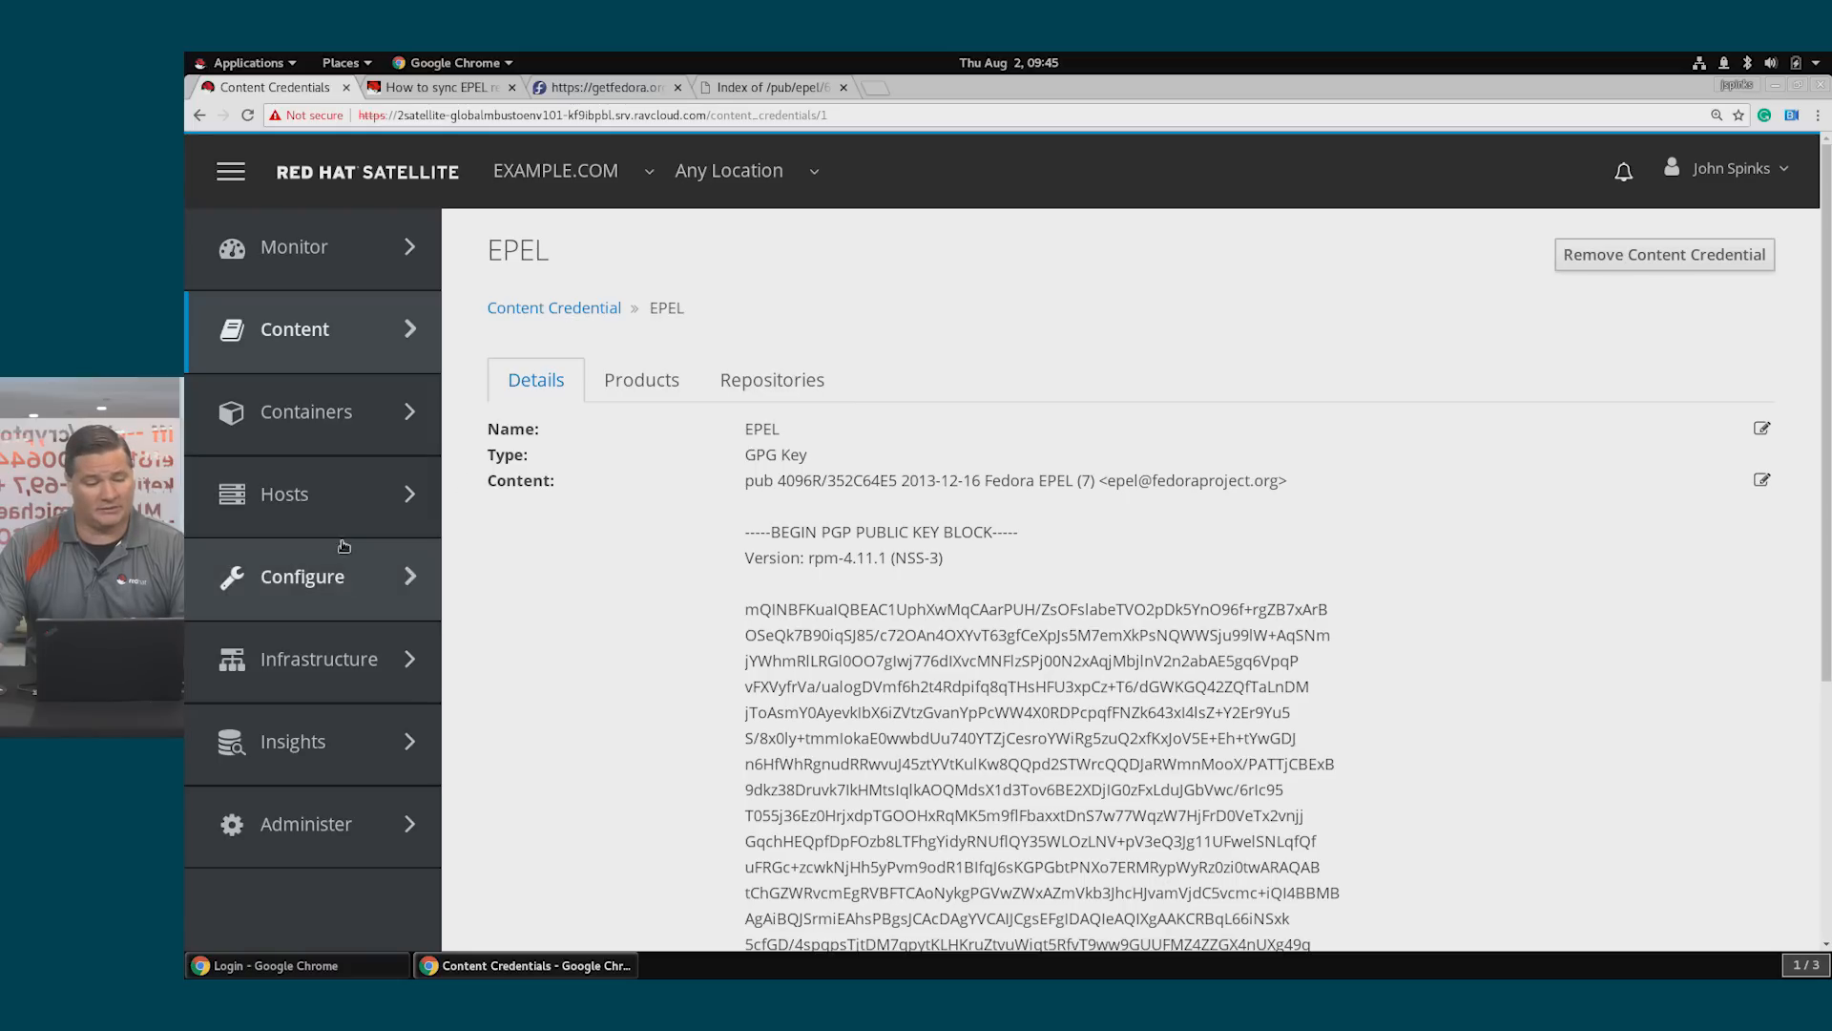
{"action": "left_click", "coordinate": [294, 328]}
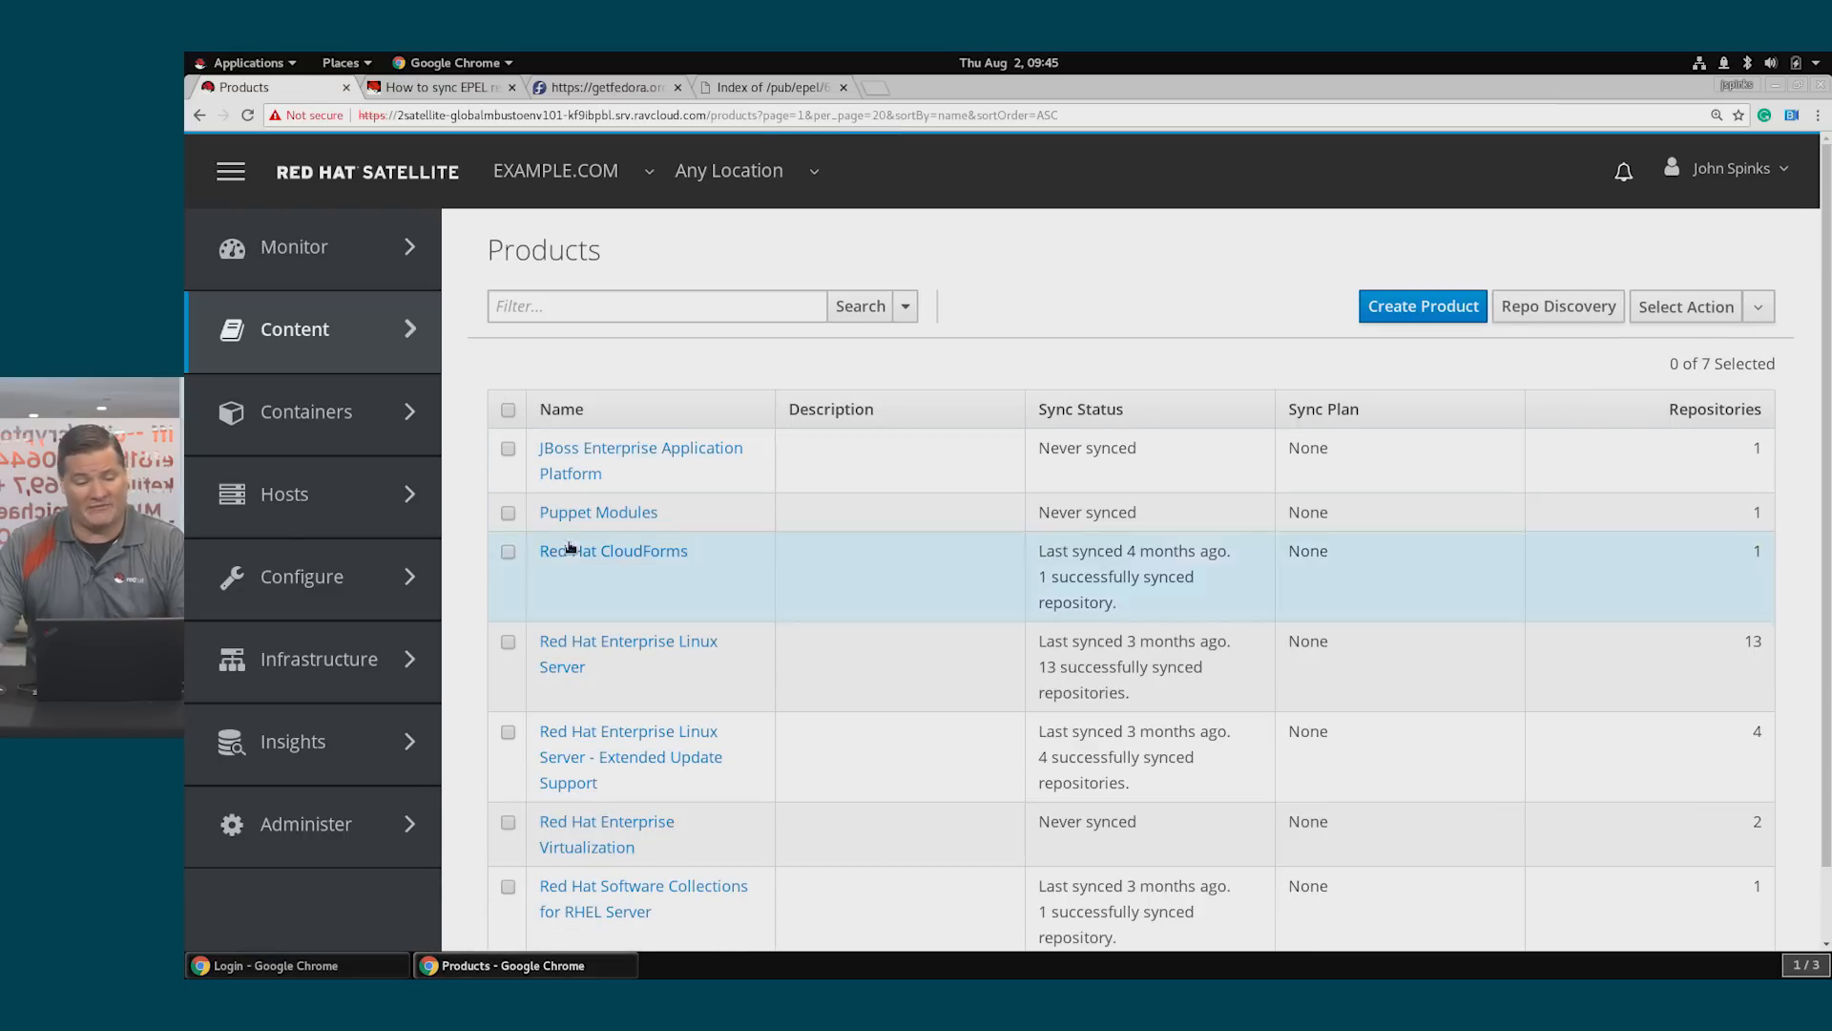
{"action": "mouse_move", "coordinate": [773, 555]}
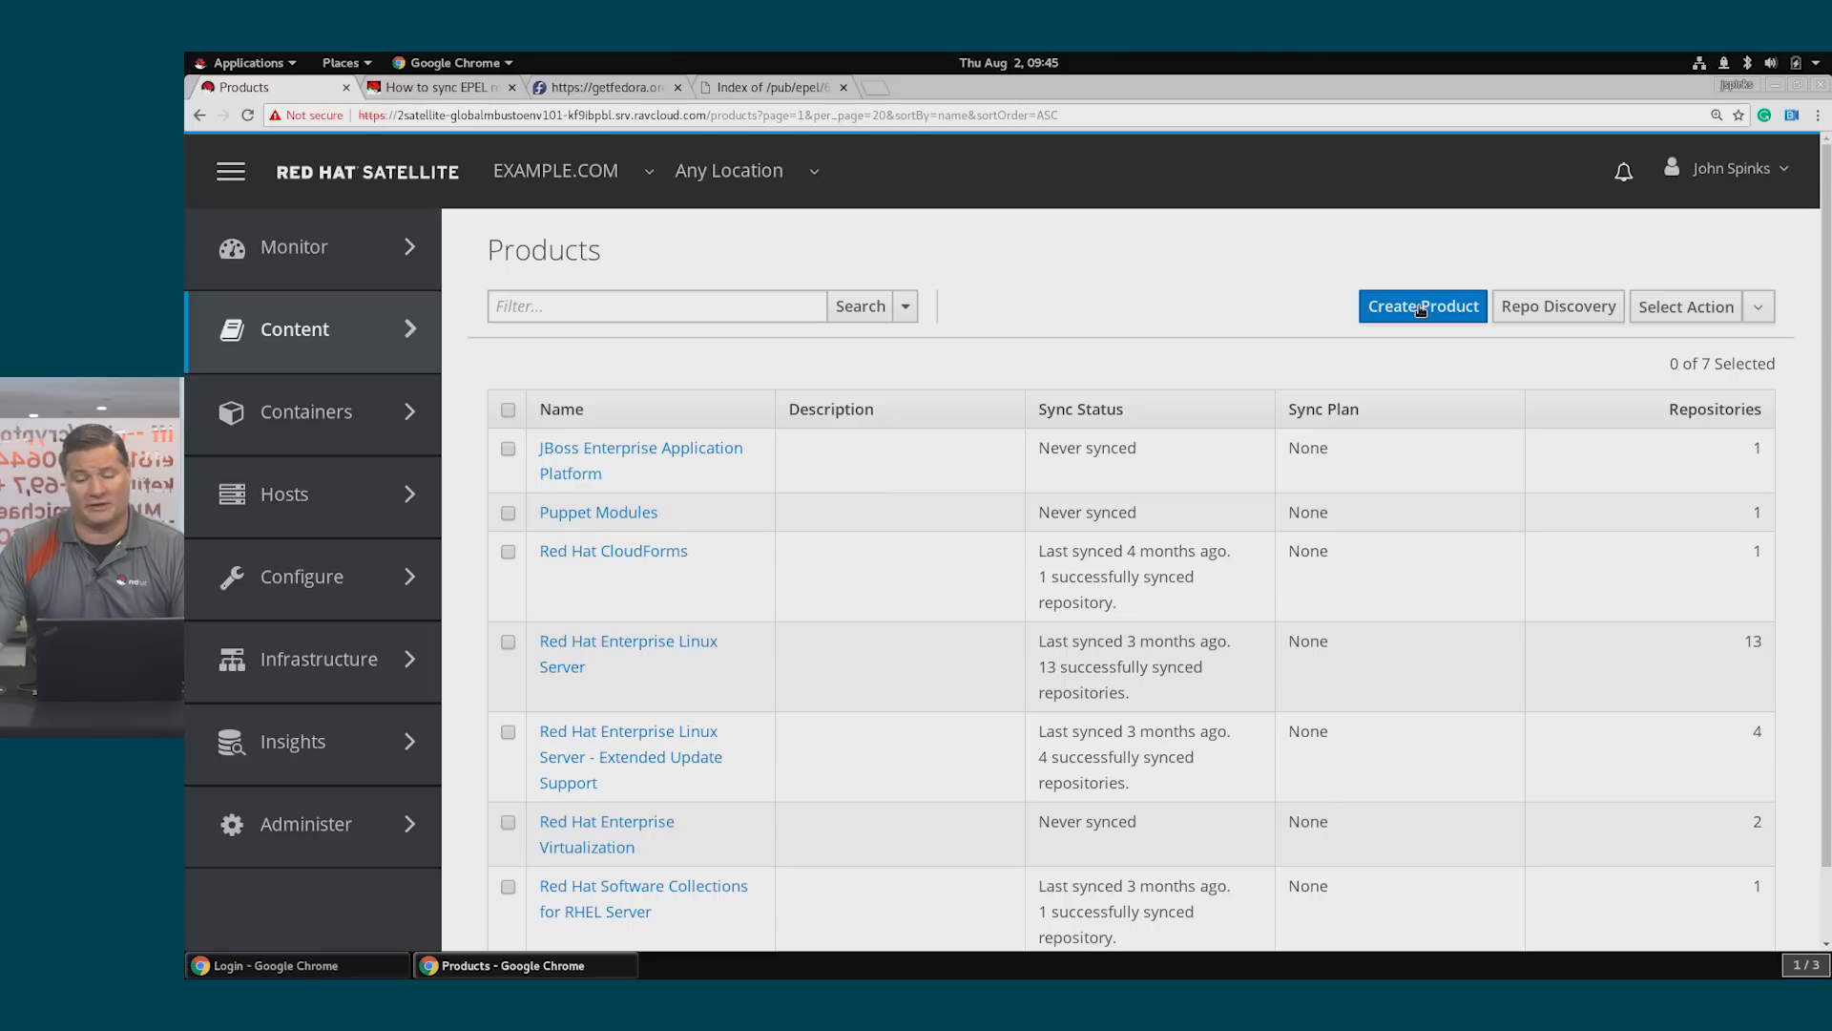
Create a product named EPEL using the EPEL GPG key and save it
{"action": "left_click", "coordinate": [1420, 305]}
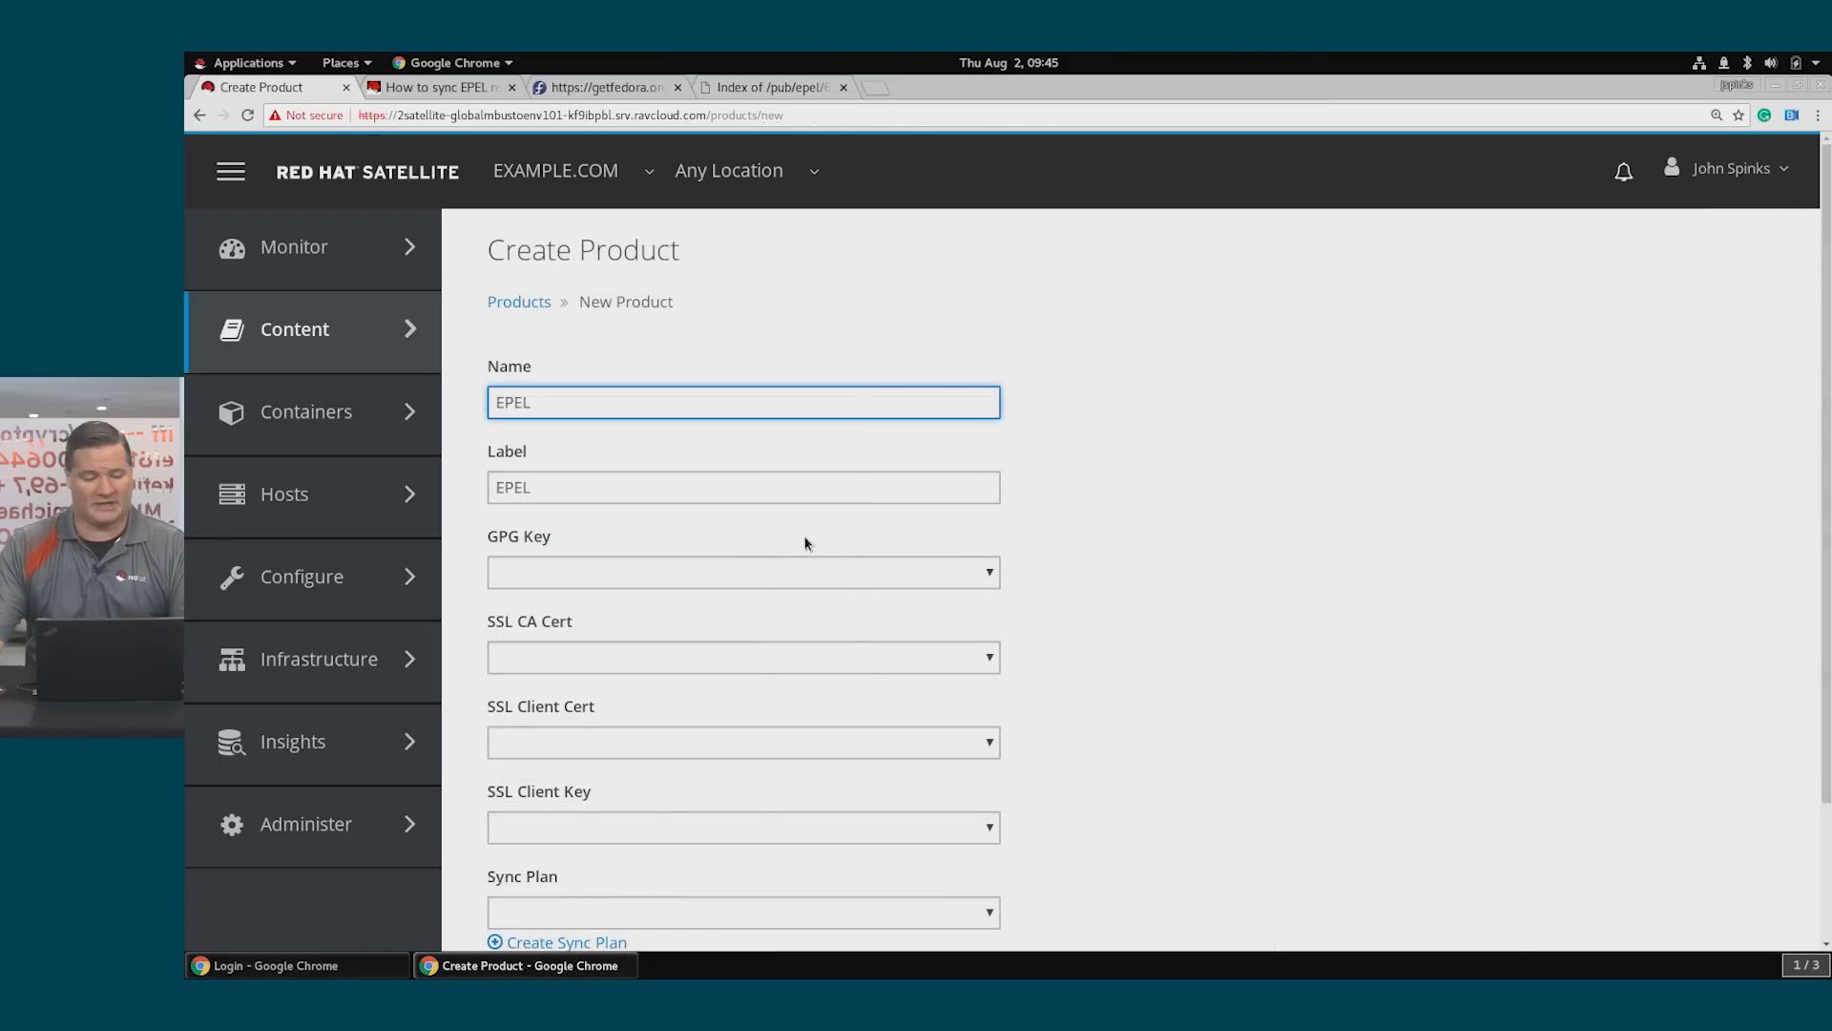
{"action": "left_click", "coordinate": [742, 571]}
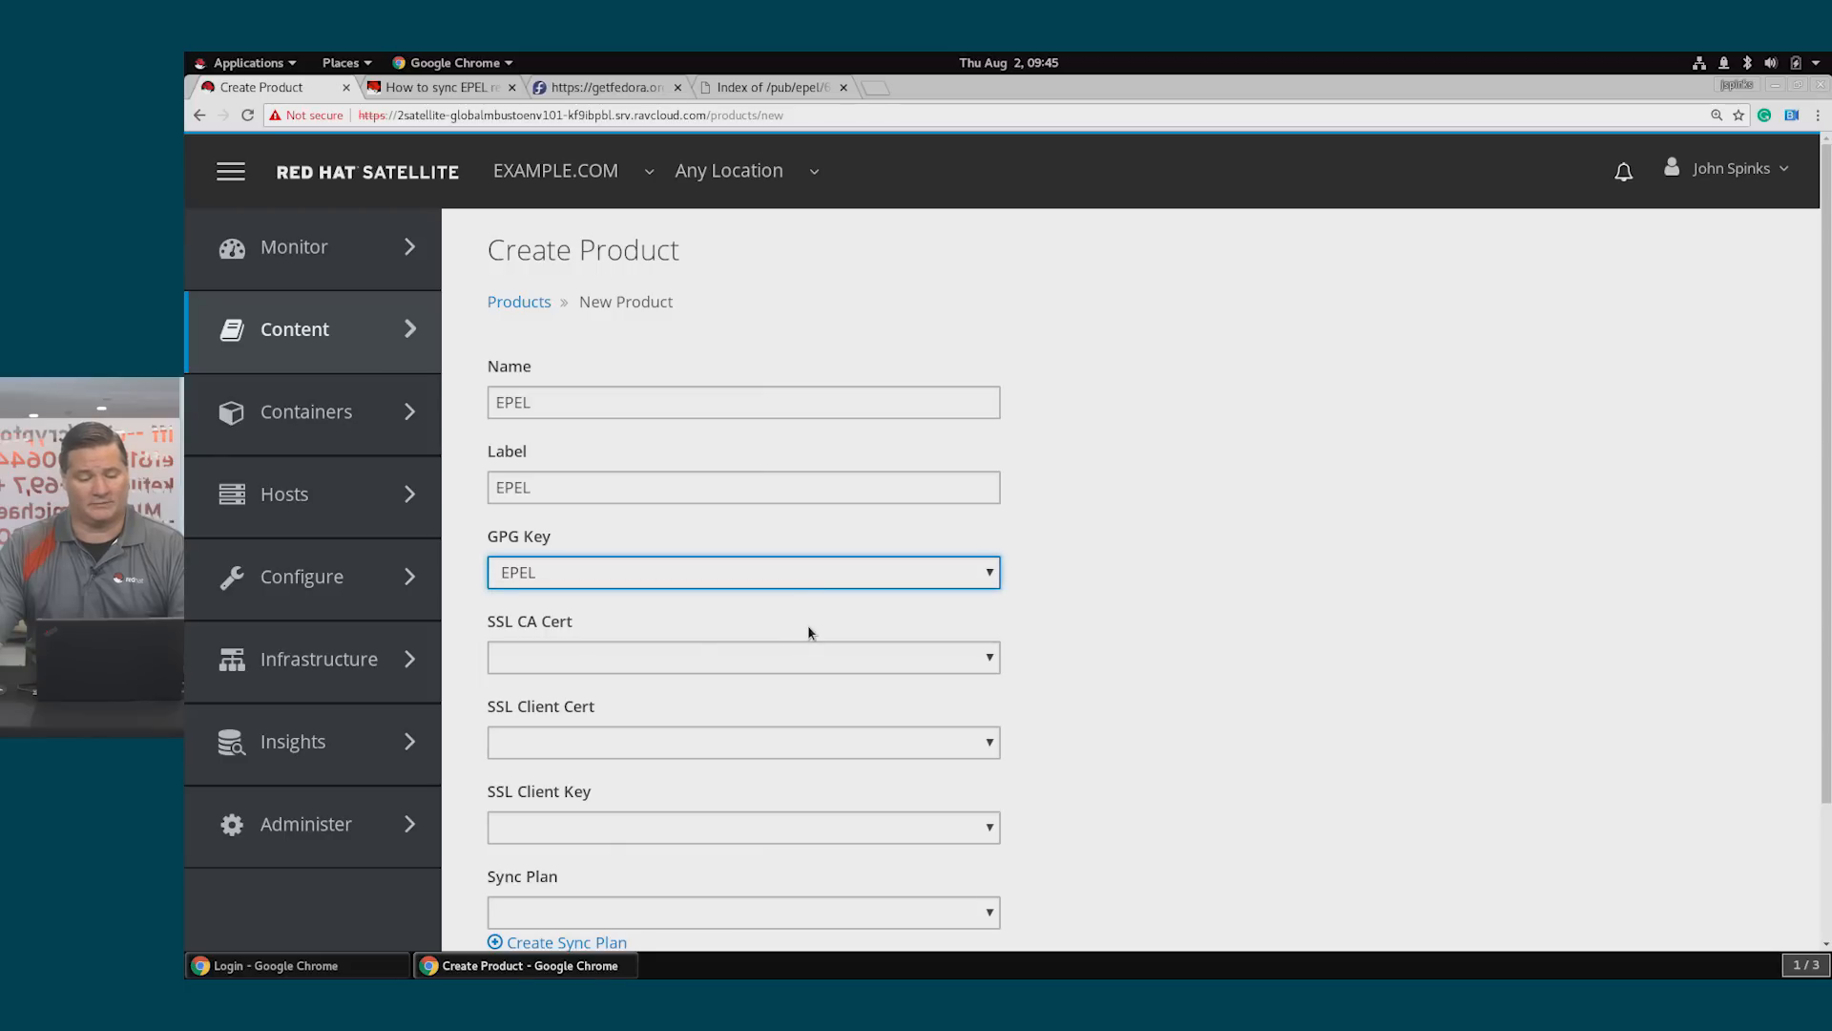
{"action": "scroll", "scroll_direction": "down", "scroll_amount": 3}
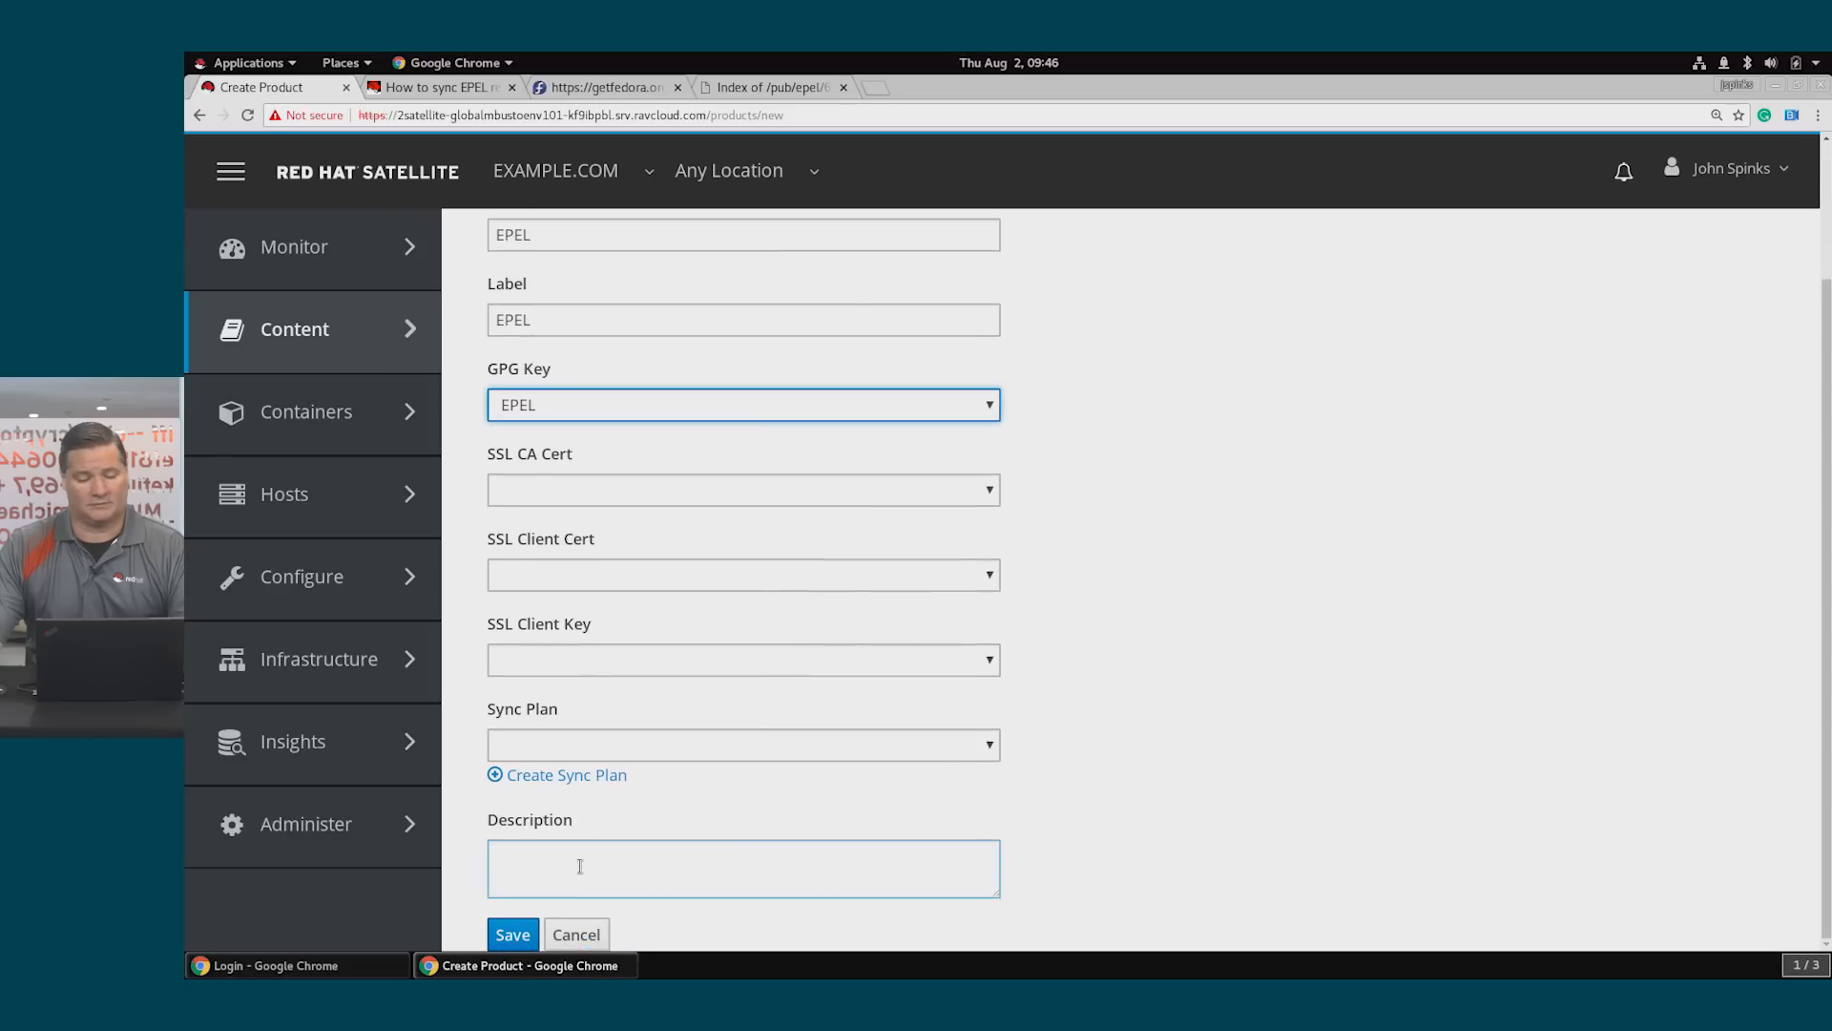
{"action": "left_click", "coordinate": [743, 867]}
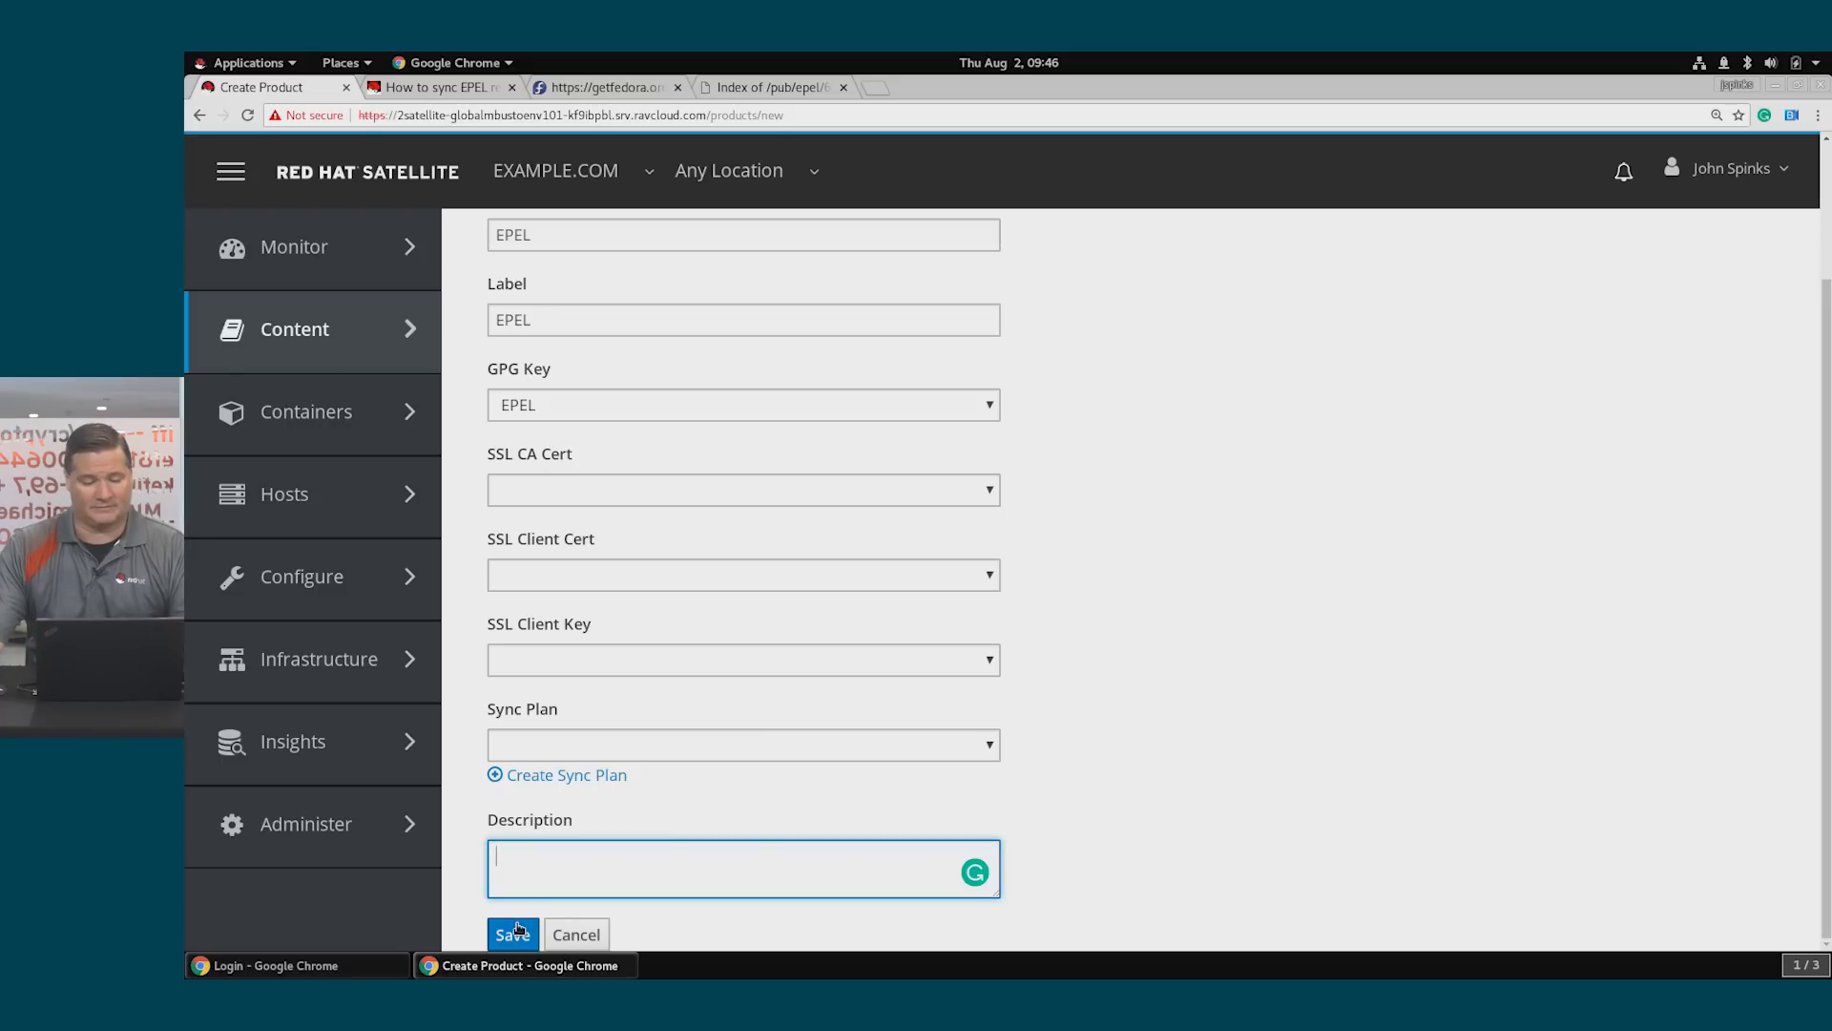
{"action": "left_click", "coordinate": [512, 933]}
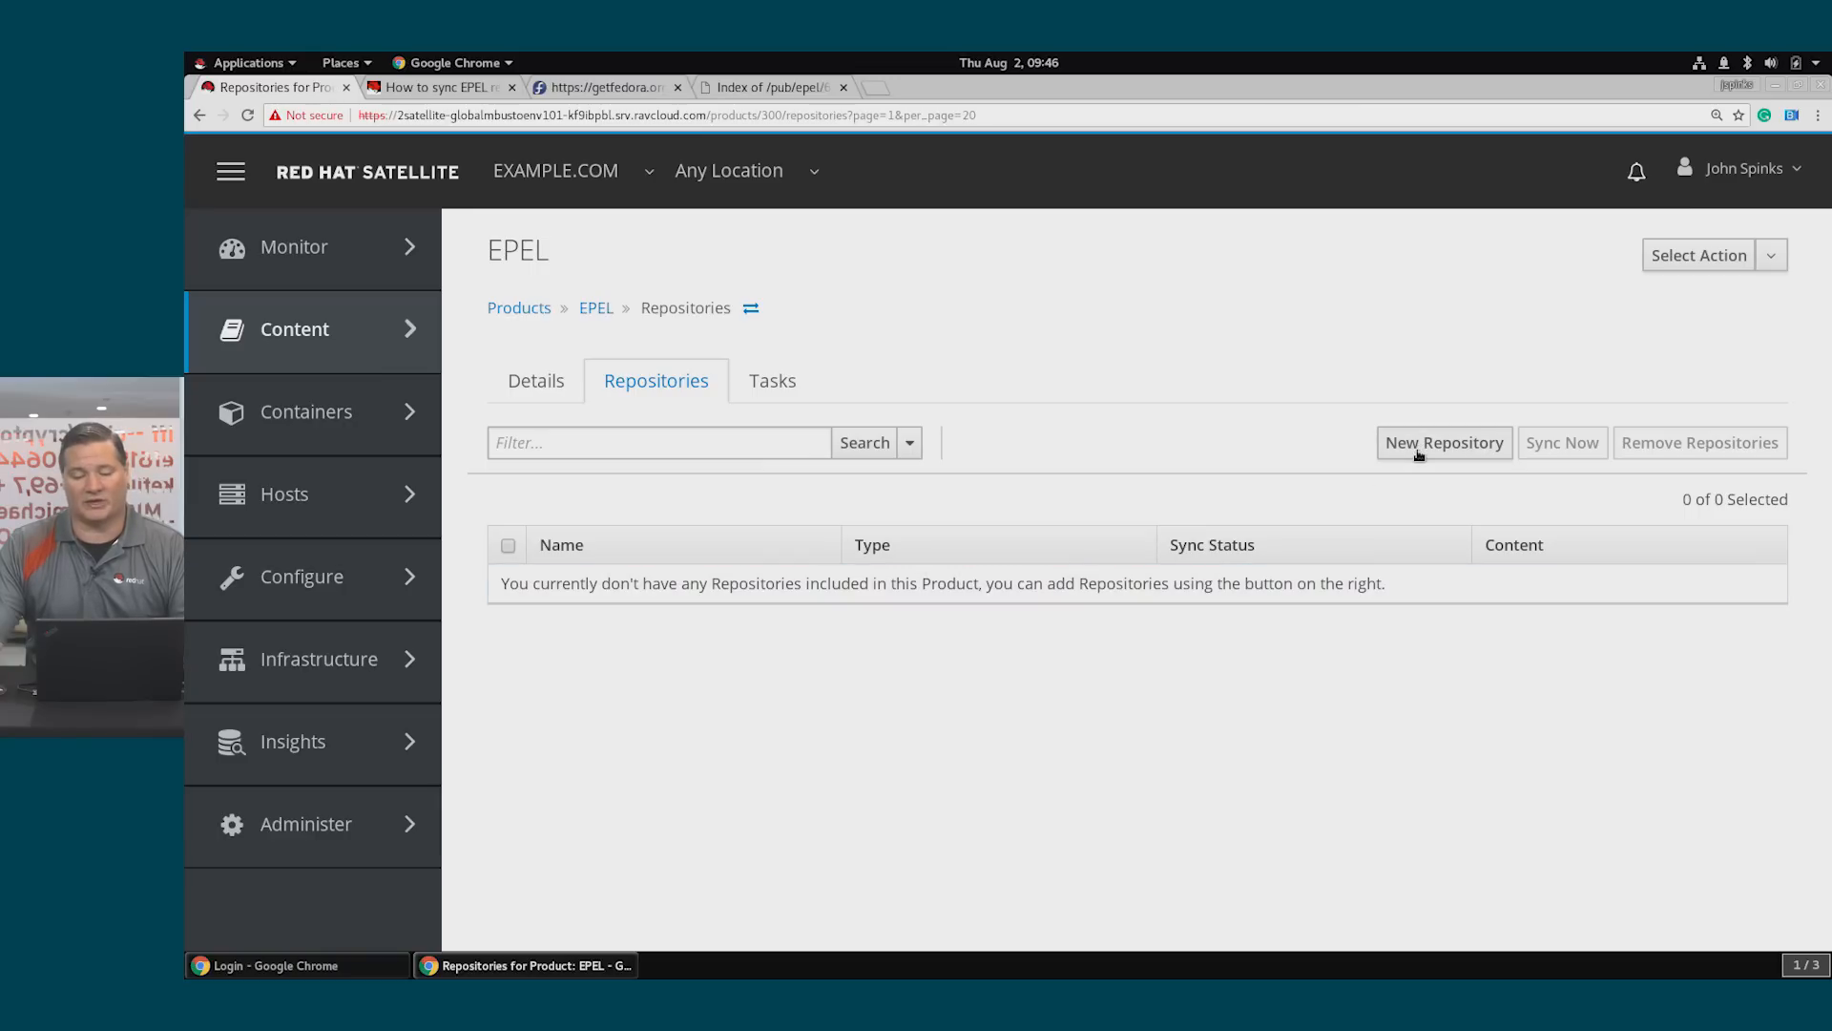
Start a new repository EPEL_REPO of type yum restricted to the x86_64 architecture
{"action": "left_click", "coordinate": [1443, 440]}
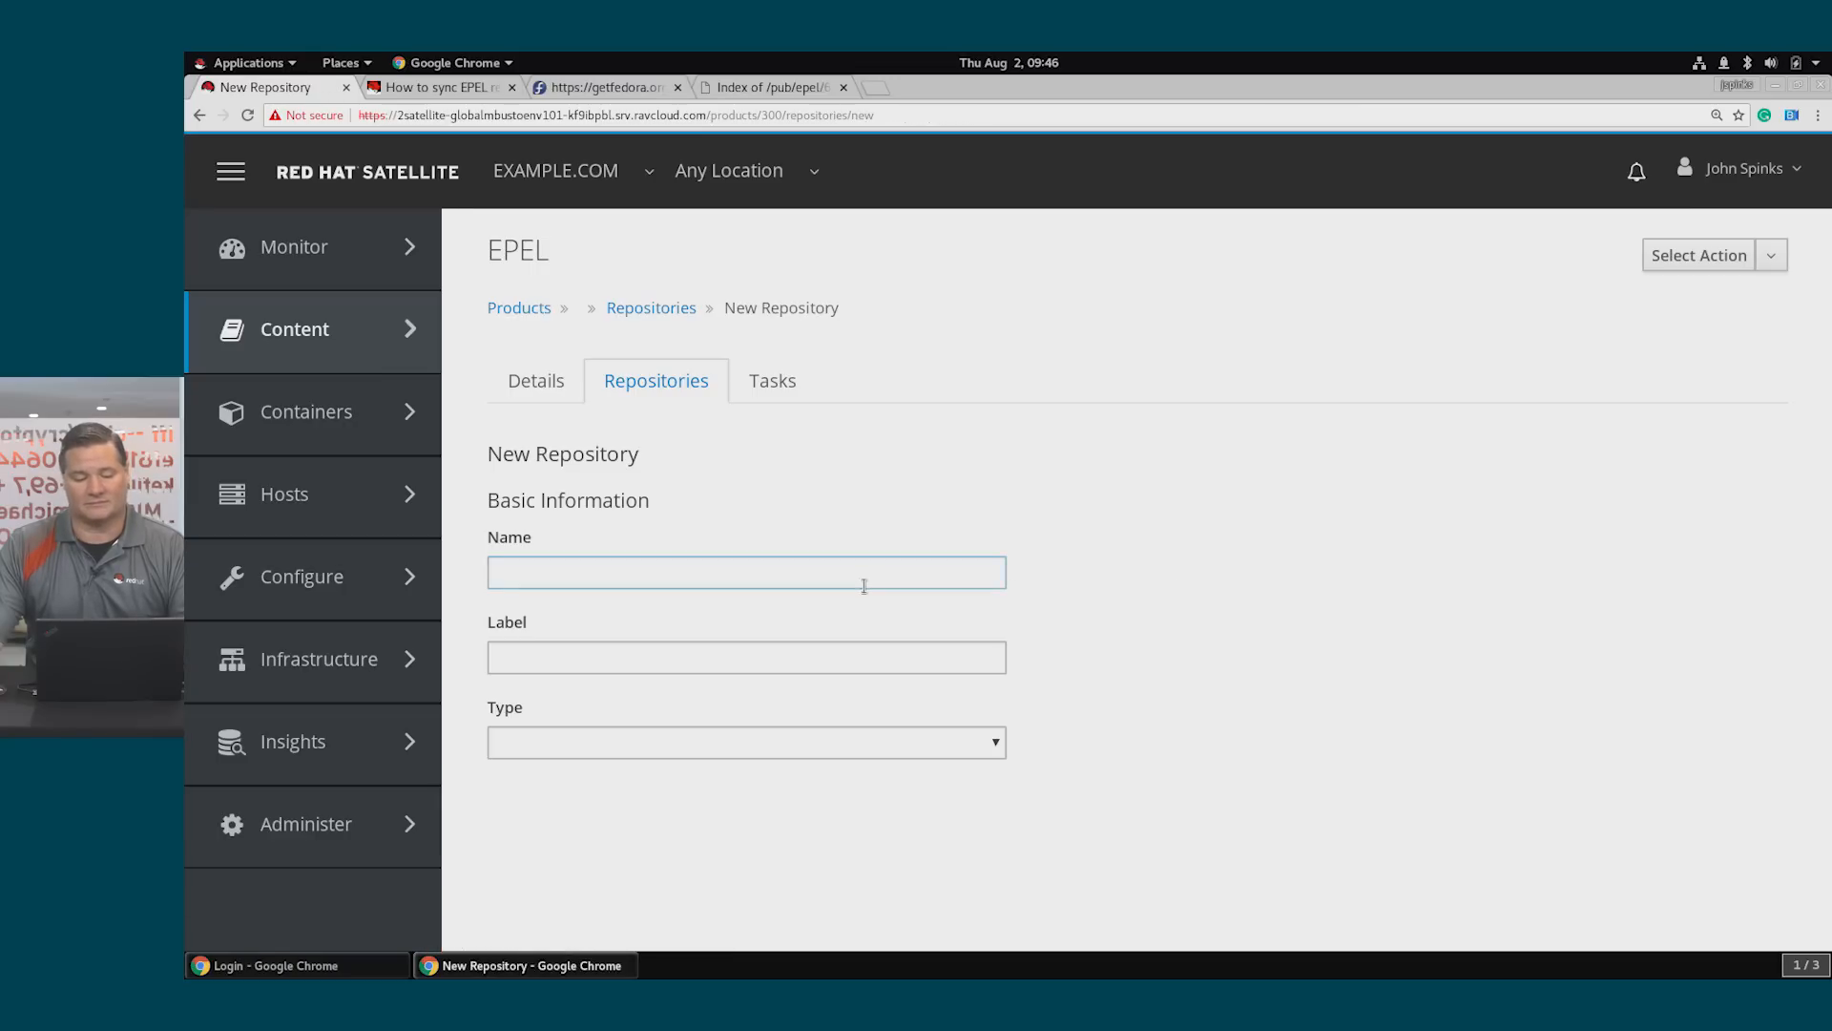
{"action": "left_click", "coordinate": [747, 572]}
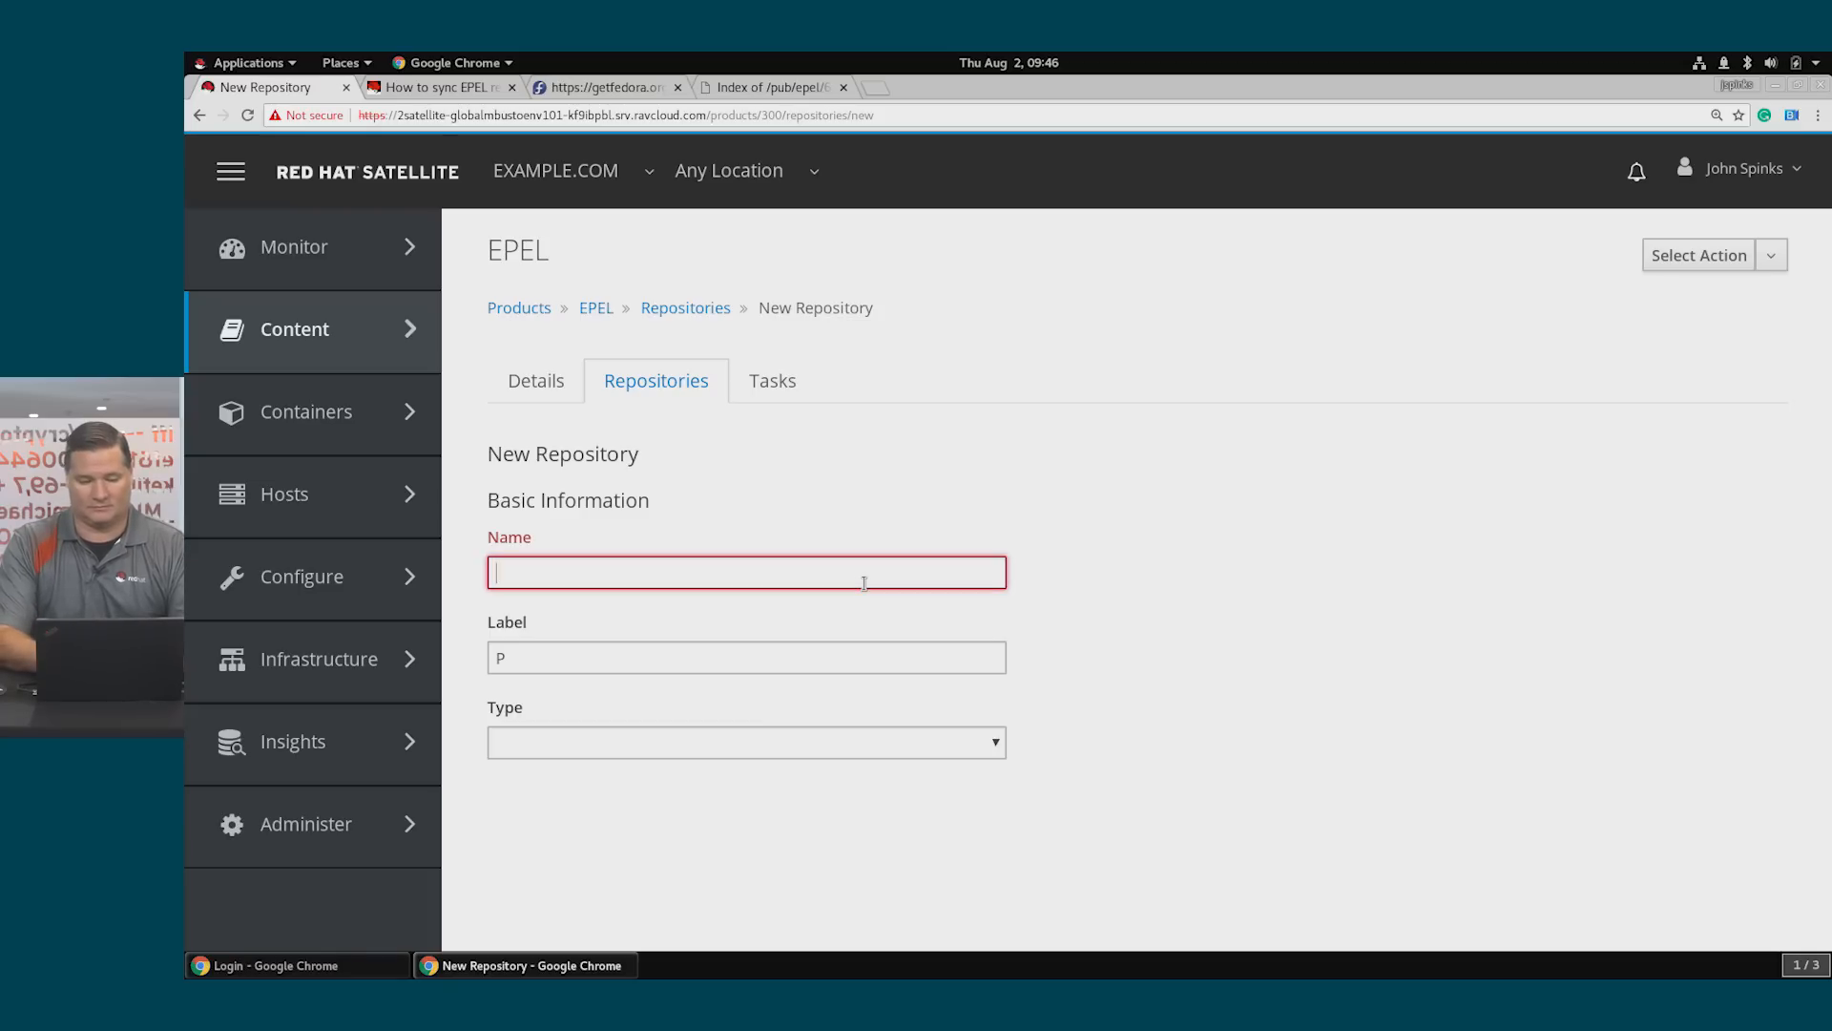
{"action": "type", "text": "EPEL"}
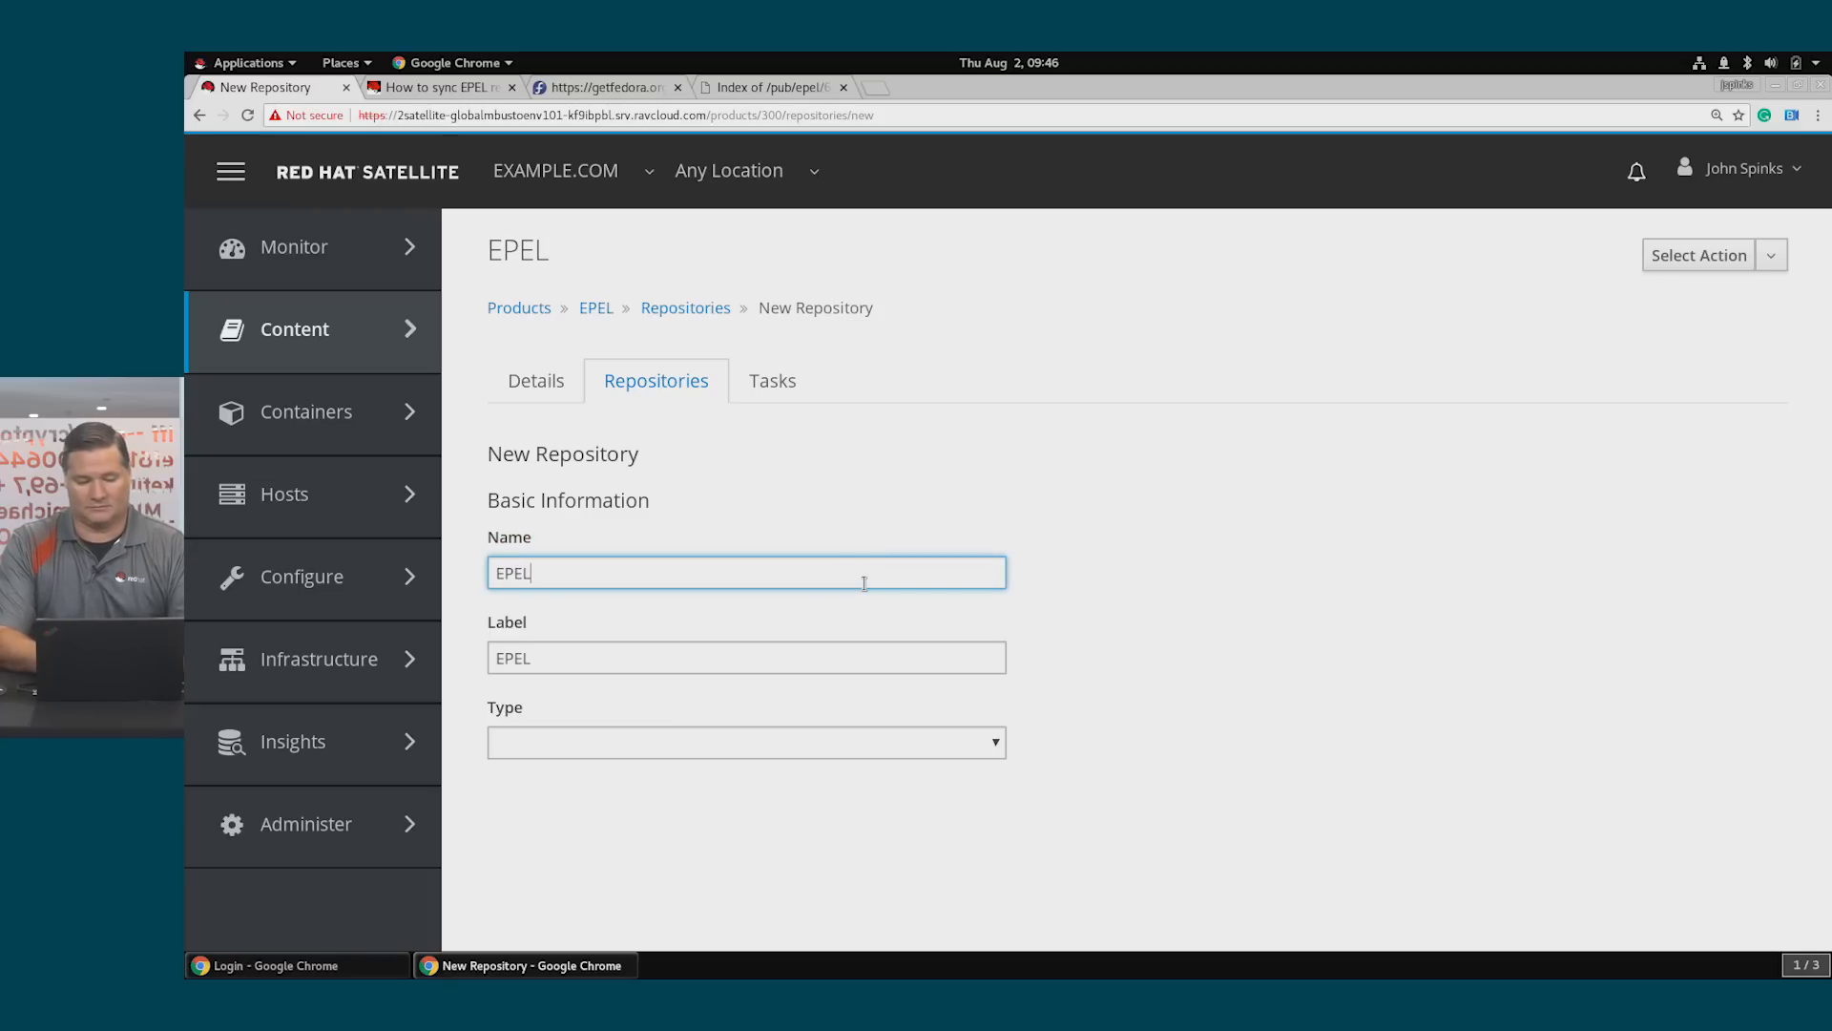
{"action": "type", "text": "_REP"}
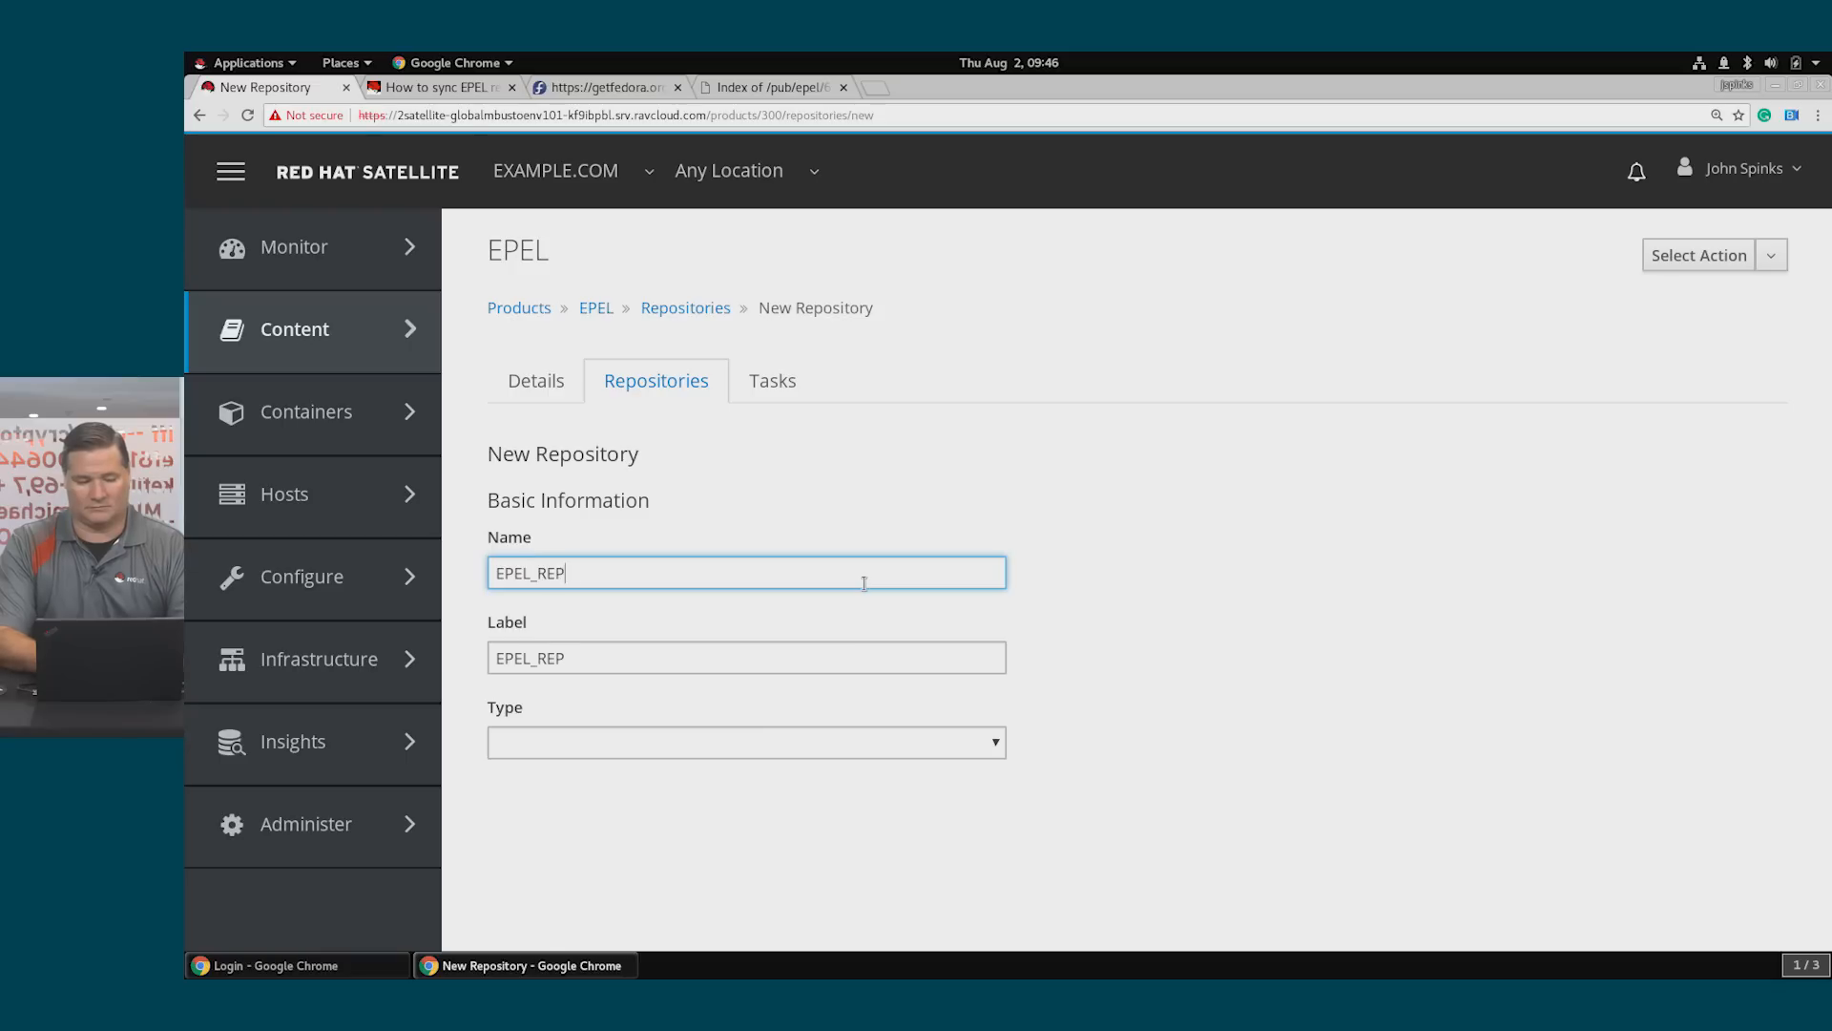
{"action": "type", "text": "O"}
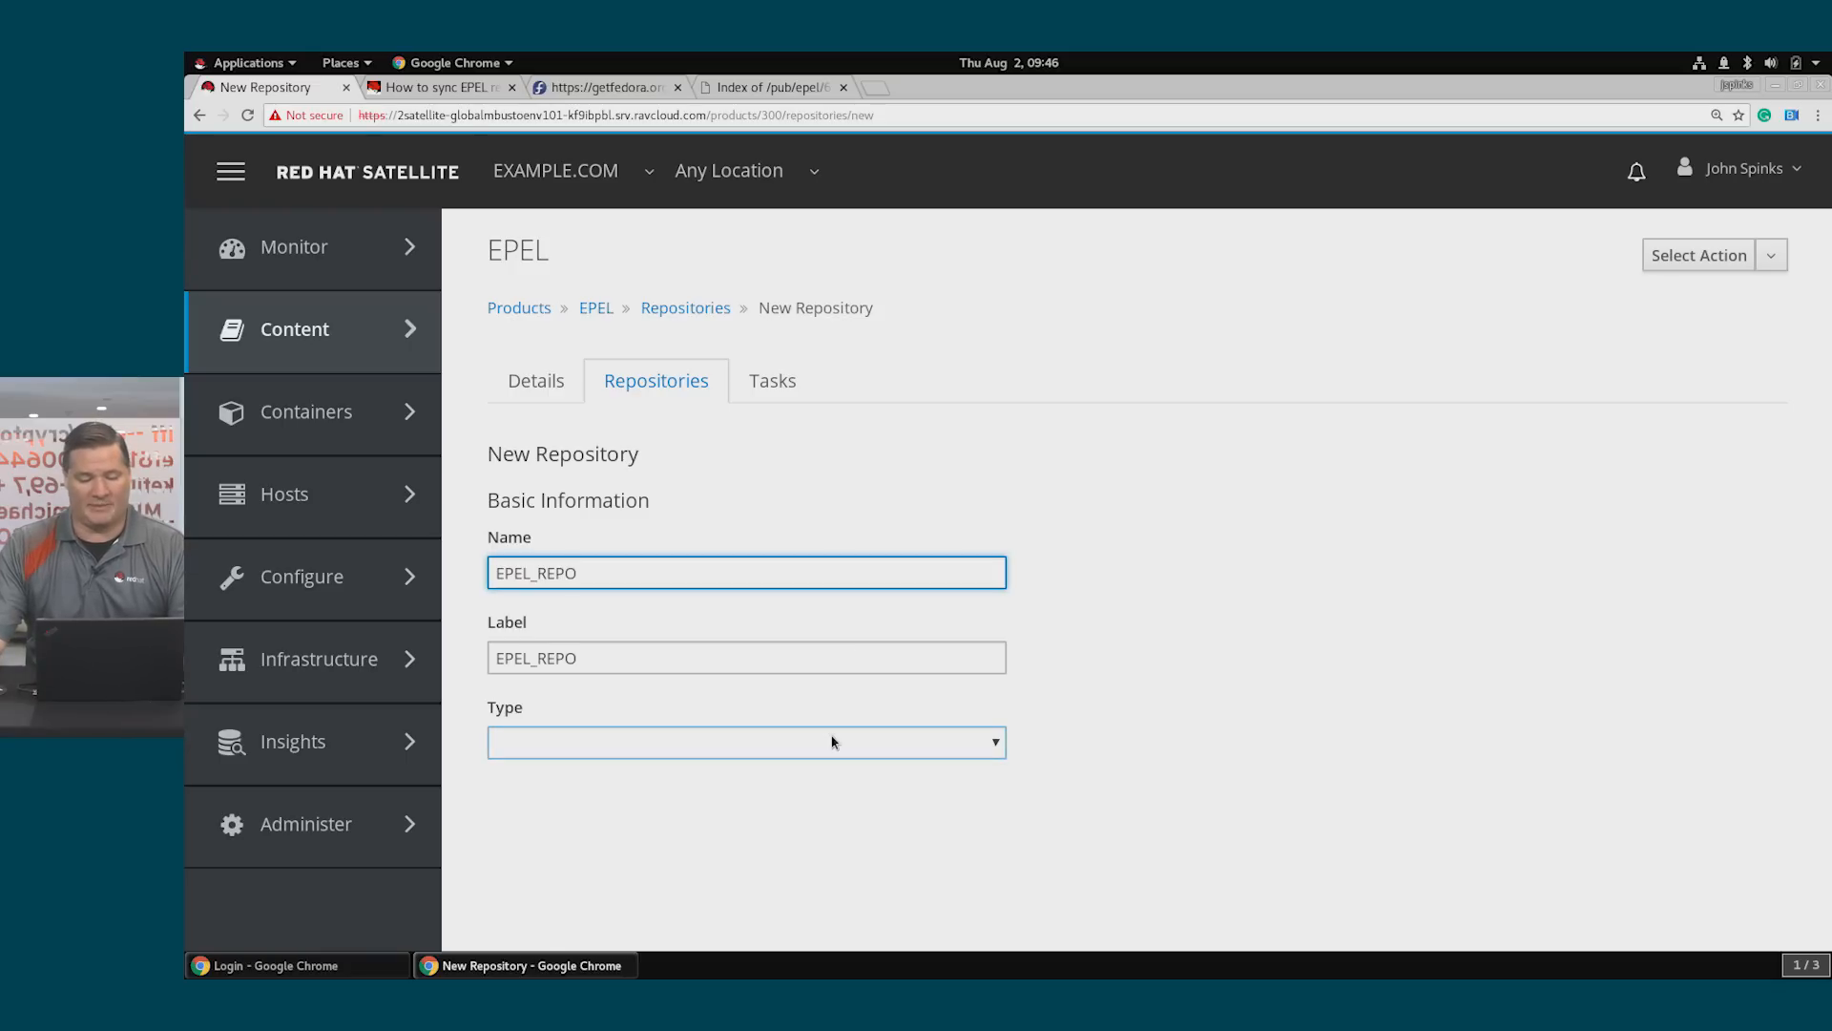
{"action": "left_click", "coordinate": [746, 742]}
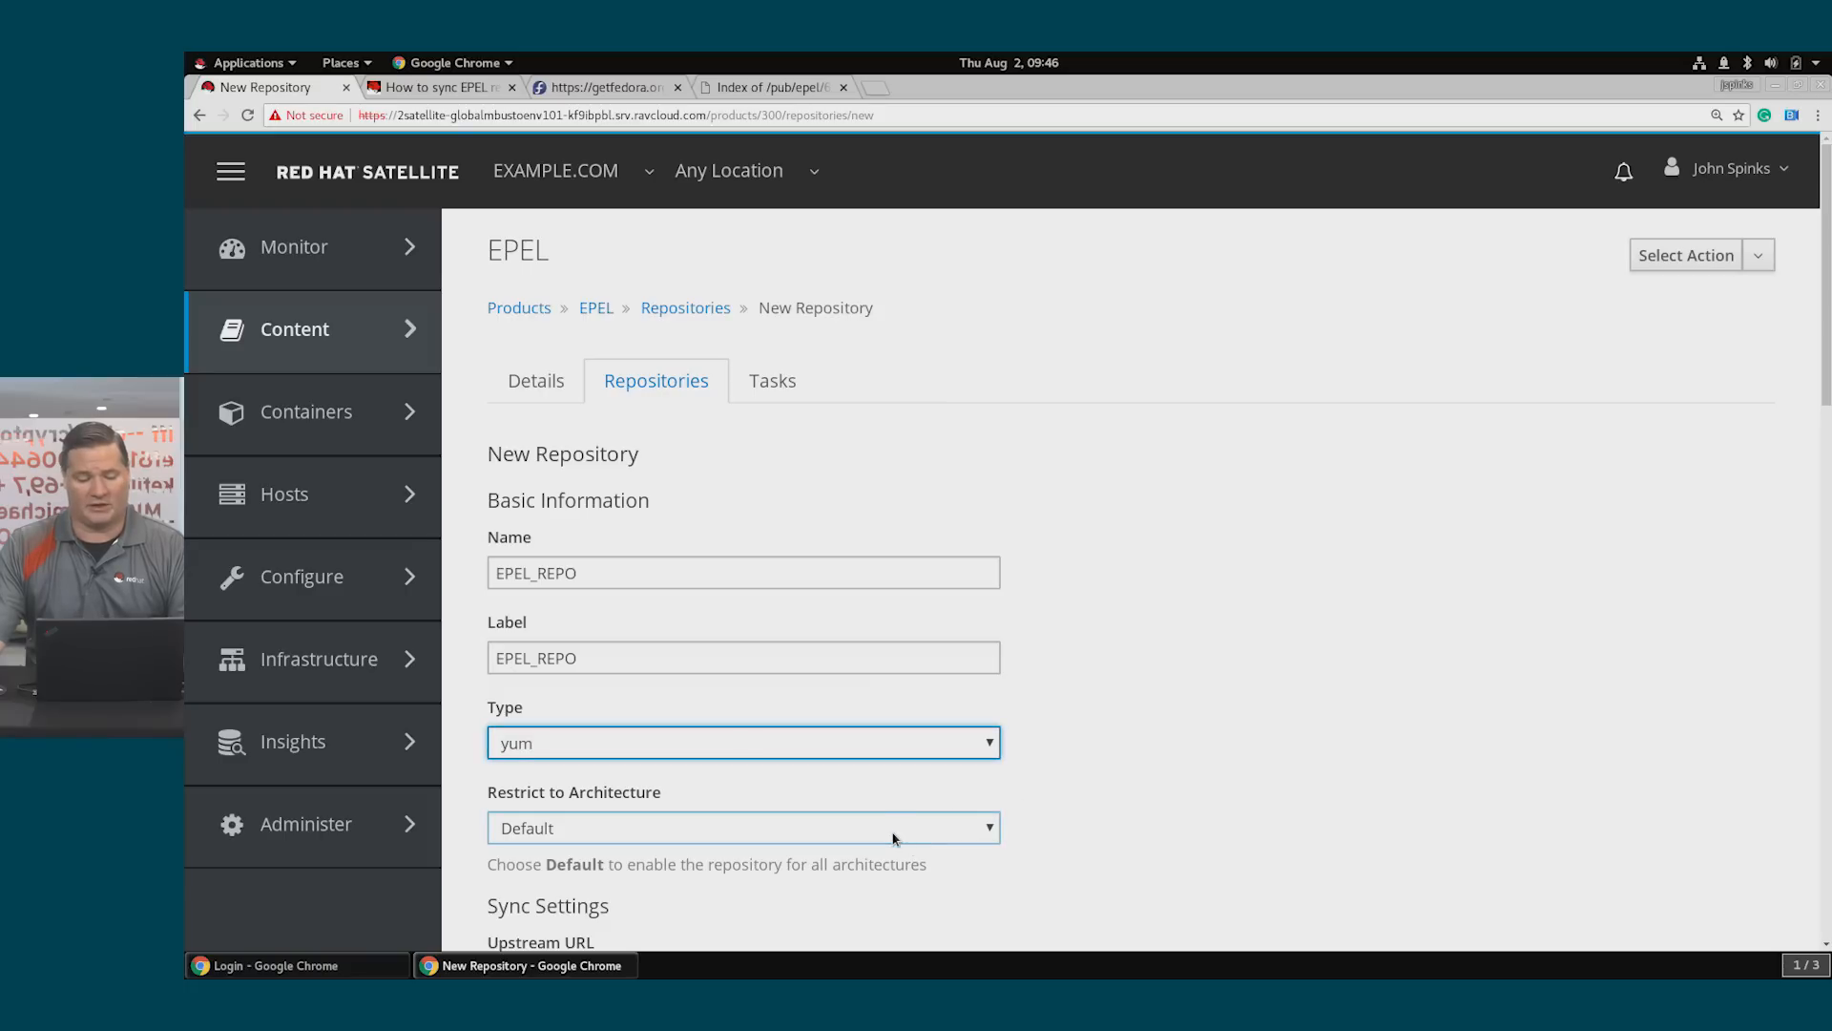
{"action": "left_click", "coordinate": [743, 827]}
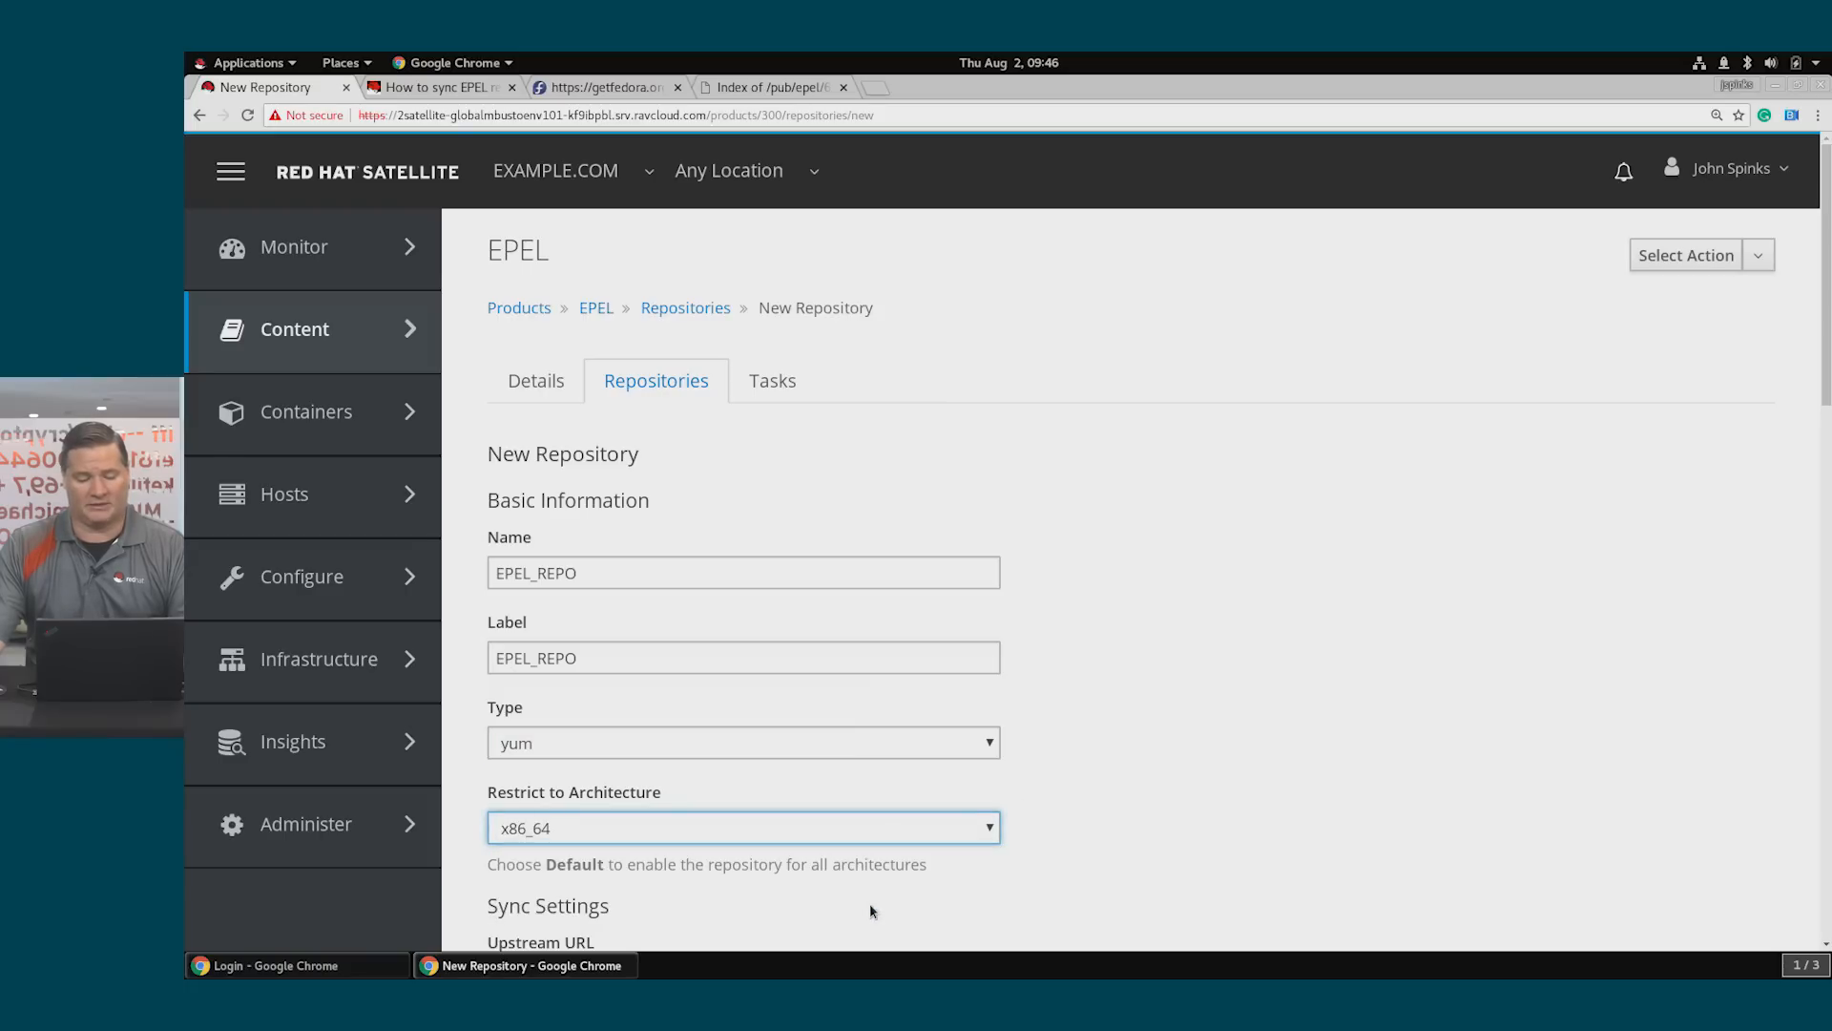
{"action": "scroll", "scroll_direction": "down", "scroll_amount": 3}
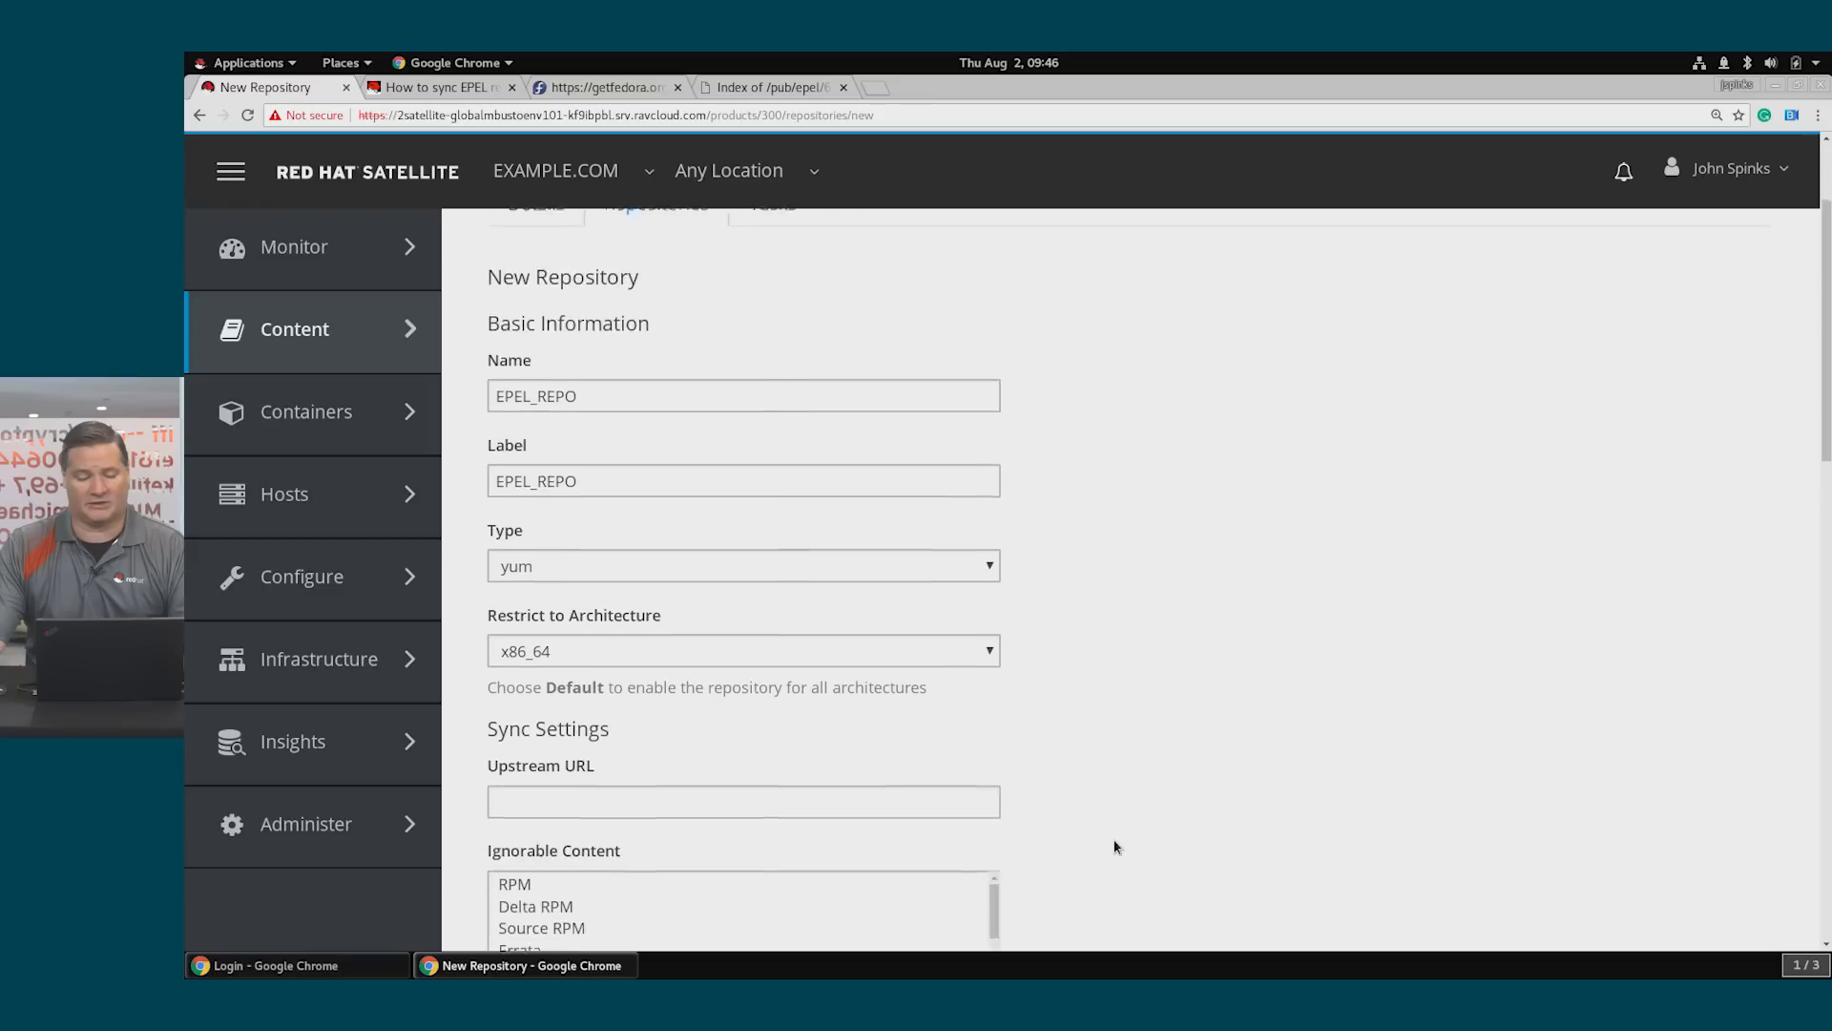
{"action": "scroll", "scroll_direction": "down", "scroll_amount": 3}
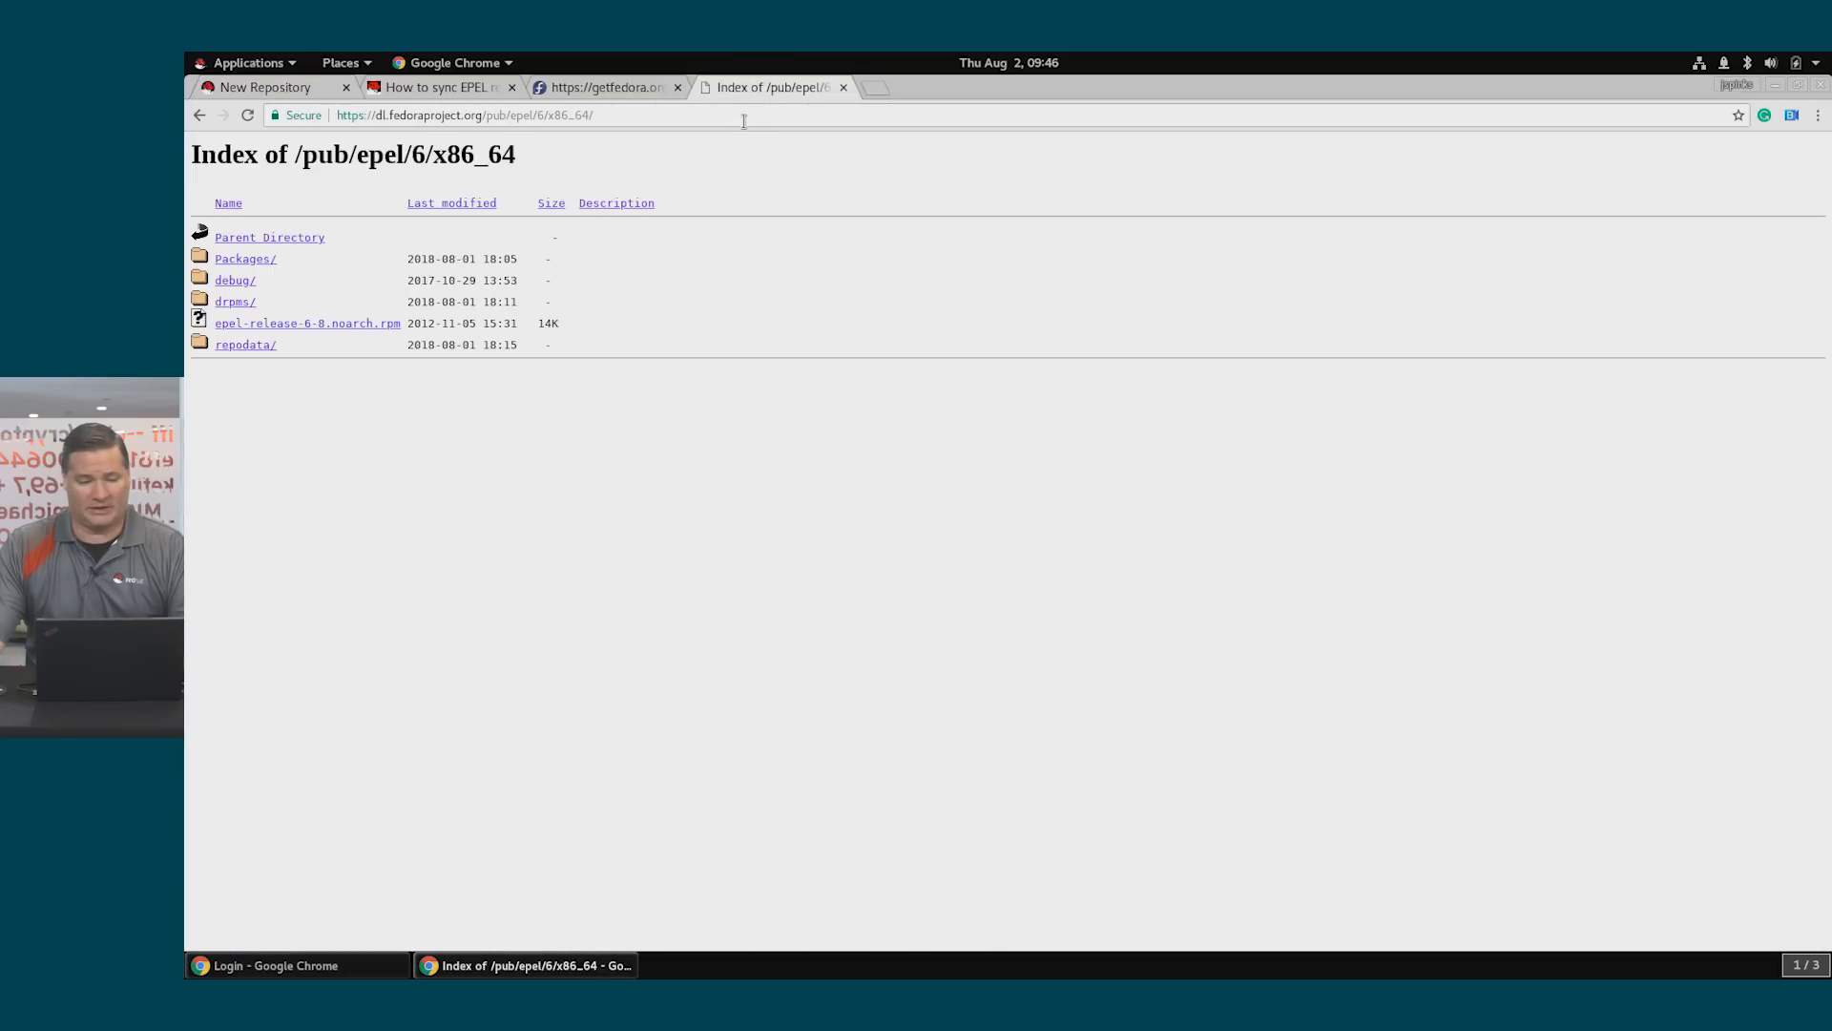
{"action": "left_click", "coordinate": [468, 114]}
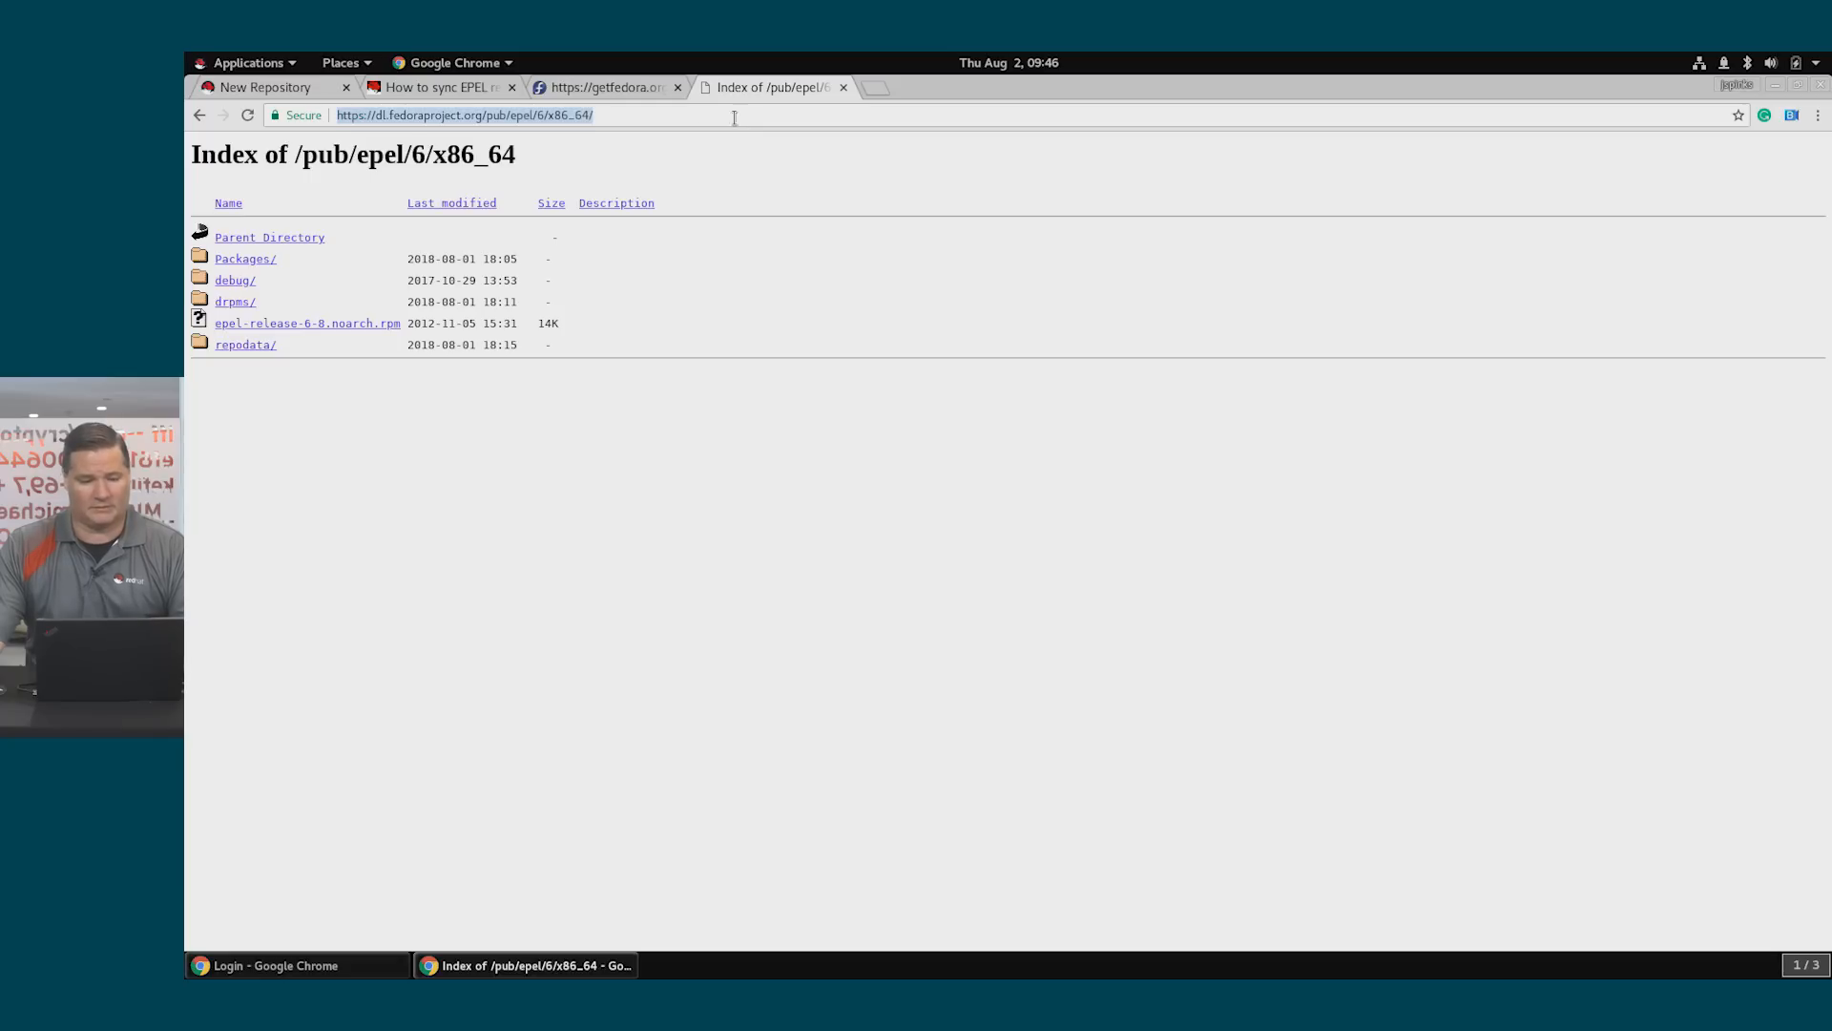
{"action": "left_click", "coordinate": [266, 86]}
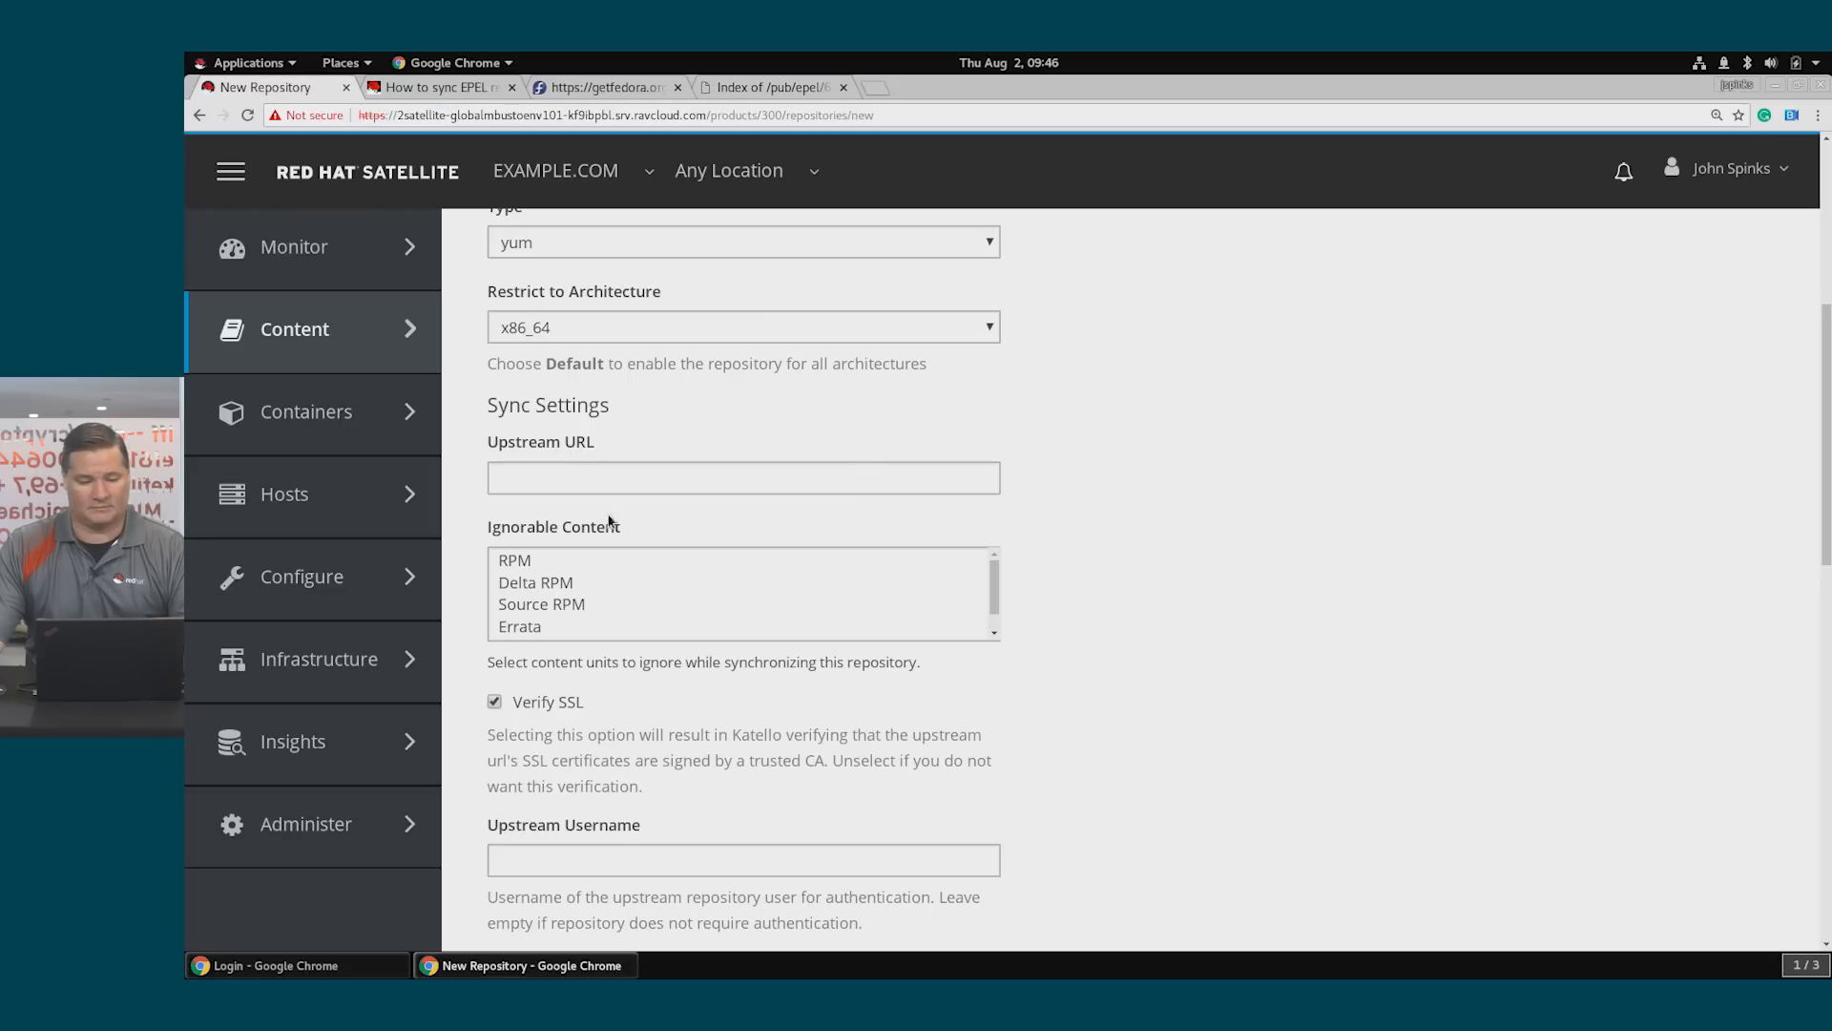
{"action": "type", "text": "https://dl.fedoraproject.org/pub/epel/6/x86_64/"}
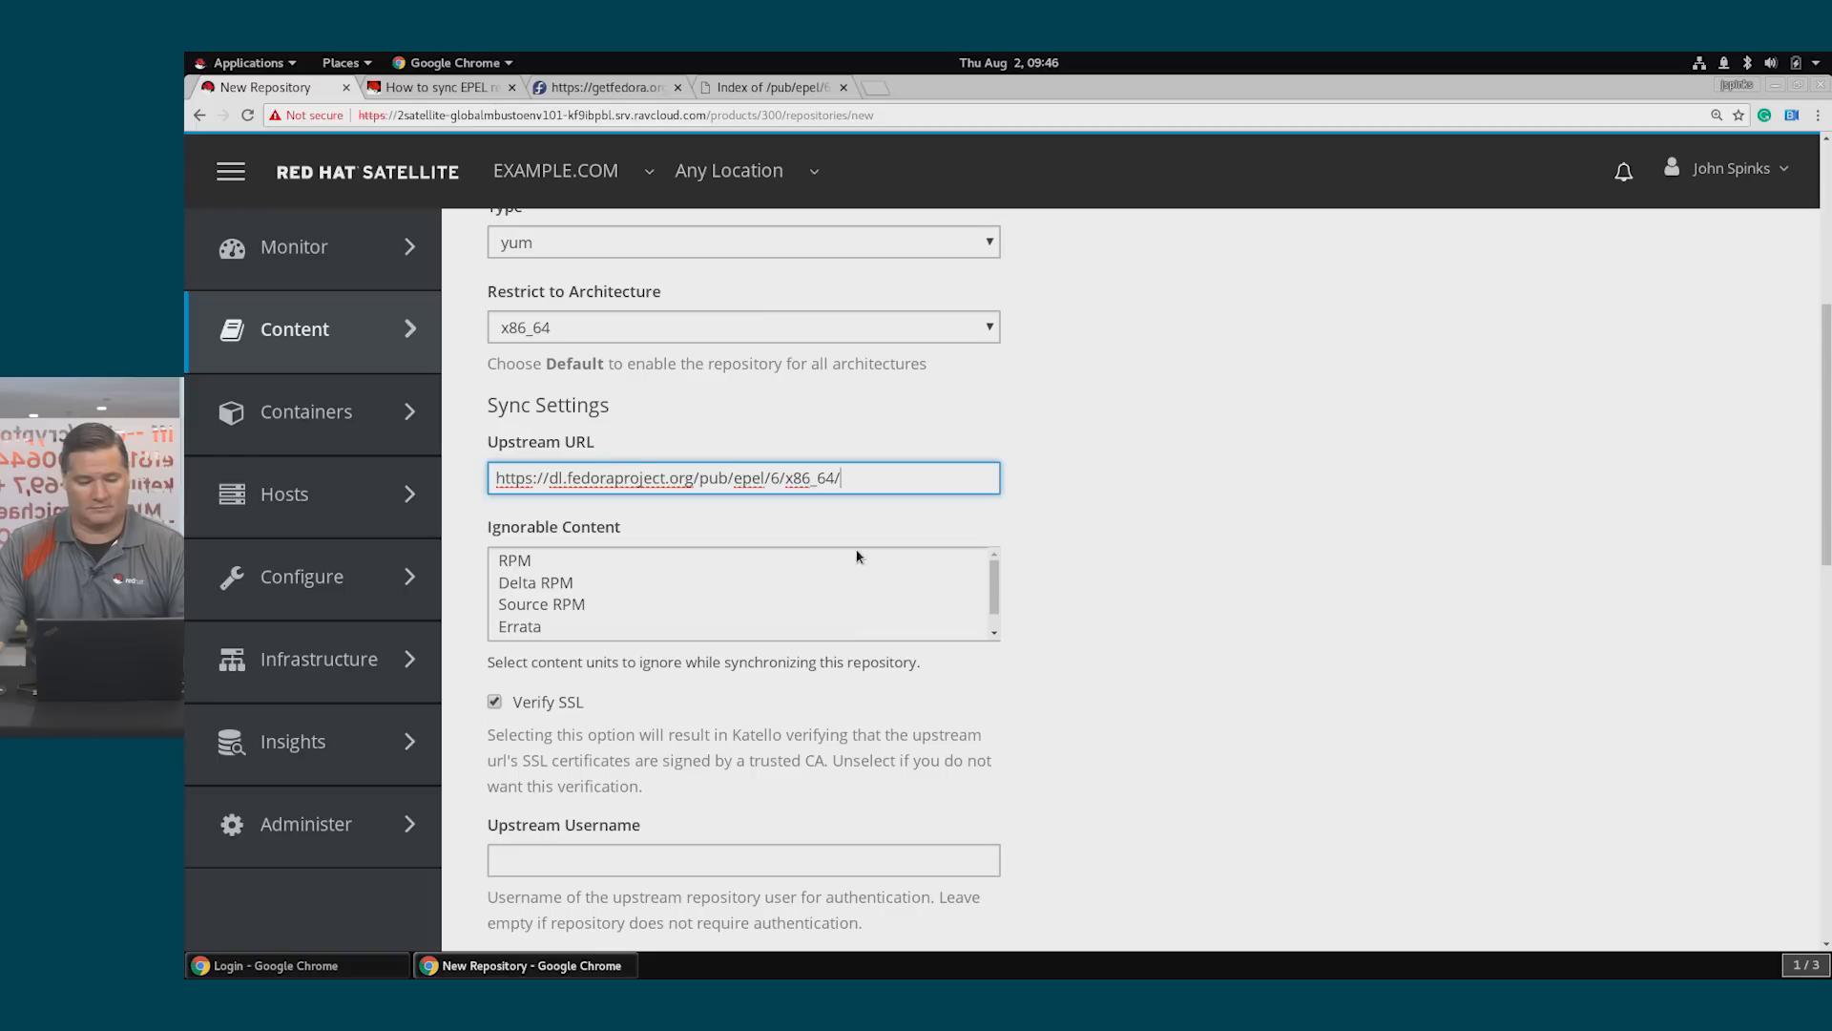
{"action": "scroll", "scroll_direction": "down", "scroll_amount": 3}
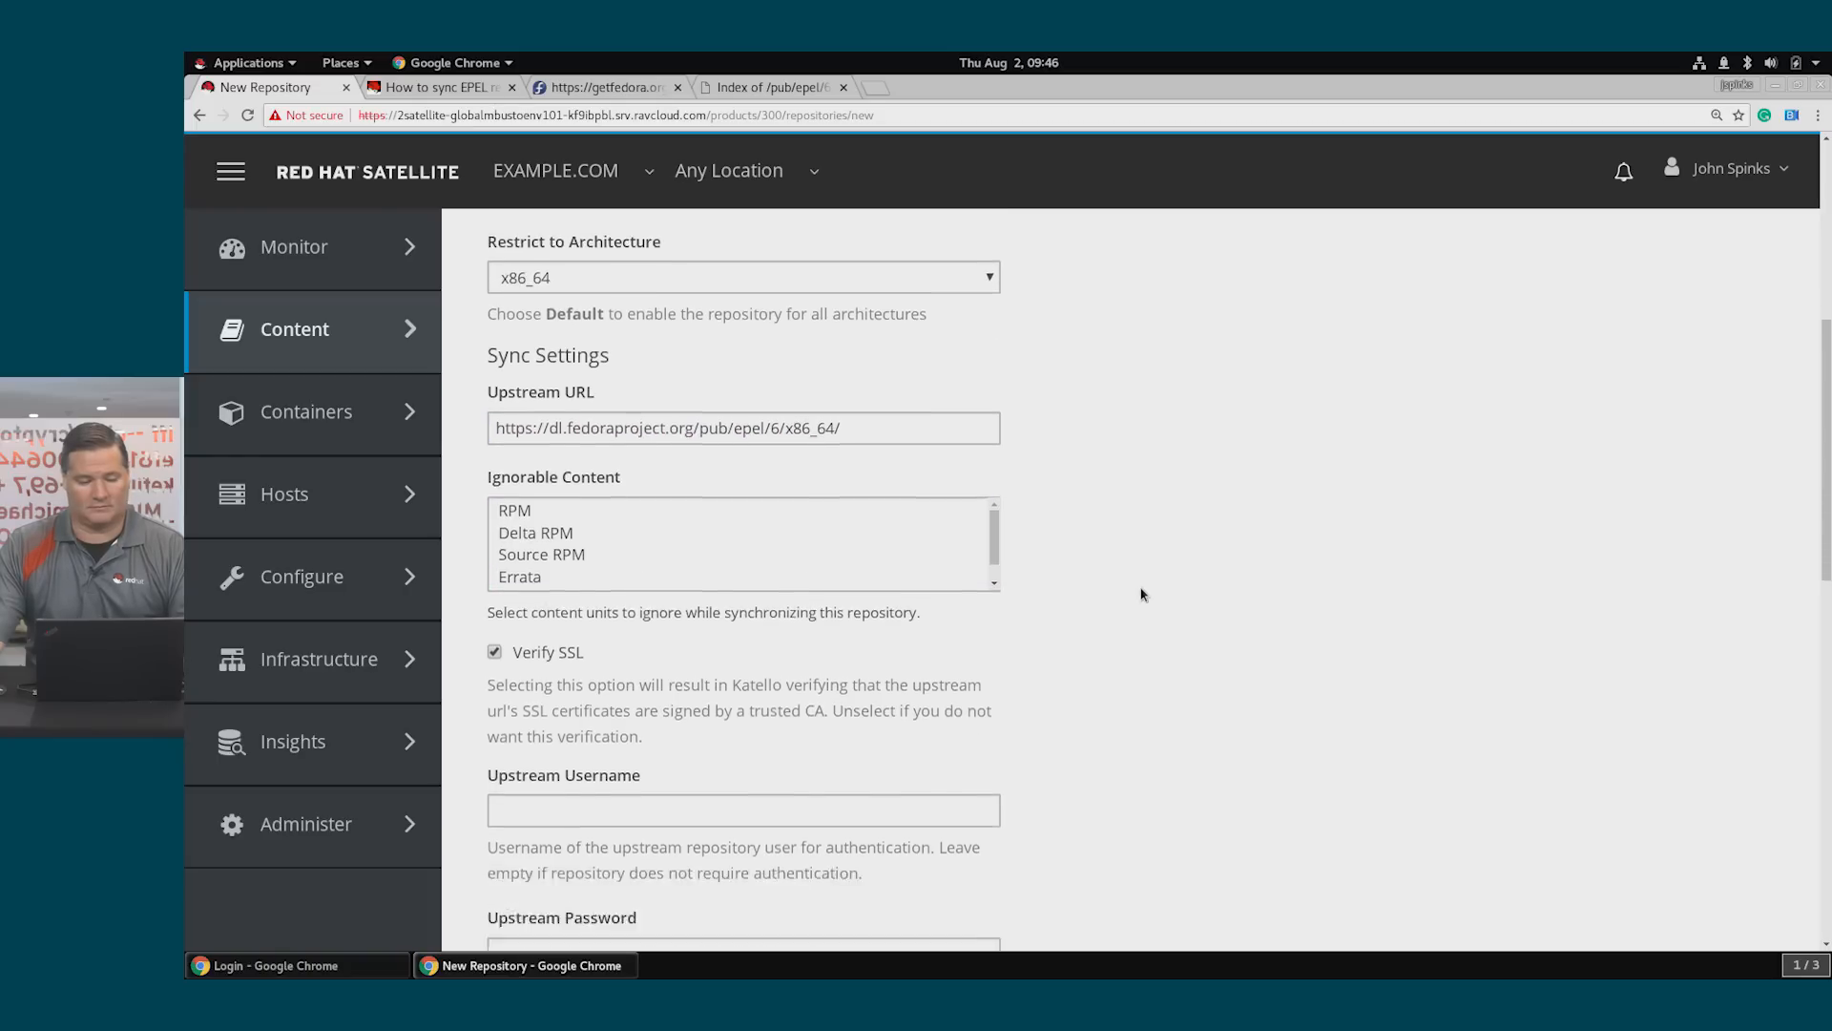
{"action": "scroll", "scroll_direction": "down", "scroll_amount": 3}
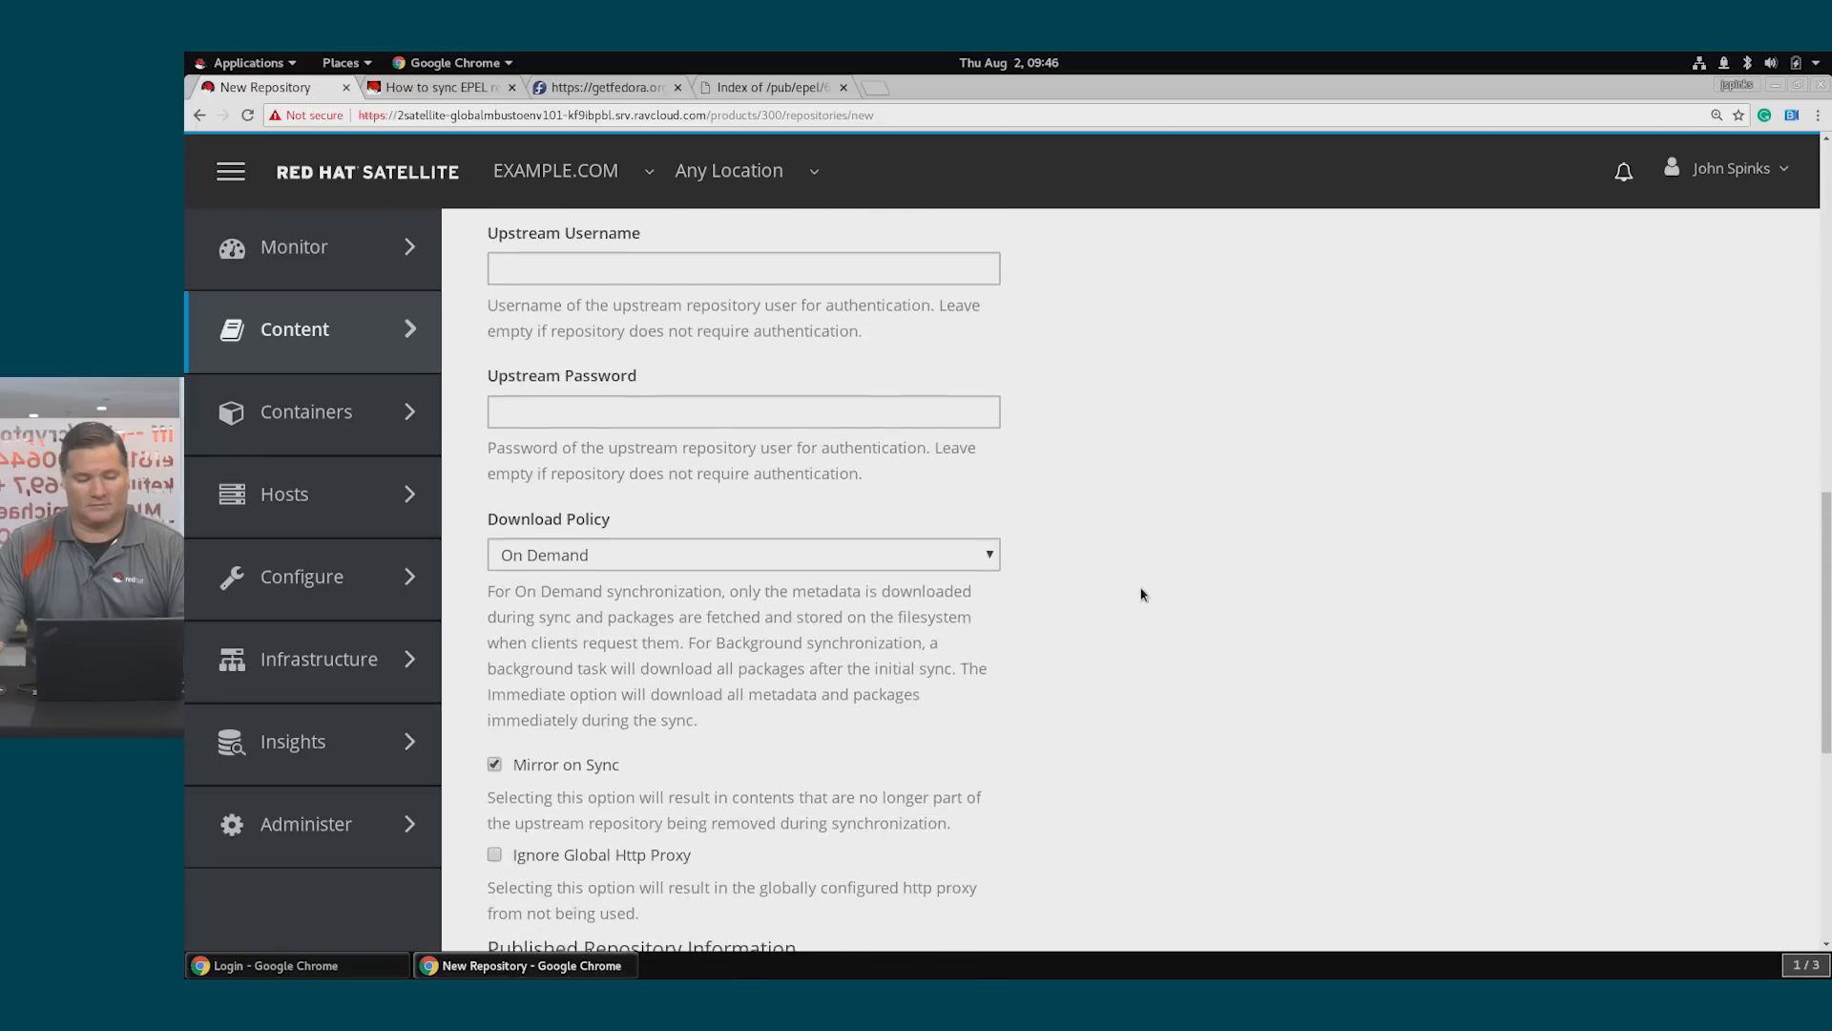
{"action": "scroll", "scroll_direction": "down", "scroll_amount": 3}
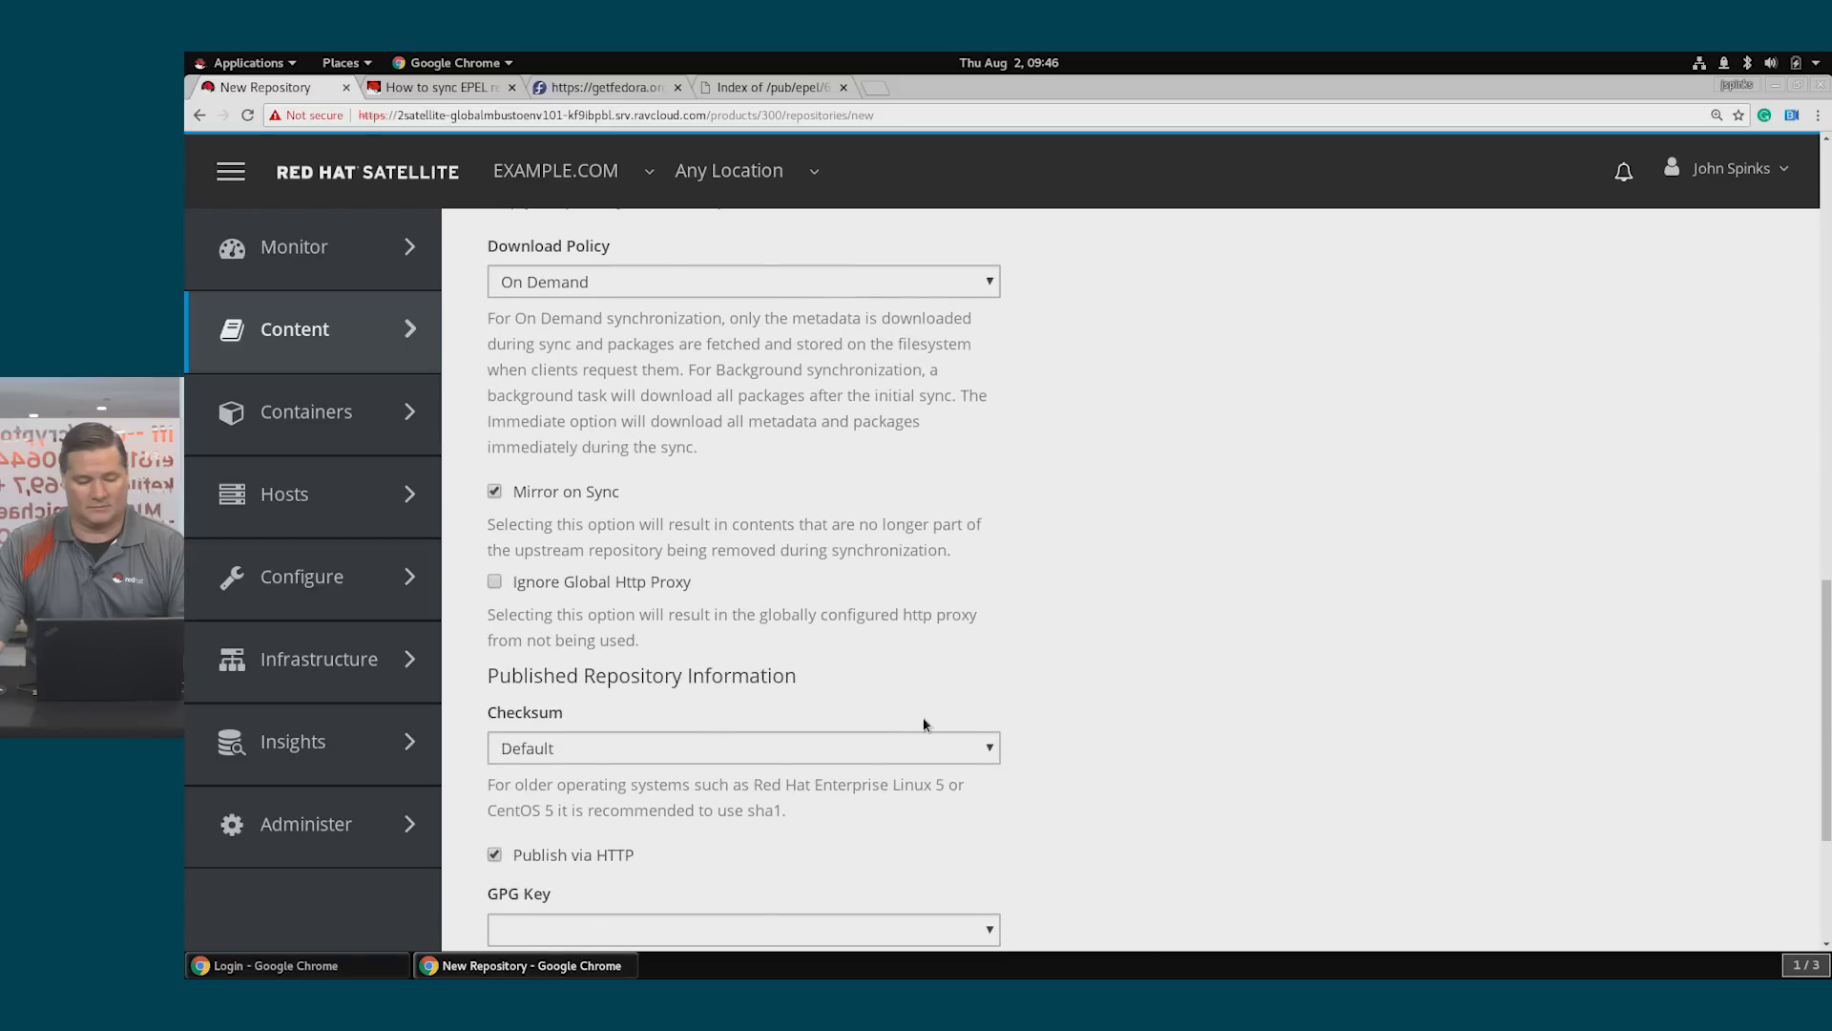
{"action": "scroll", "scroll_direction": "down", "scroll_amount": 3}
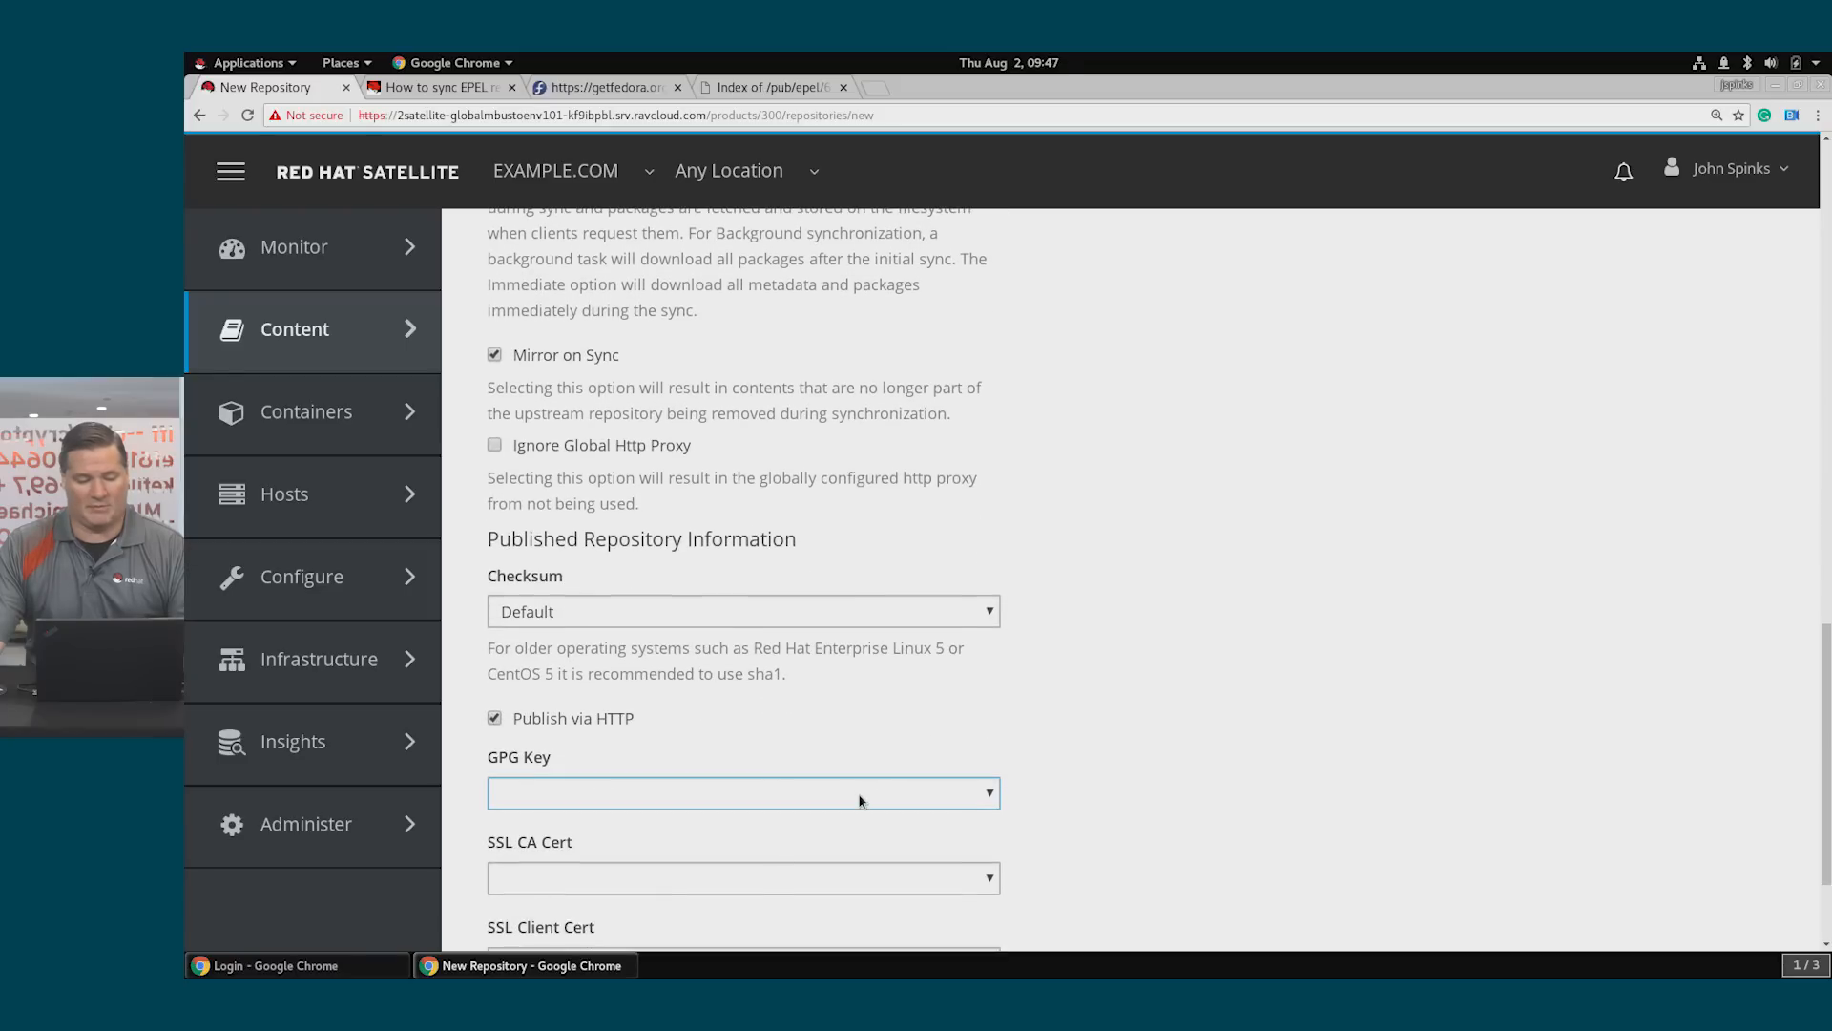
Choose the EPEL GPG key, turn off SSL verification and save the repository
{"action": "left_click", "coordinate": [742, 792]}
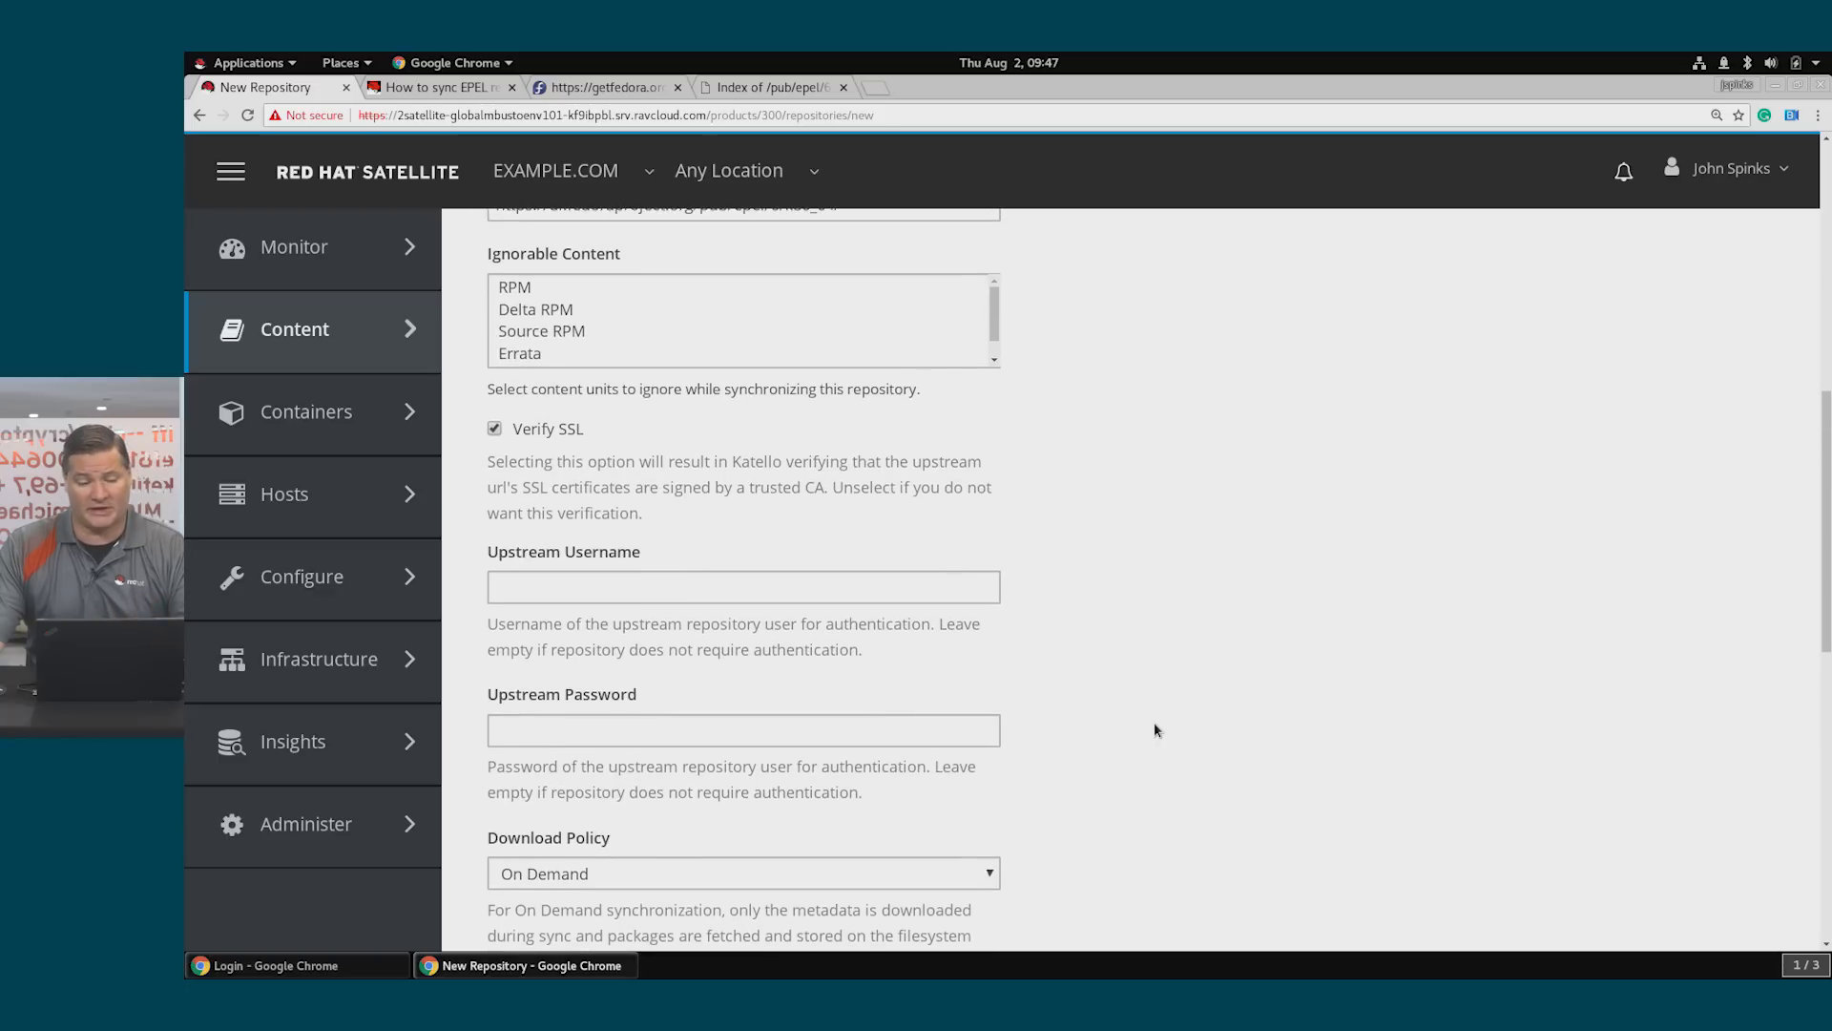
{"action": "left_click", "coordinate": [493, 429]}
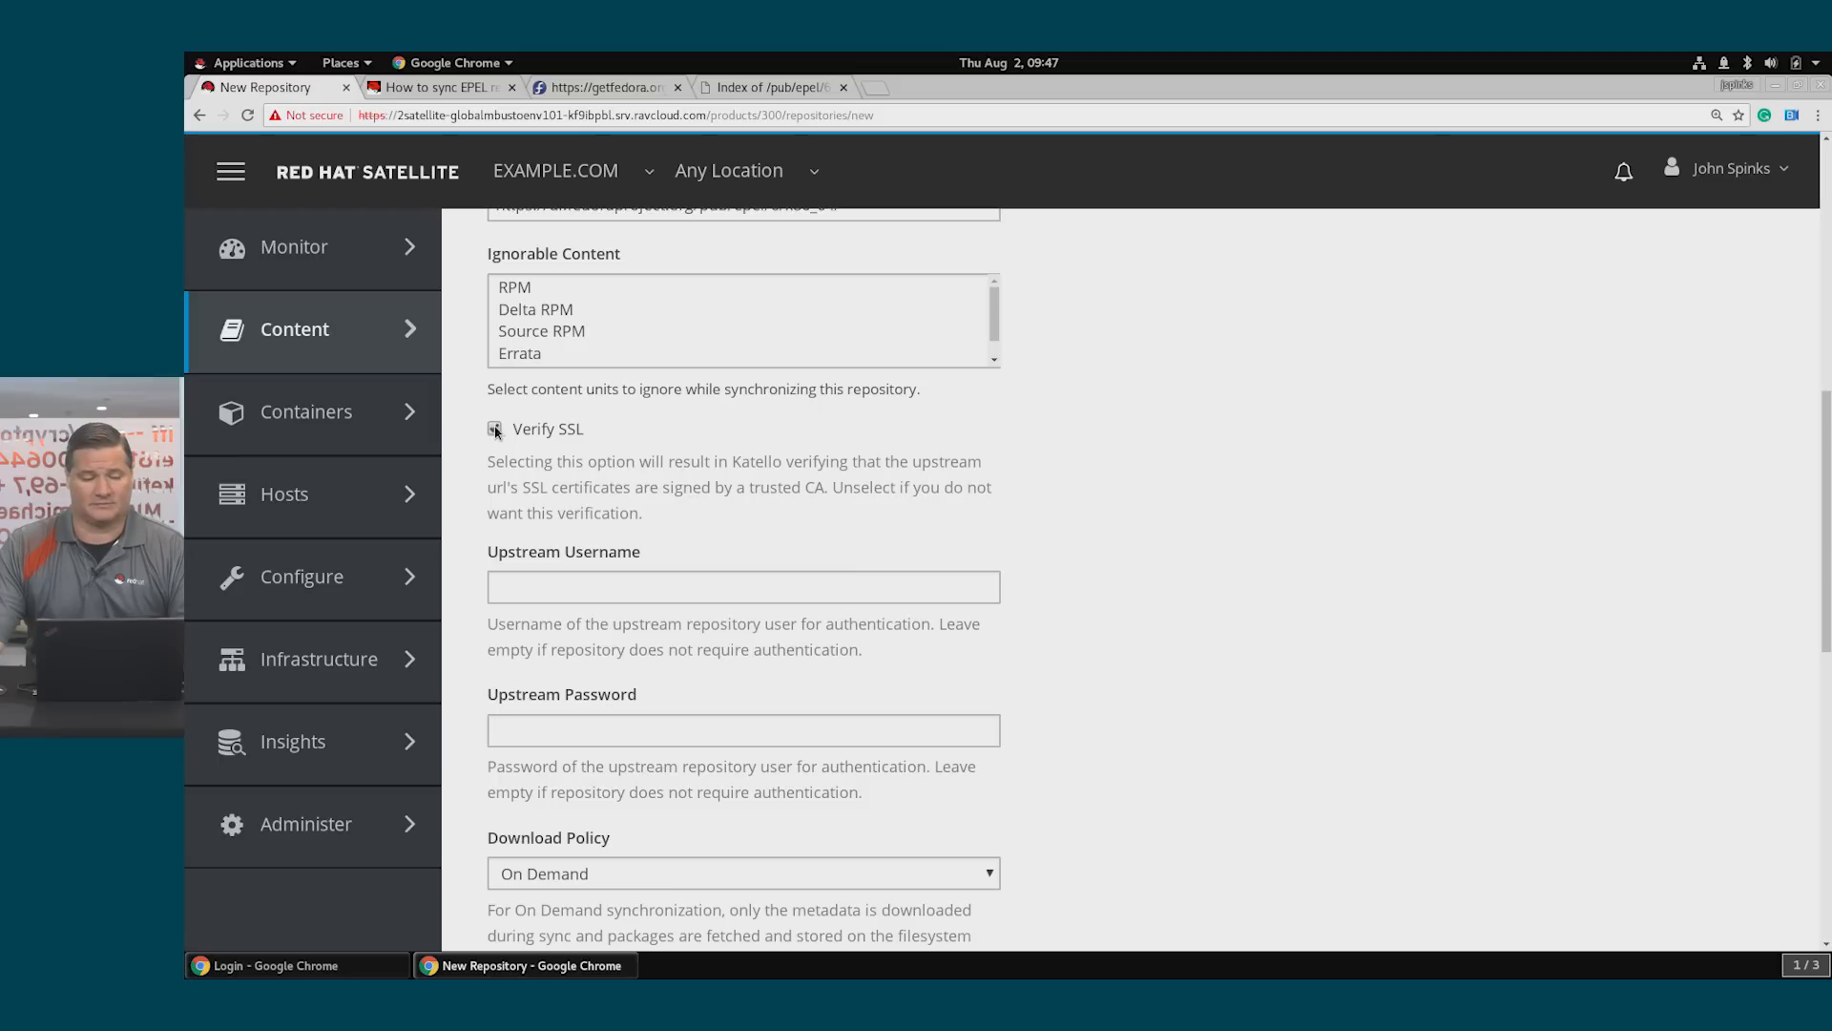
{"action": "left_click", "coordinate": [494, 430]}
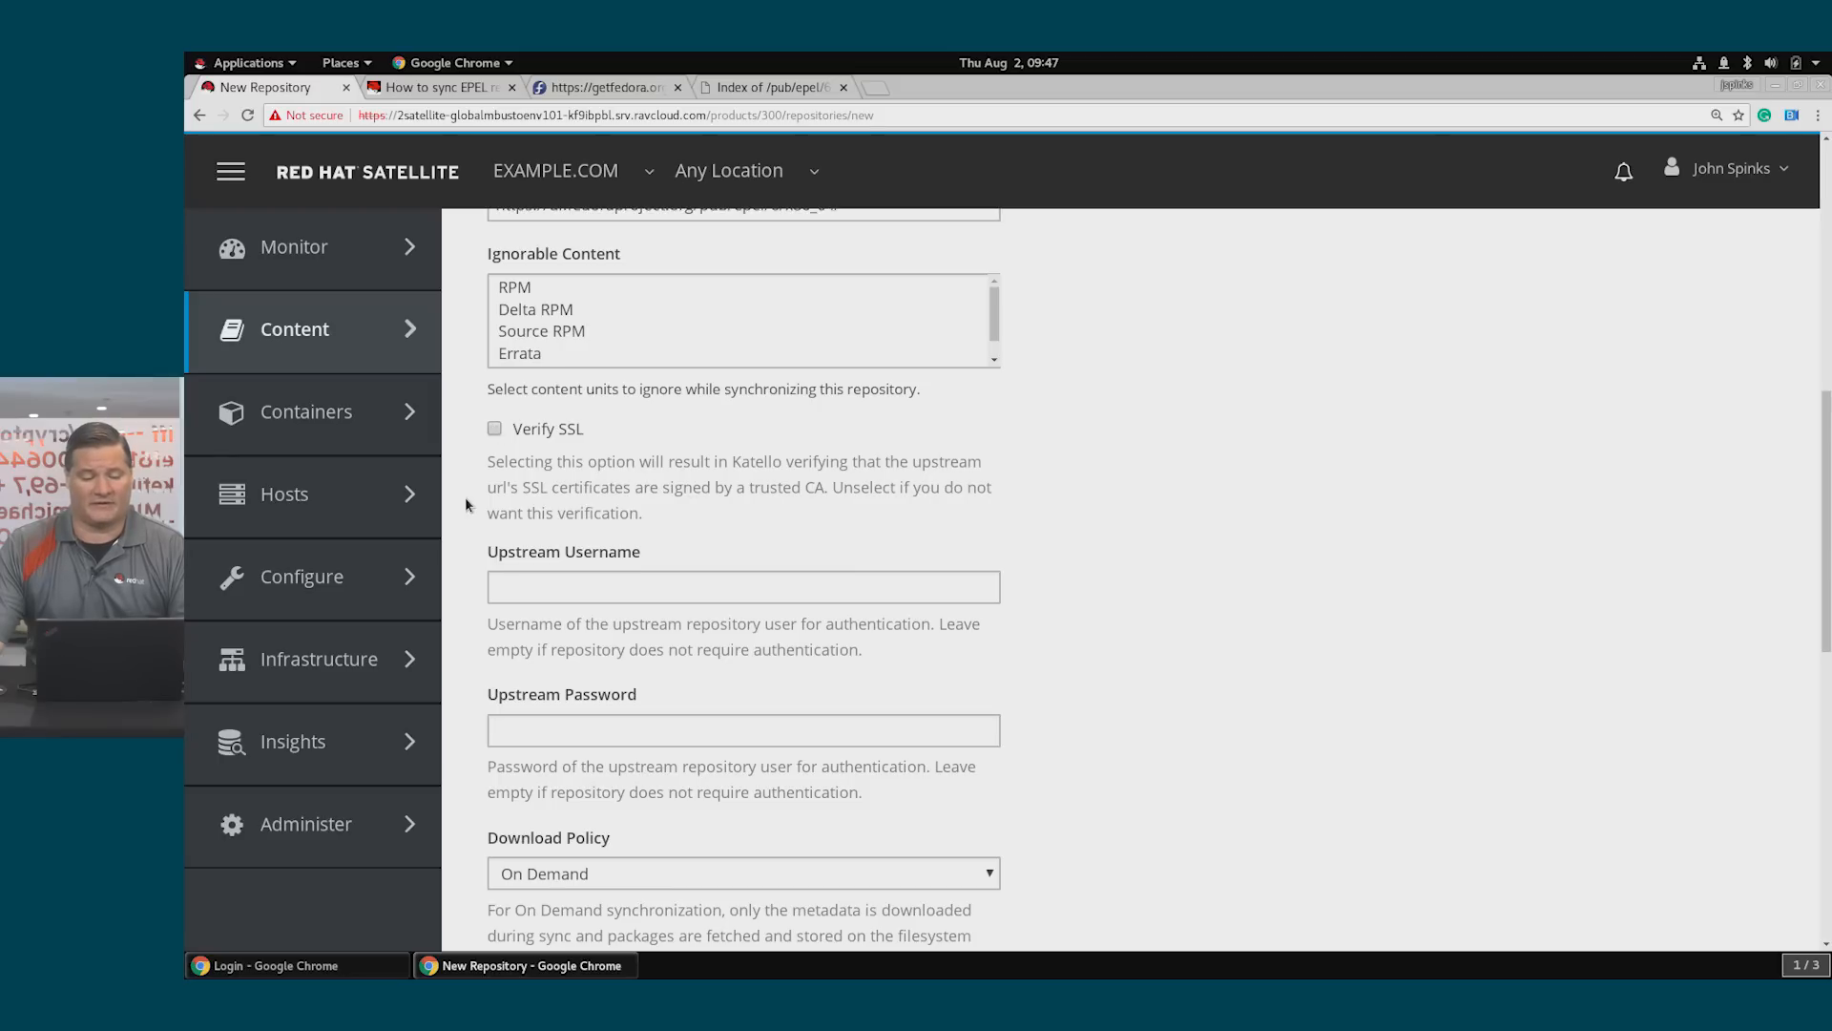
{"action": "scroll", "scroll_direction": "down", "scroll_amount": 3}
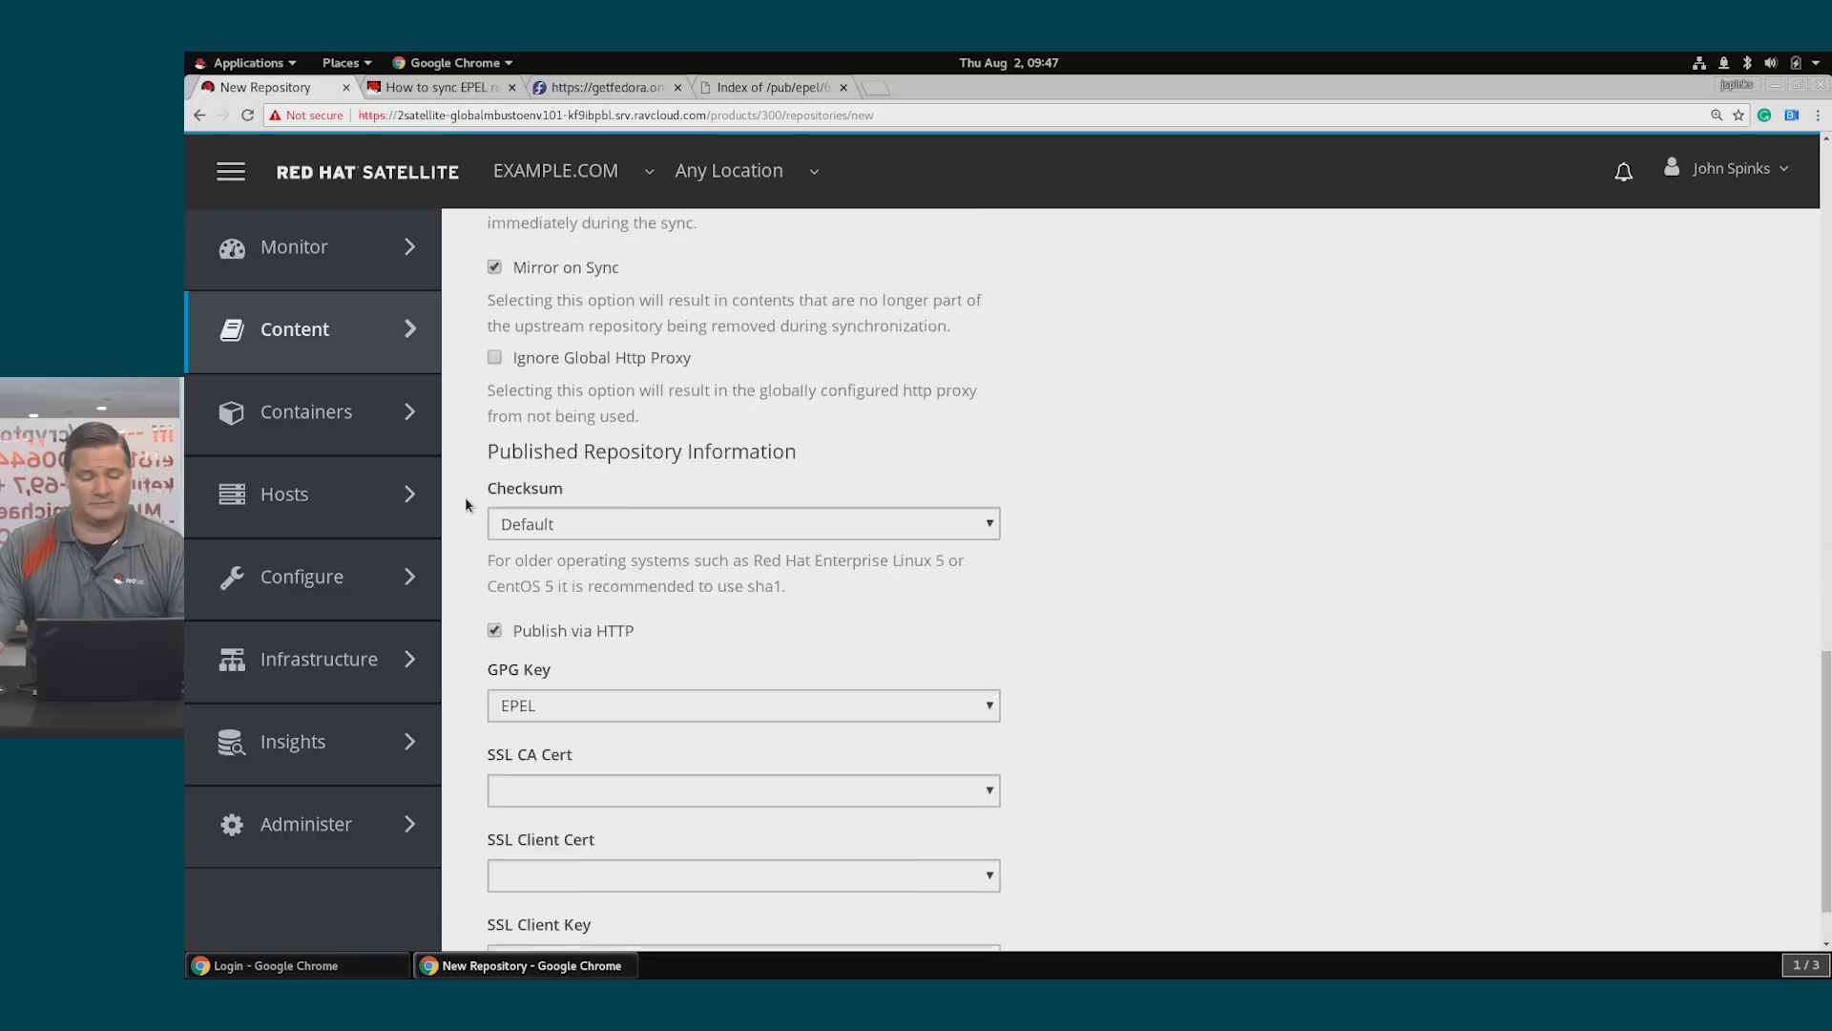
{"action": "scroll", "scroll_direction": "down", "scroll_amount": 3}
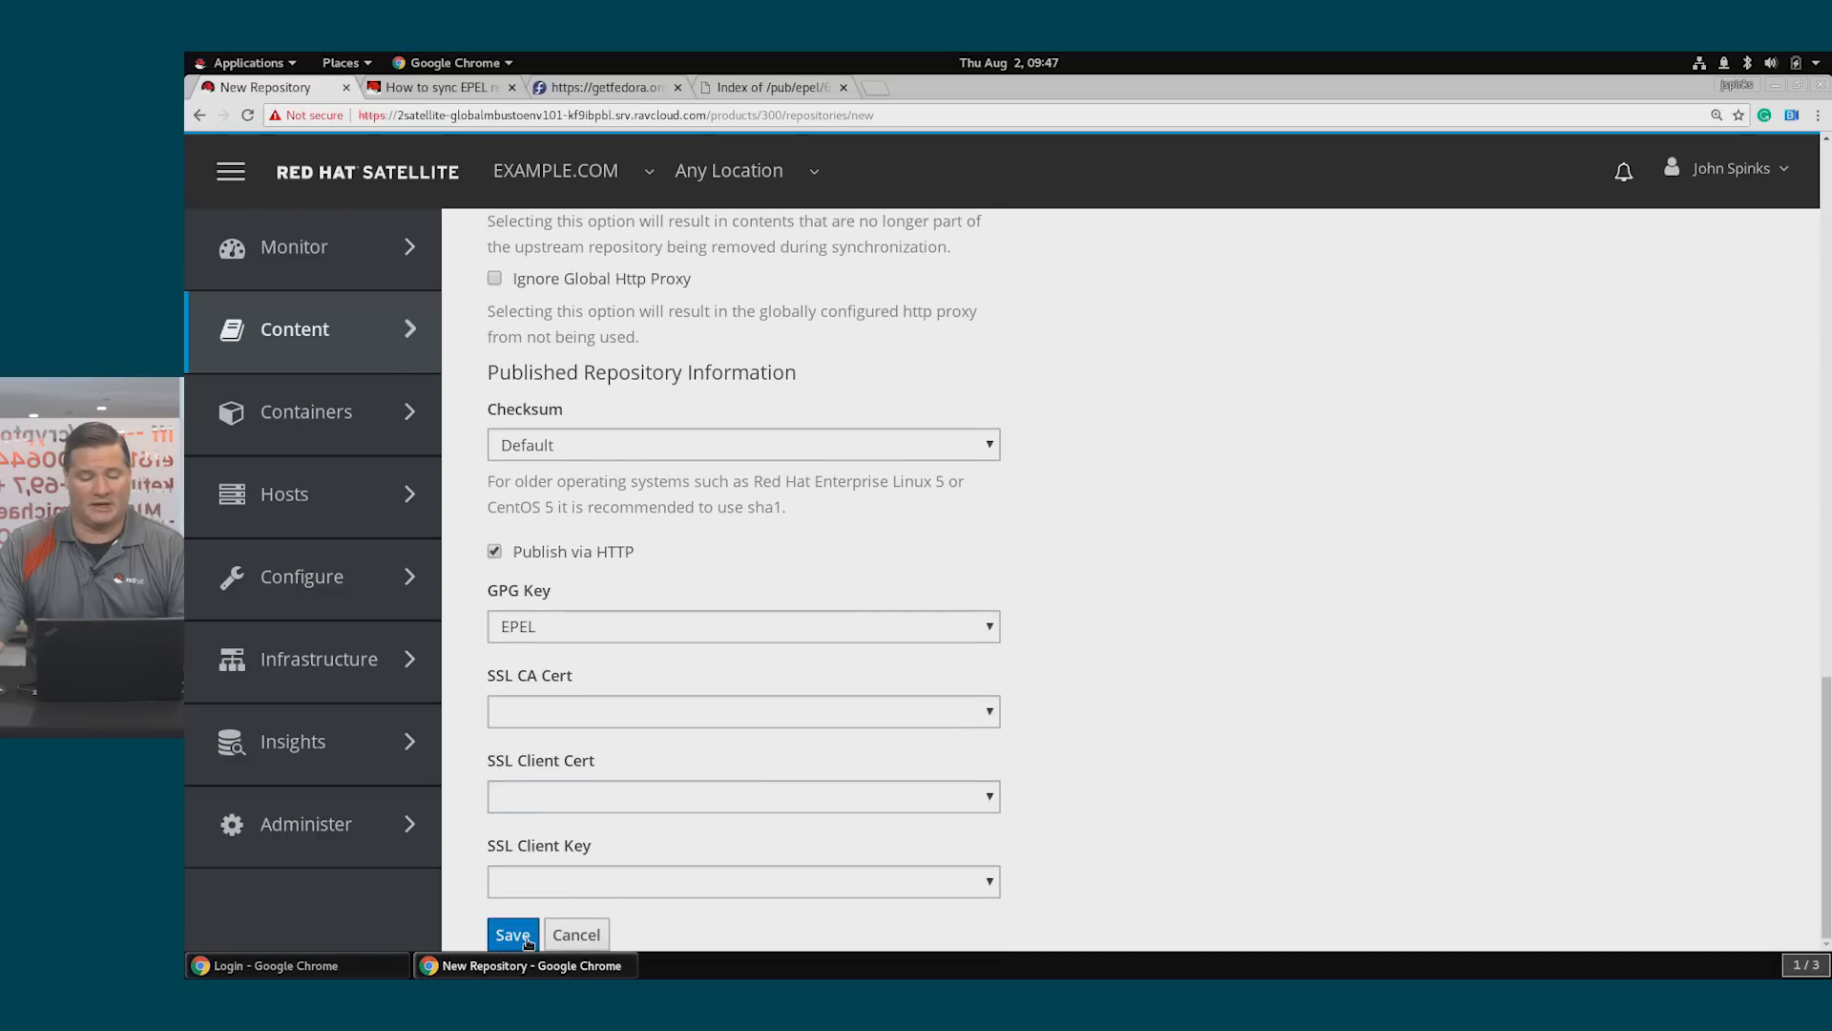
{"action": "left_click", "coordinate": [512, 933]}
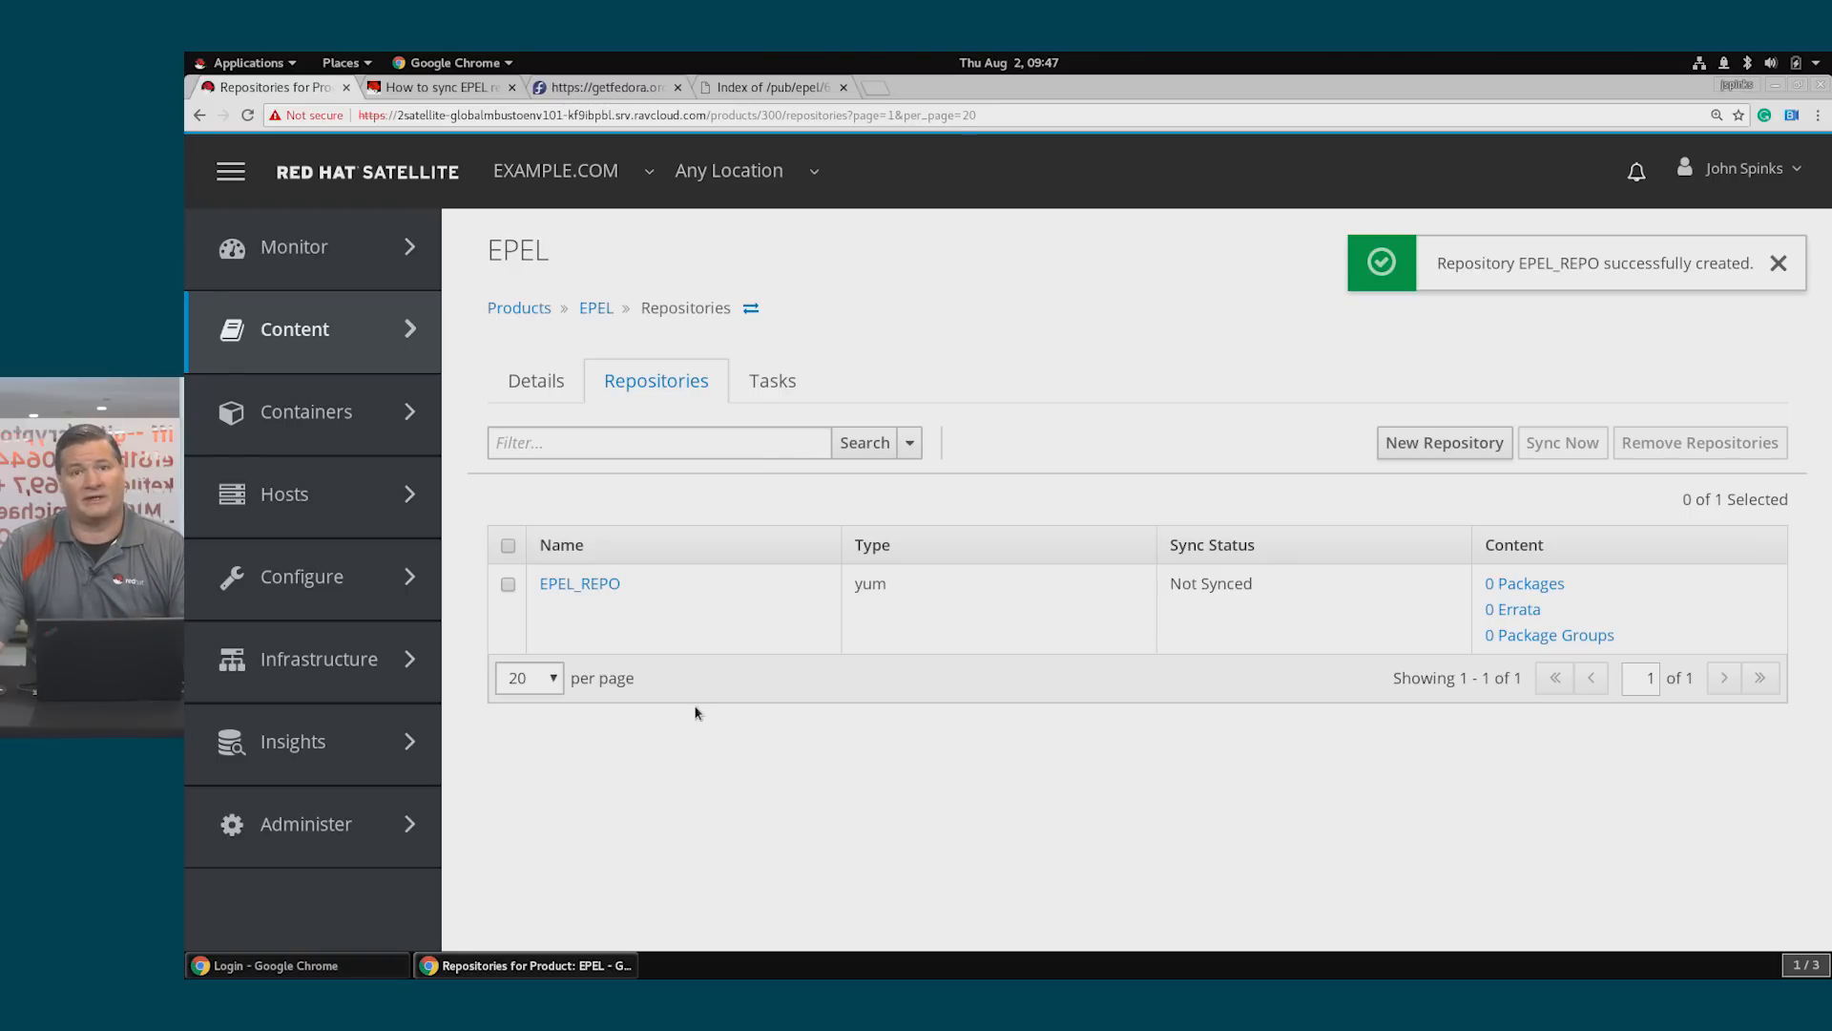
{"action": "mouse_move", "coordinate": [683, 680]}
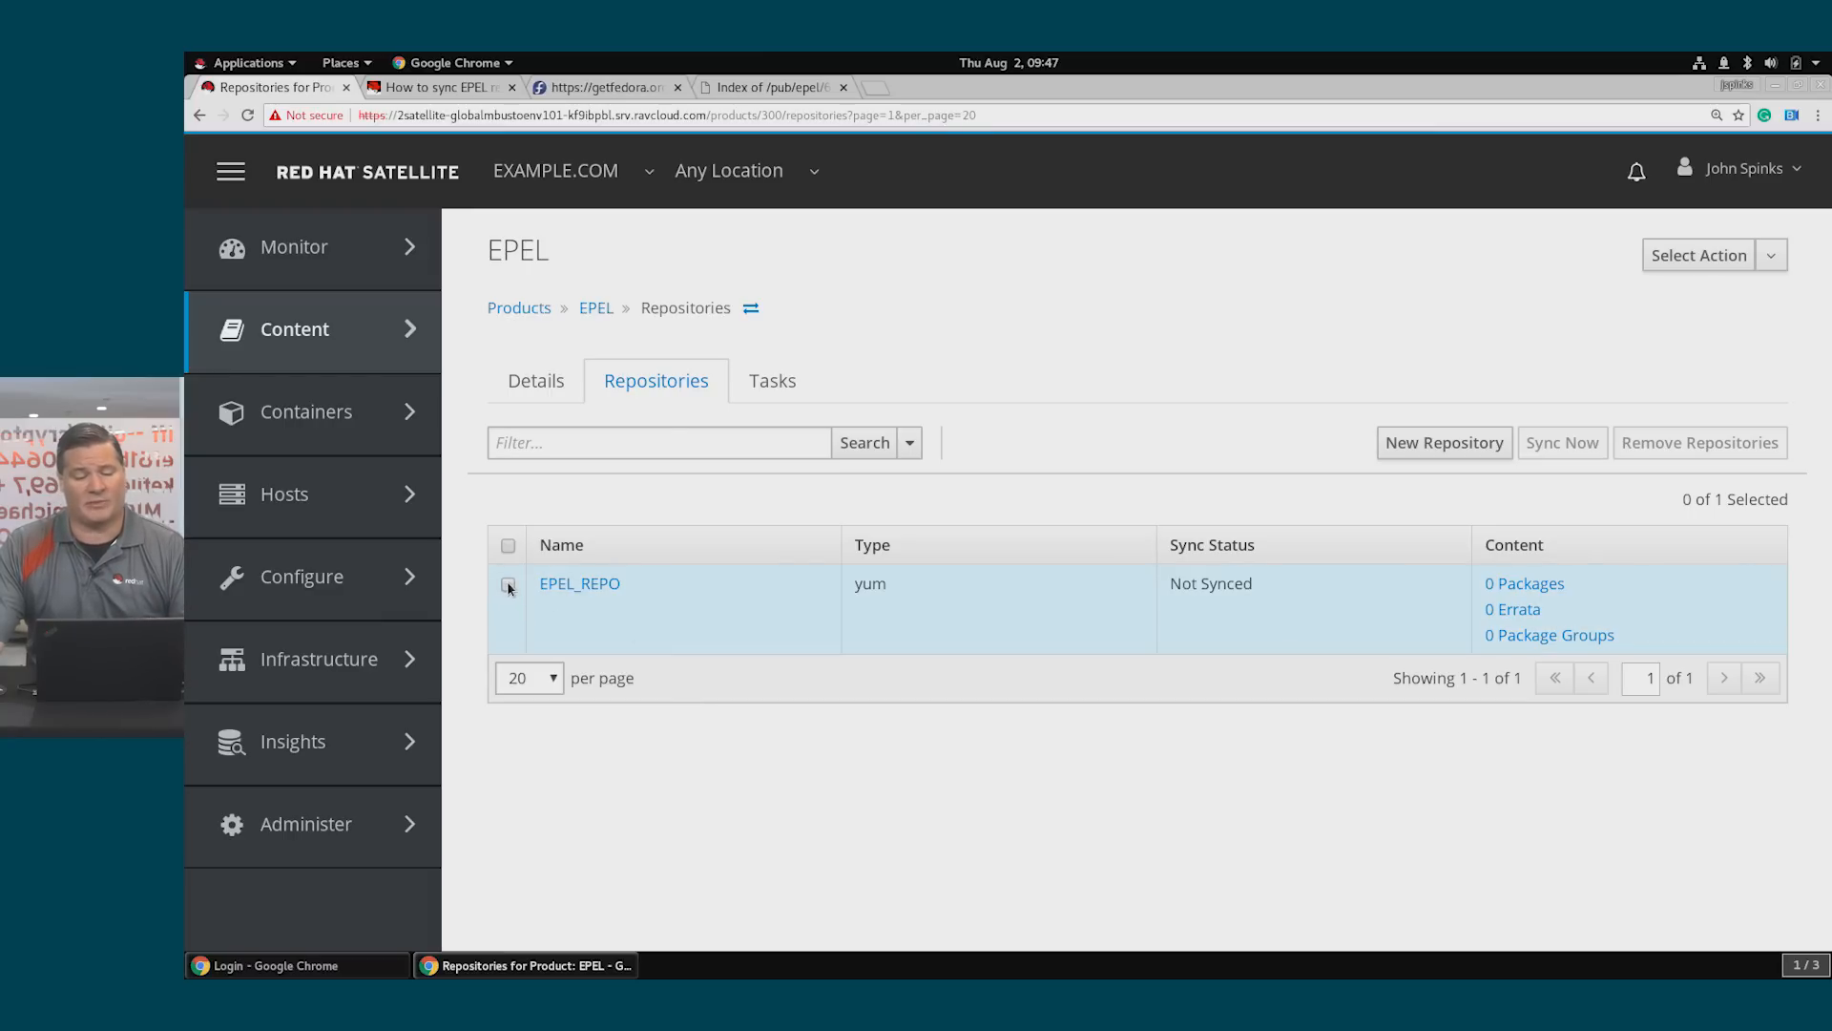
Sync EPEL_REPO to success with 12516 packages and 4156 errata, then return to the repositories list
{"action": "left_click", "coordinate": [508, 584]}
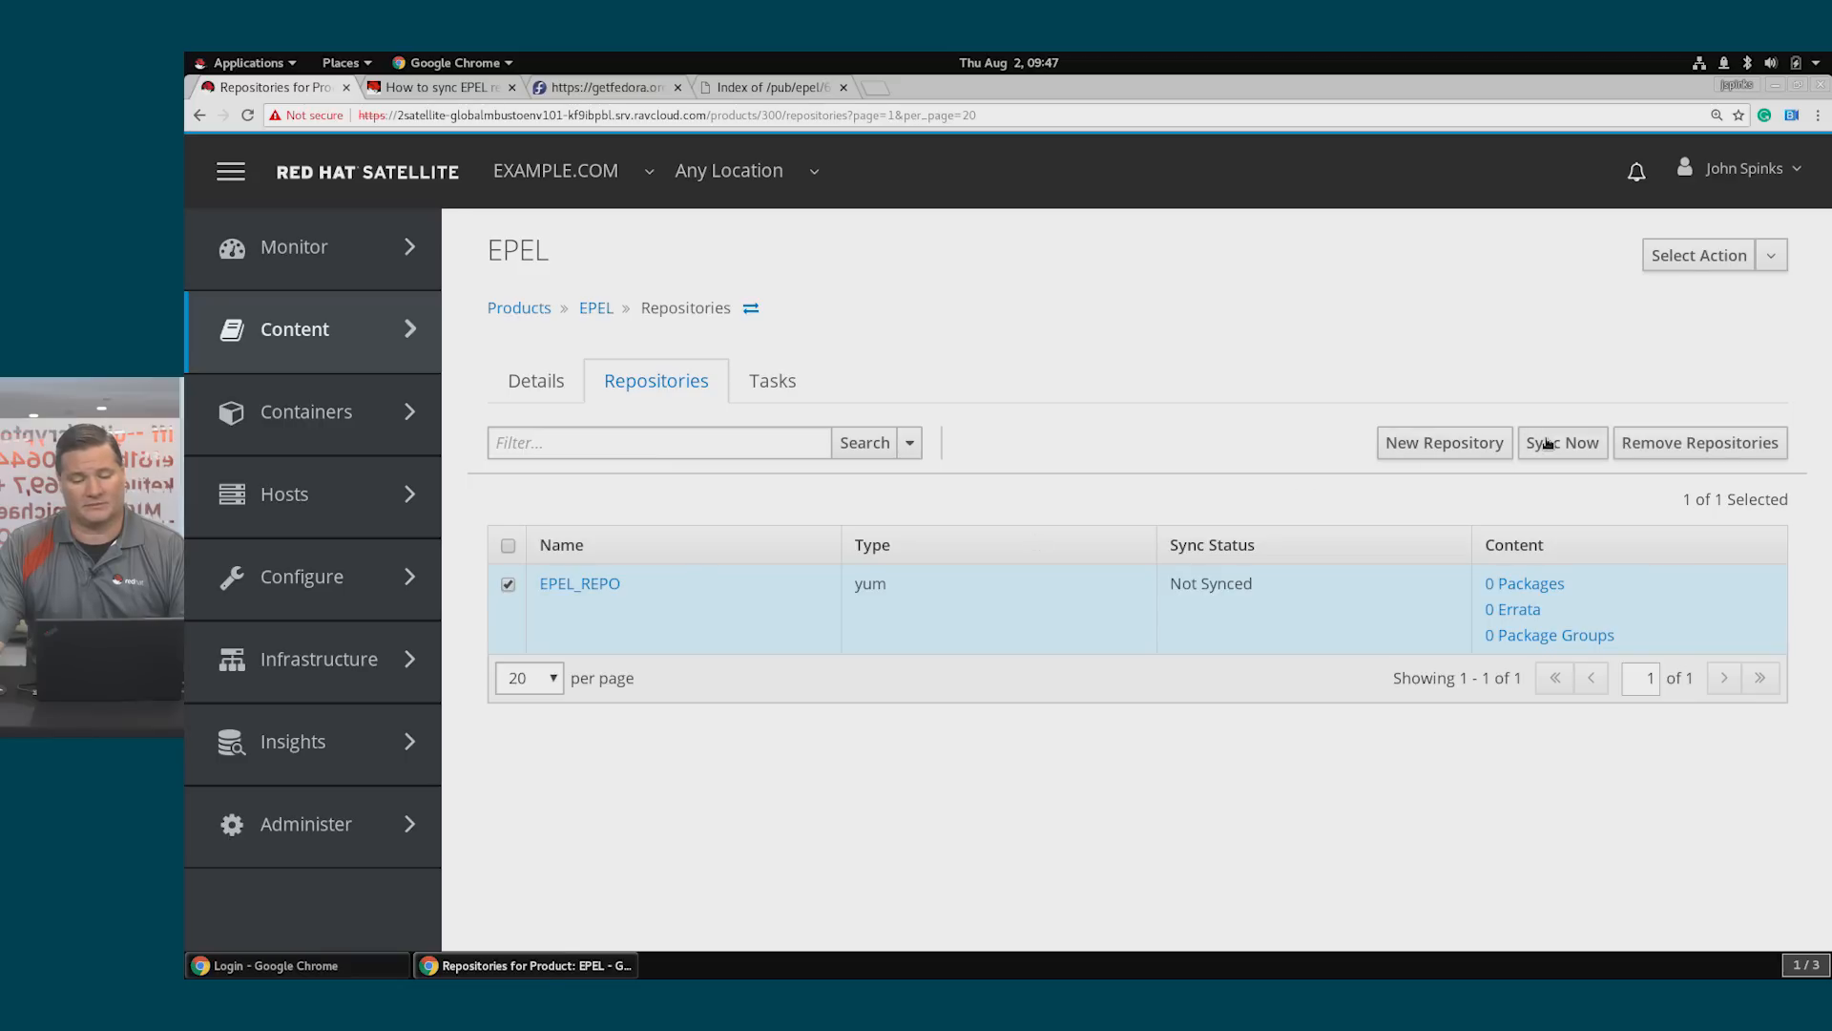
{"action": "mouse_move", "coordinate": [1563, 454]}
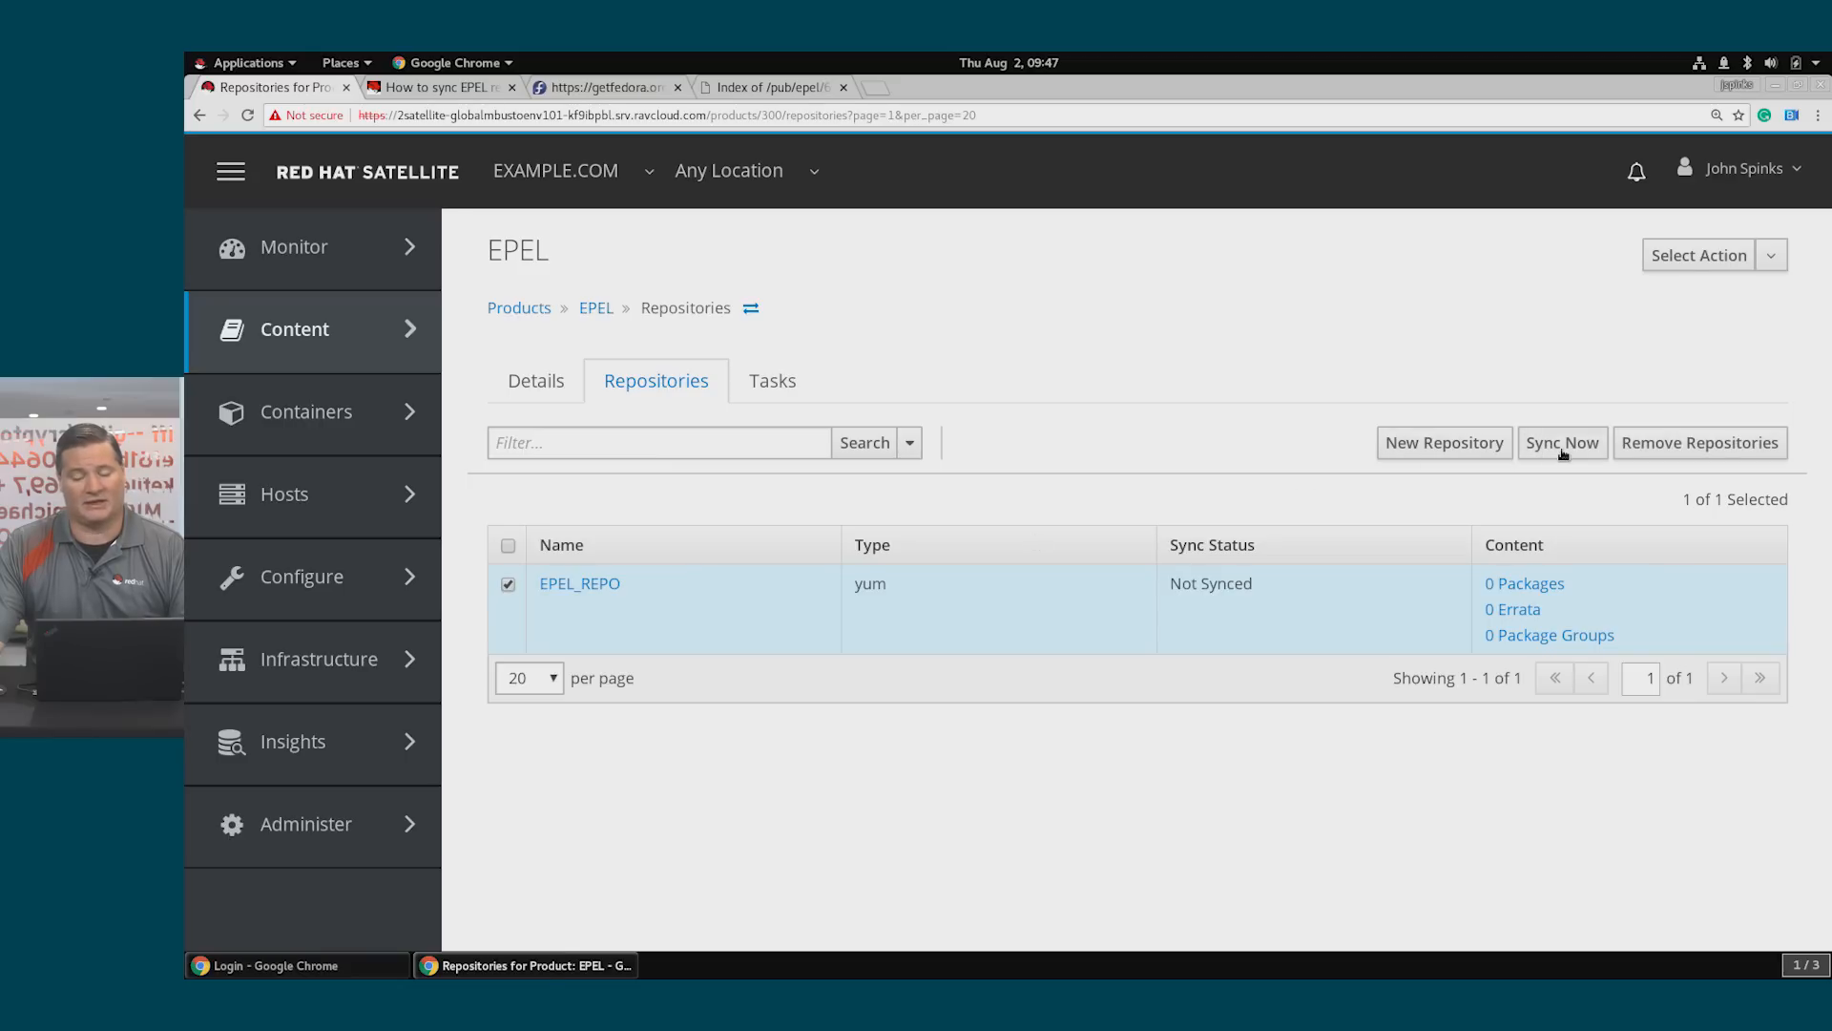
{"action": "left_click", "coordinate": [1561, 441]}
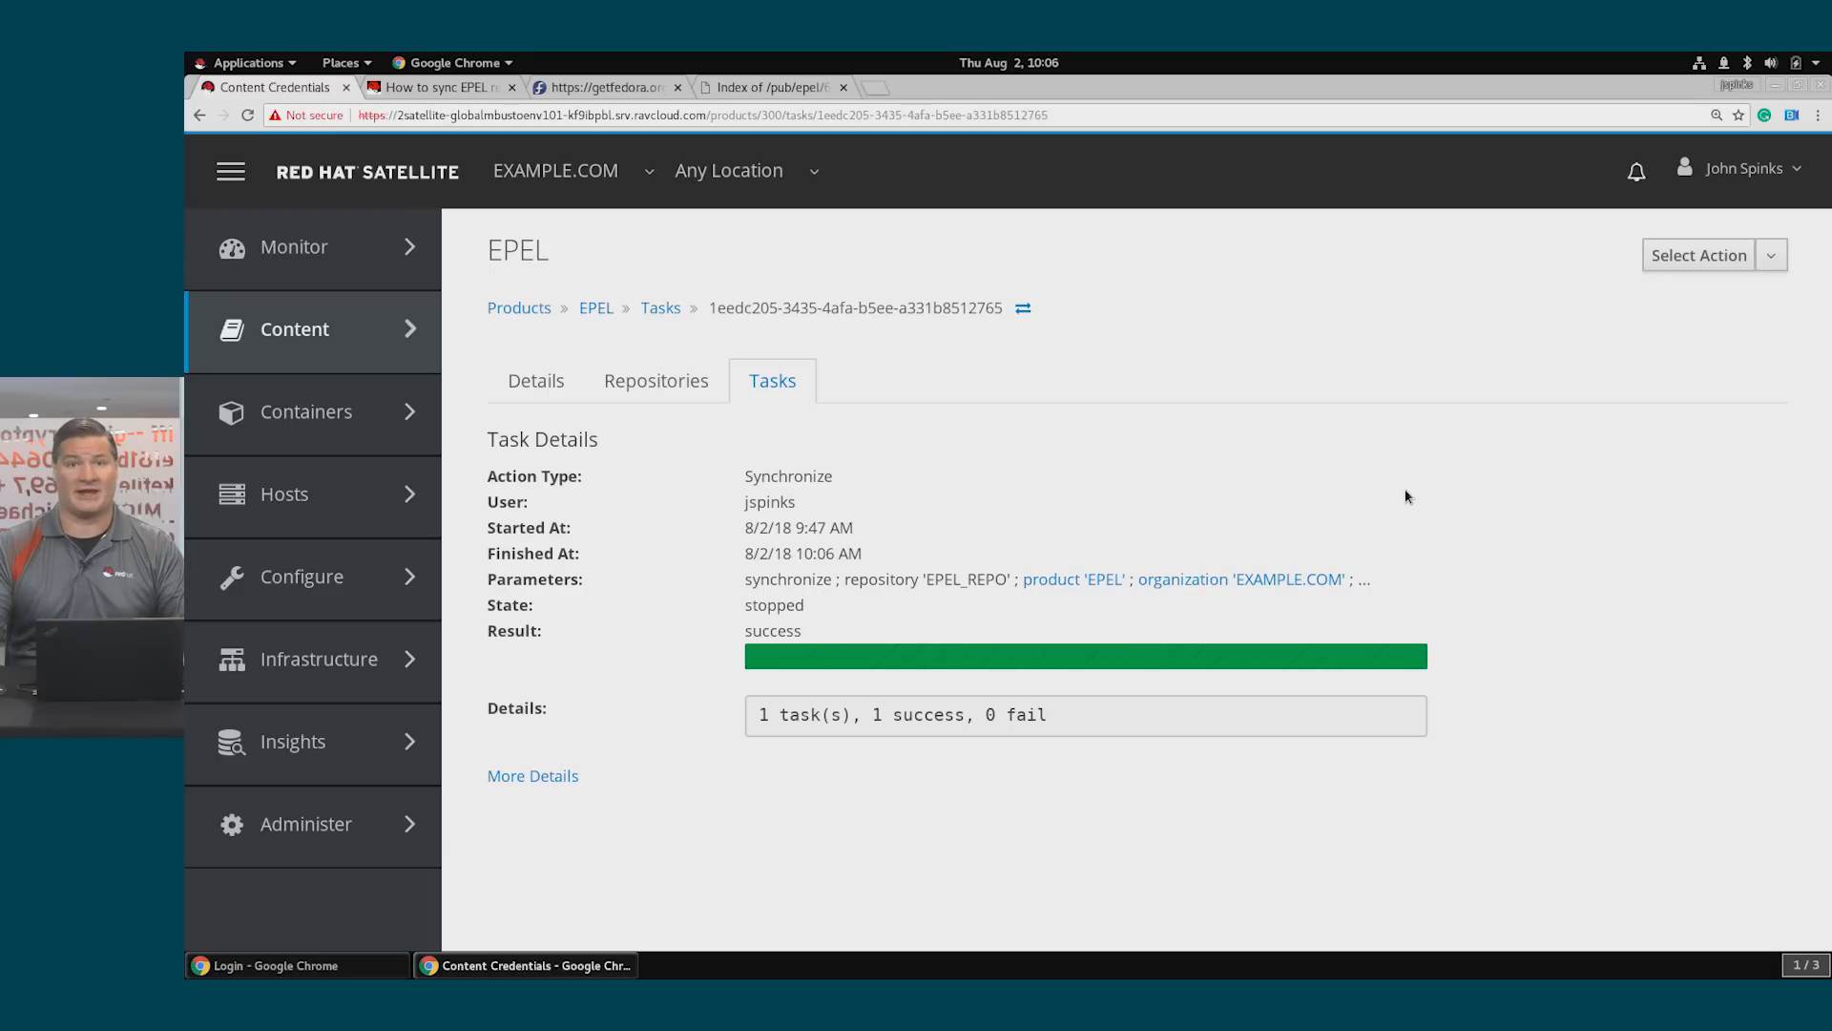
{"action": "mouse_move", "coordinate": [1027, 382]}
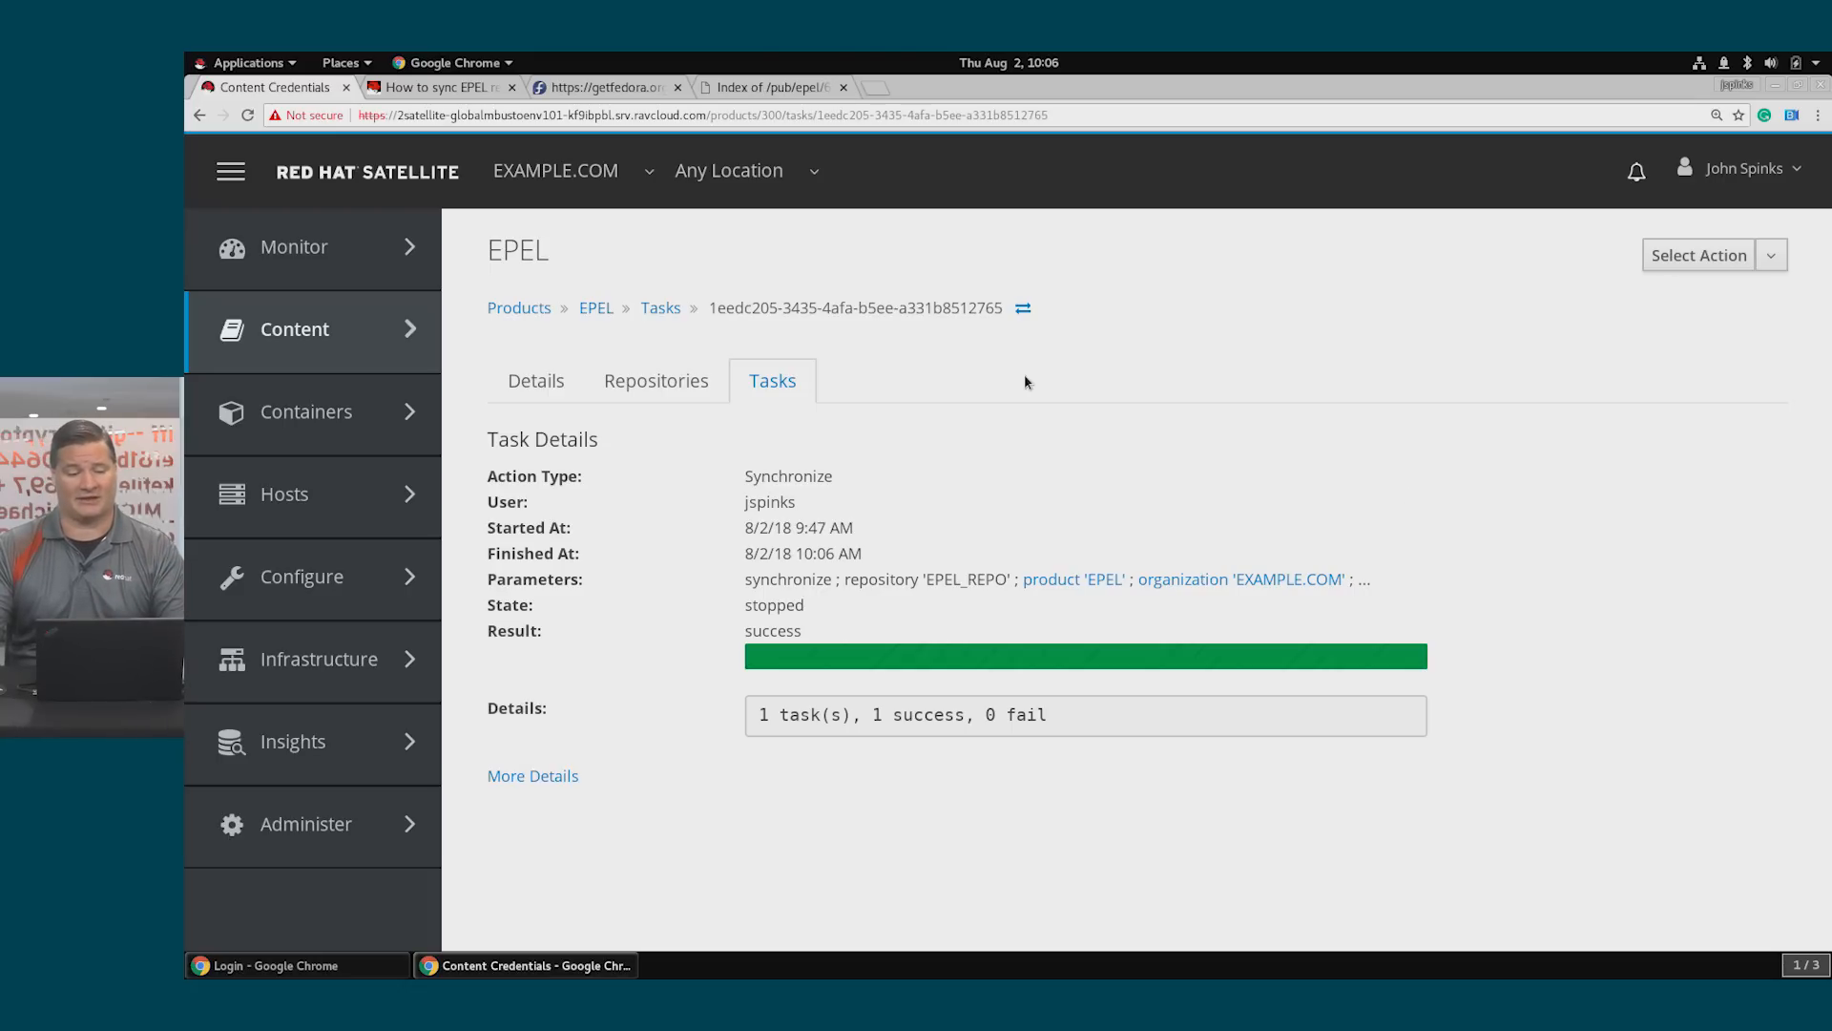
{"action": "left_click", "coordinate": [655, 380]}
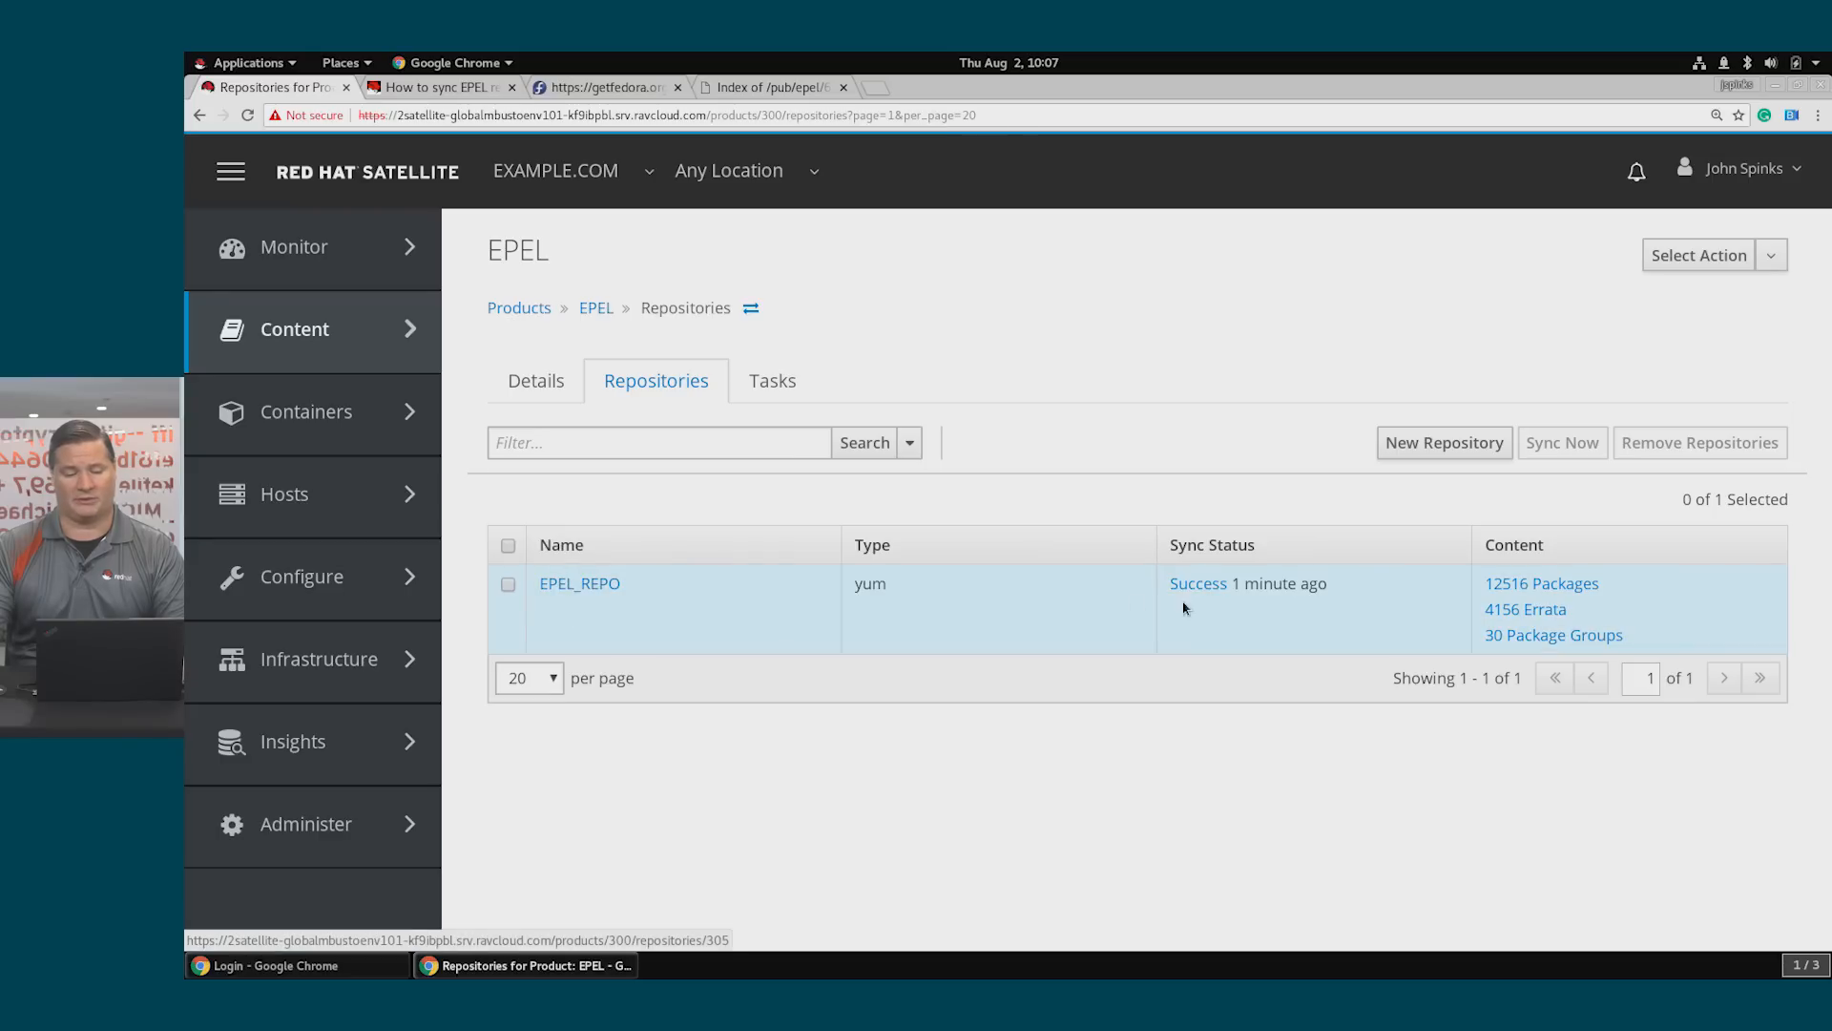
{"action": "mouse_move", "coordinate": [1636, 605]}
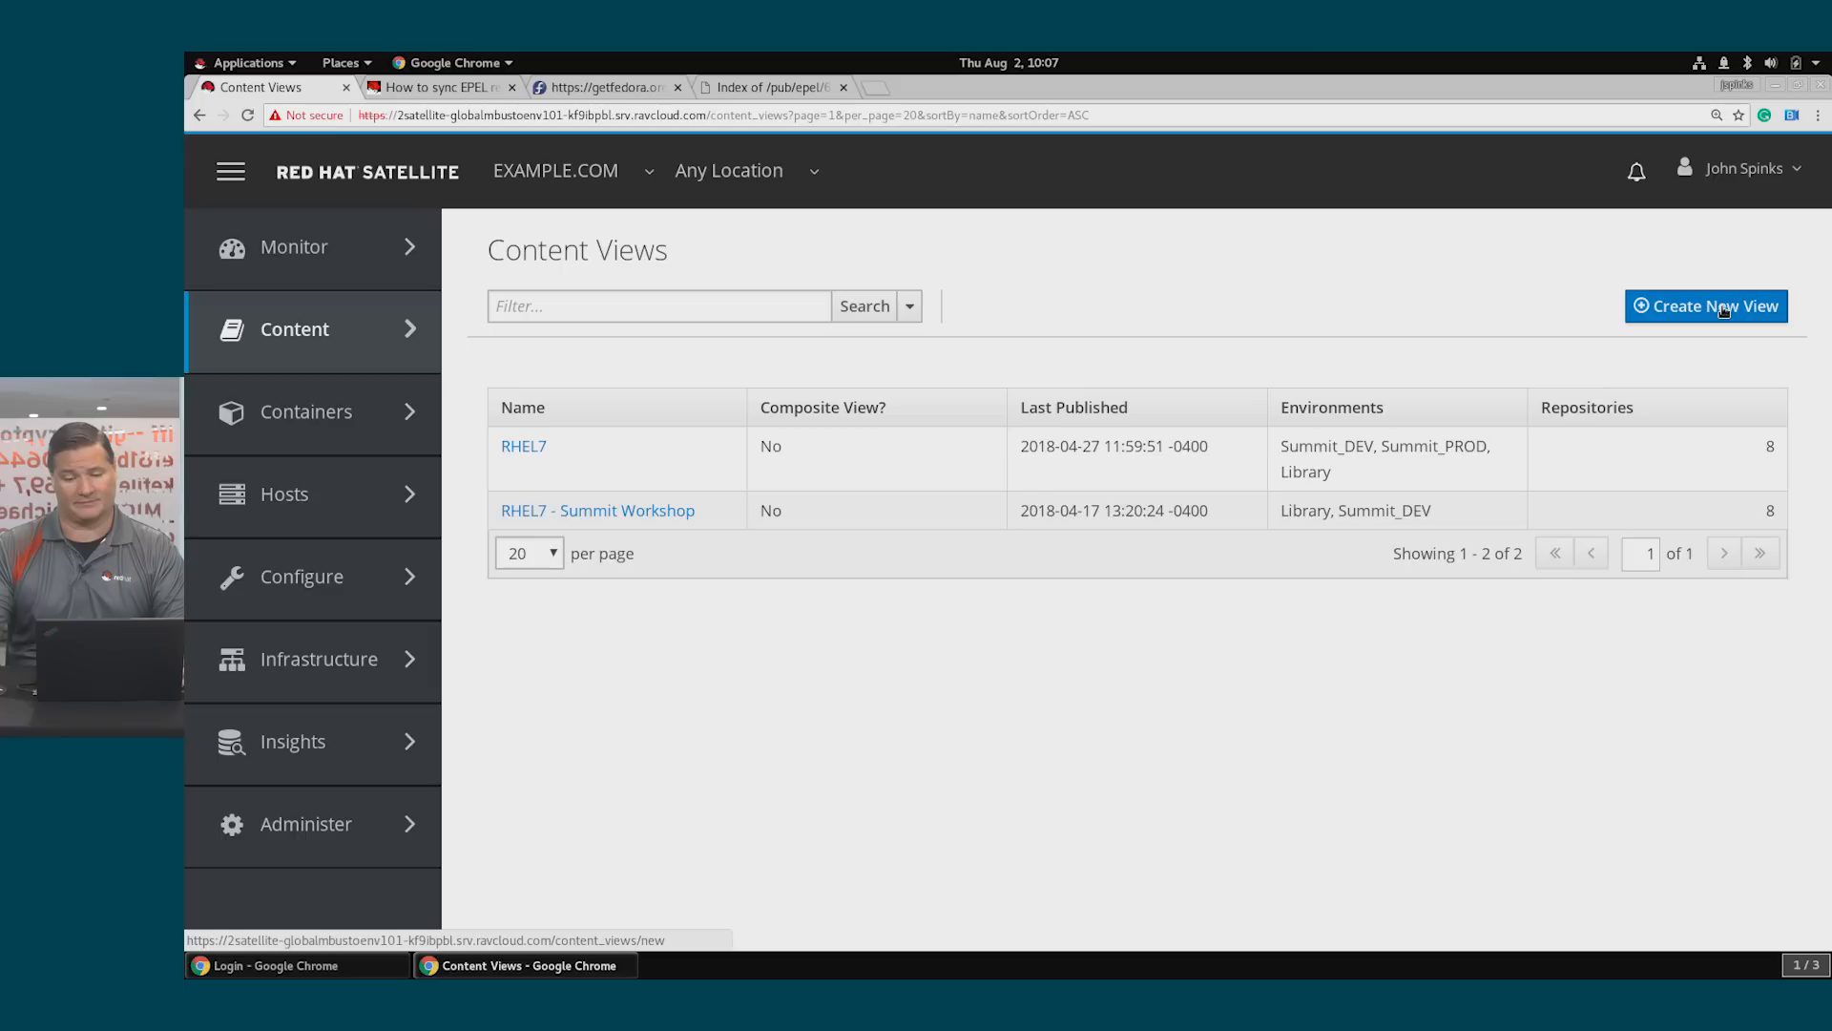
Create content view EPEL and add the EPEL_REPO yum repository to it
{"action": "left_click", "coordinate": [1705, 306]}
{"action": "type", "text": "EPEL"}
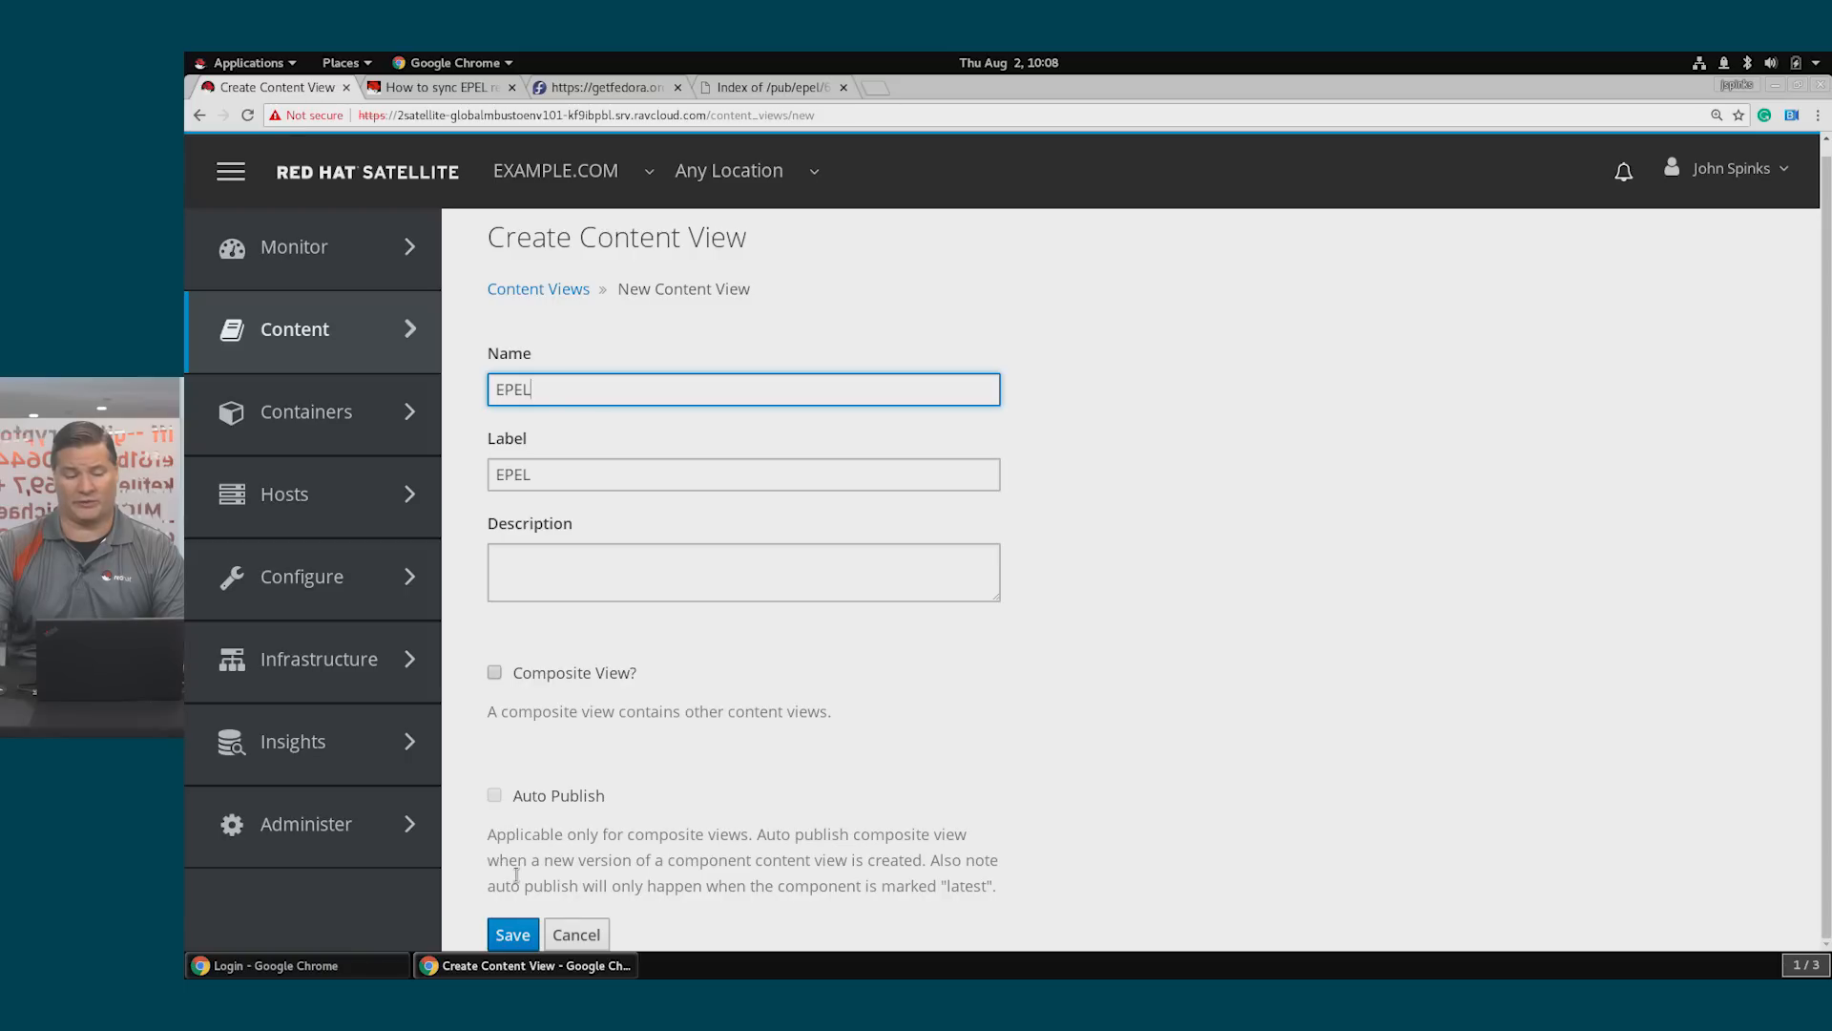
{"action": "left_click", "coordinate": [511, 934]}
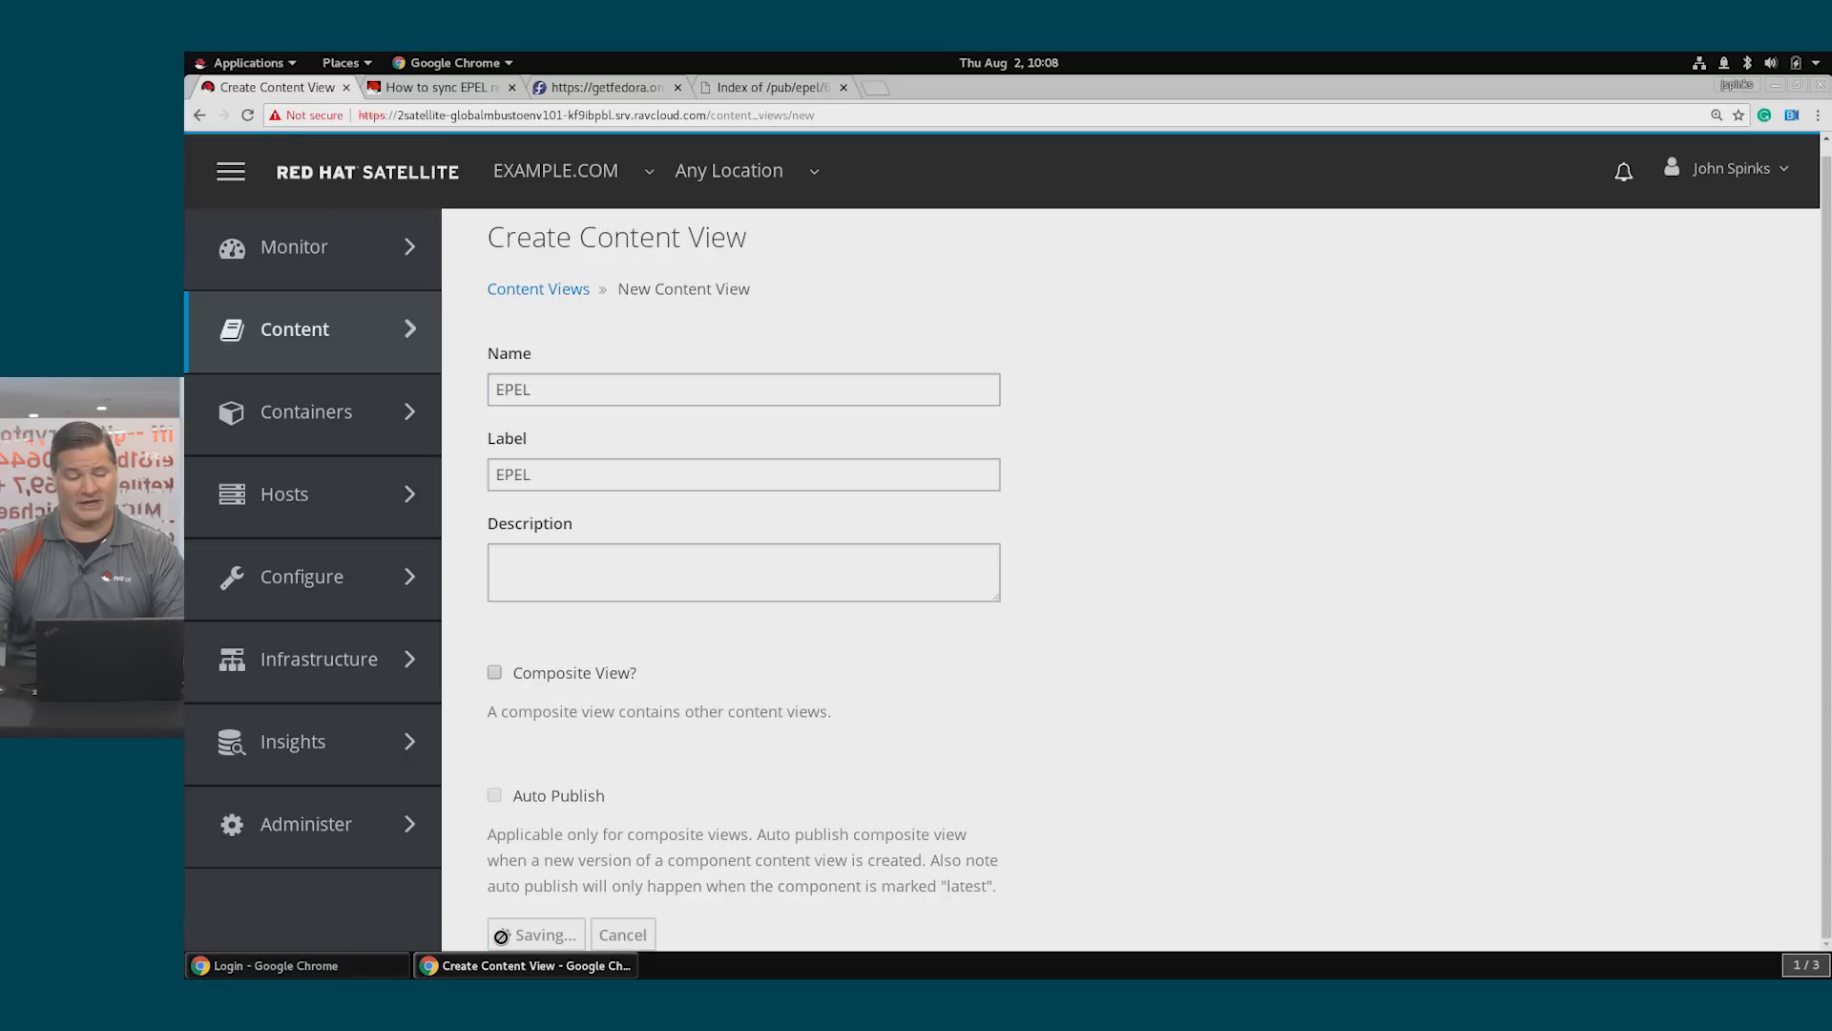
{"action": "left_click", "coordinate": [534, 933]}
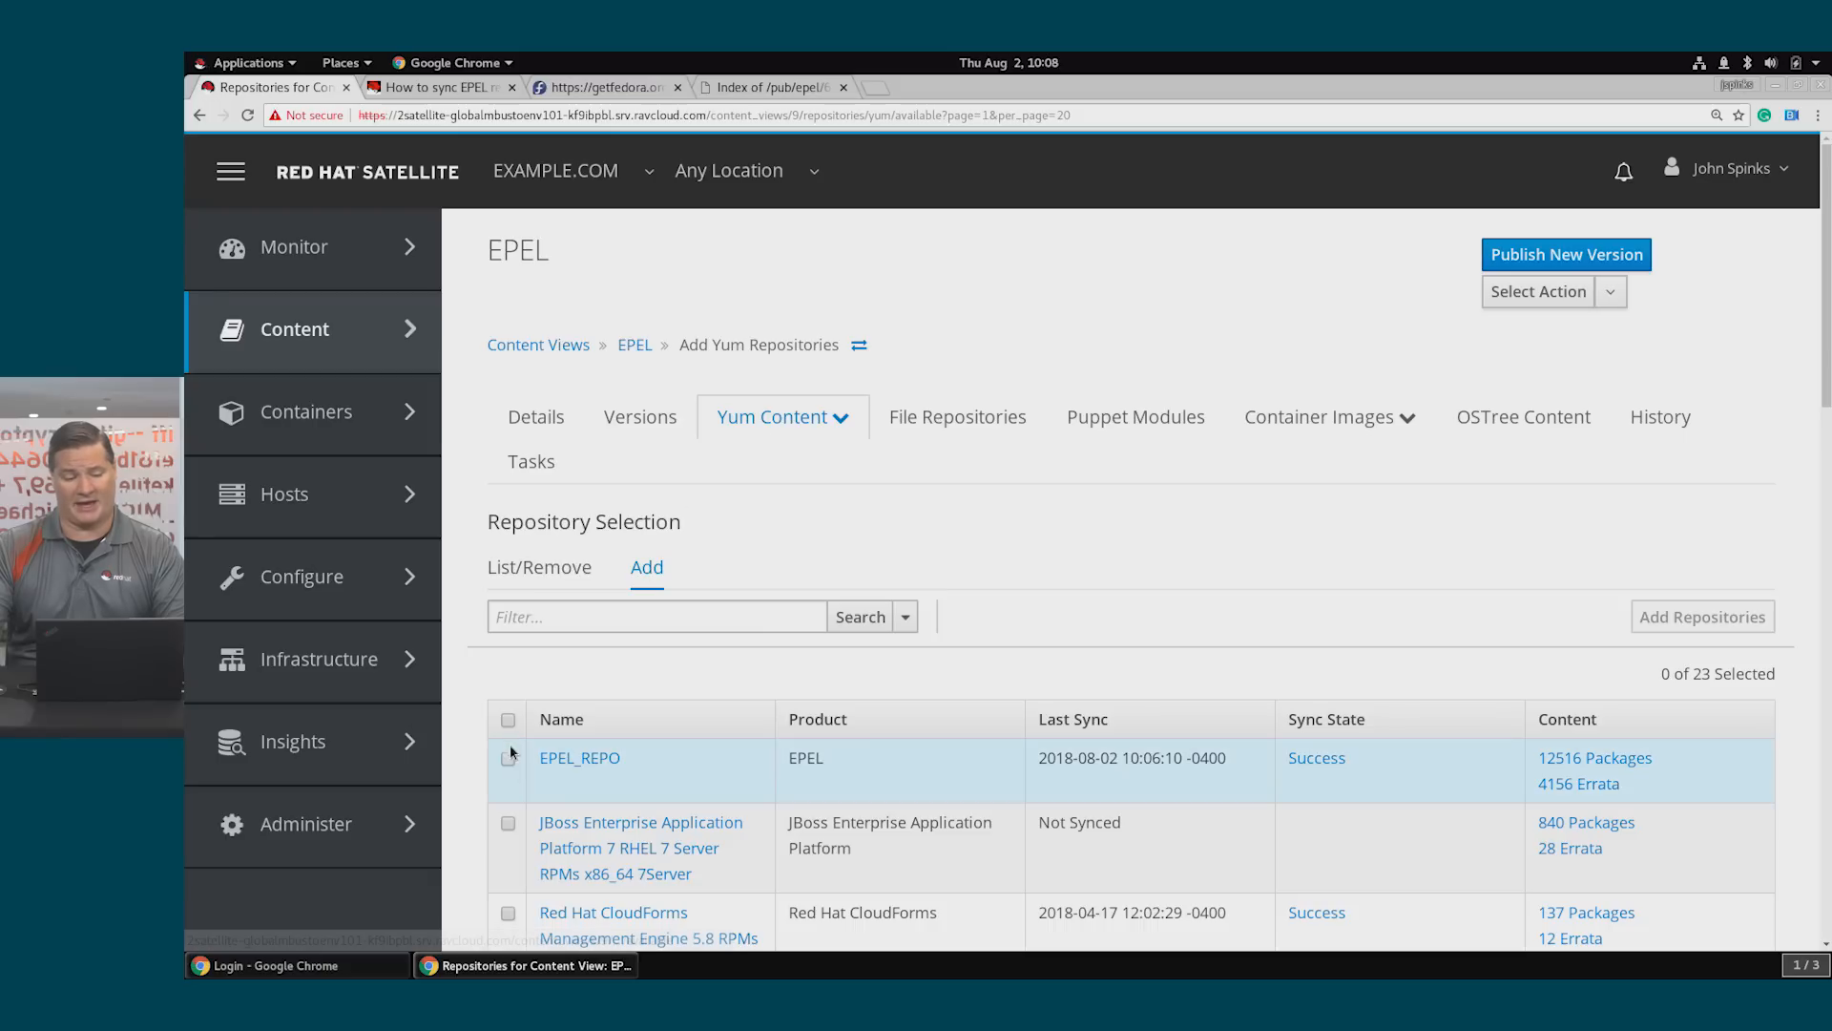
{"action": "left_click", "coordinate": [507, 757]}
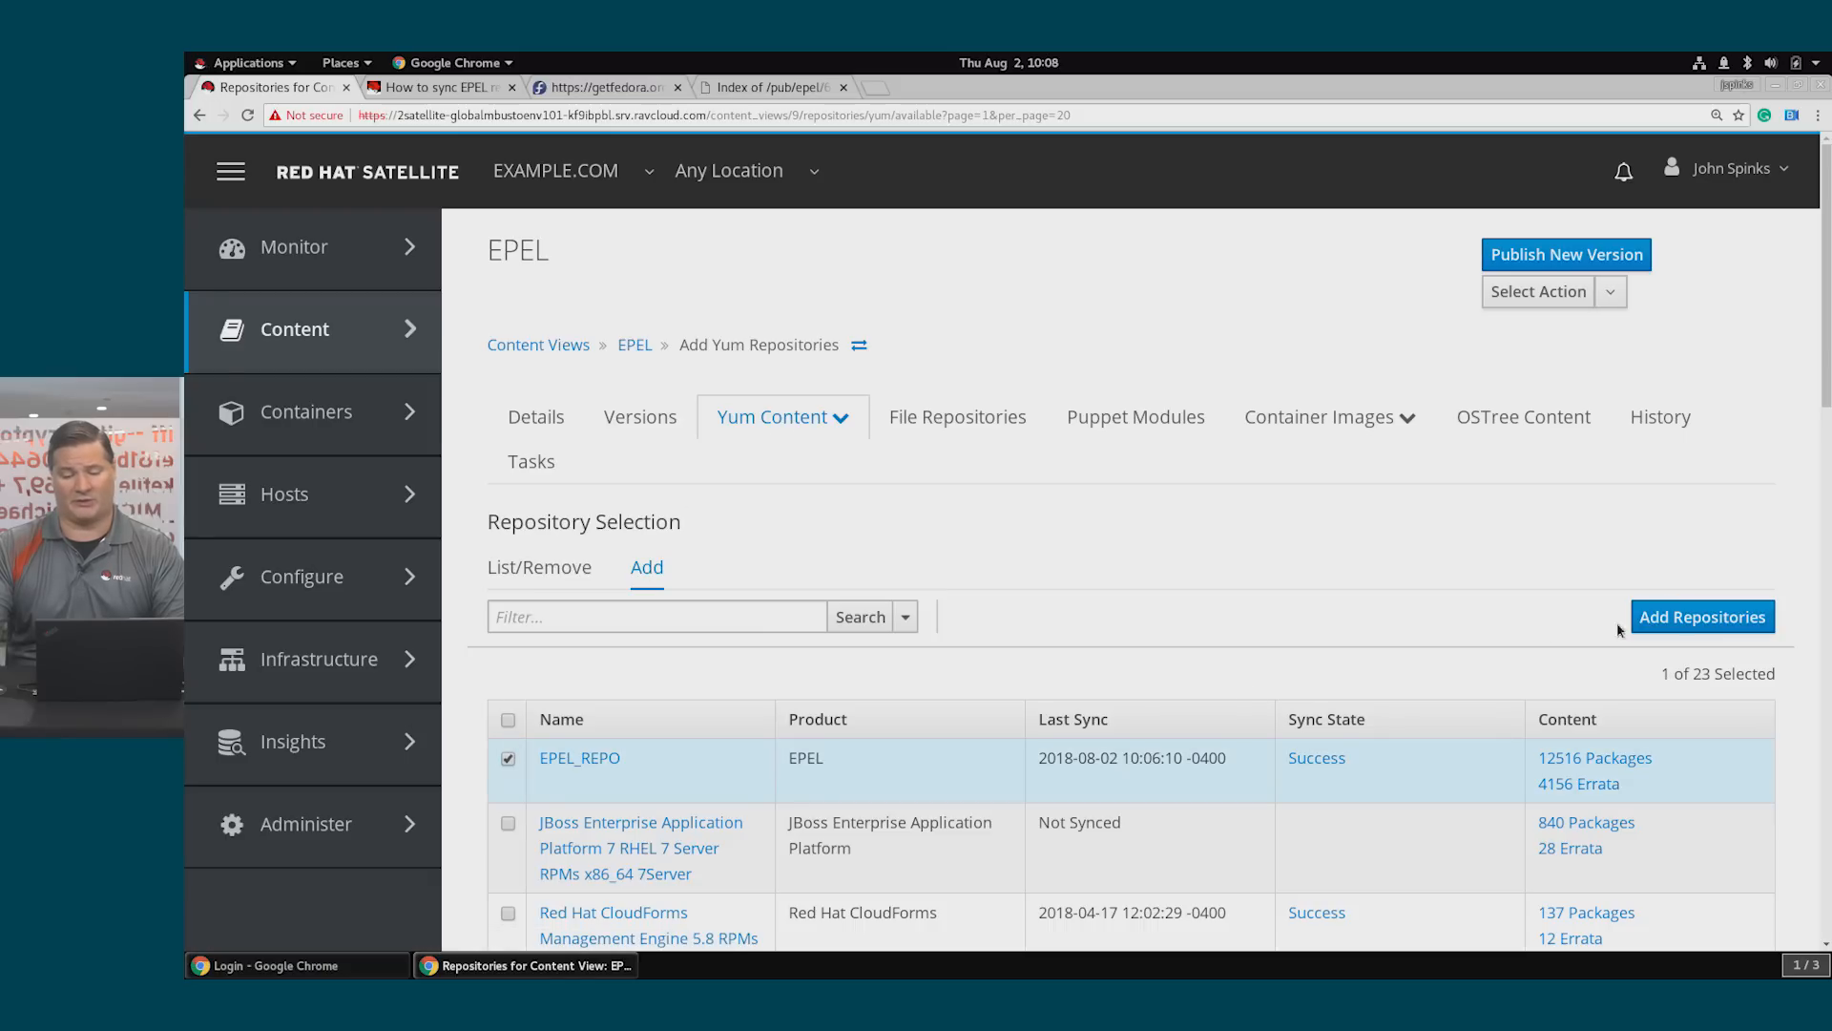
{"action": "left_click", "coordinate": [1701, 616]}
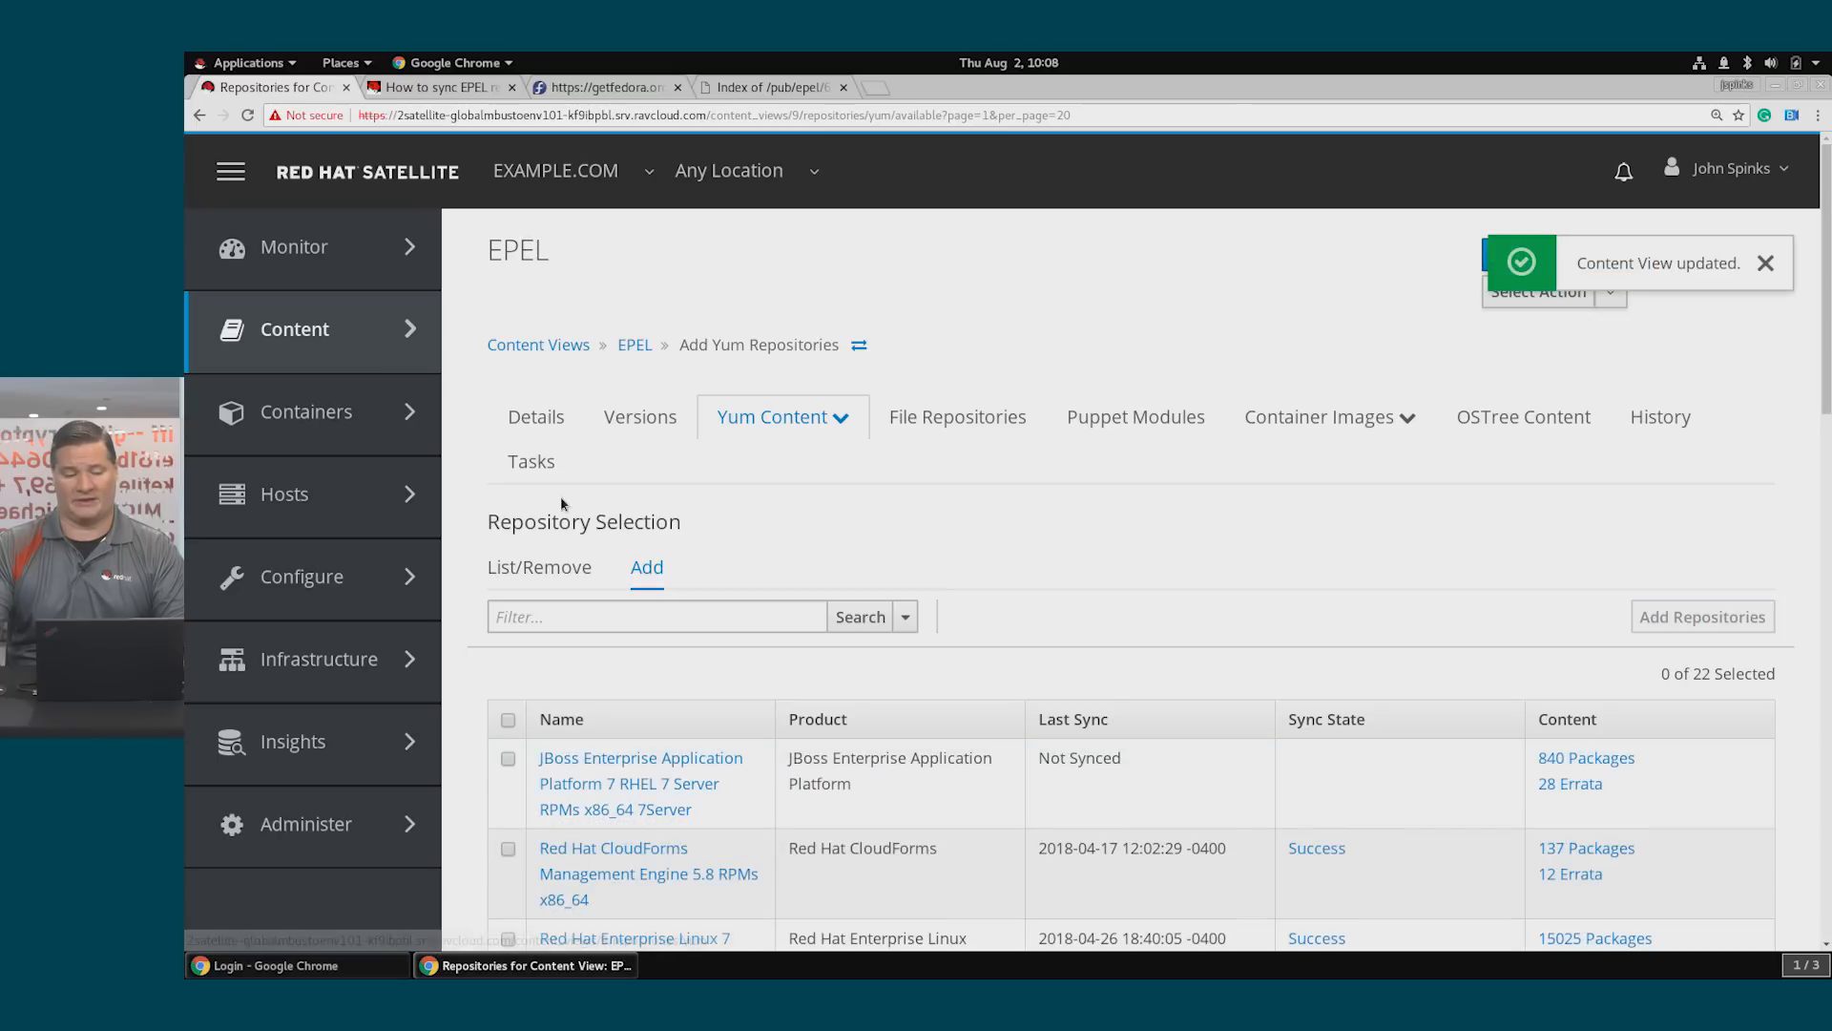
{"action": "left_click", "coordinate": [538, 567]}
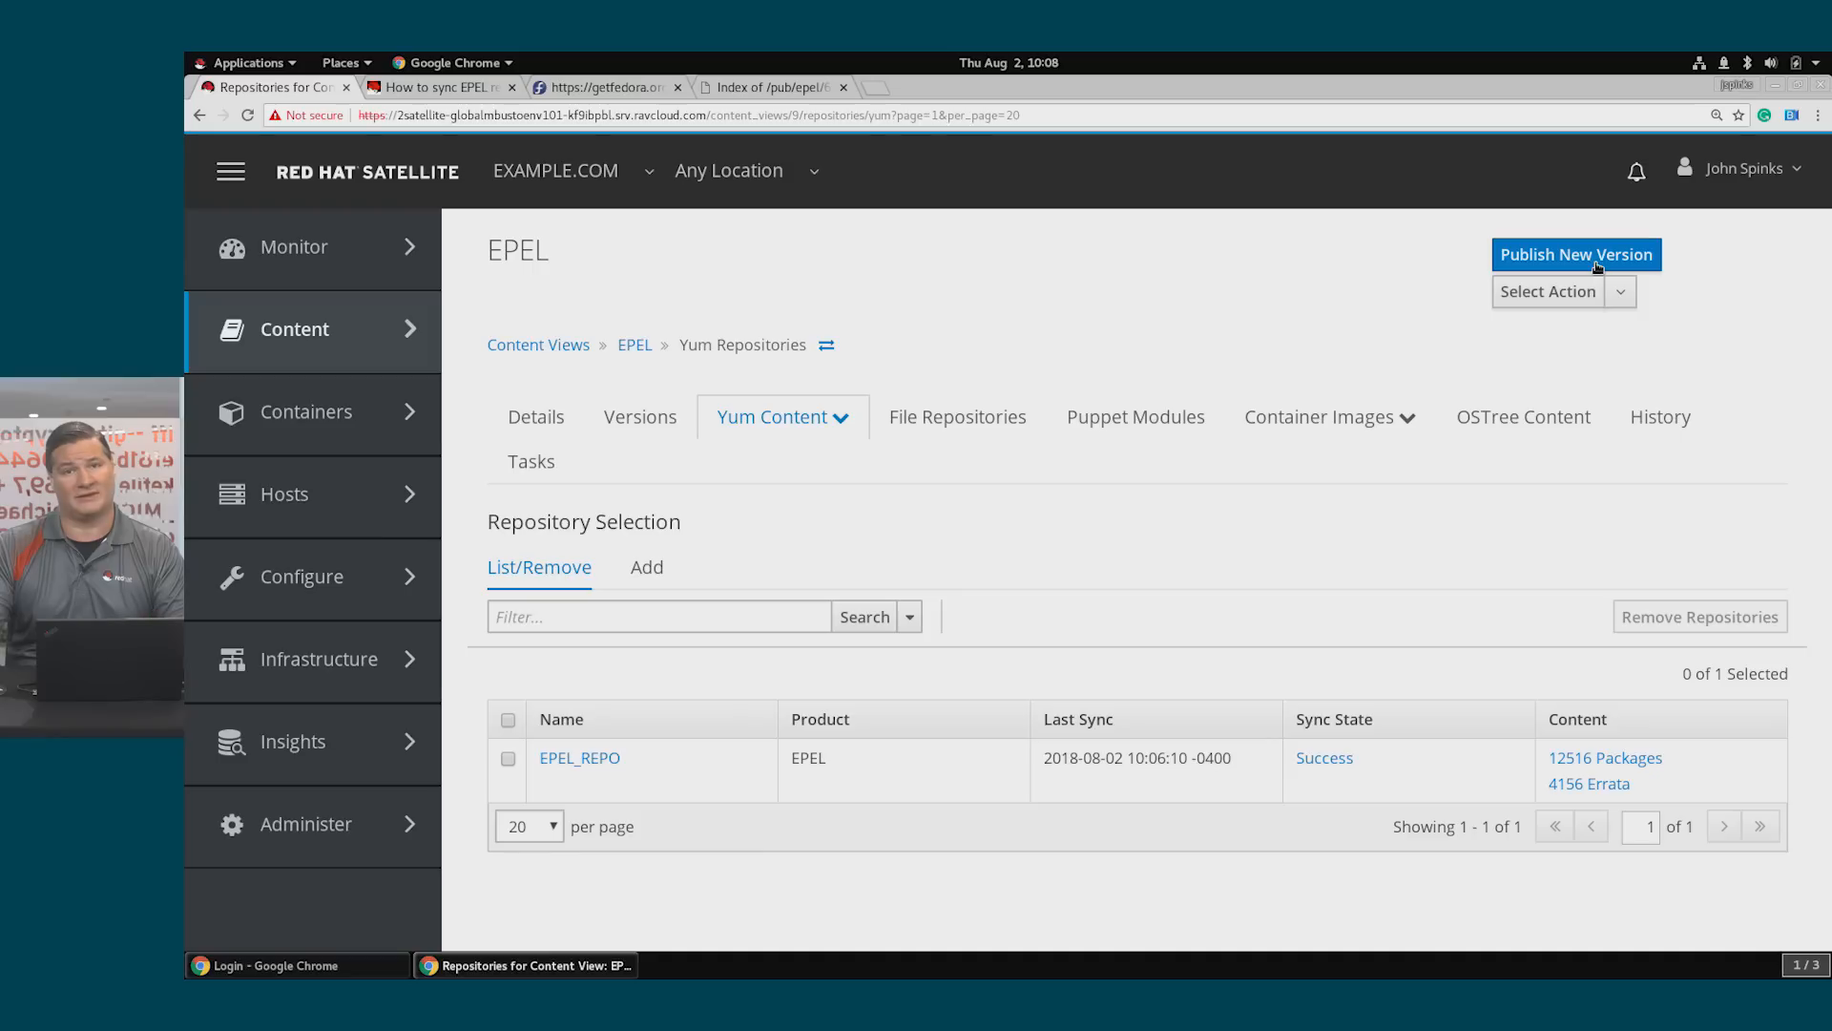
{"action": "mouse_move", "coordinate": [884, 380]}
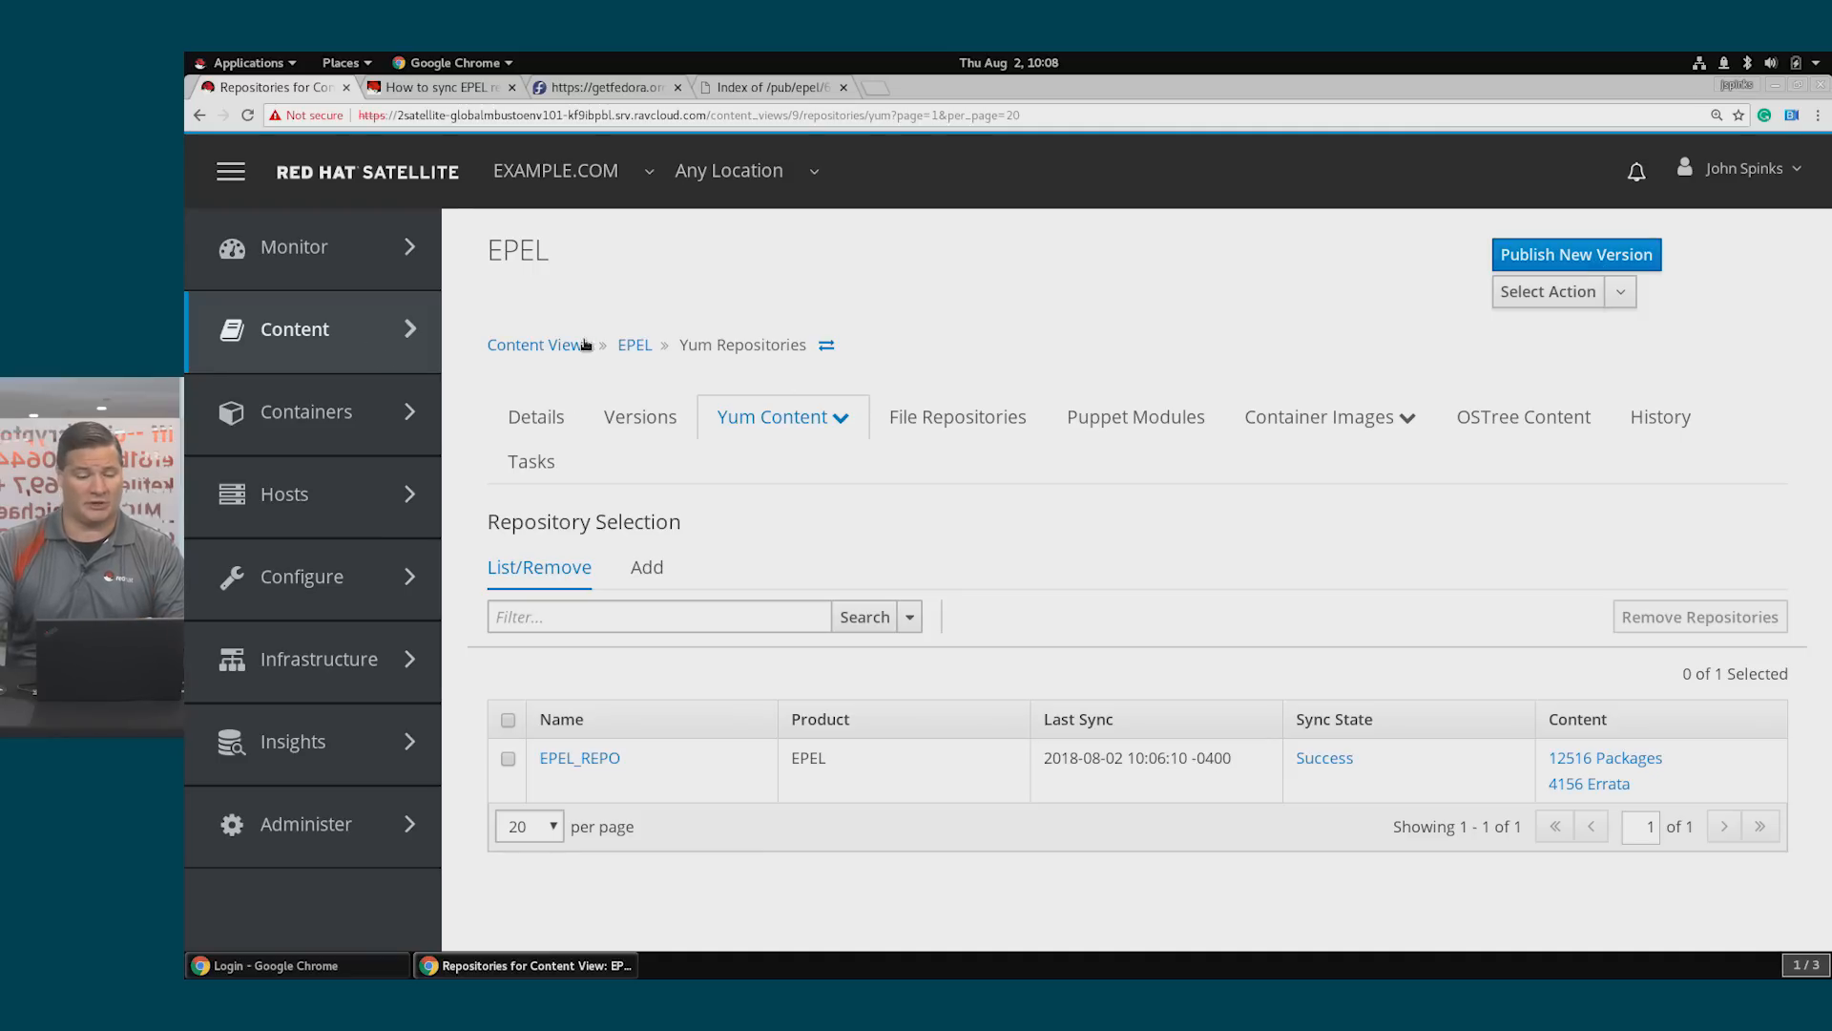
Create composite content view RHEL+EPEL with Auto Publish enabled and save it
{"action": "left_click", "coordinate": [534, 345]}
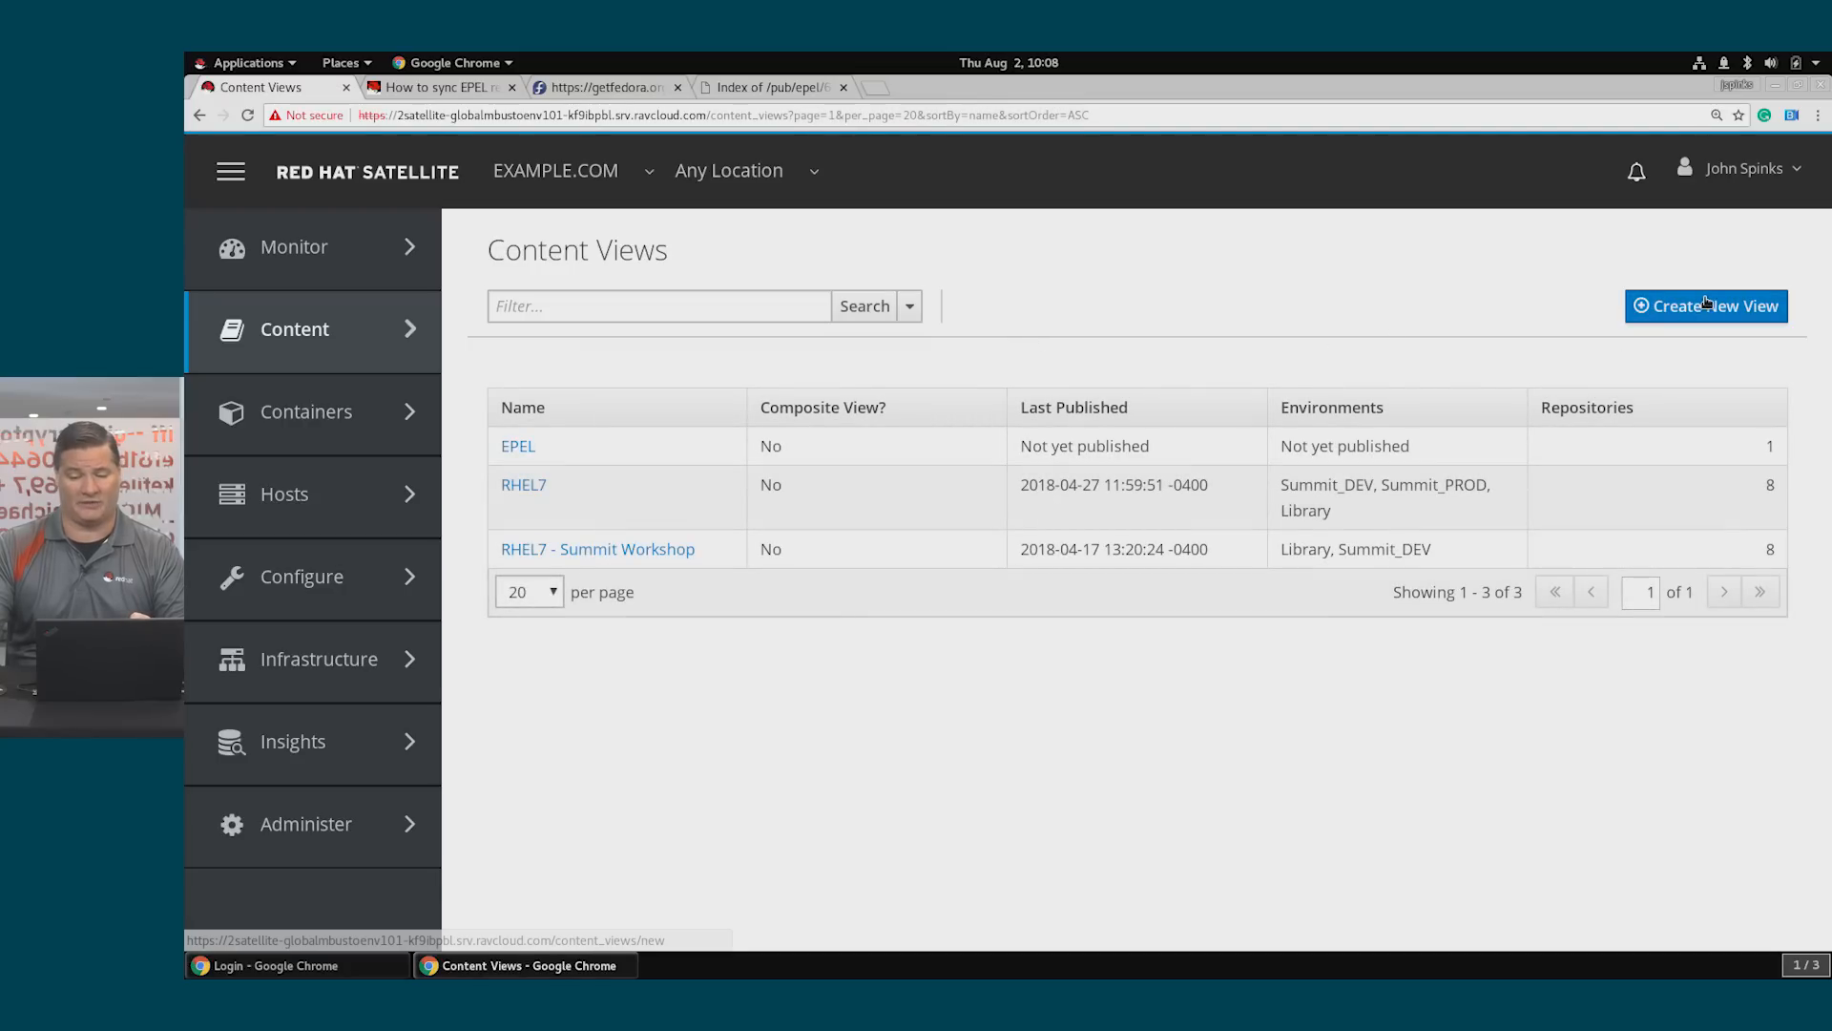
{"action": "left_click", "coordinate": [1705, 305]}
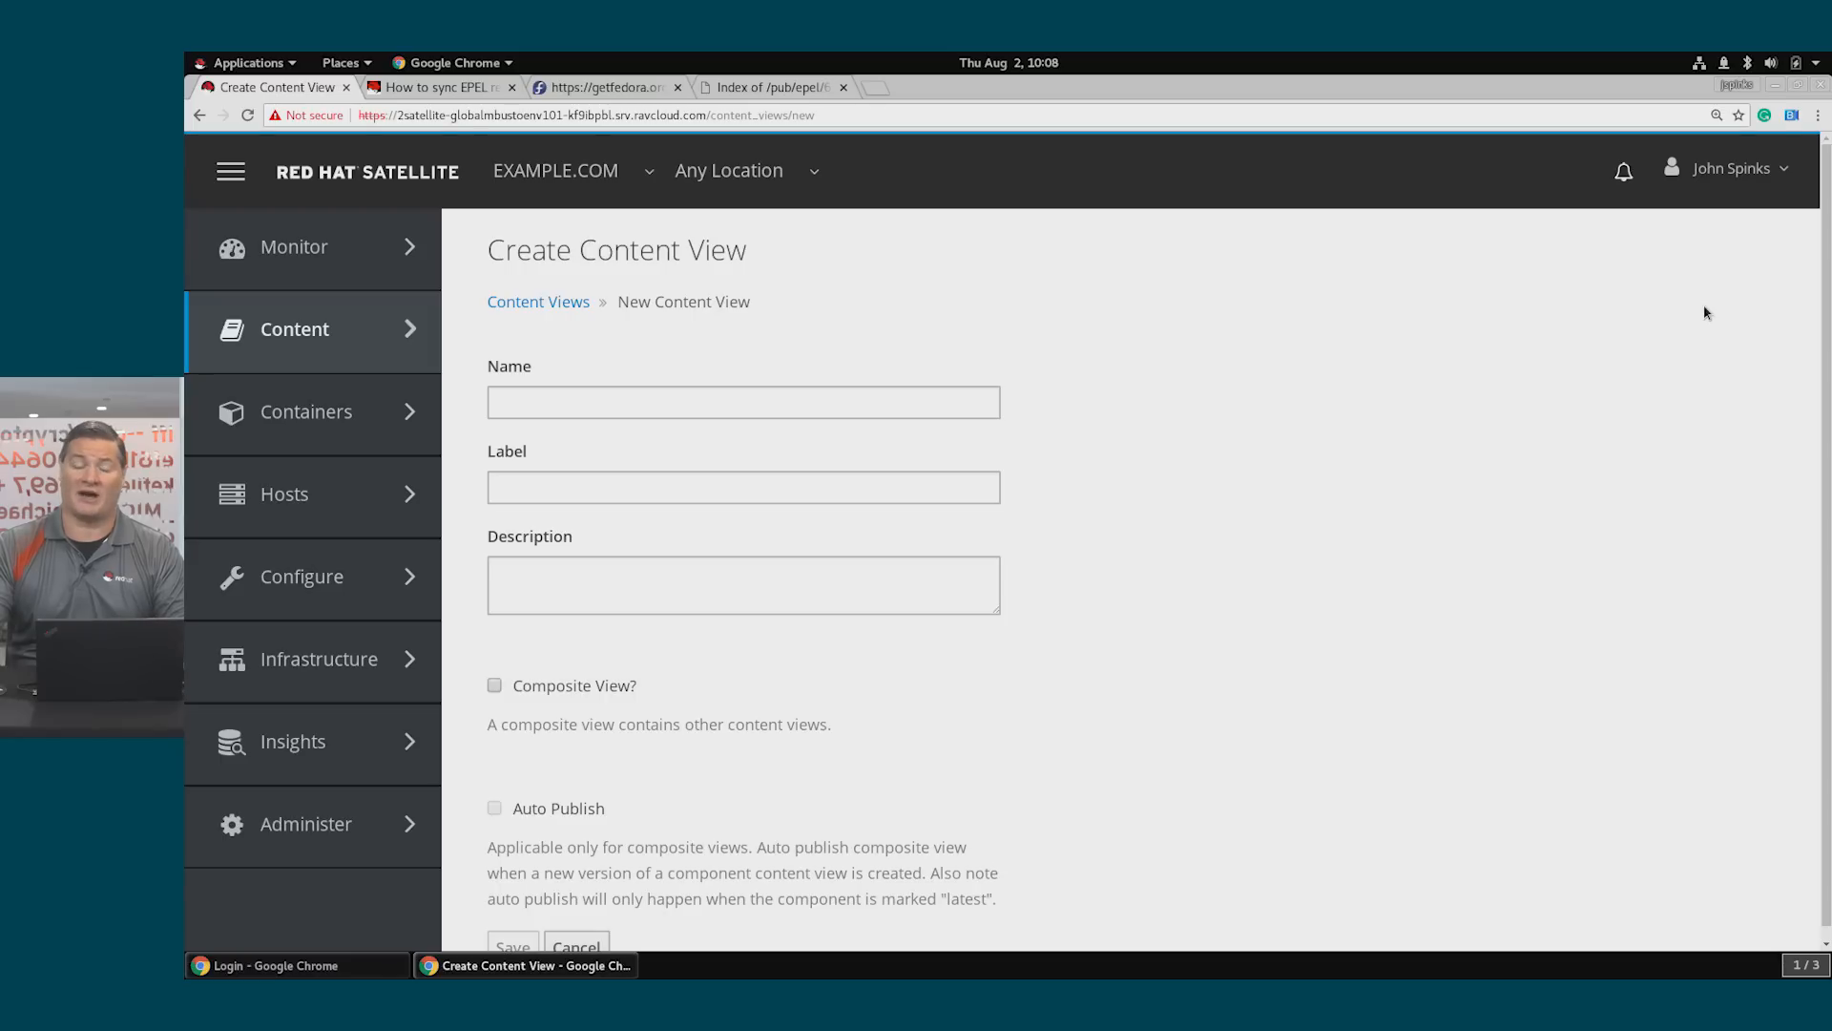
{"action": "type", "text": "RHEL+EPEL"}
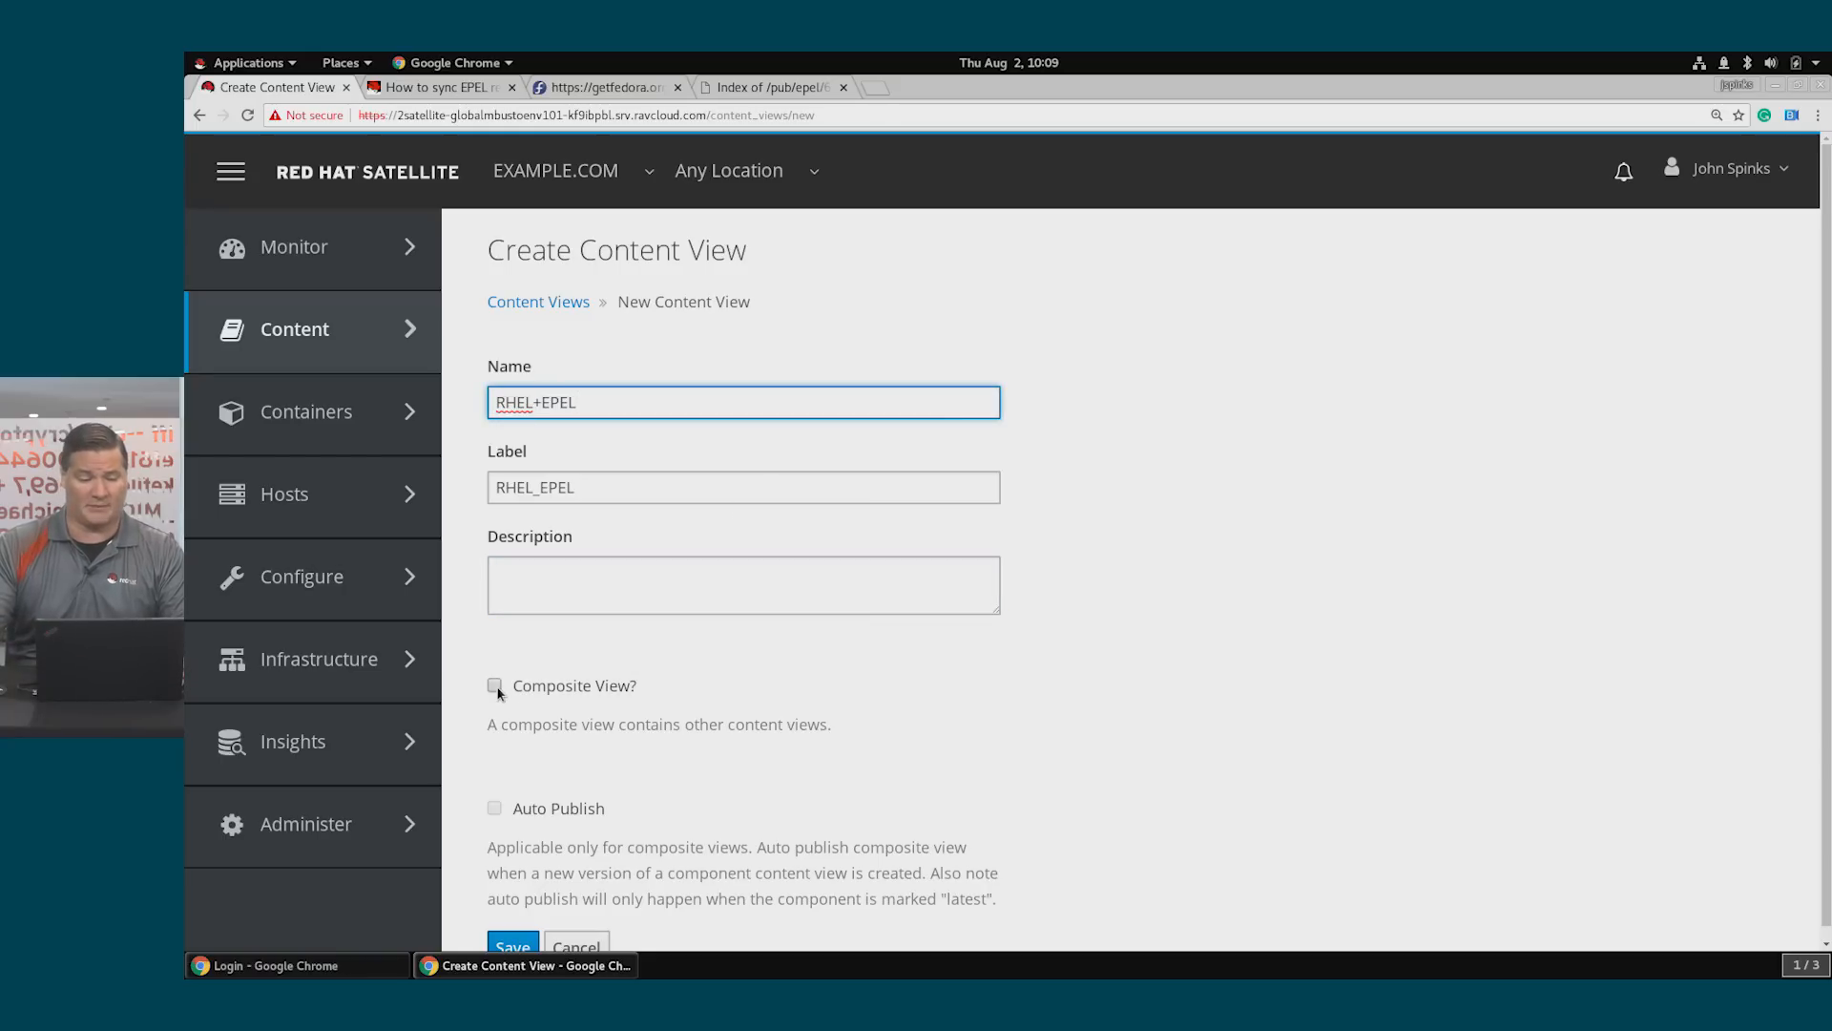
{"action": "left_click", "coordinate": [494, 686]}
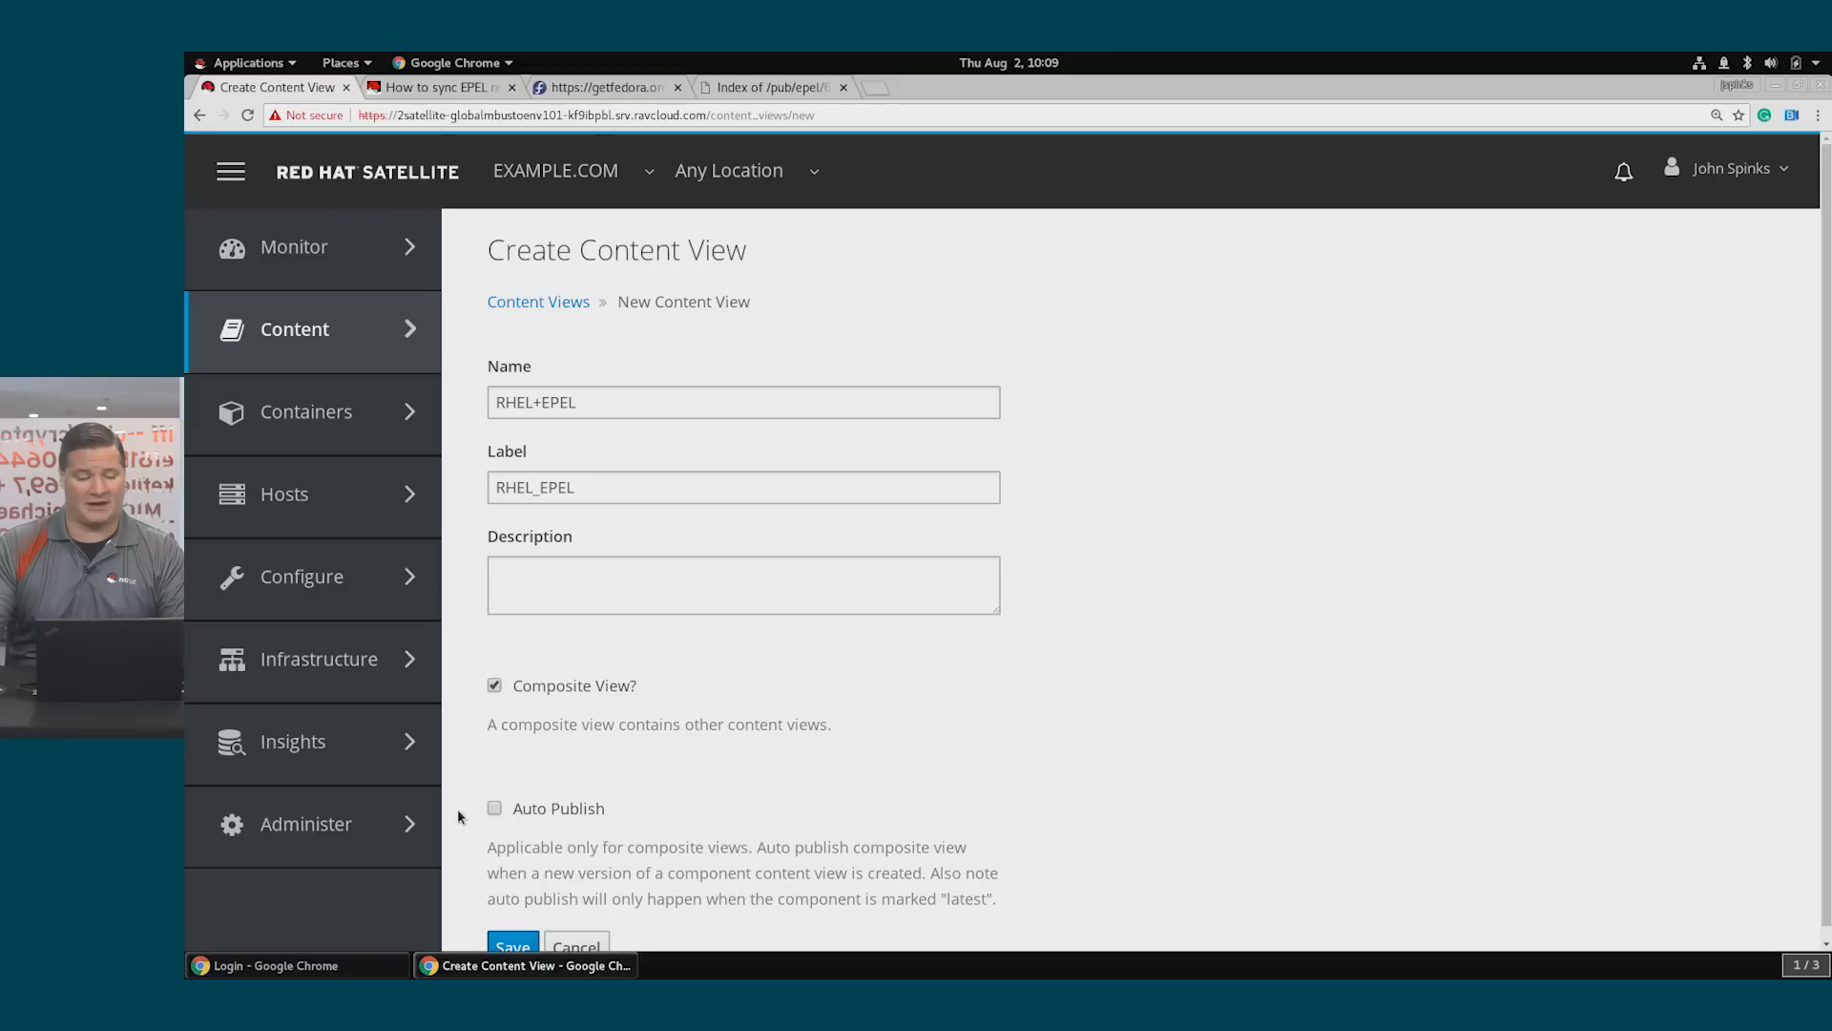
{"action": "left_click", "coordinate": [494, 808]}
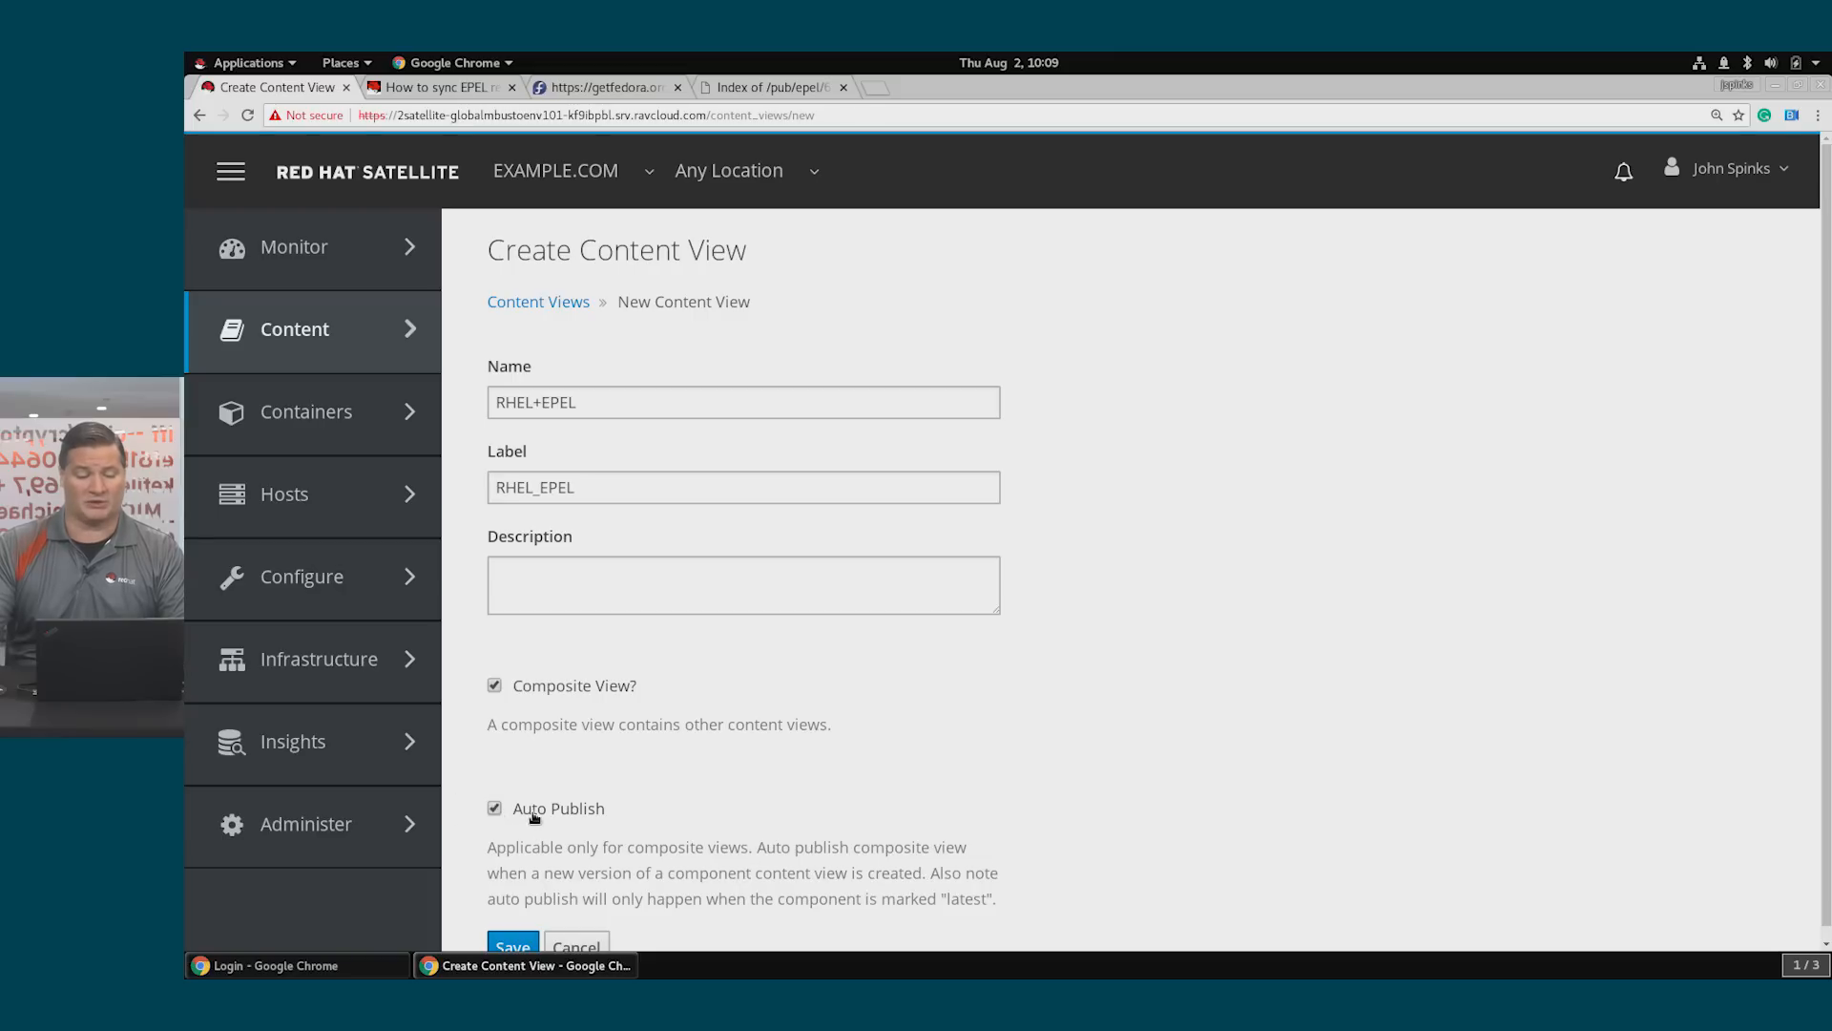
{"action": "mouse_move", "coordinate": [687, 836]}
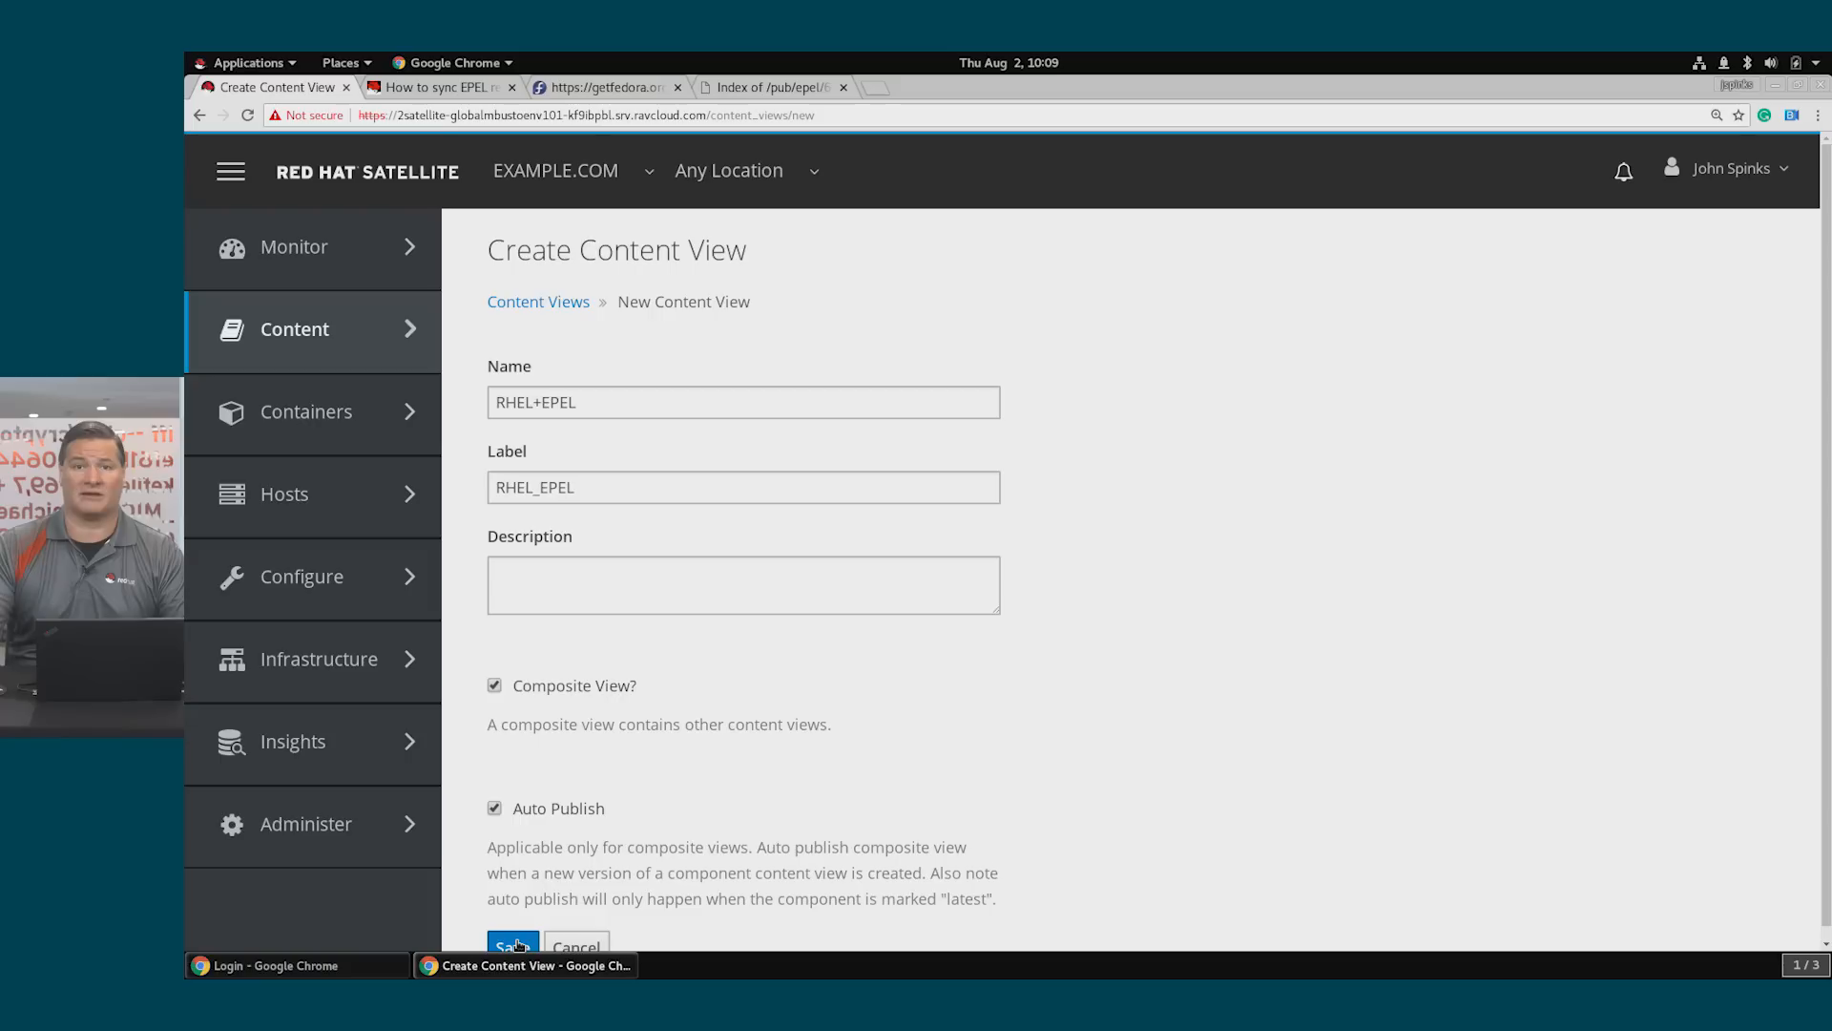
{"action": "left_click", "coordinate": [512, 946]}
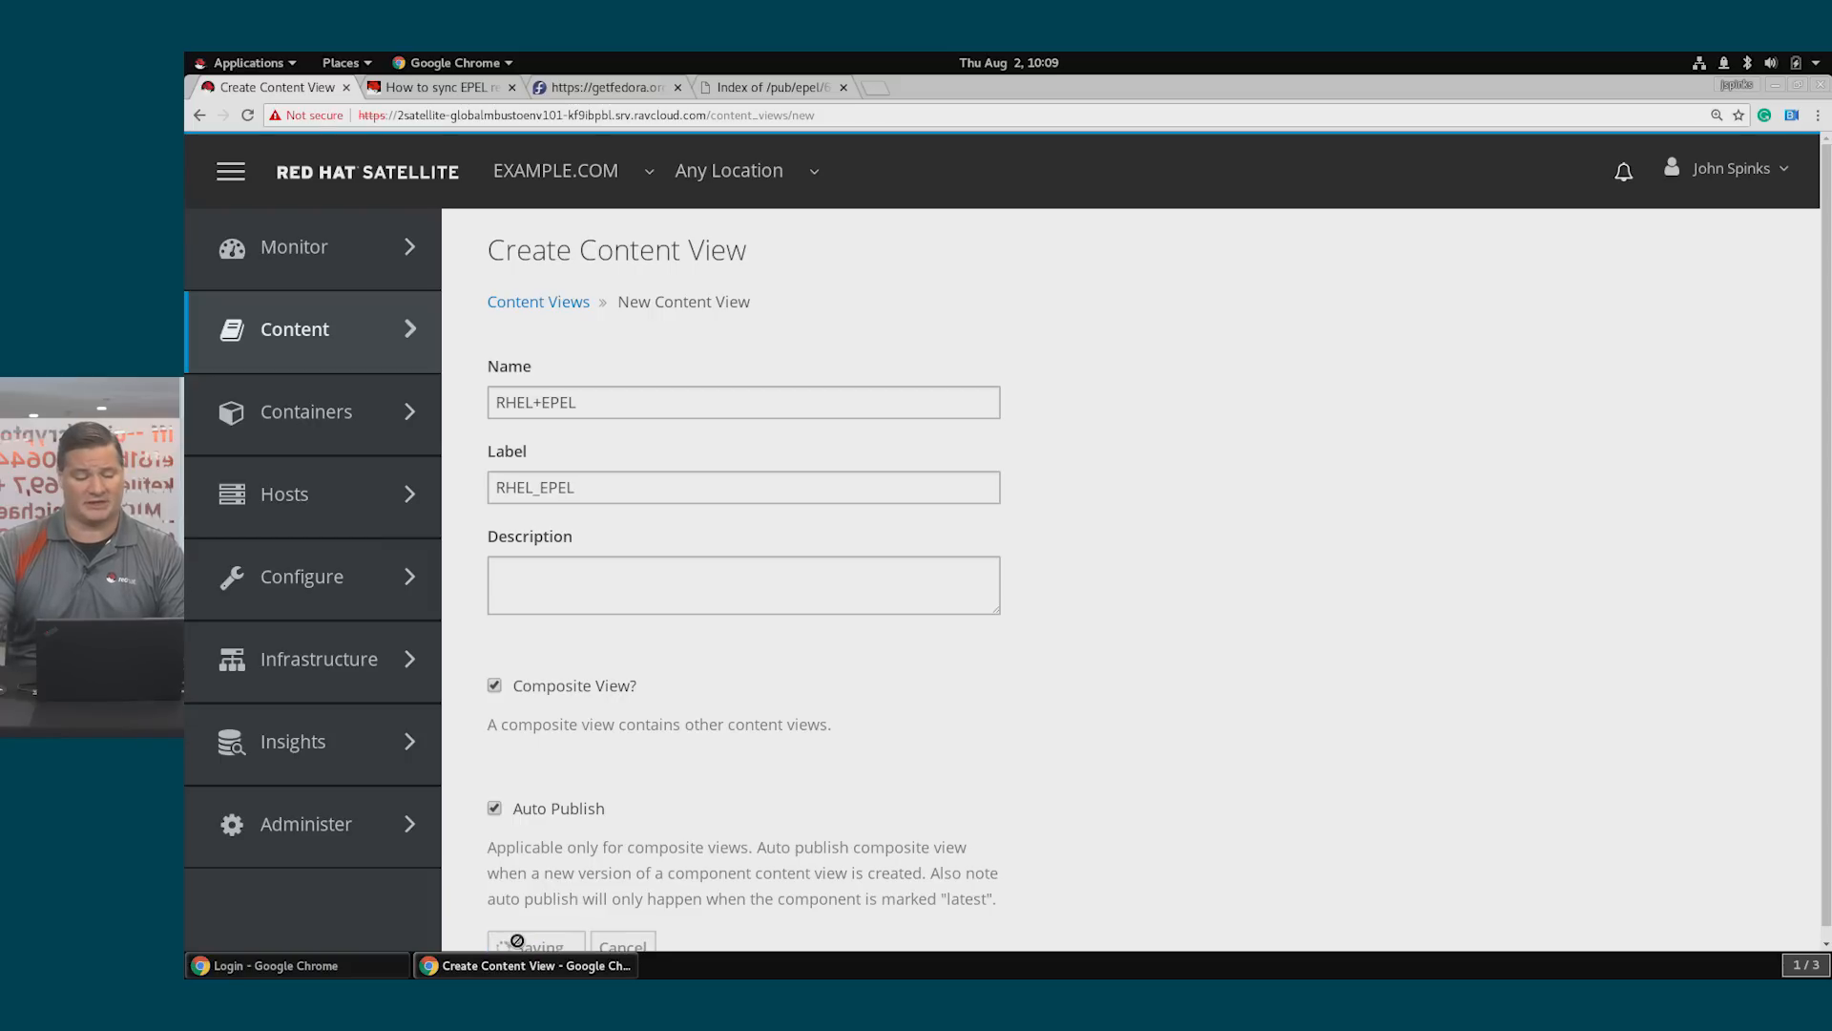
{"action": "left_click", "coordinate": [534, 947]}
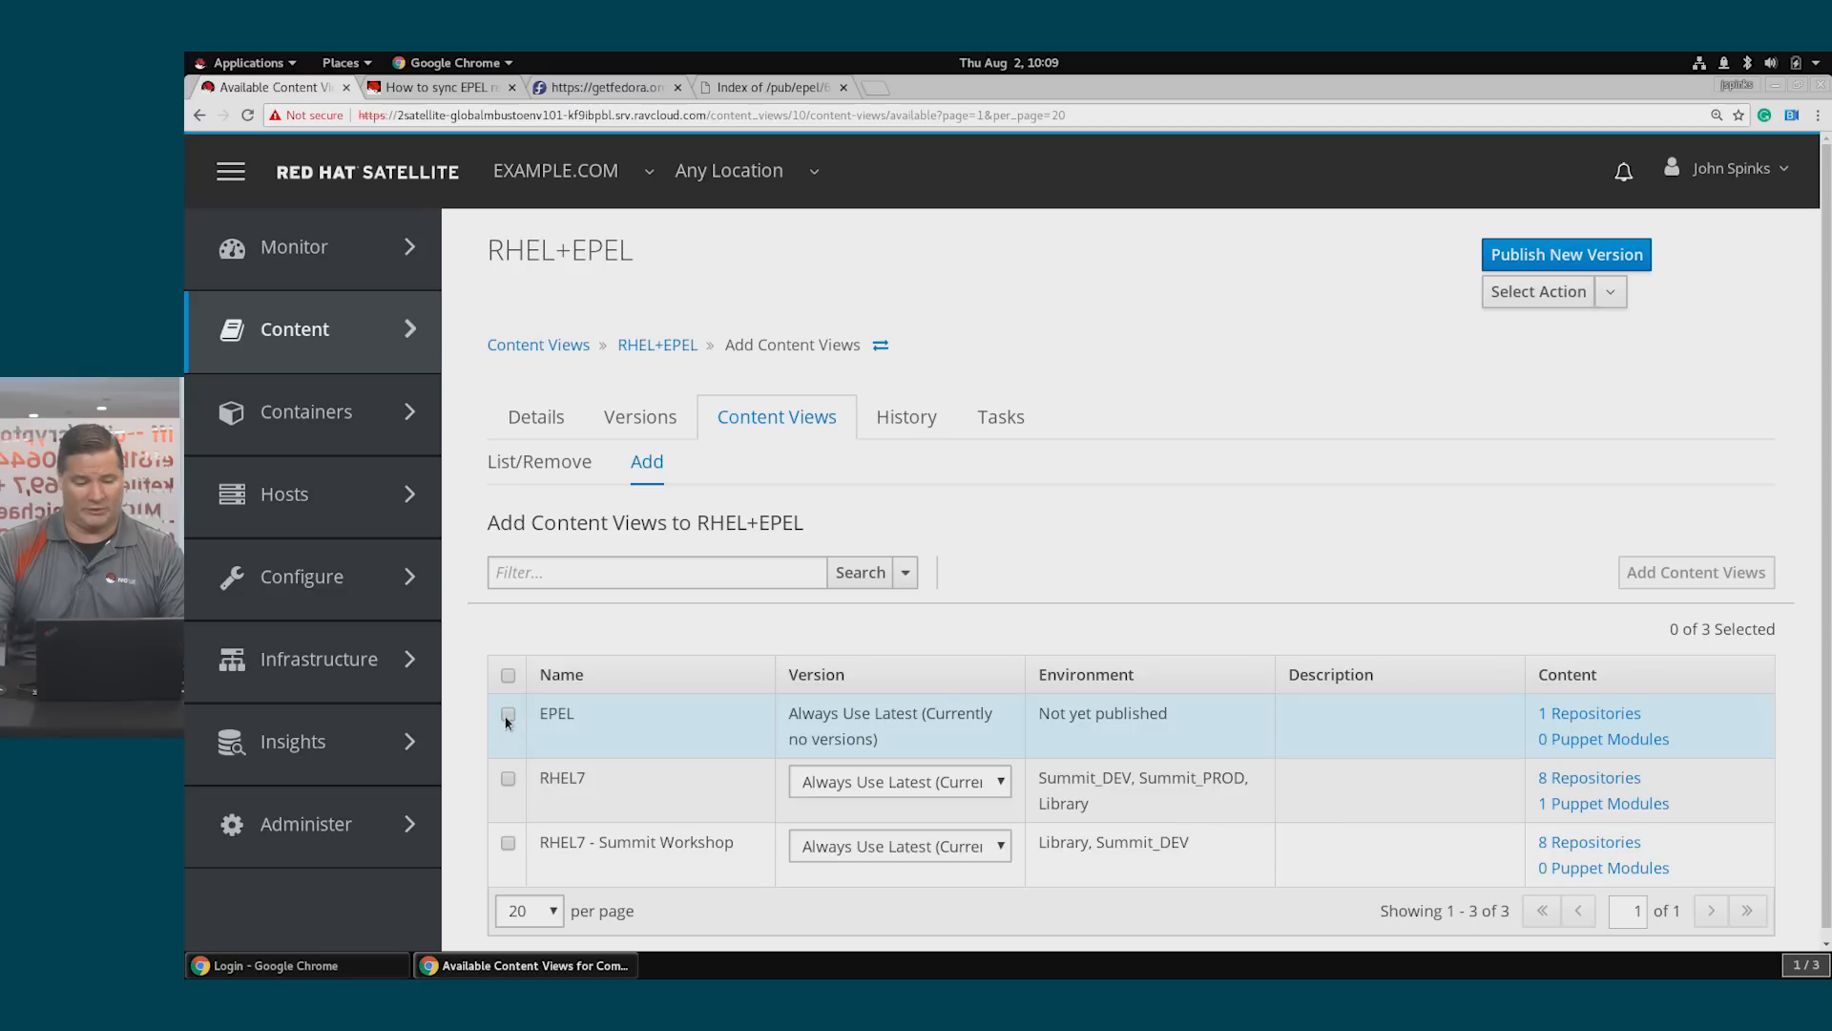
Add the EPEL and RHEL7 content views to the RHEL+EPEL composite
{"action": "left_click", "coordinate": [508, 776]}
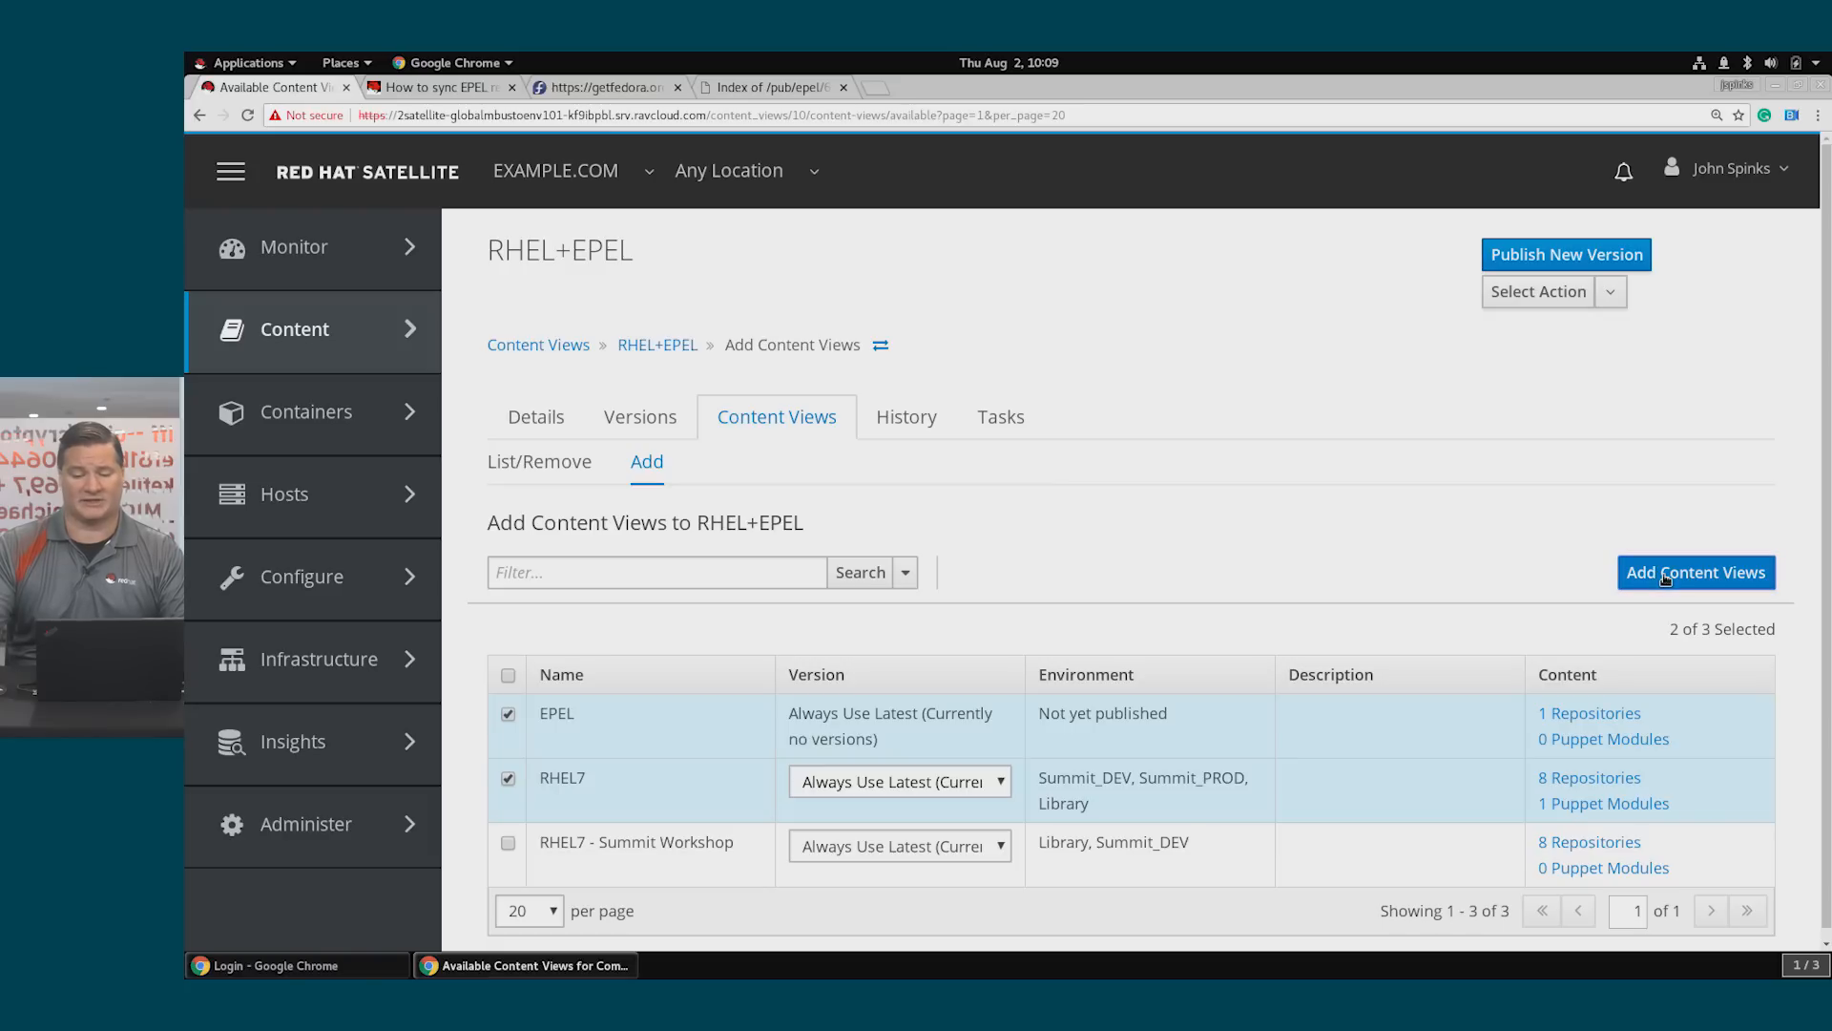
{"action": "left_click", "coordinate": [1695, 573]}
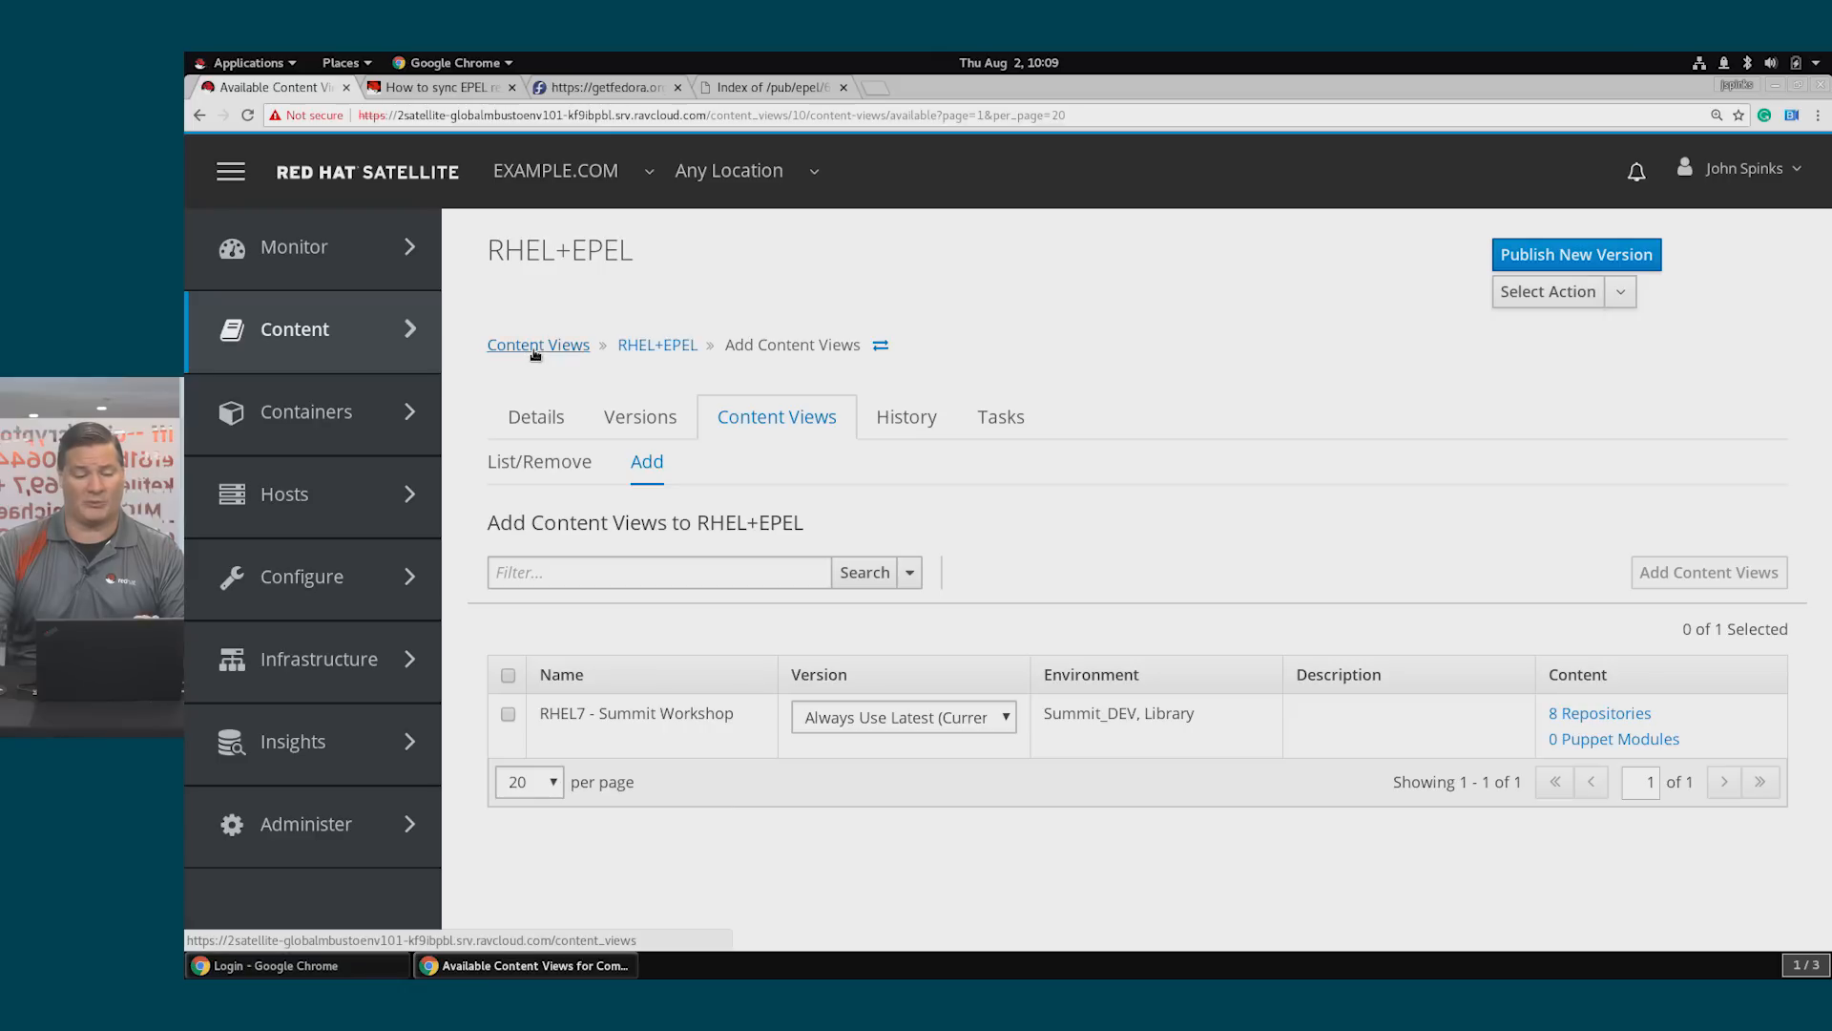
Publish version 1.0 of the EPEL content view to Library
{"action": "left_click", "coordinate": [538, 343]}
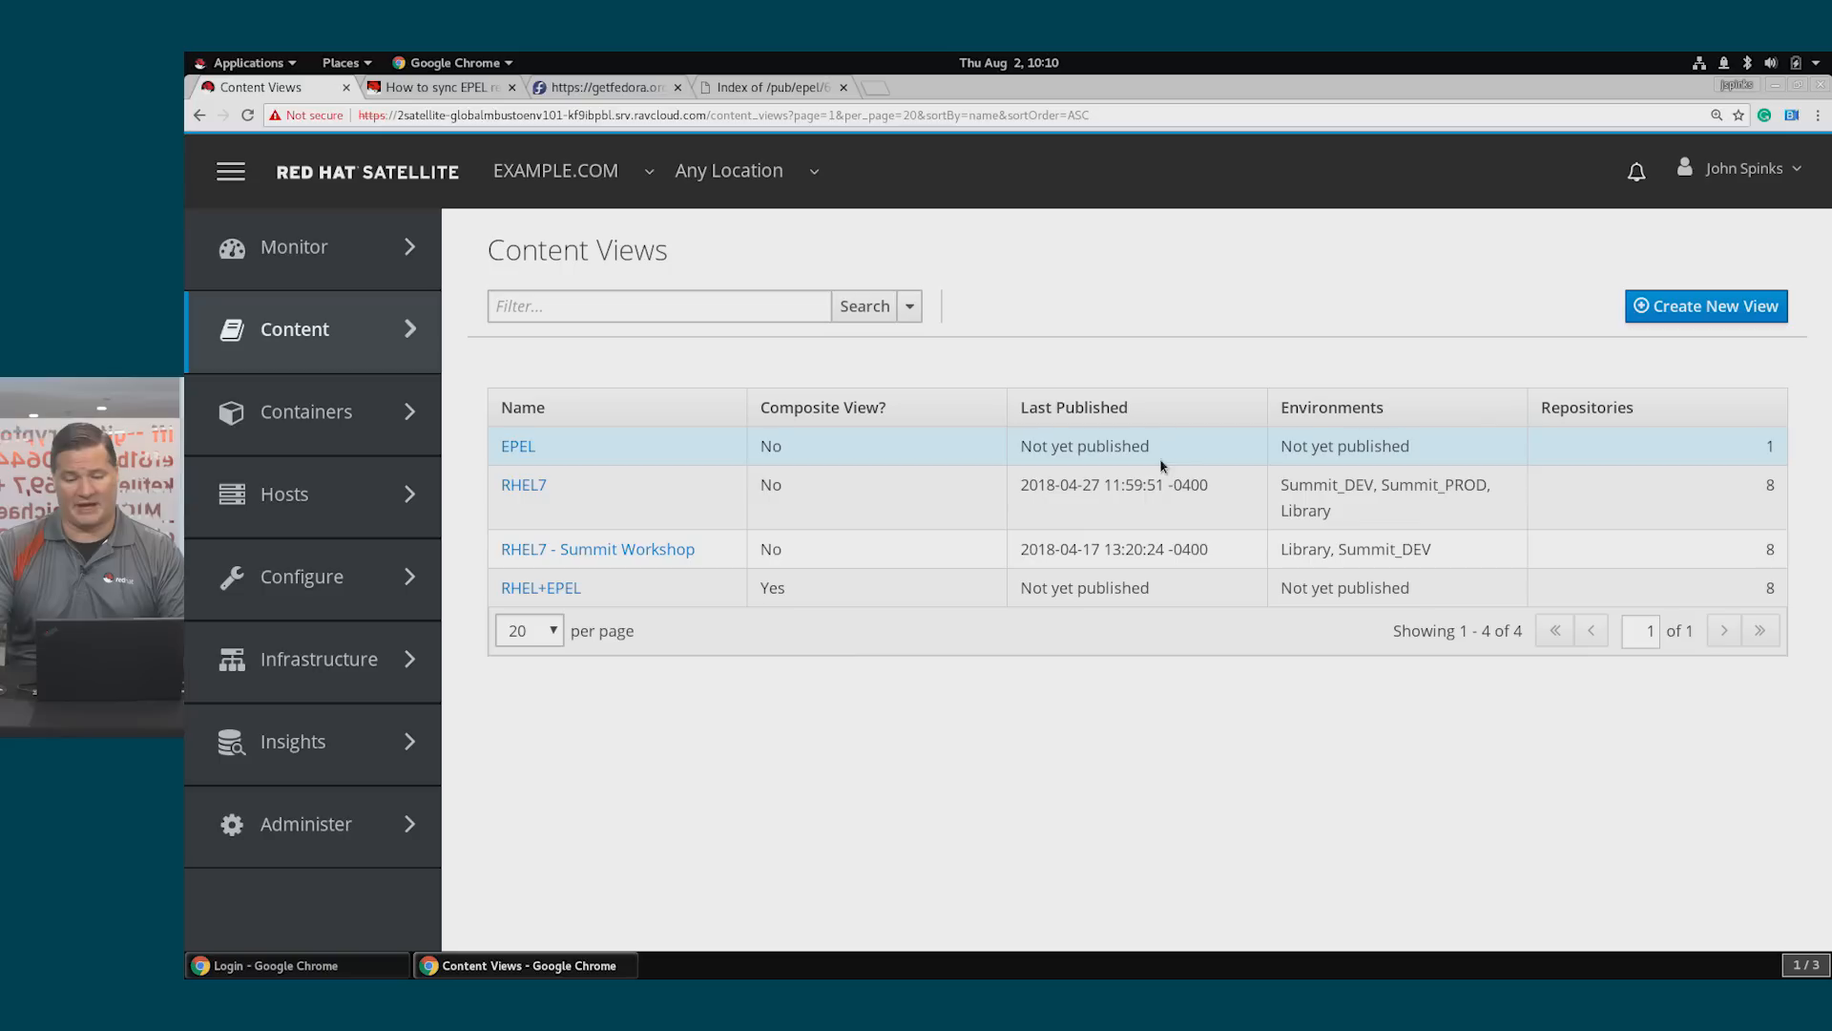
{"action": "mouse_move", "coordinate": [675, 588]}
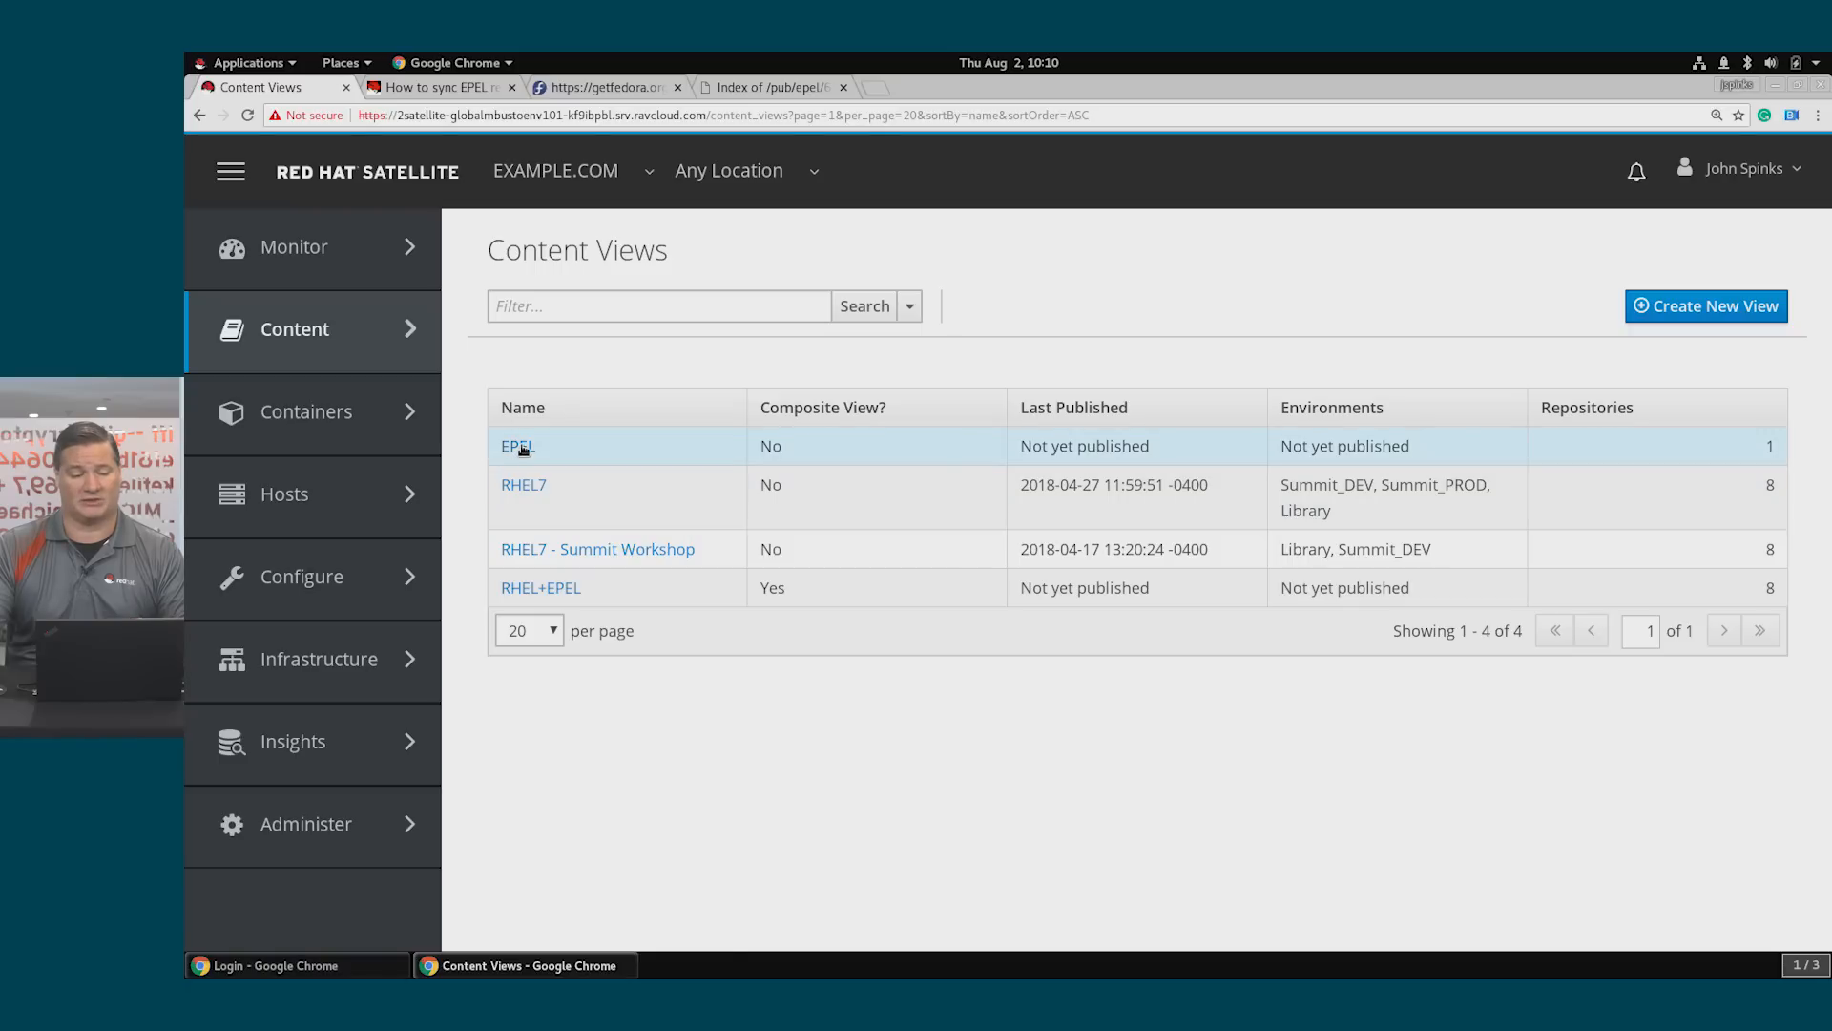
{"action": "left_click", "coordinate": [515, 446]}
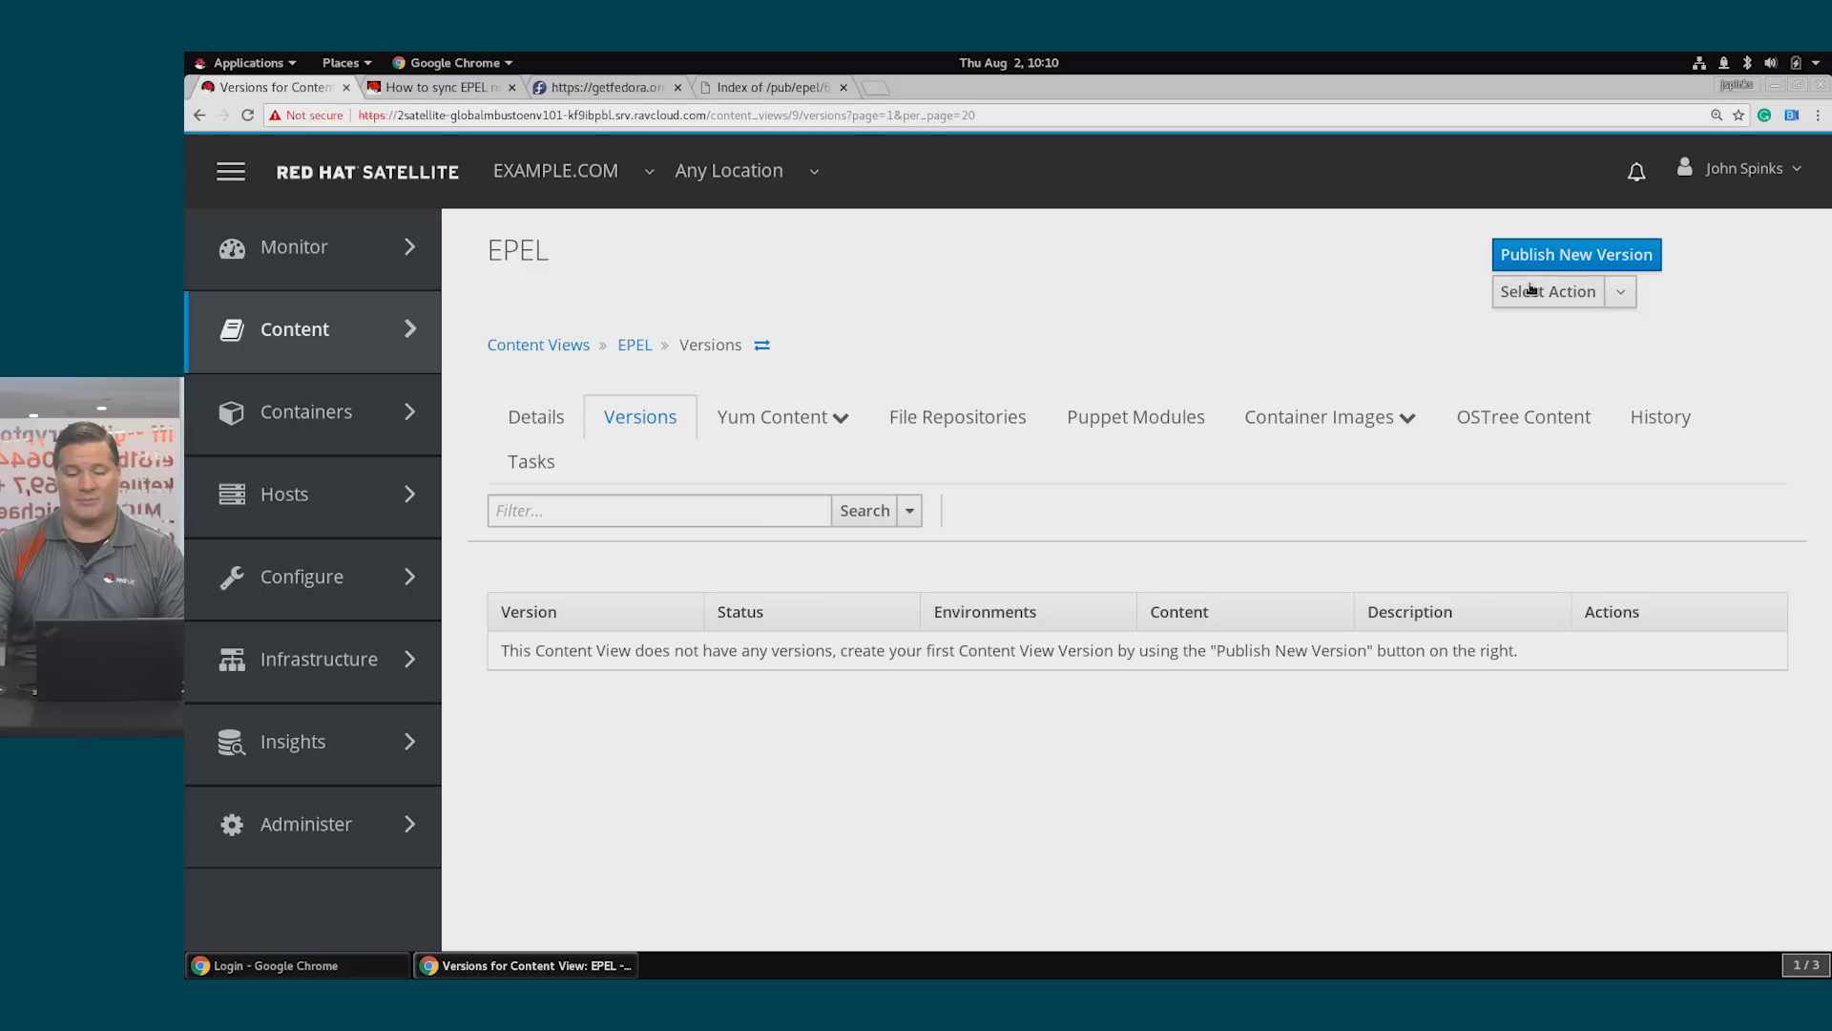
{"action": "left_click", "coordinate": [1575, 254]}
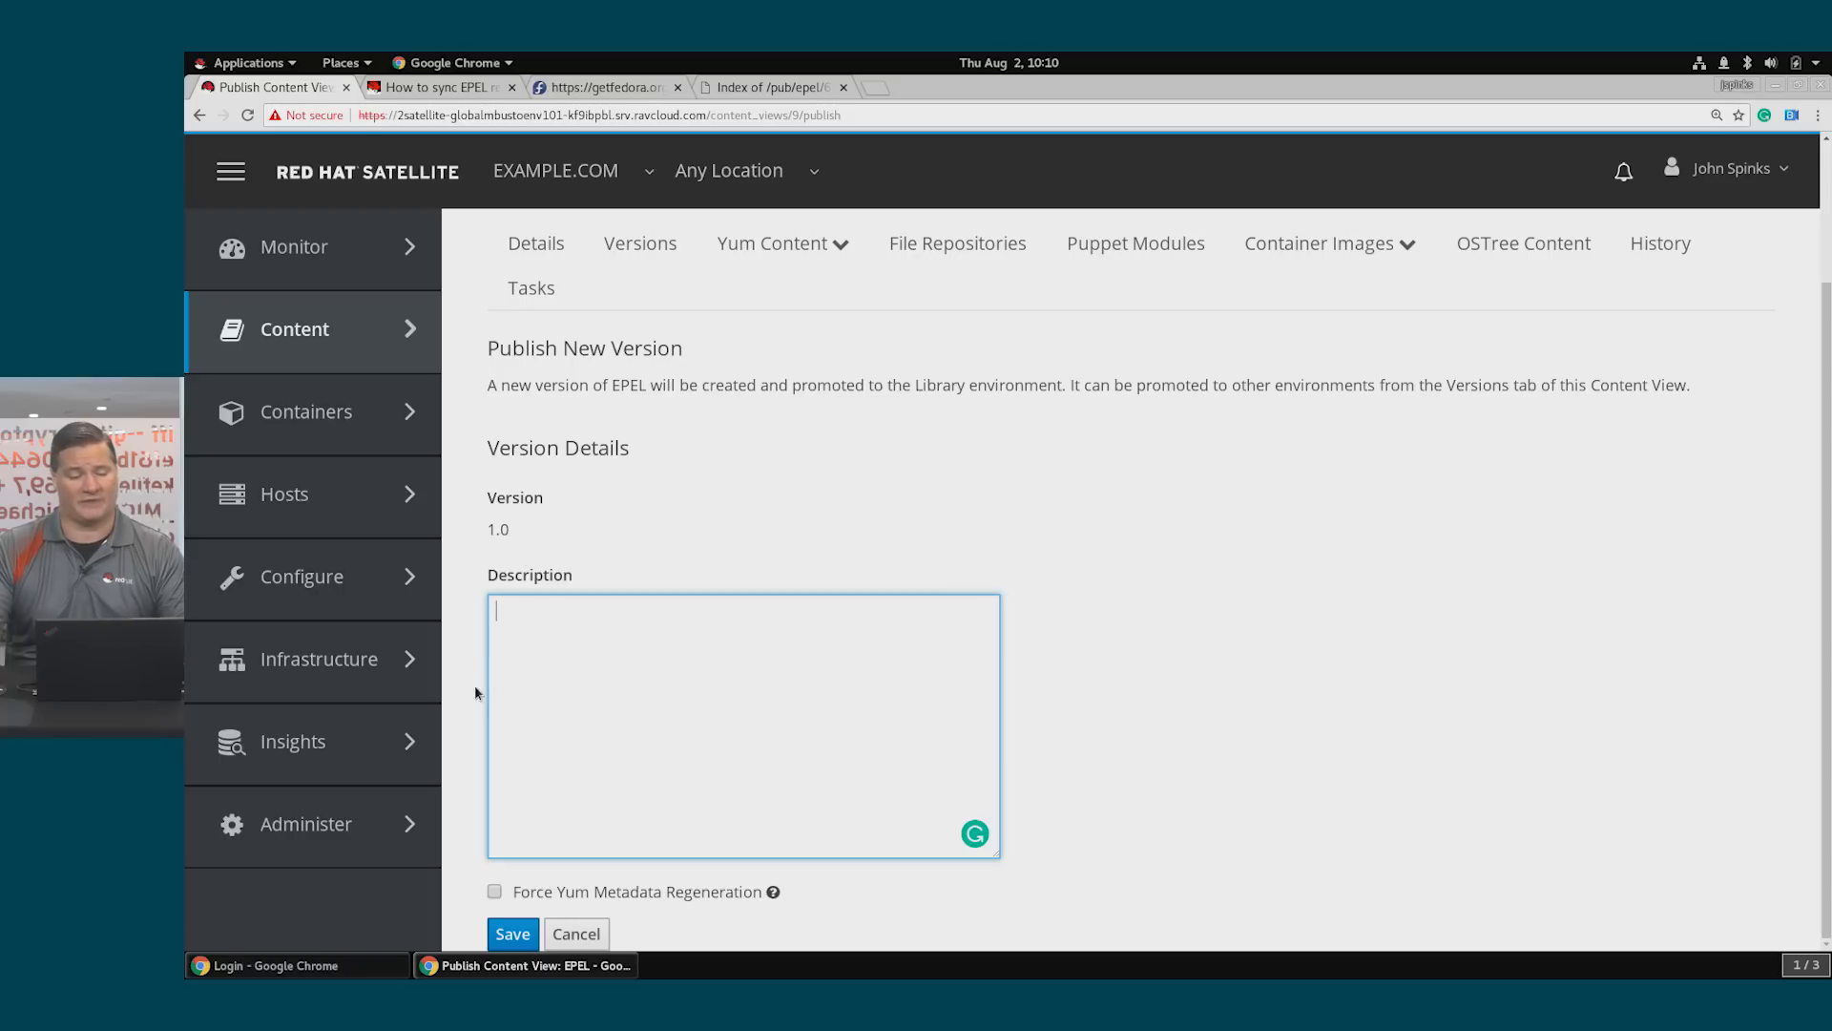
{"action": "left_click", "coordinate": [512, 933]}
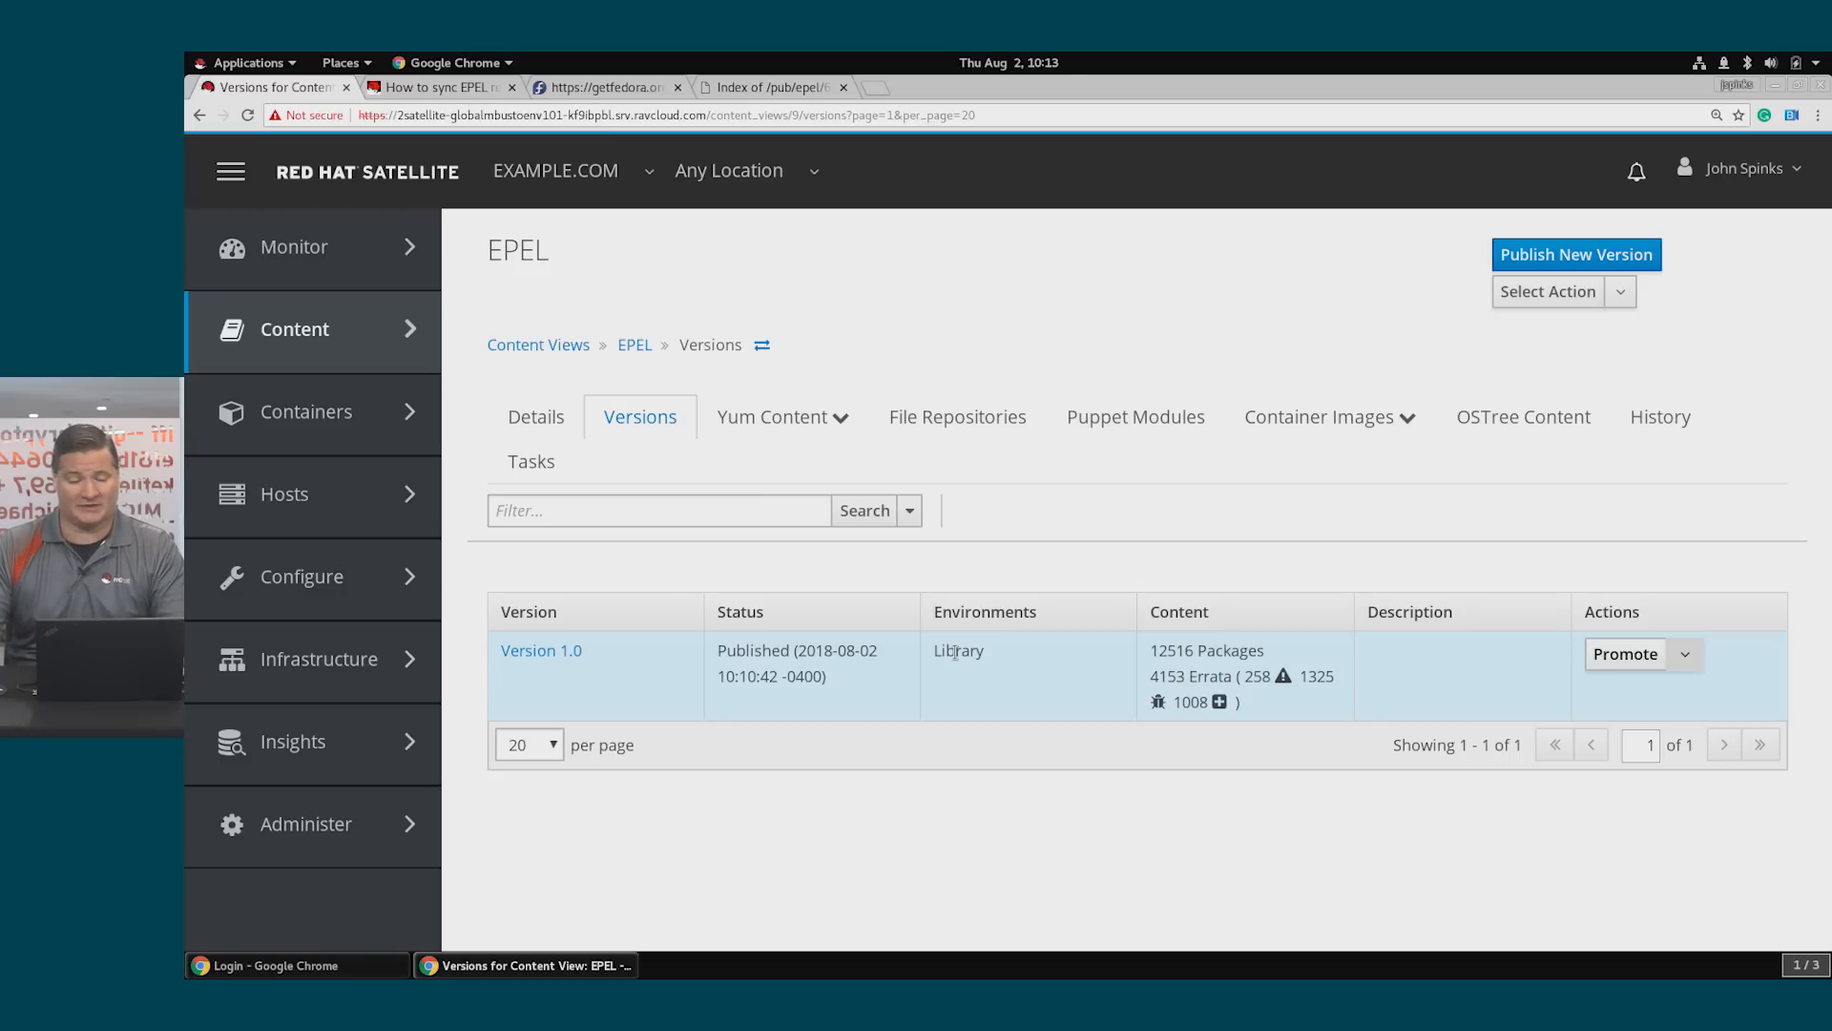
{"action": "mouse_move", "coordinate": [539, 344]}
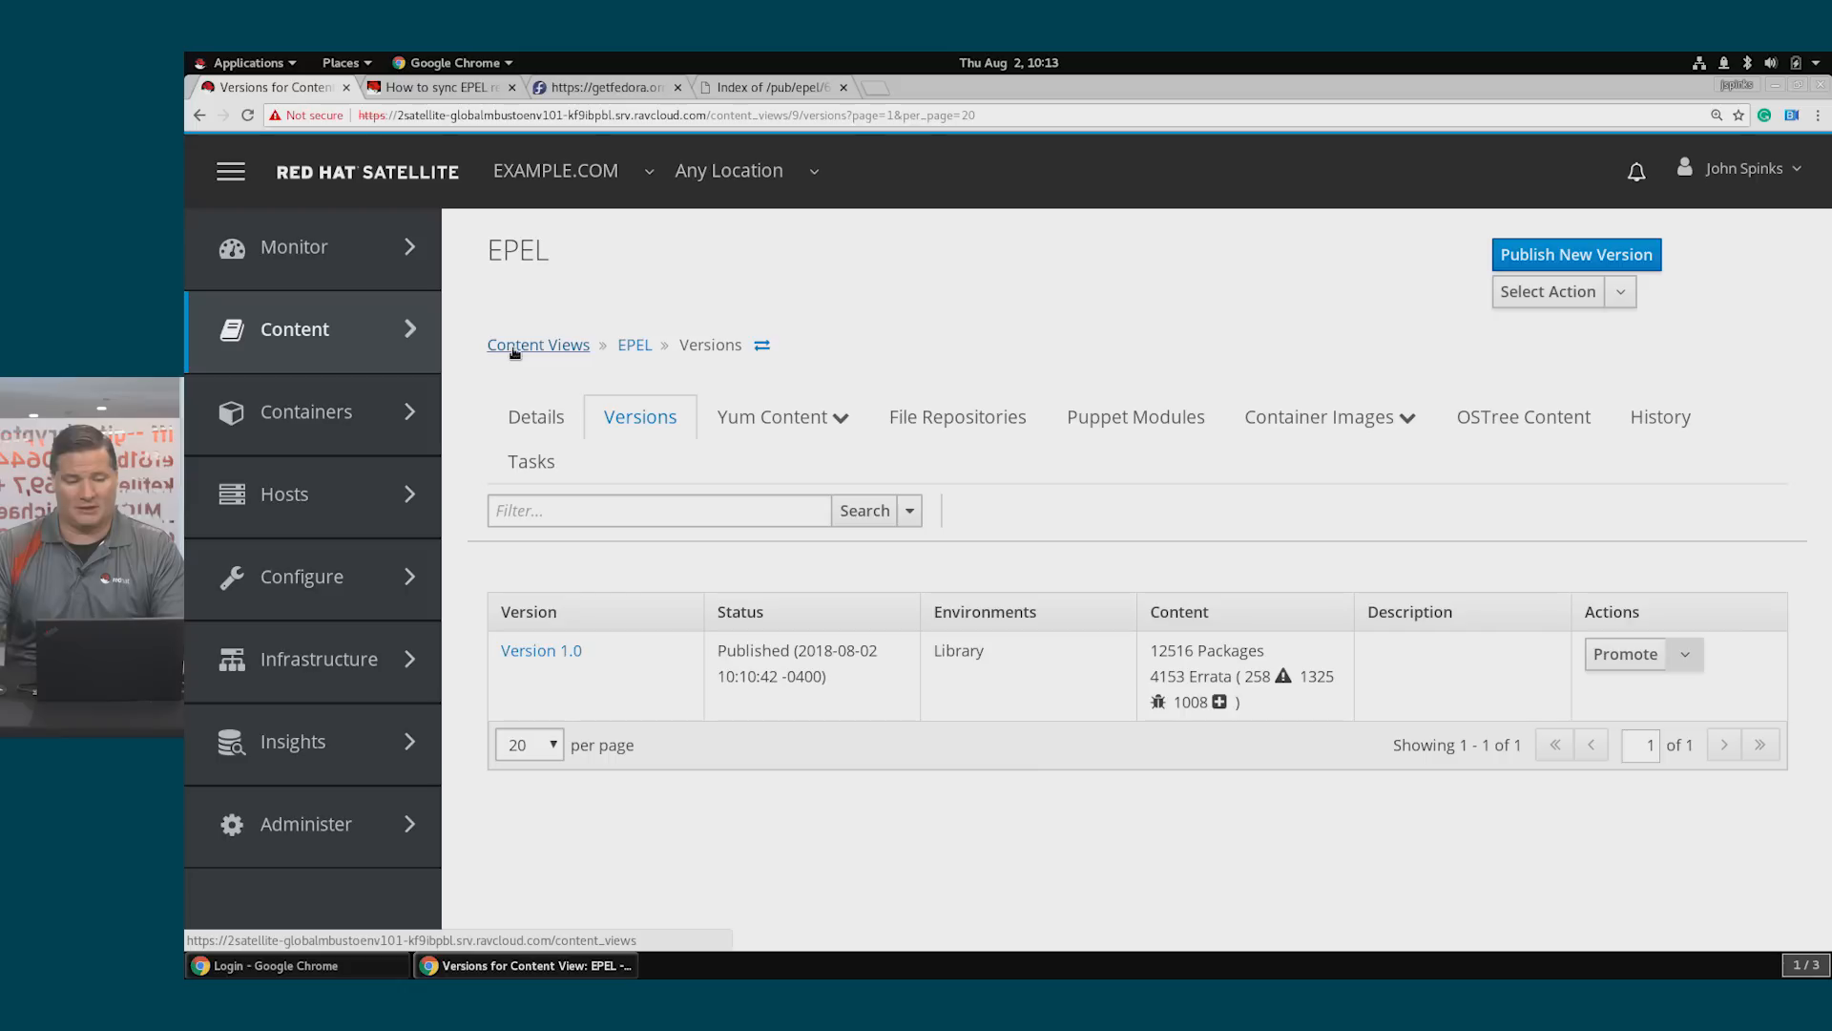
{"action": "left_click", "coordinate": [538, 344]}
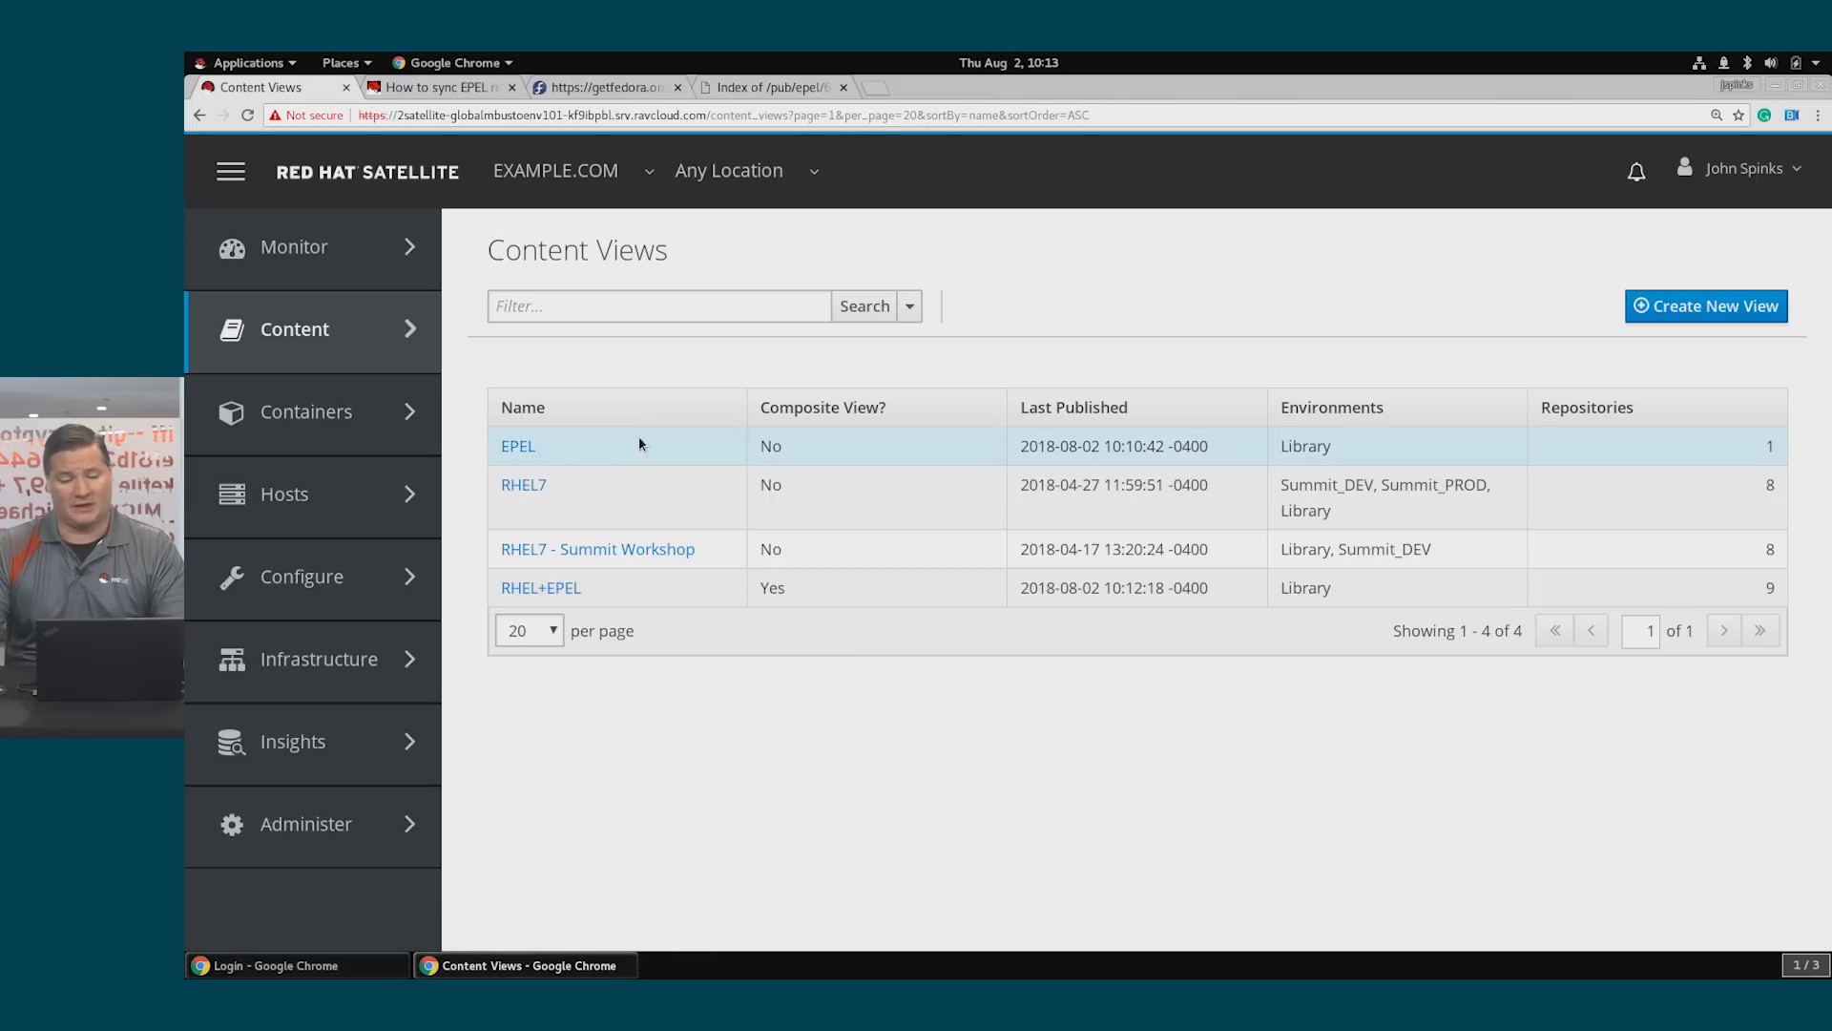
{"action": "mouse_move", "coordinate": [1362, 443]}
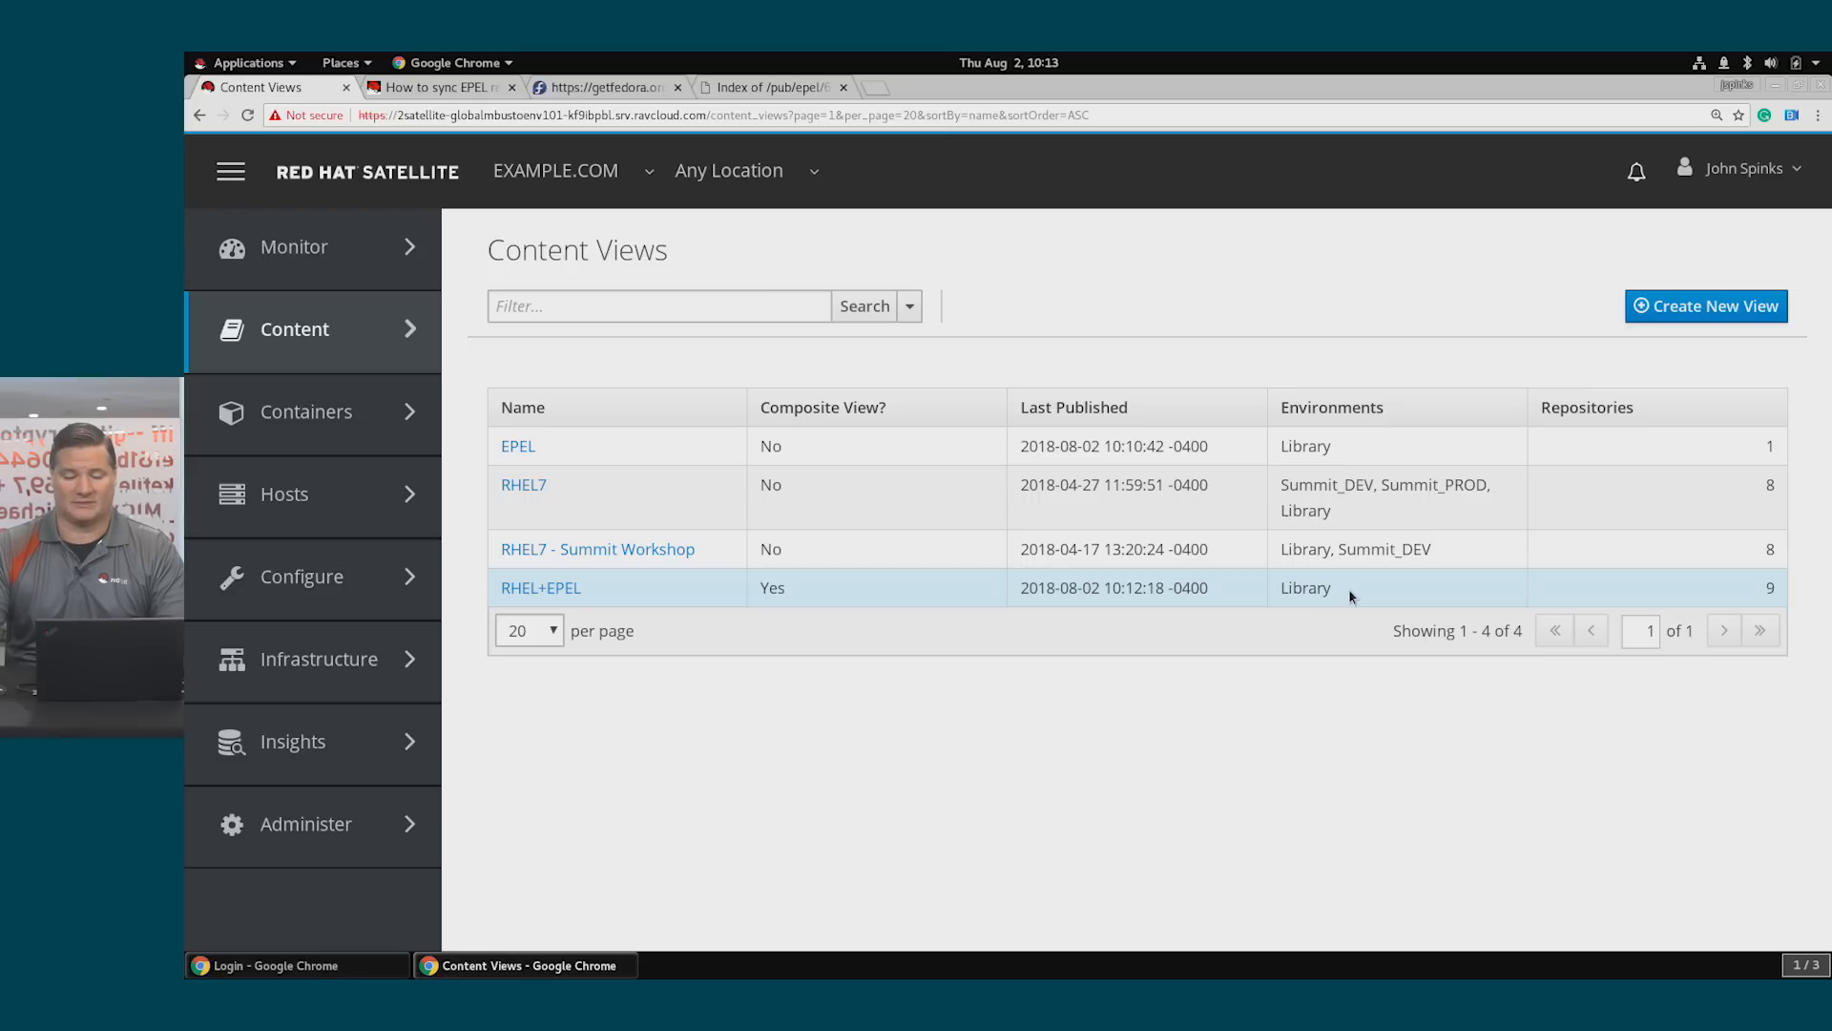
{"action": "mouse_move", "coordinate": [541, 588]}
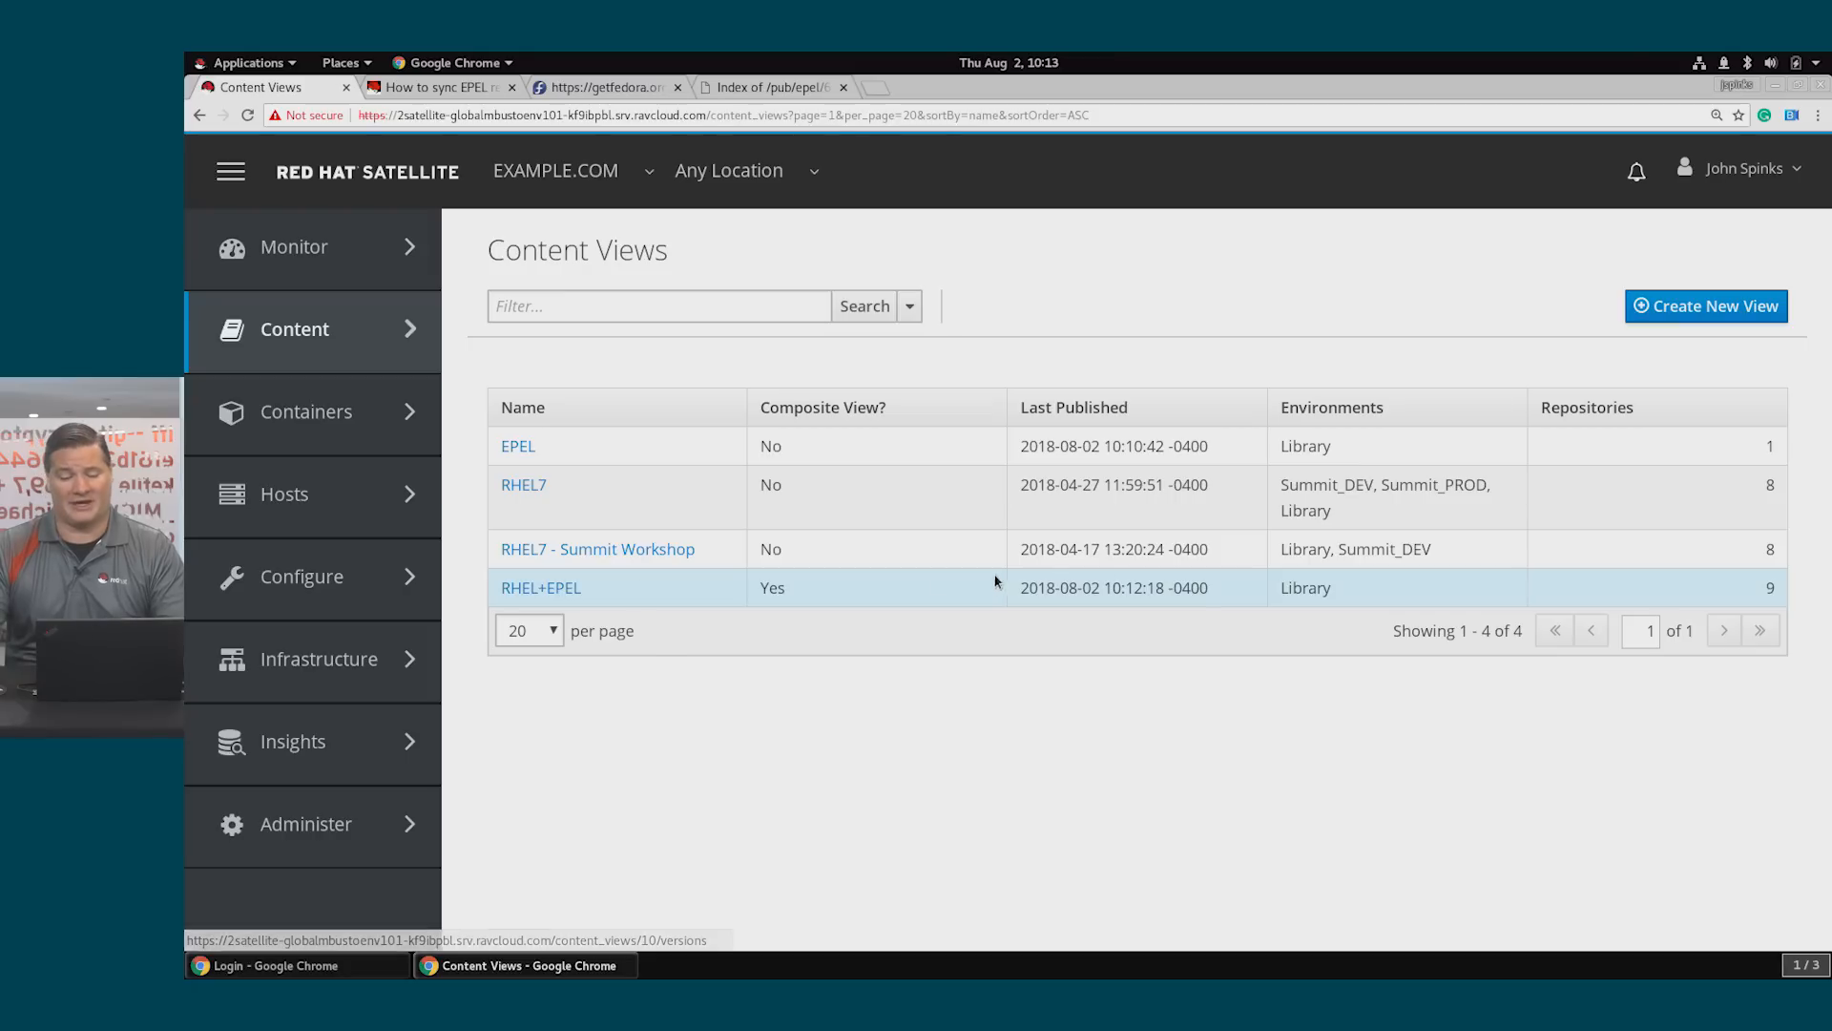
{"action": "mouse_move", "coordinate": [1353, 589]}
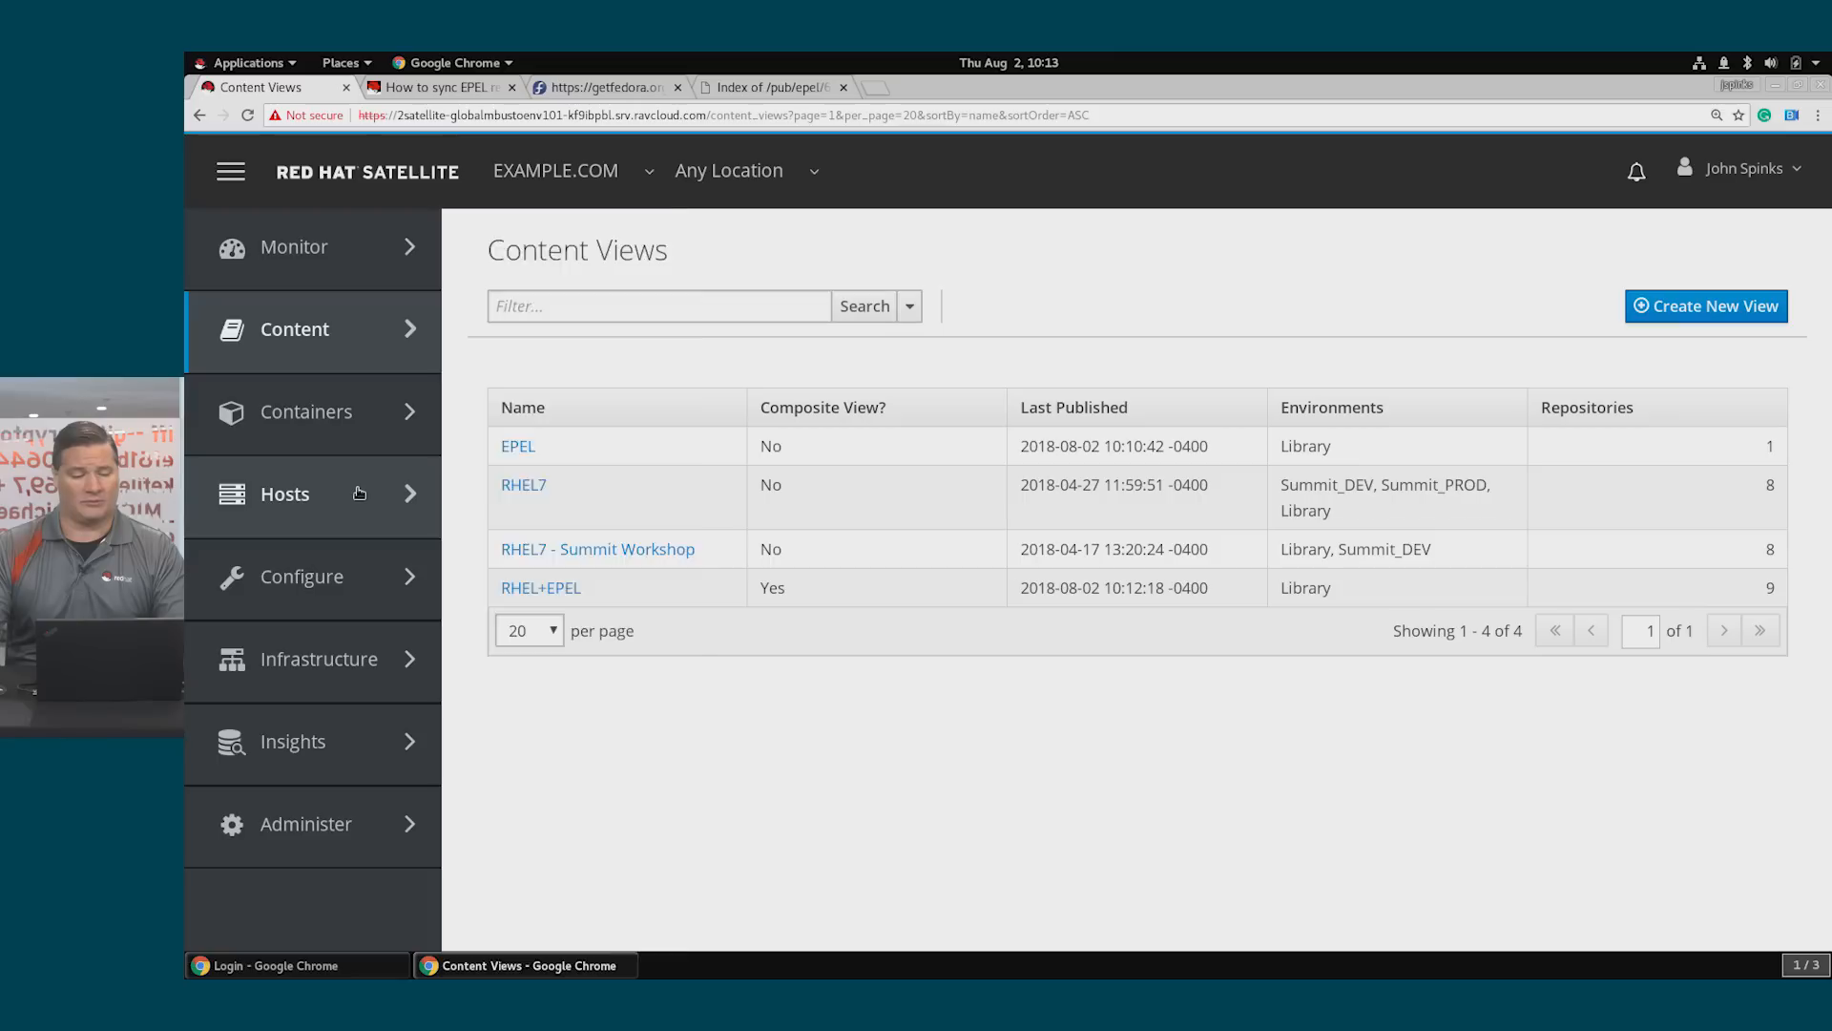
Switch content host ic1.example.com from RHEL7 to the RHEL+EPEL content view and save
{"action": "left_click", "coordinate": [285, 493]}
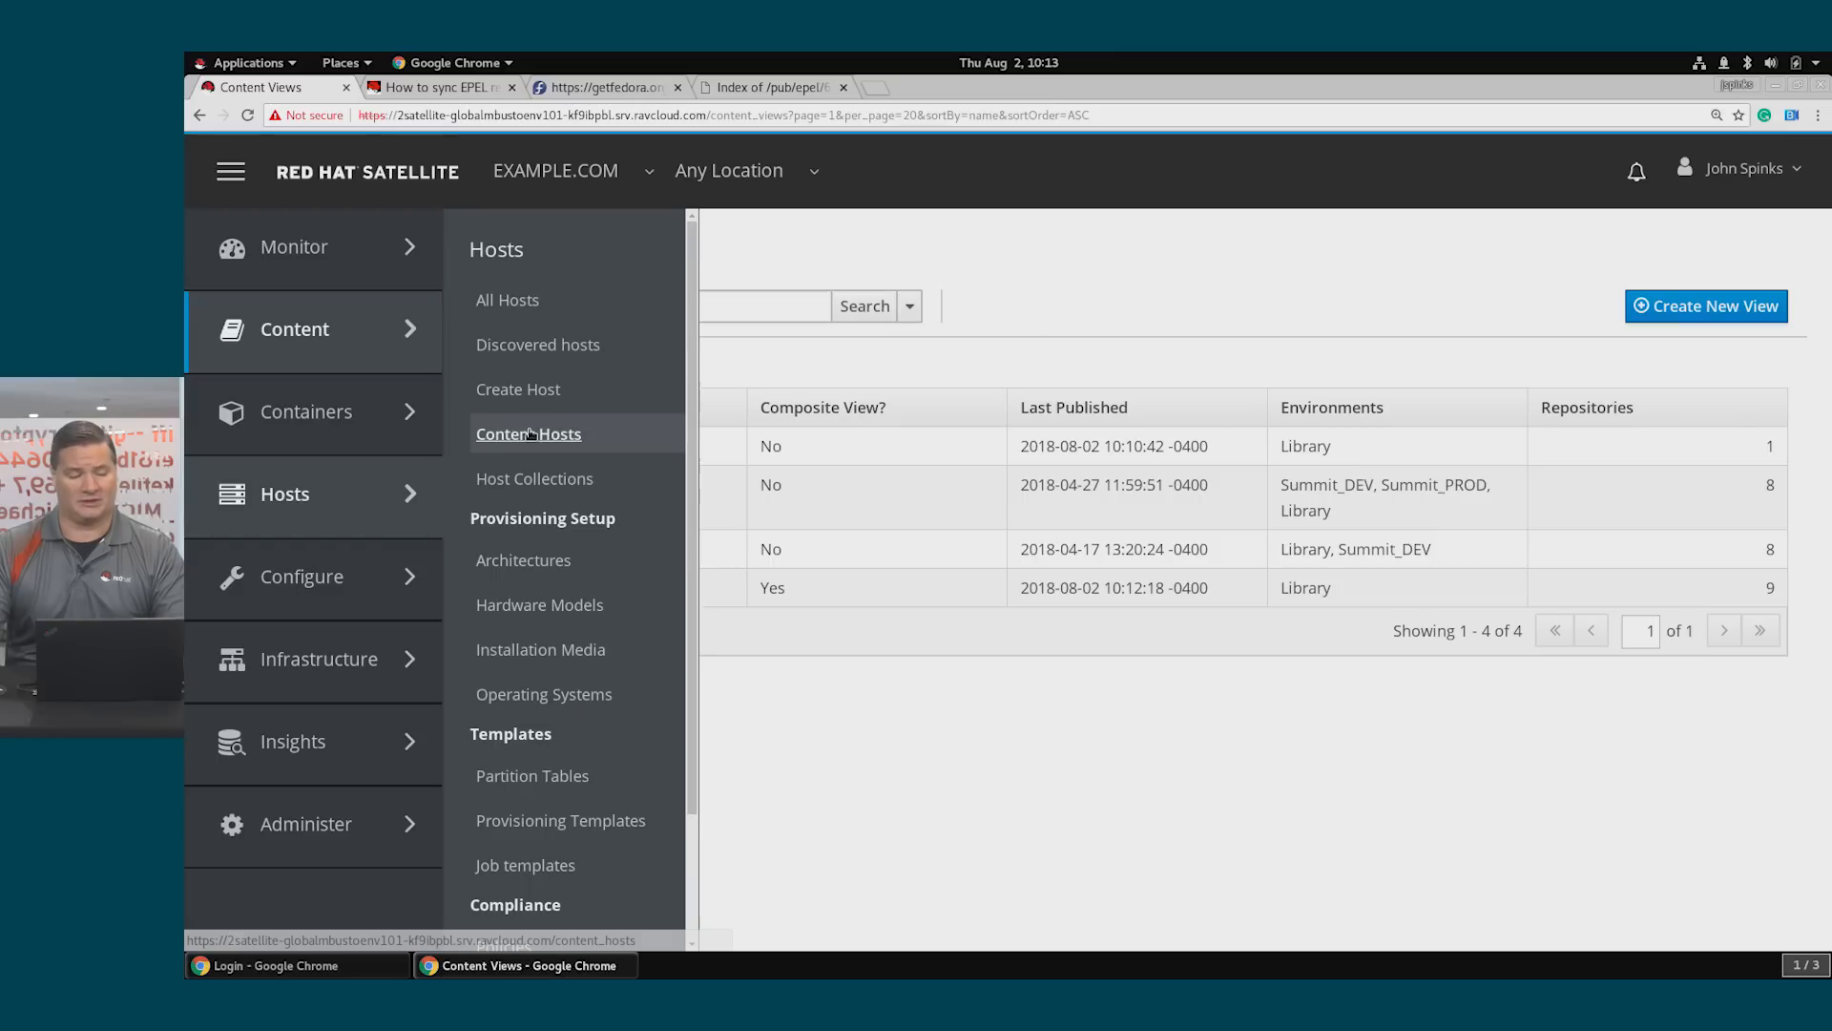
{"action": "left_click", "coordinate": [527, 433]}
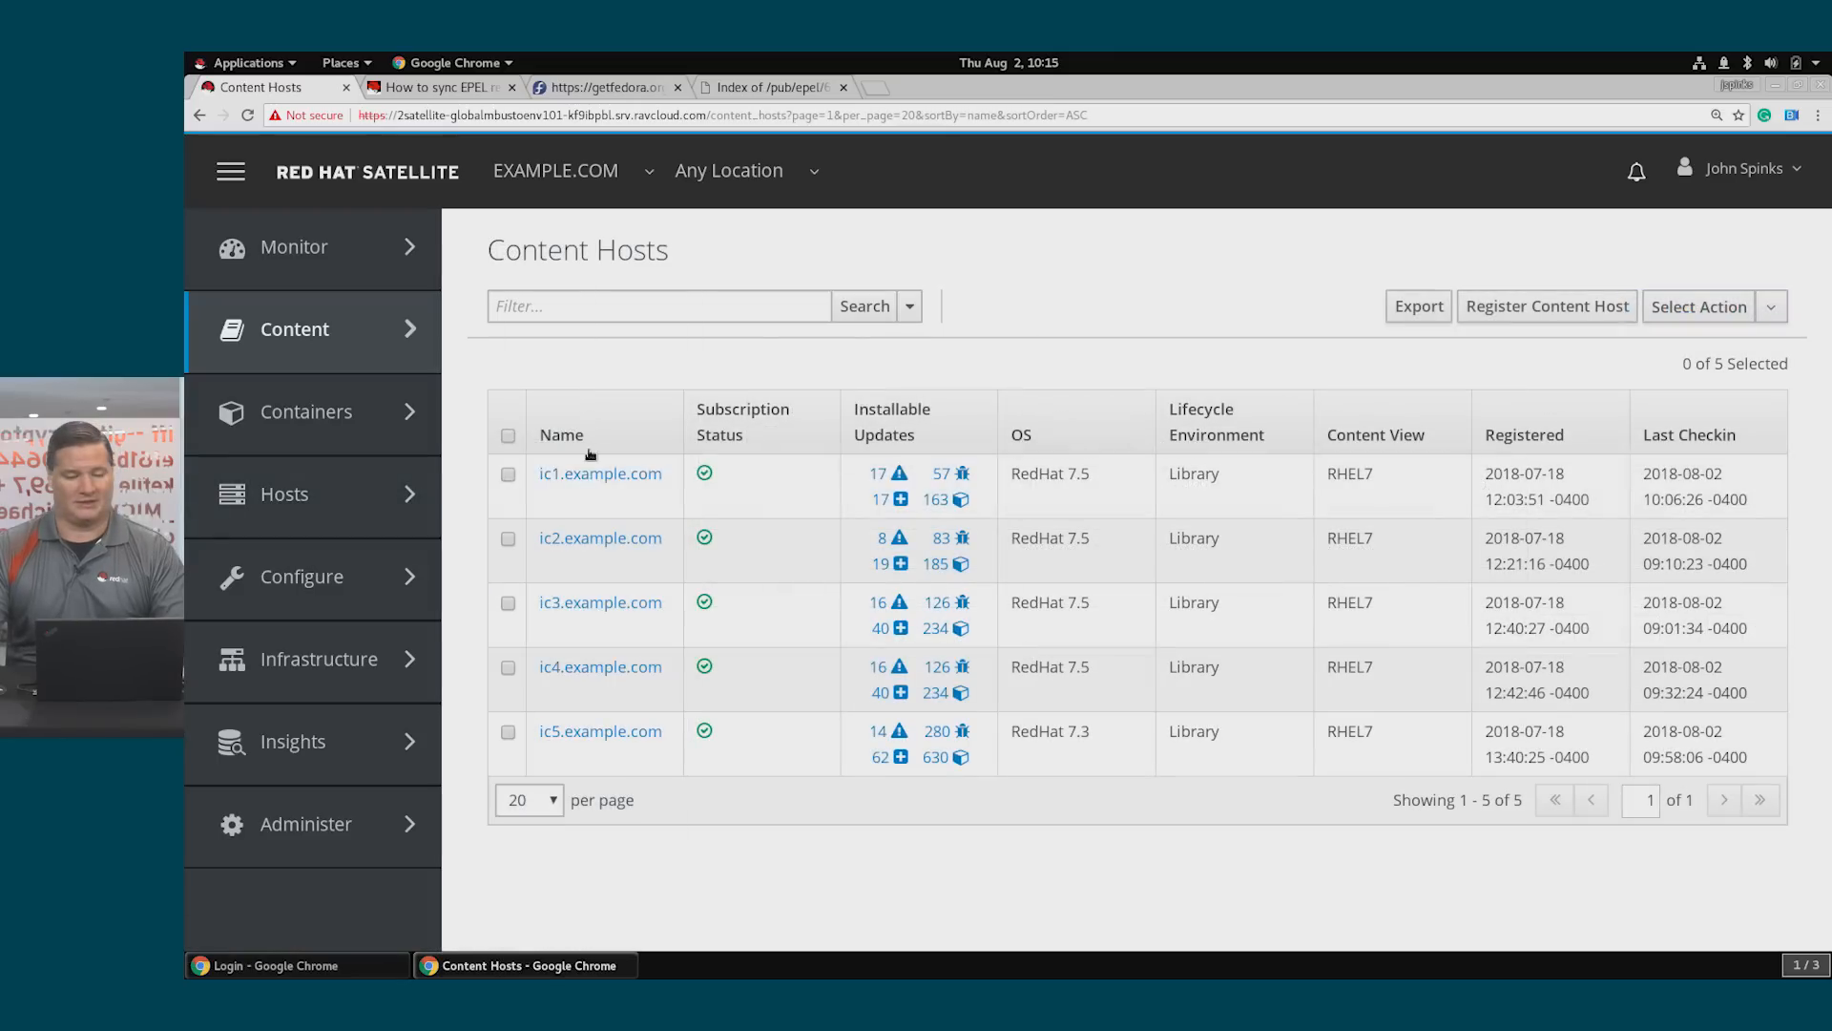
{"action": "left_click", "coordinate": [599, 473]}
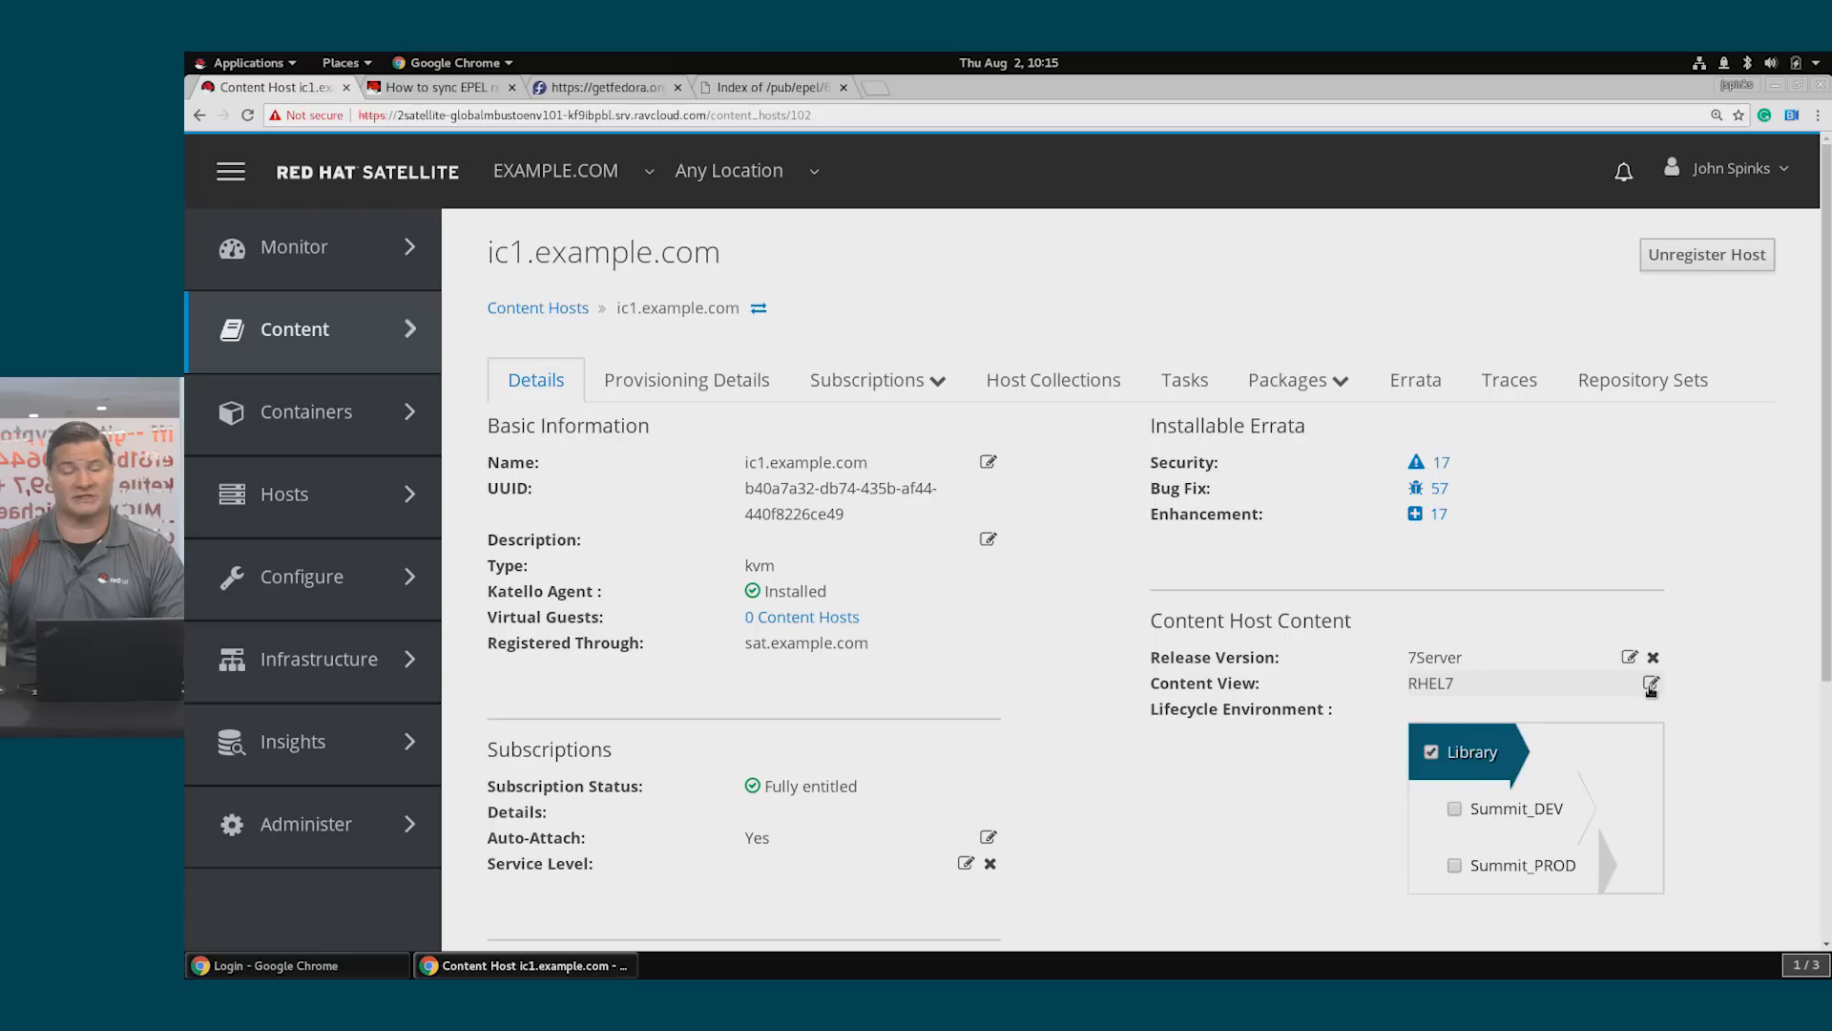
{"action": "left_click", "coordinate": [1653, 685]}
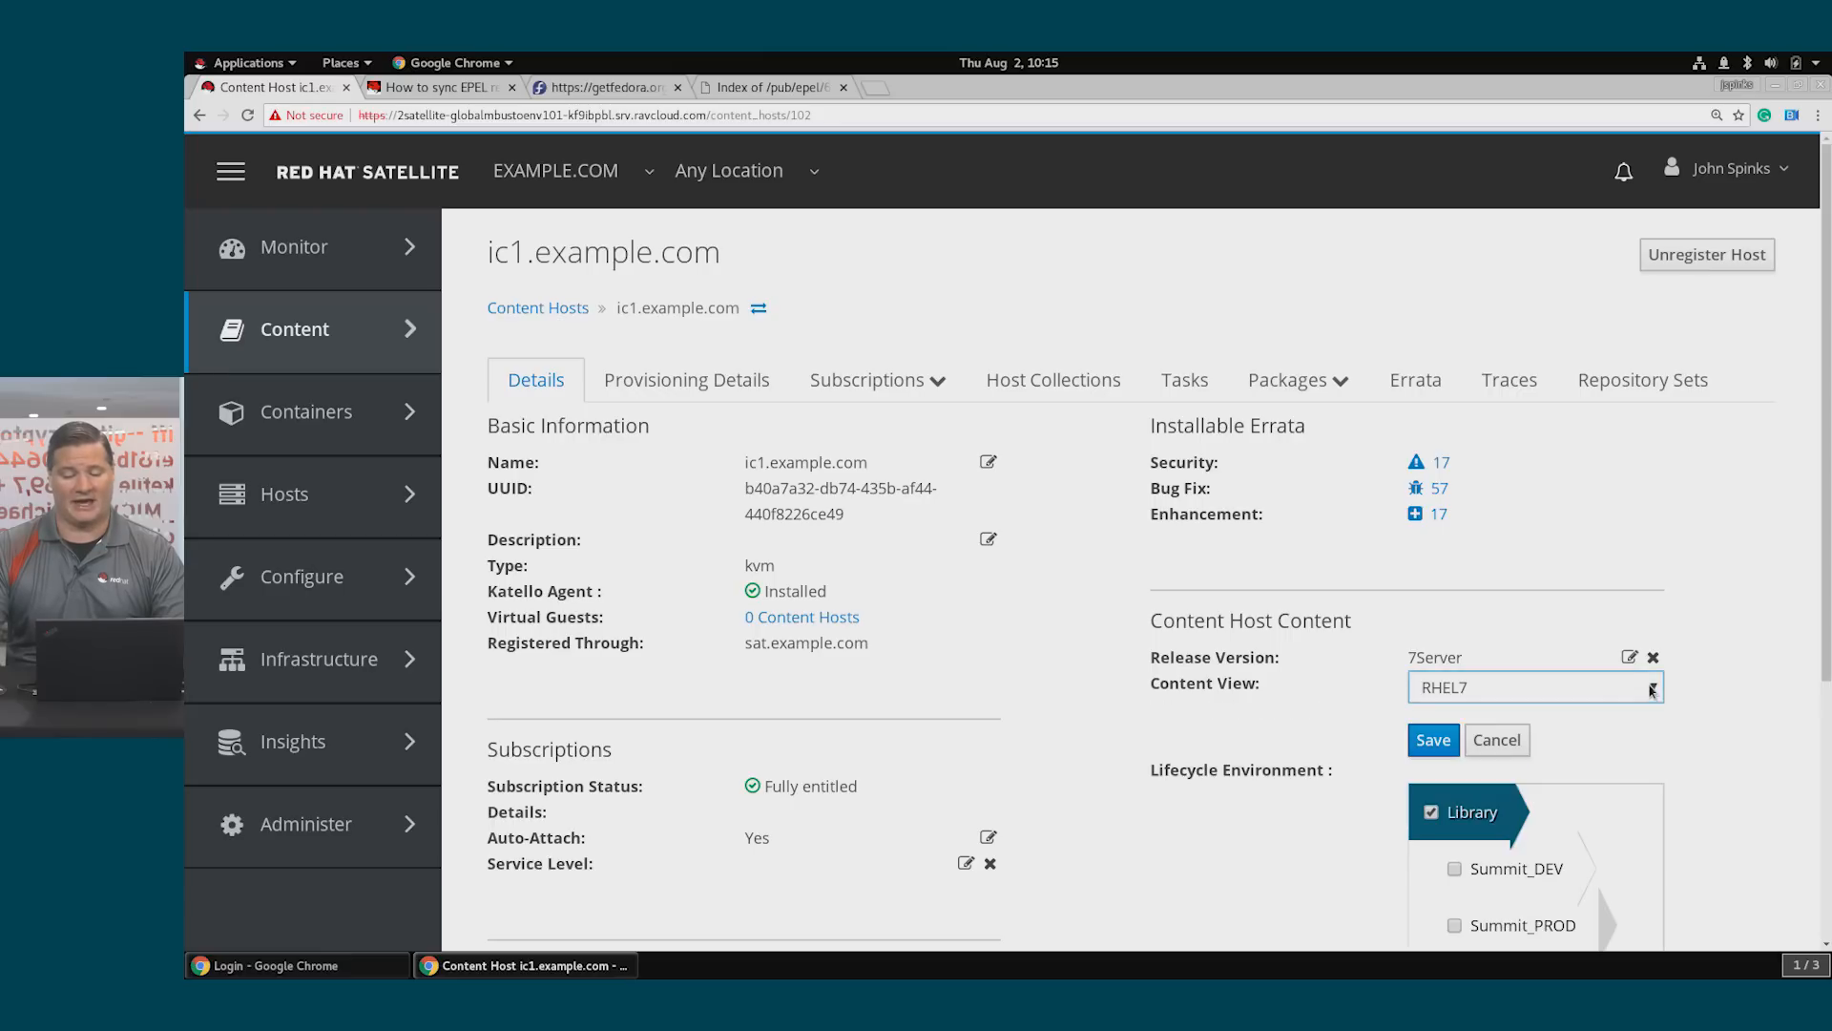
{"action": "left_click", "coordinate": [1649, 687]}
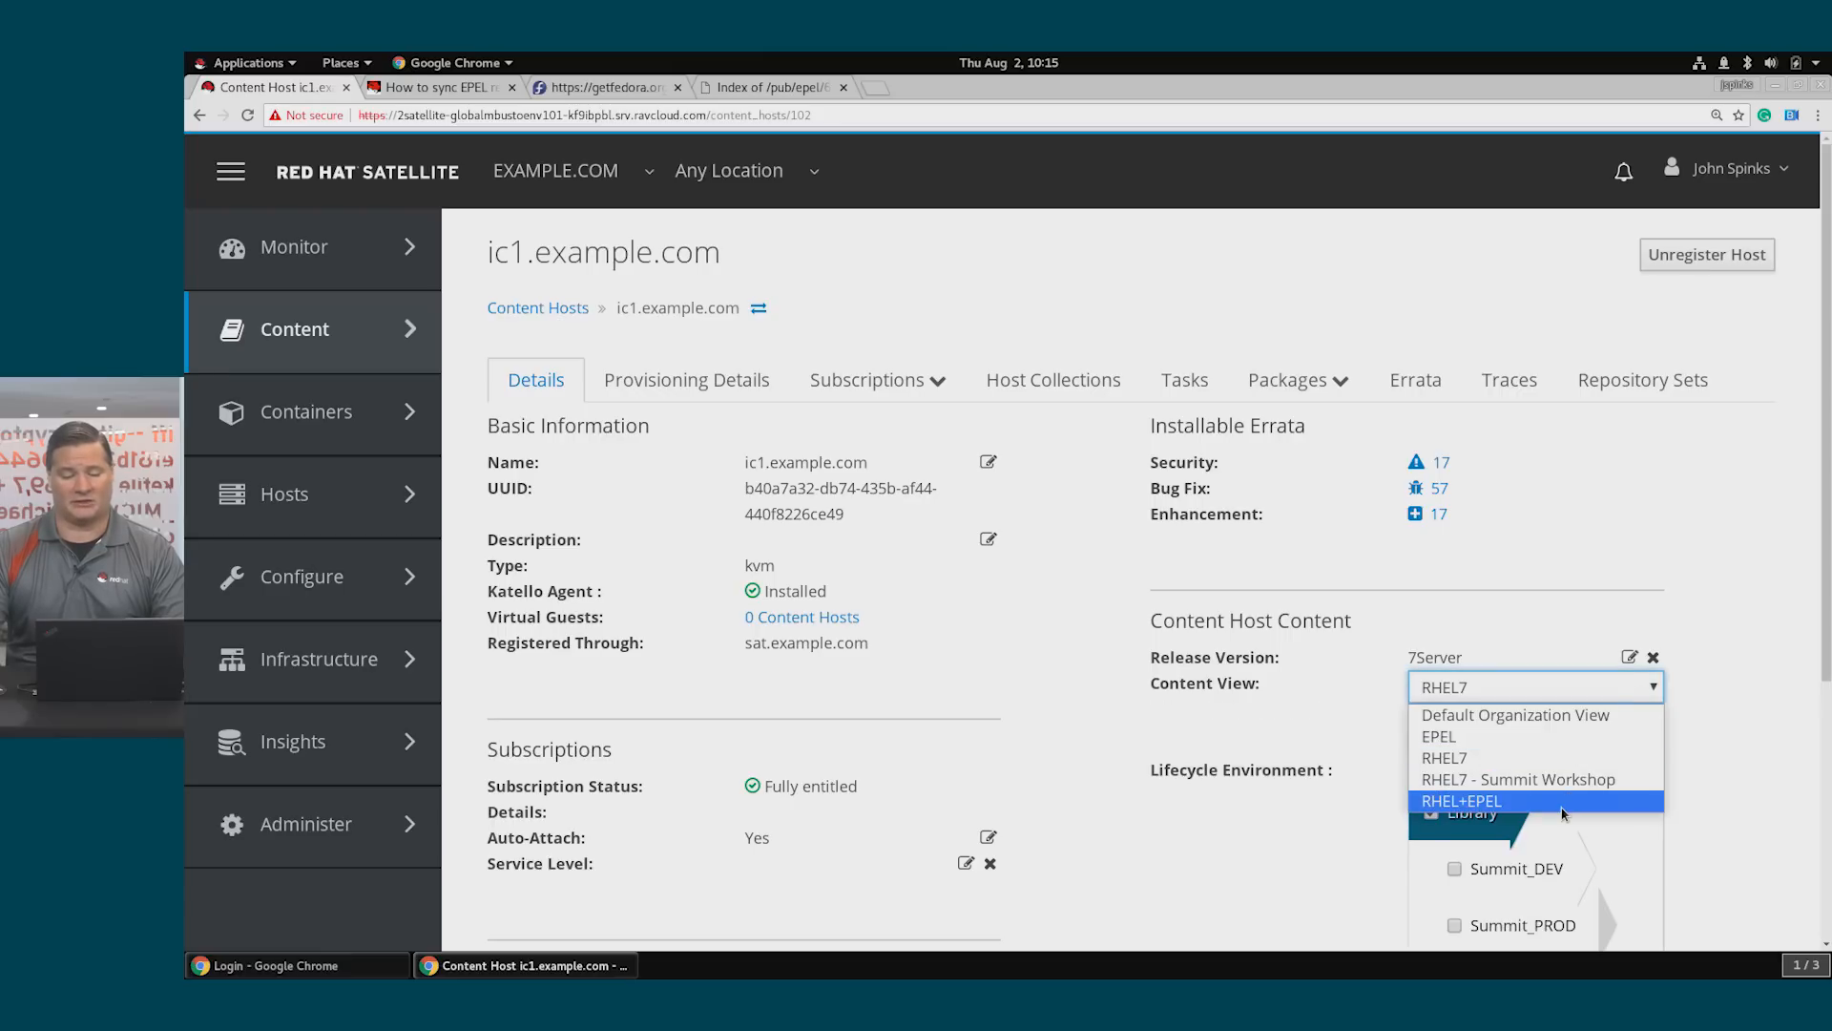
{"action": "left_click", "coordinate": [1460, 799]}
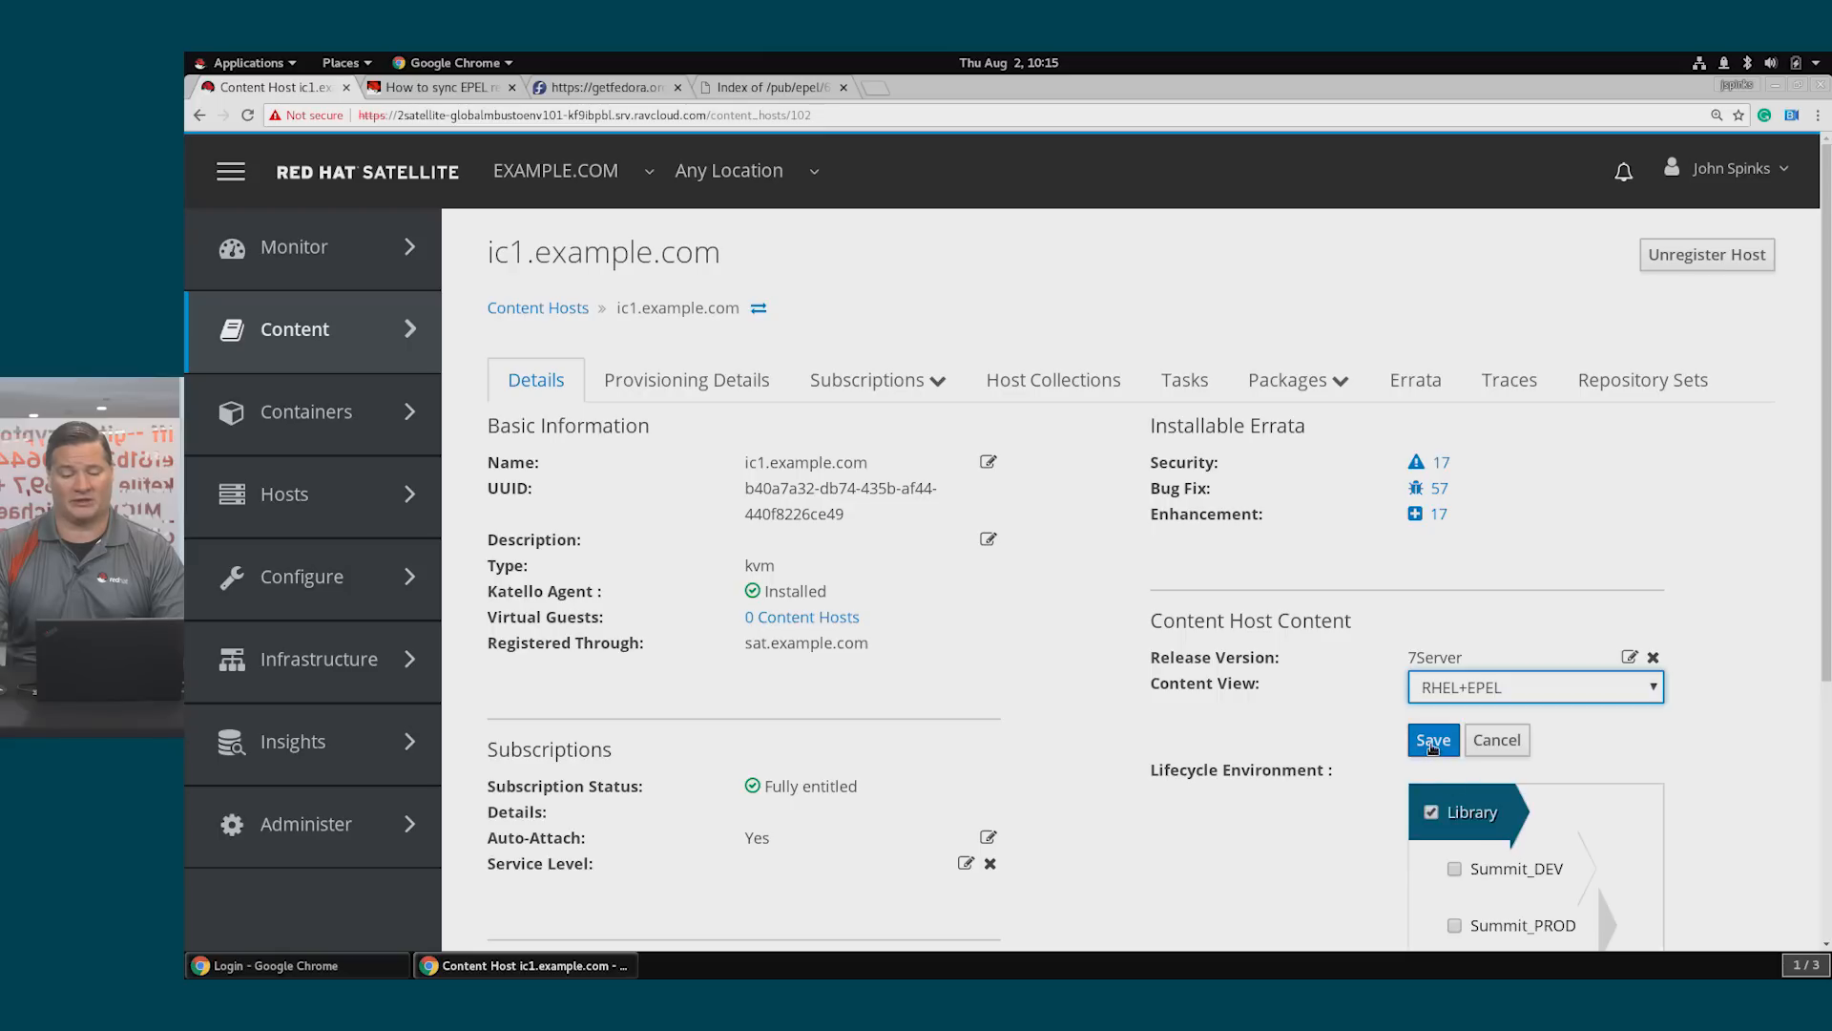
{"action": "left_click", "coordinate": [1433, 741]}
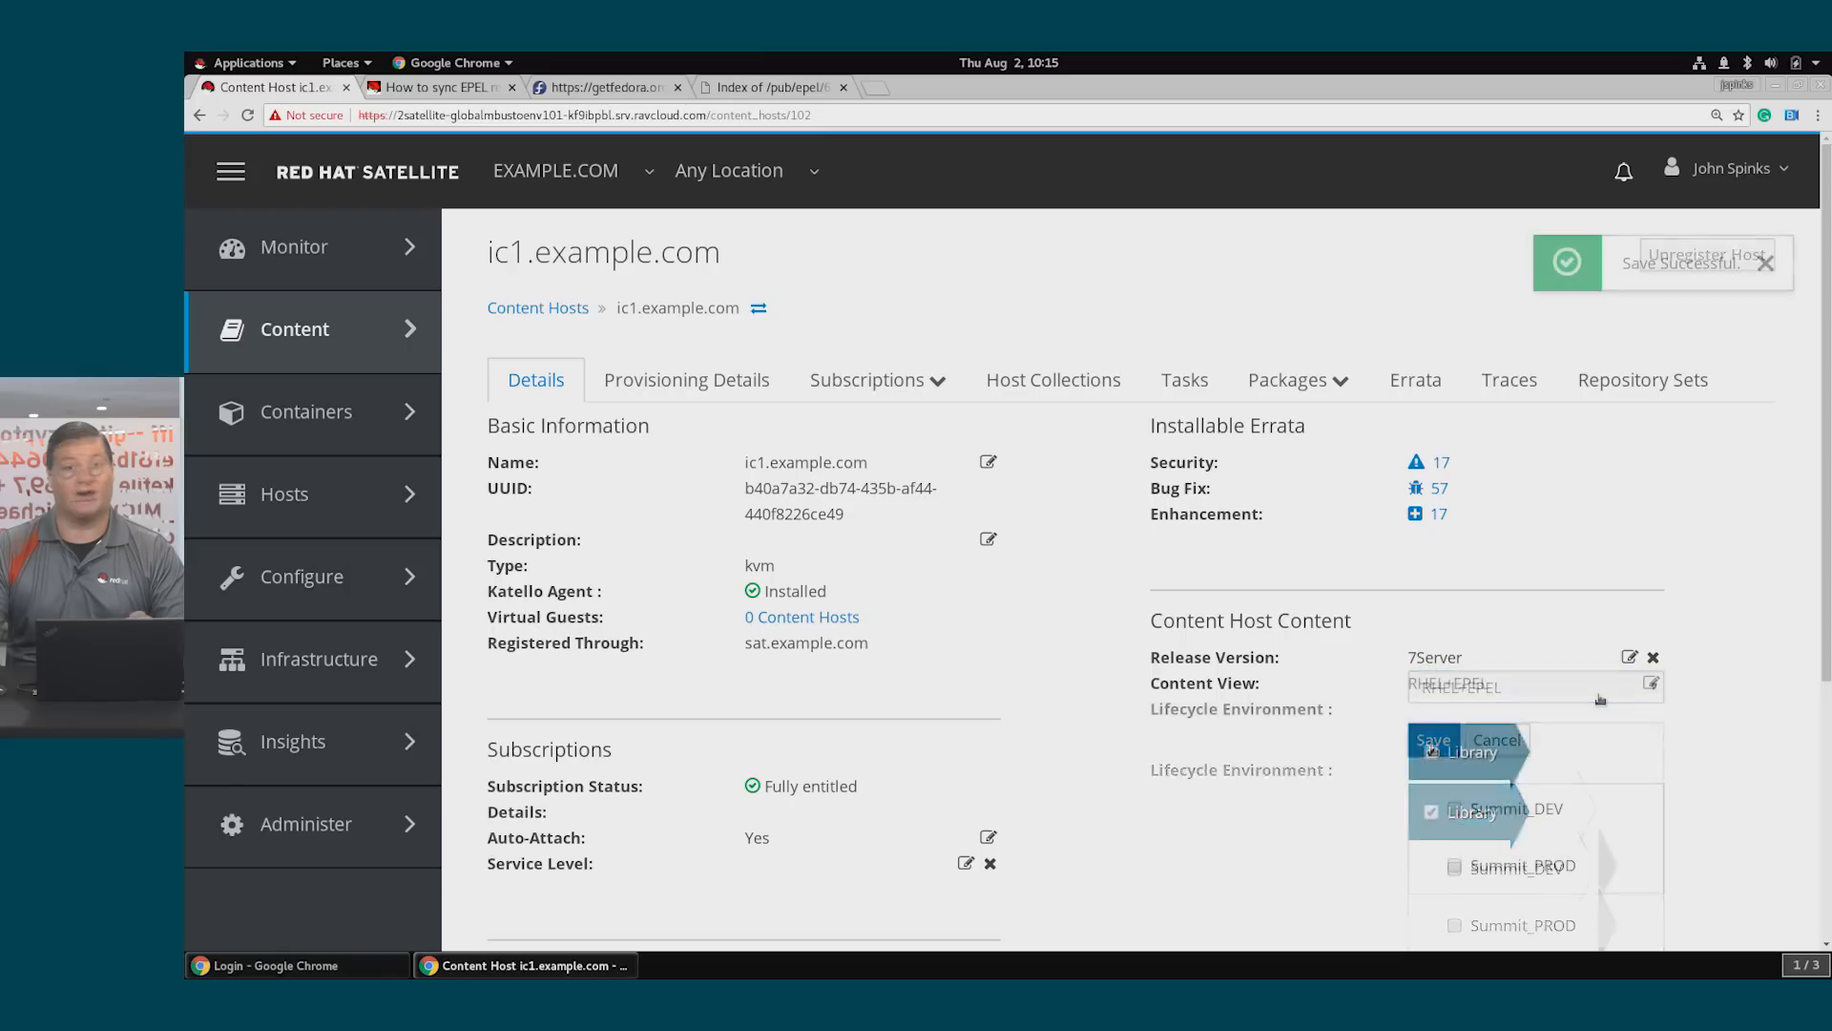
{"action": "left_click", "coordinate": [1430, 739]}
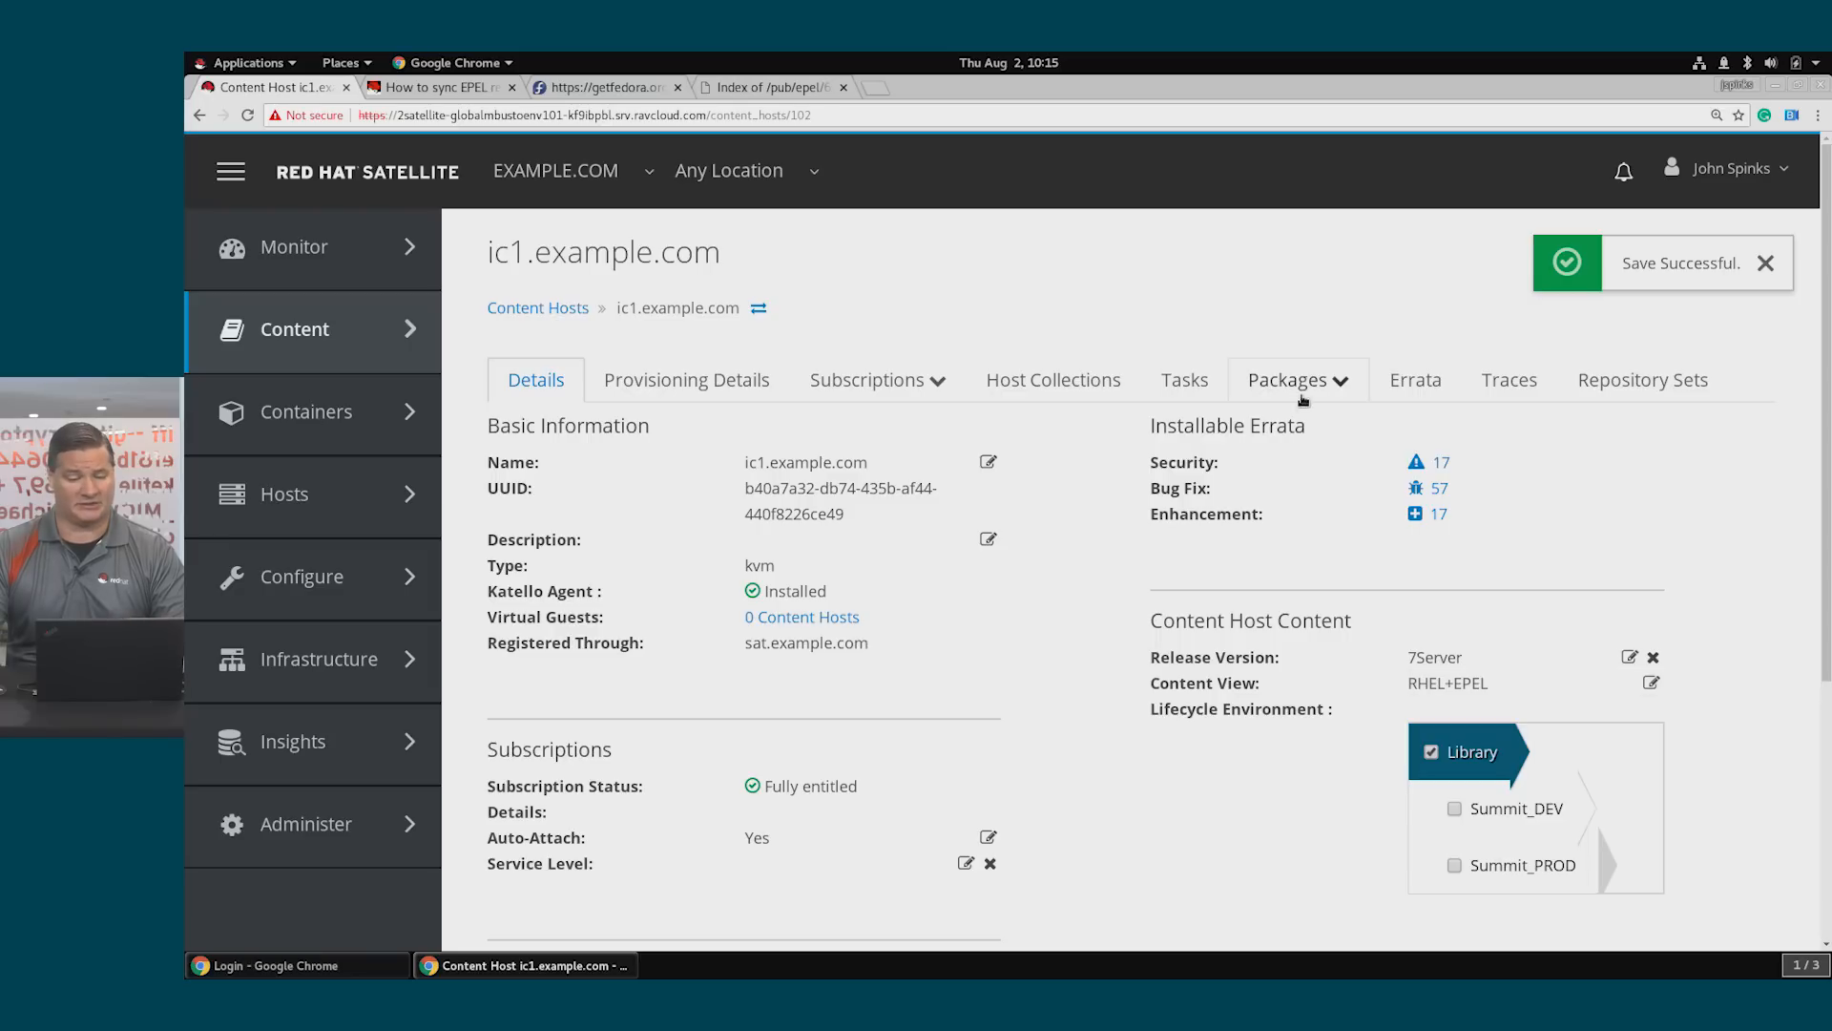
Run Update All Packages on ic1.example.com and review the completed task's package list
{"action": "left_click", "coordinate": [1294, 380]}
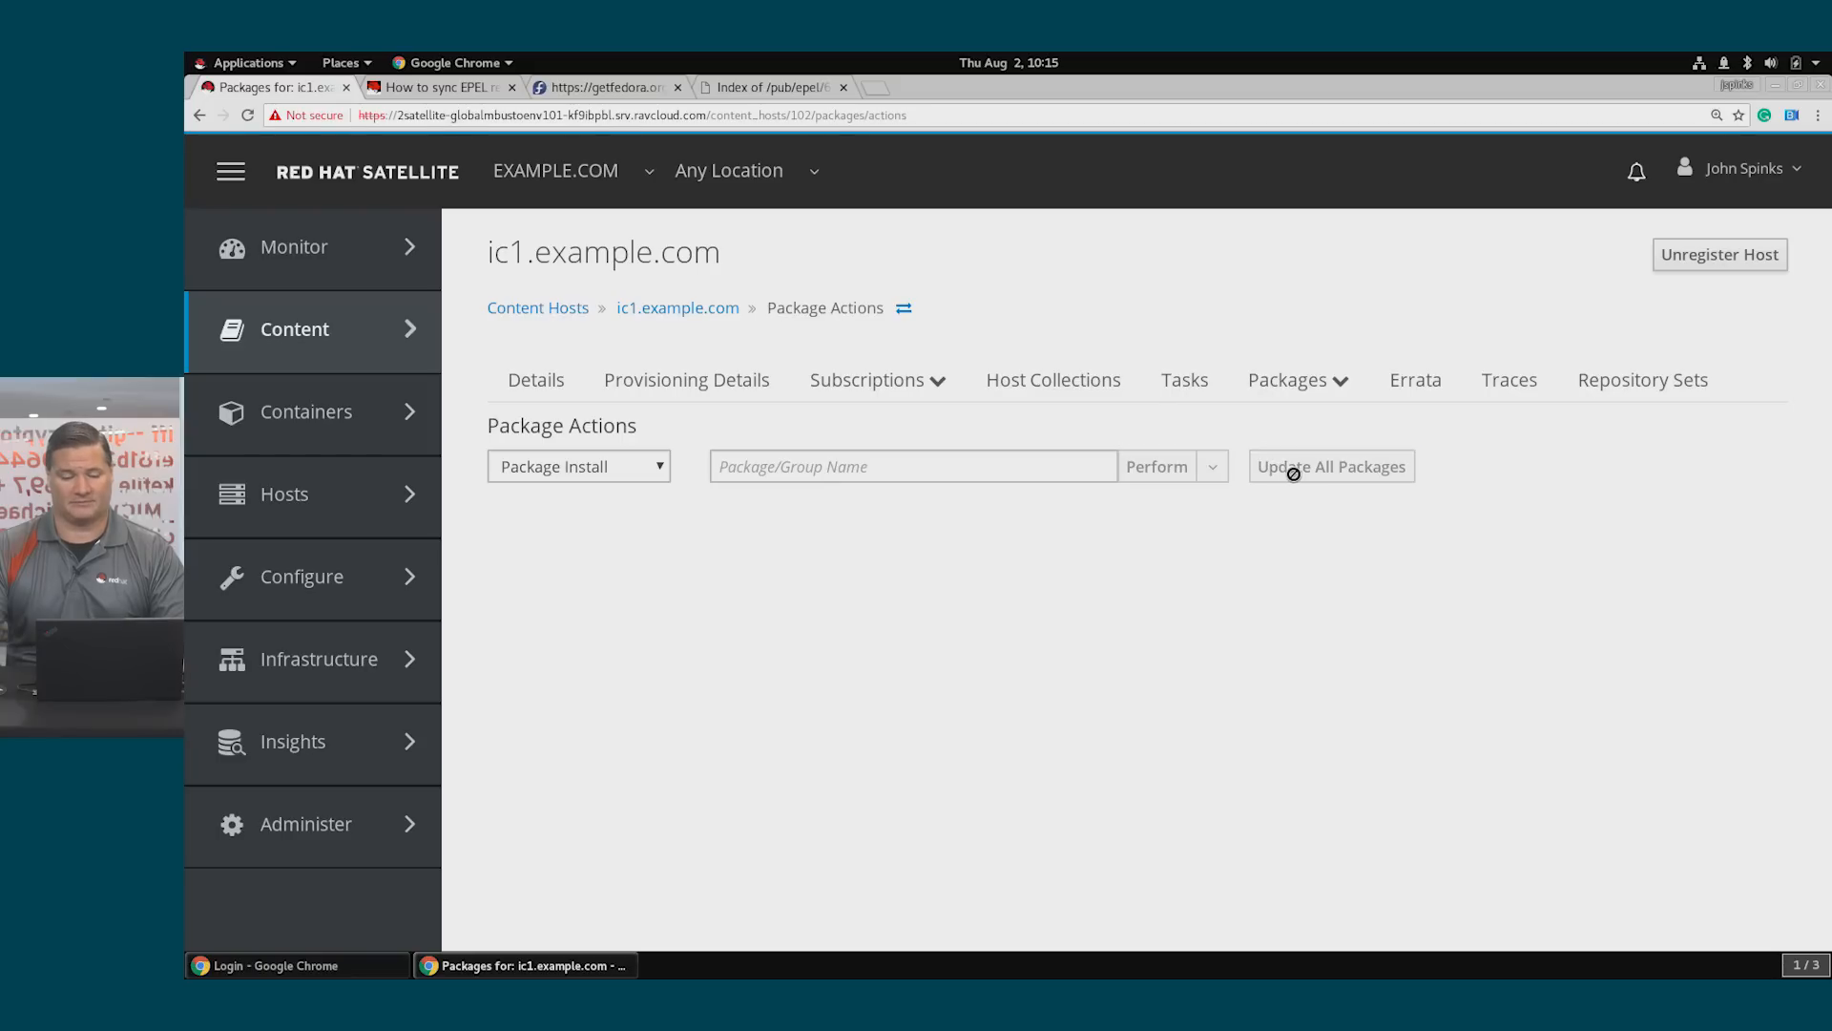
{"action": "left_click", "coordinate": [1331, 466]}
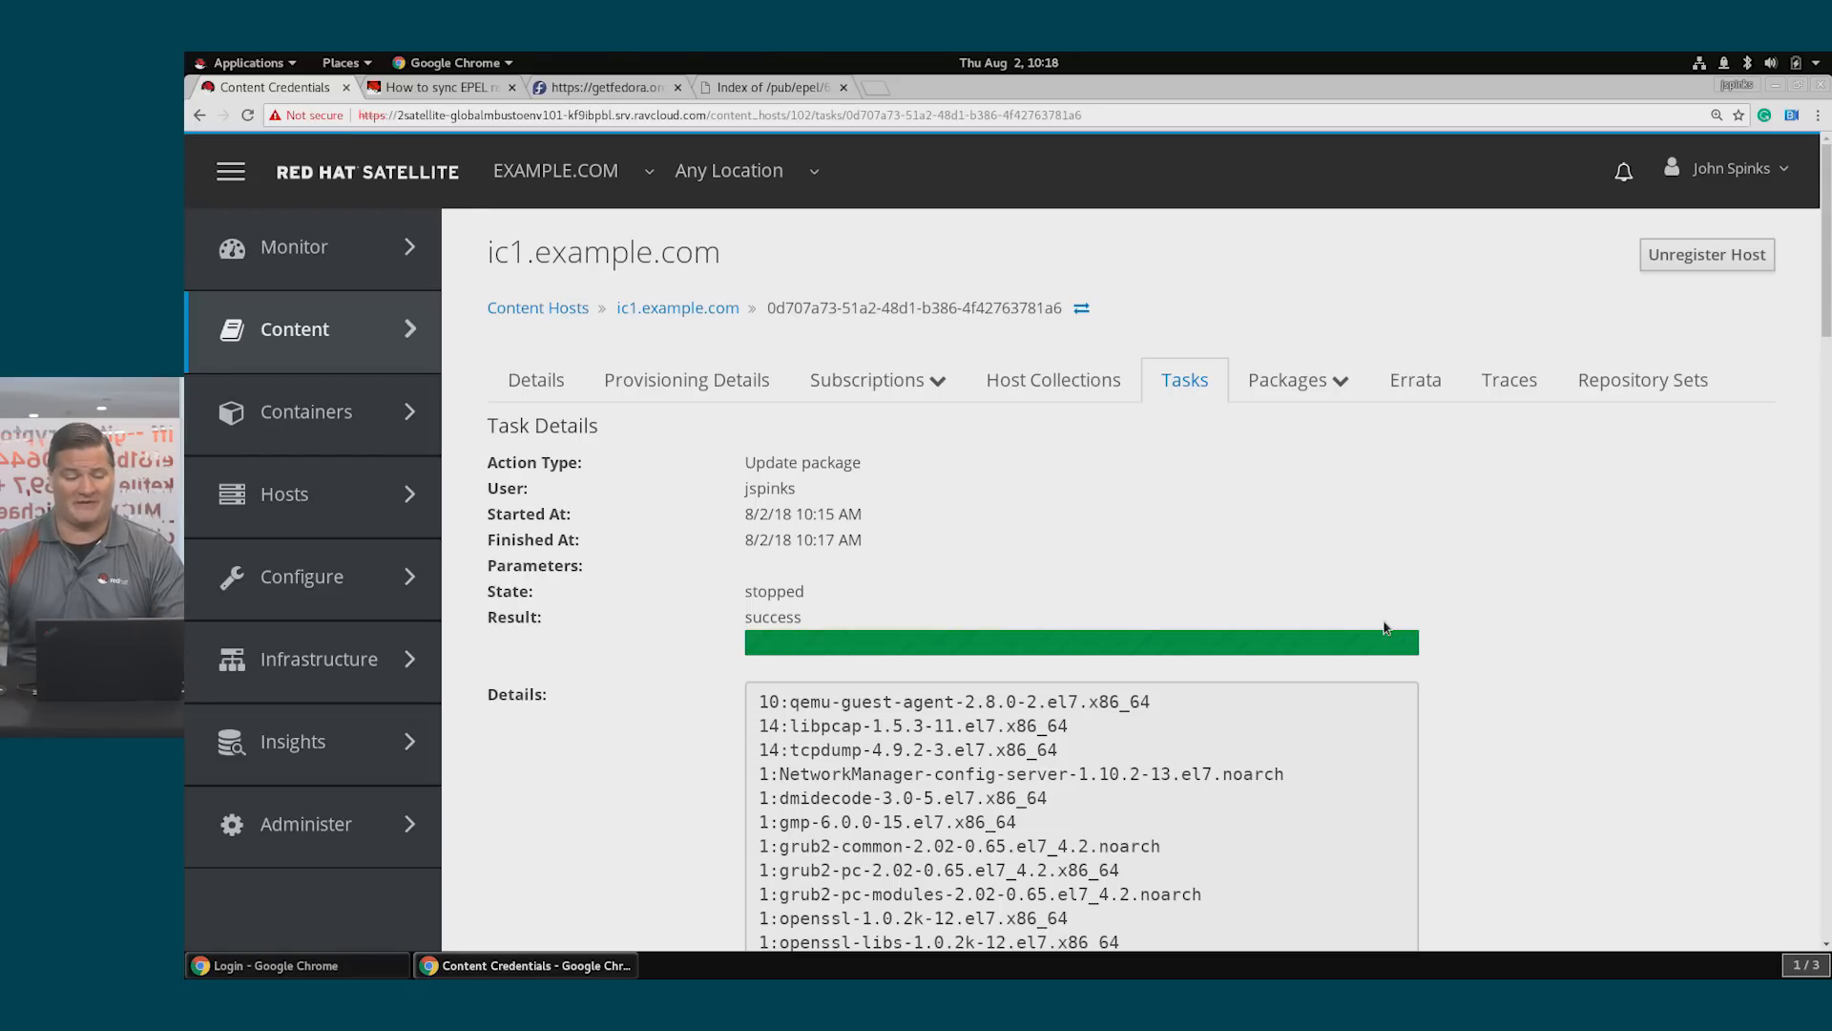
{"action": "scroll", "scroll_direction": "down", "scroll_amount": 3}
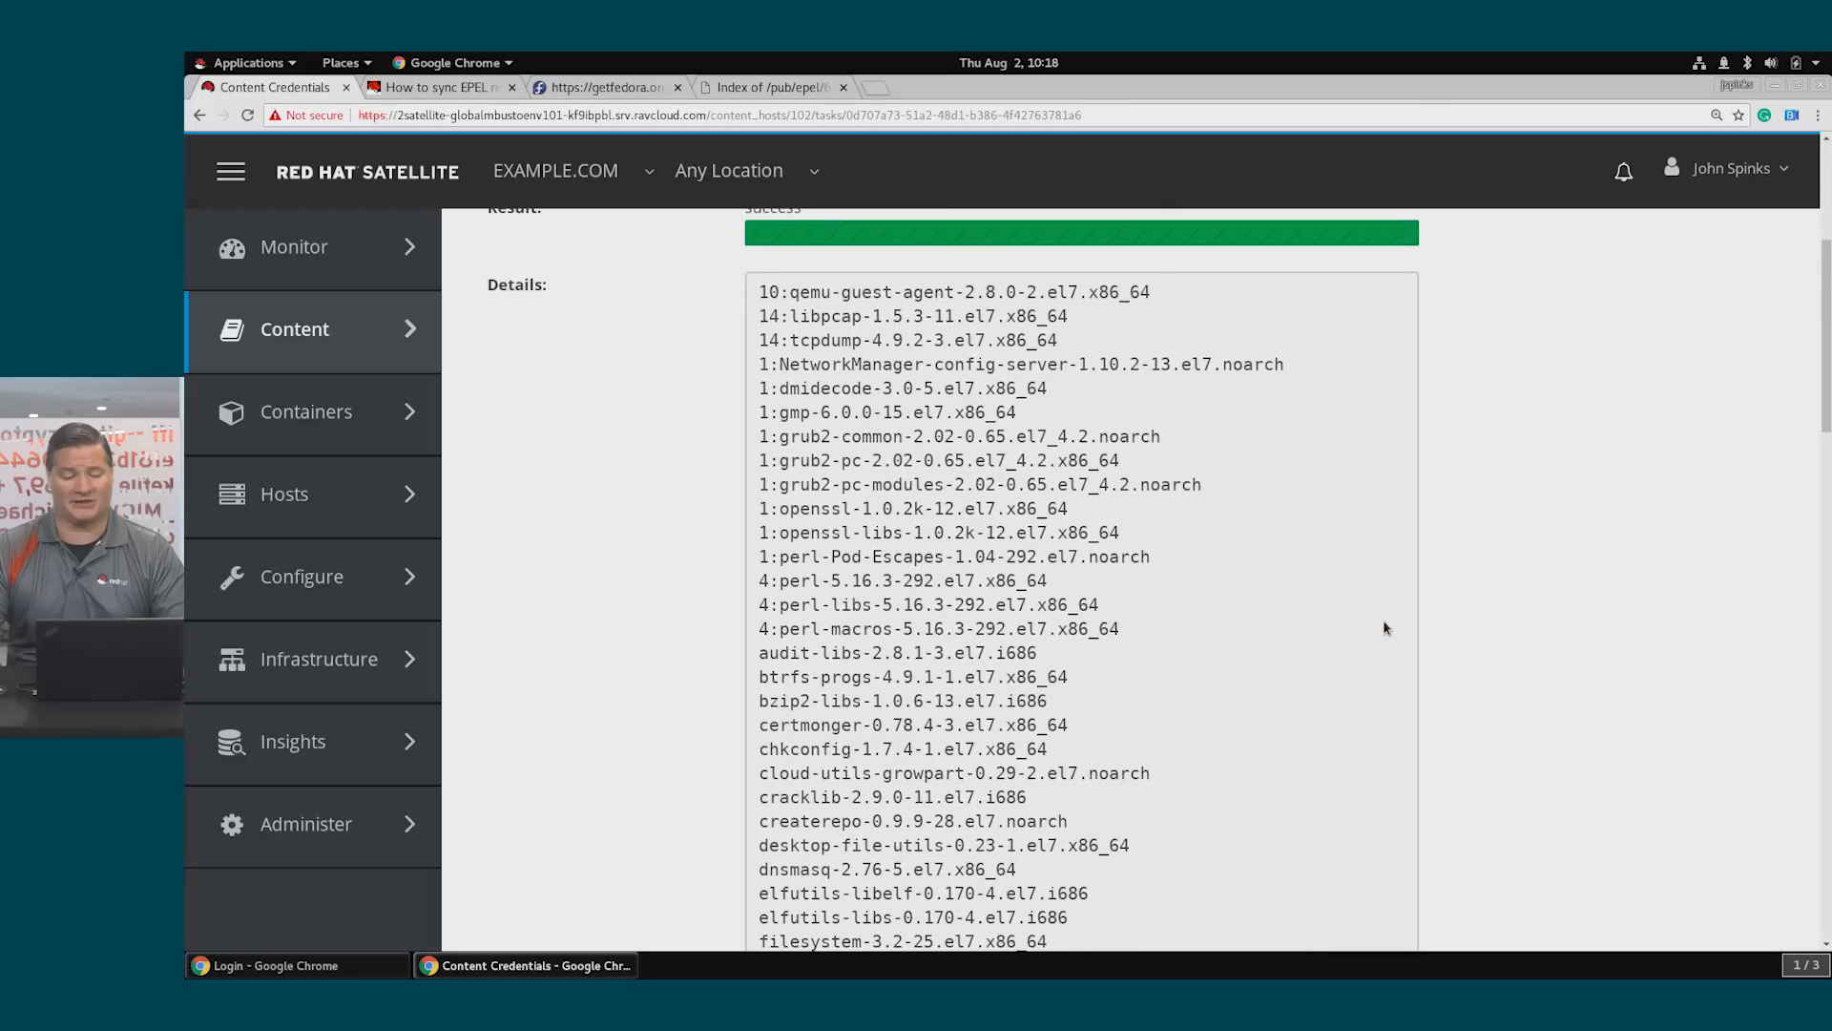
{"action": "scroll", "scroll_direction": "down", "scroll_amount": 3}
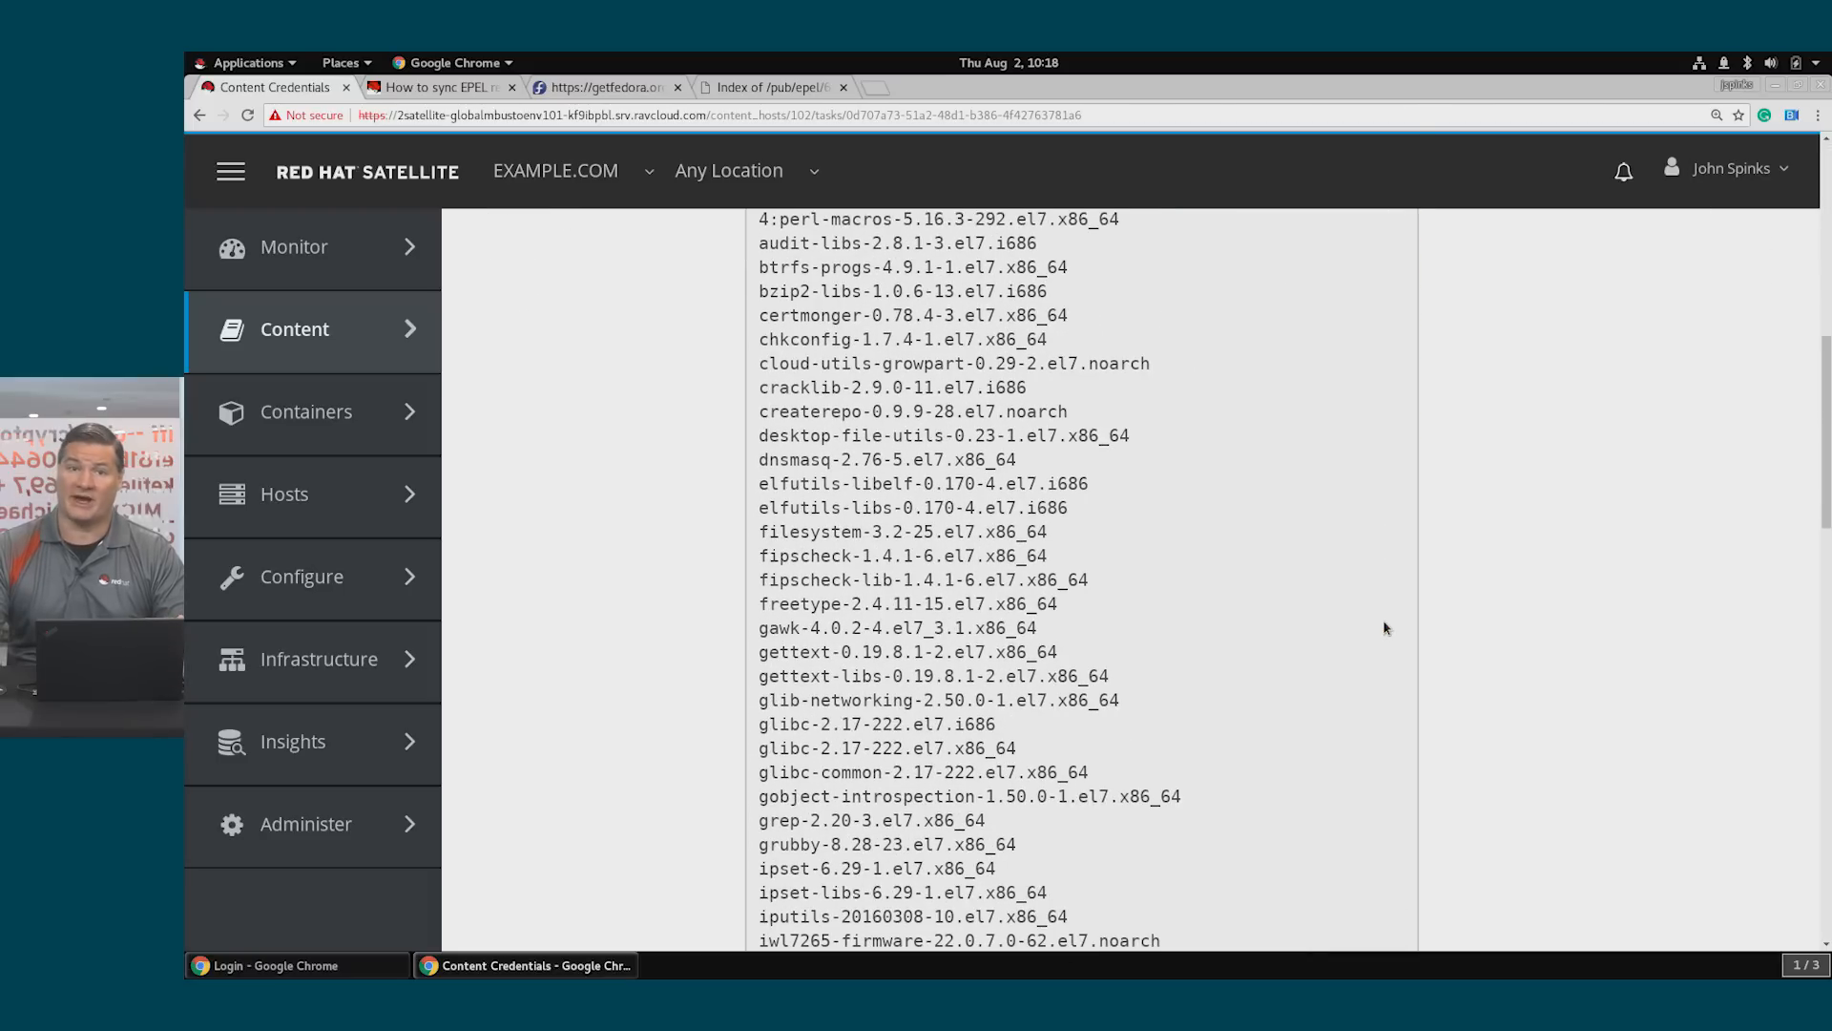